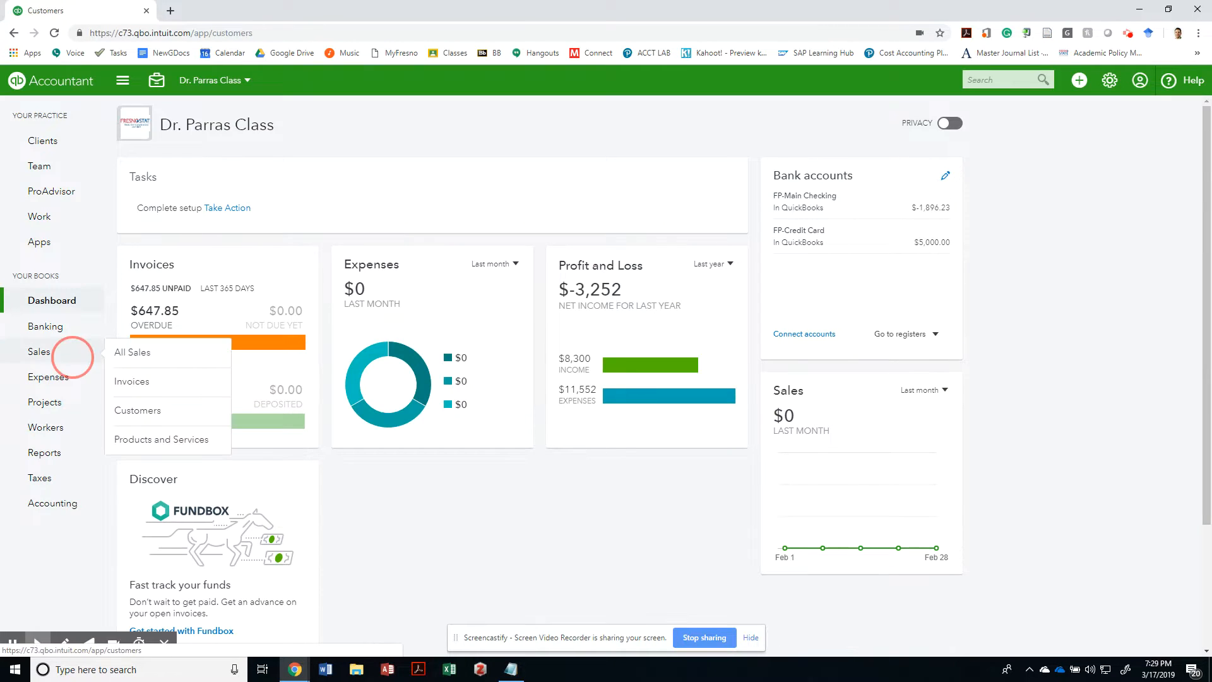
# Search the customer list for 'beyonce' and open the FP-Beyonce Knowles record.
pyautogui.click(136, 411)
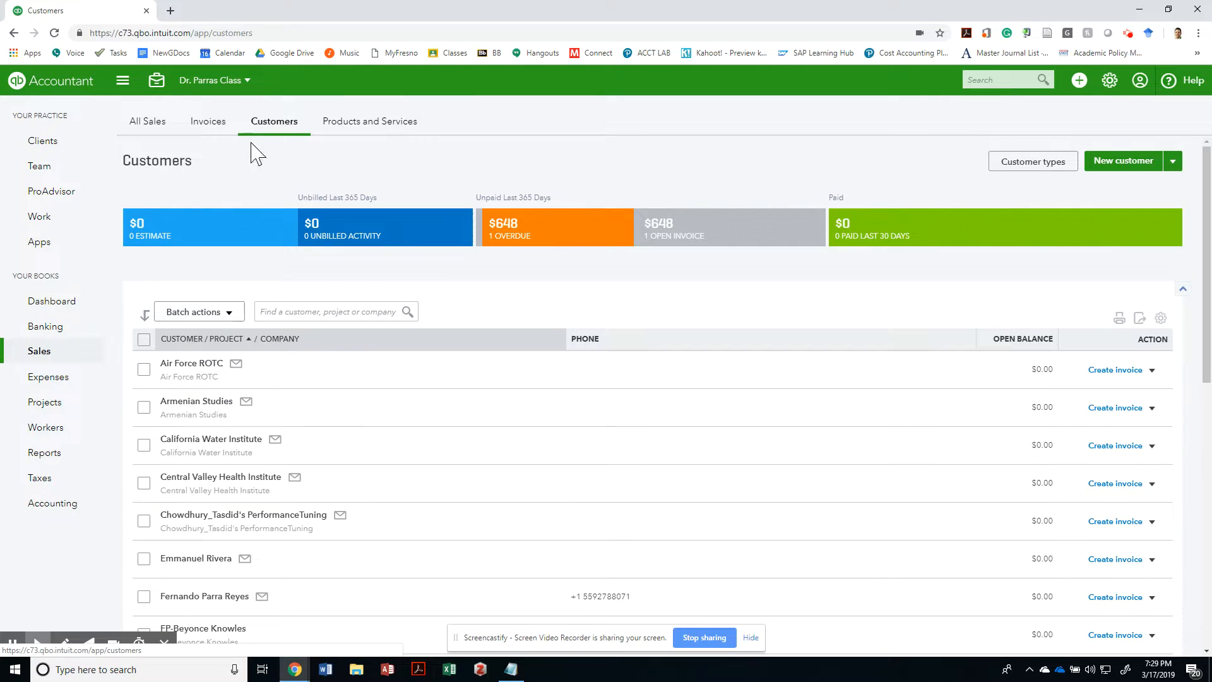
pyautogui.moveTo(273, 133)
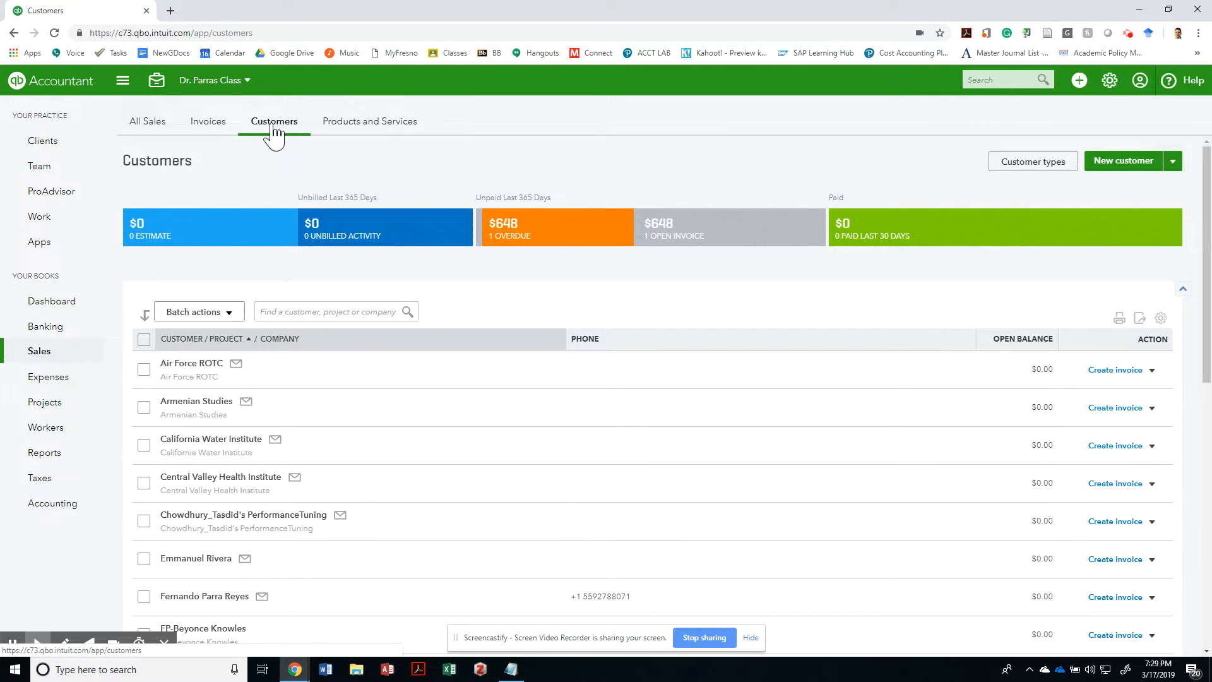
pyautogui.click(332, 310)
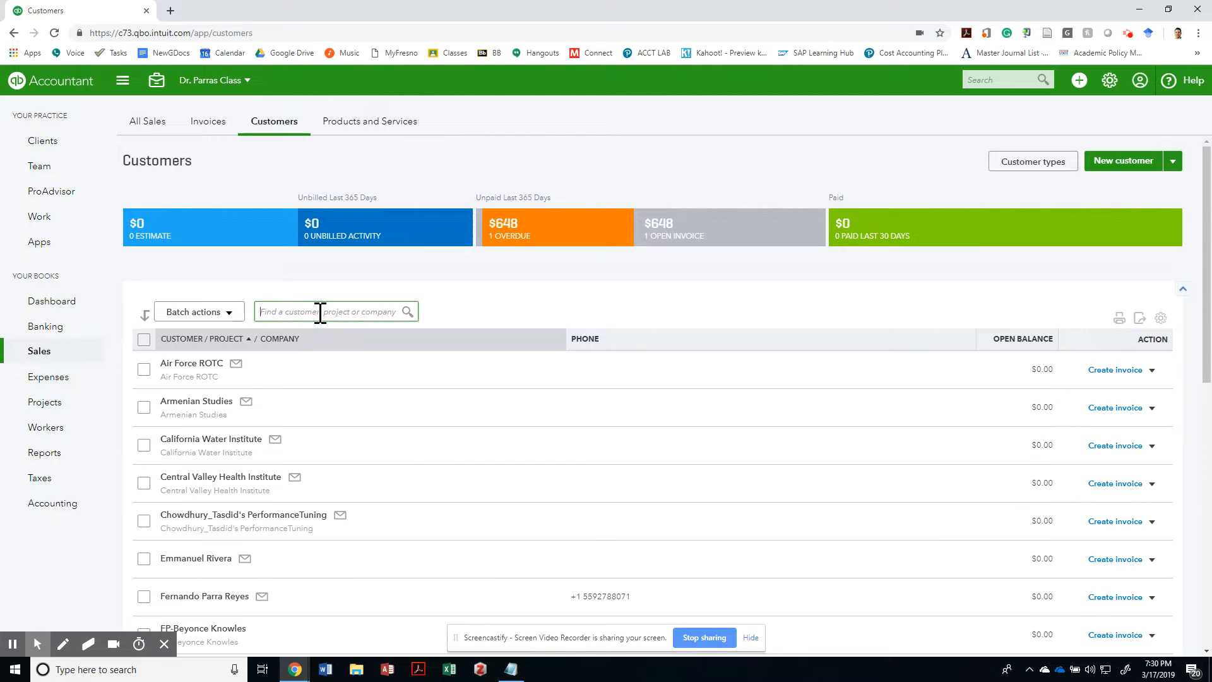
pyautogui.write('beyonce')
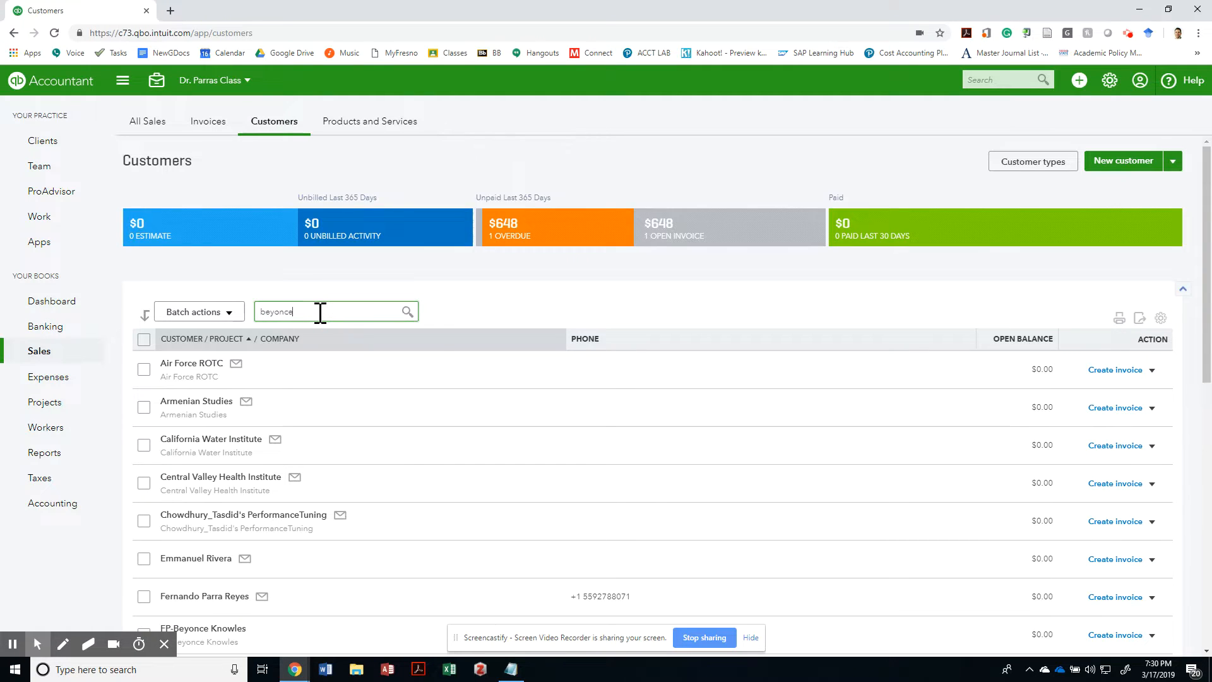
pyautogui.click(202, 629)
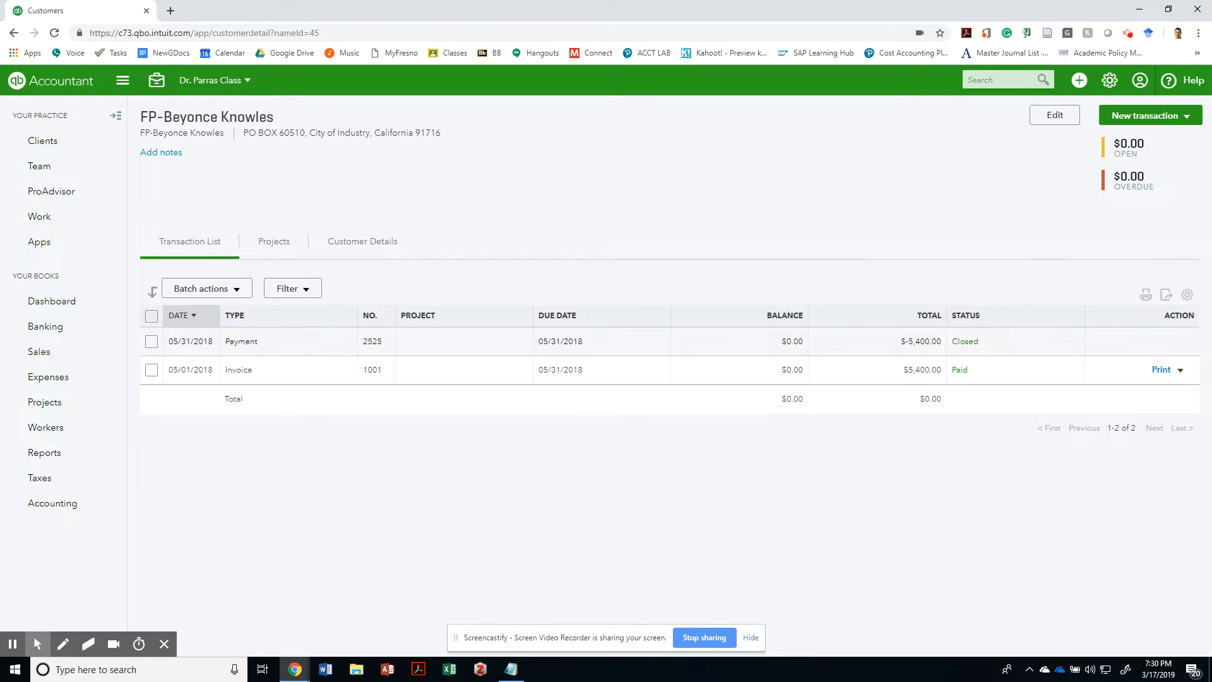
# Bring up the printable copy of paid invoice 1001, dismissing the Adobe Acrobat prompt.
pyautogui.click(1162, 369)
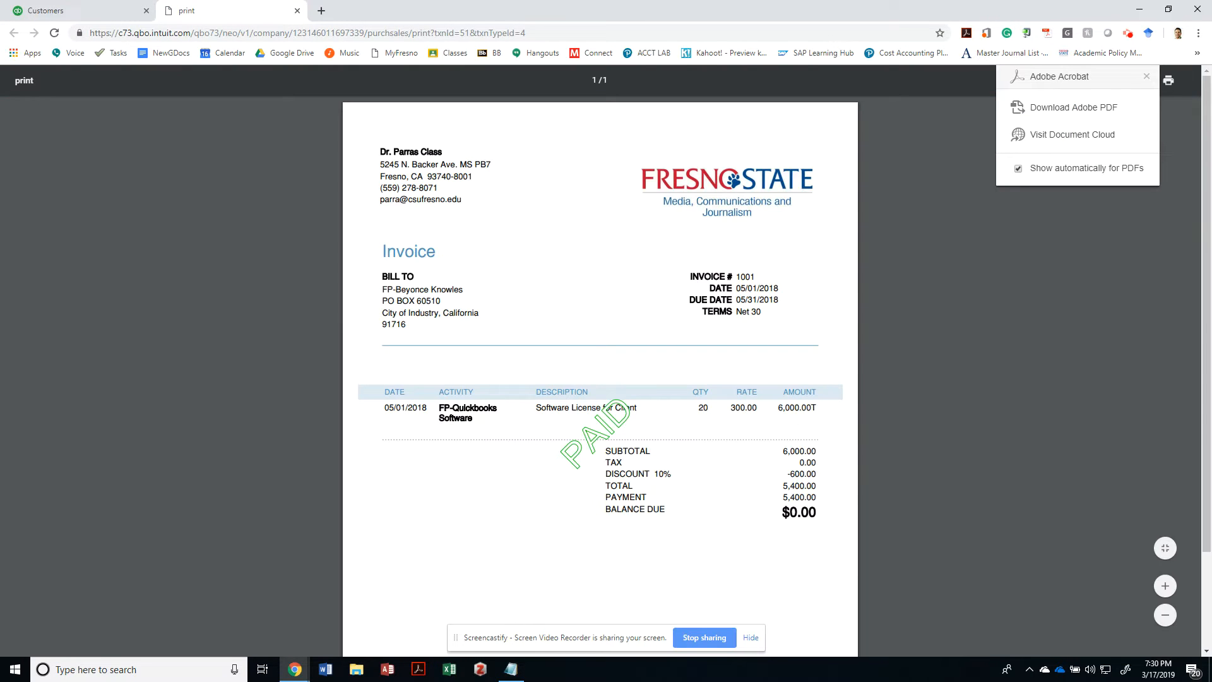
pyautogui.click(70, 10)
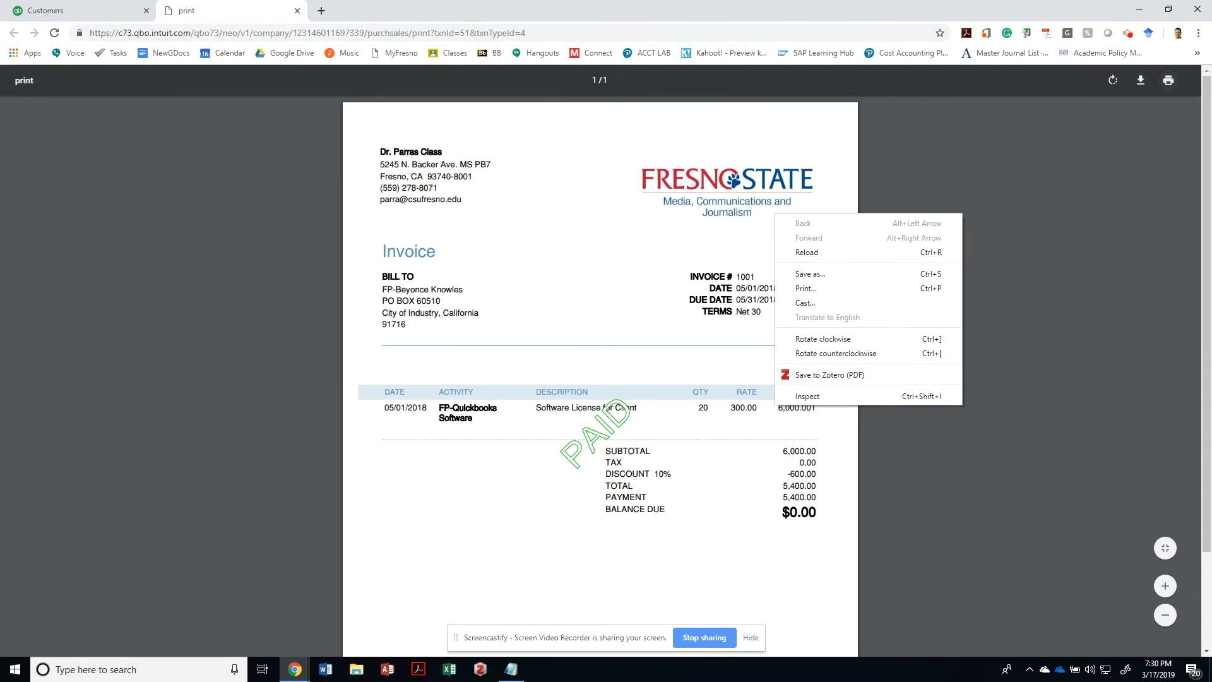
# Save the invoice as 01_Invoice.pdf in a new Quickbooks Project folder on the Desktop.
pyautogui.click(810, 273)
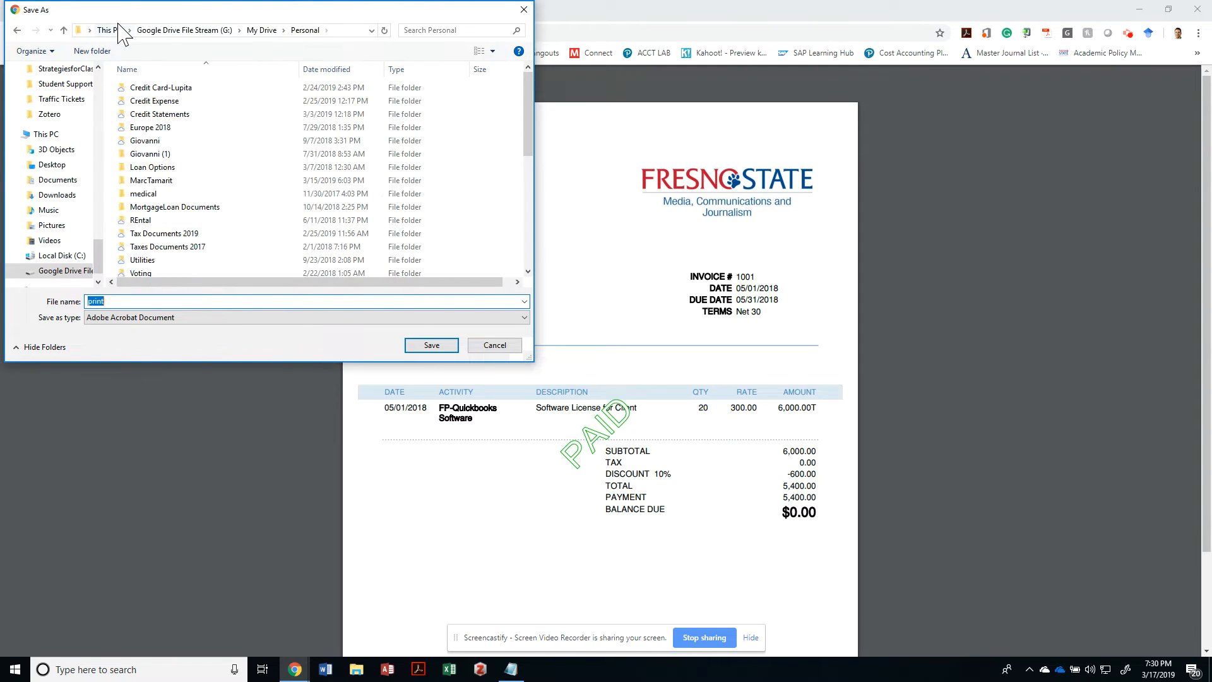
pyautogui.click(108, 30)
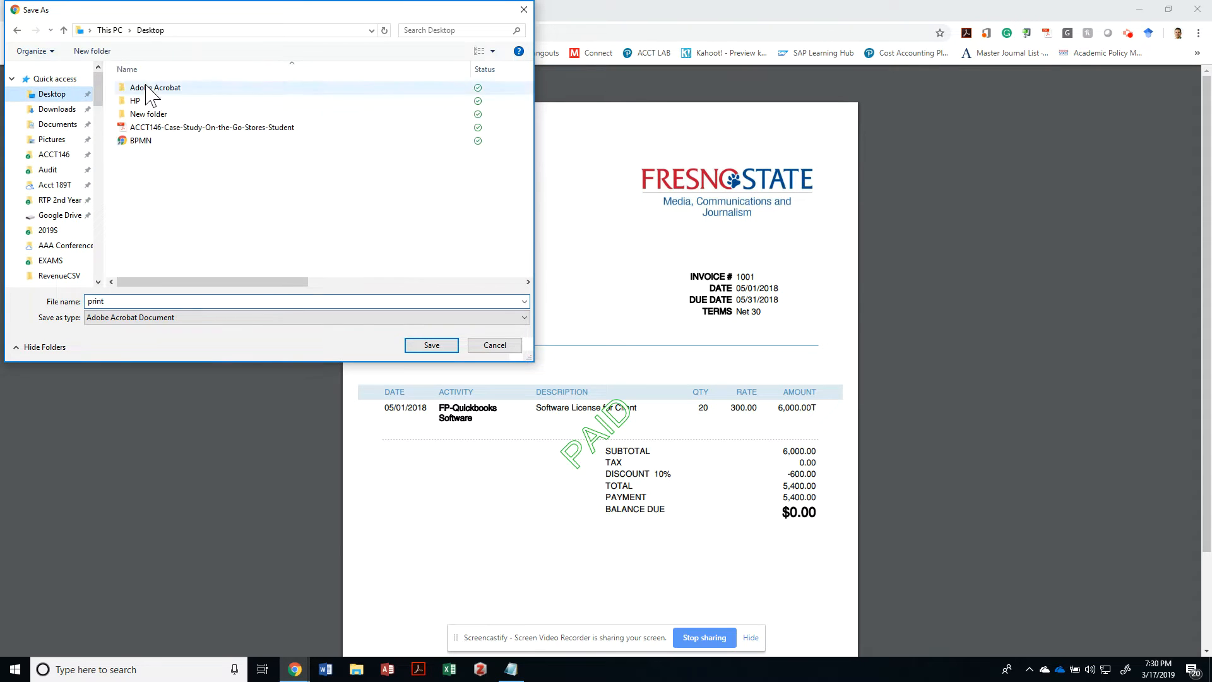
pyautogui.click(93, 51)
pyautogui.write('Quickbooks Project')
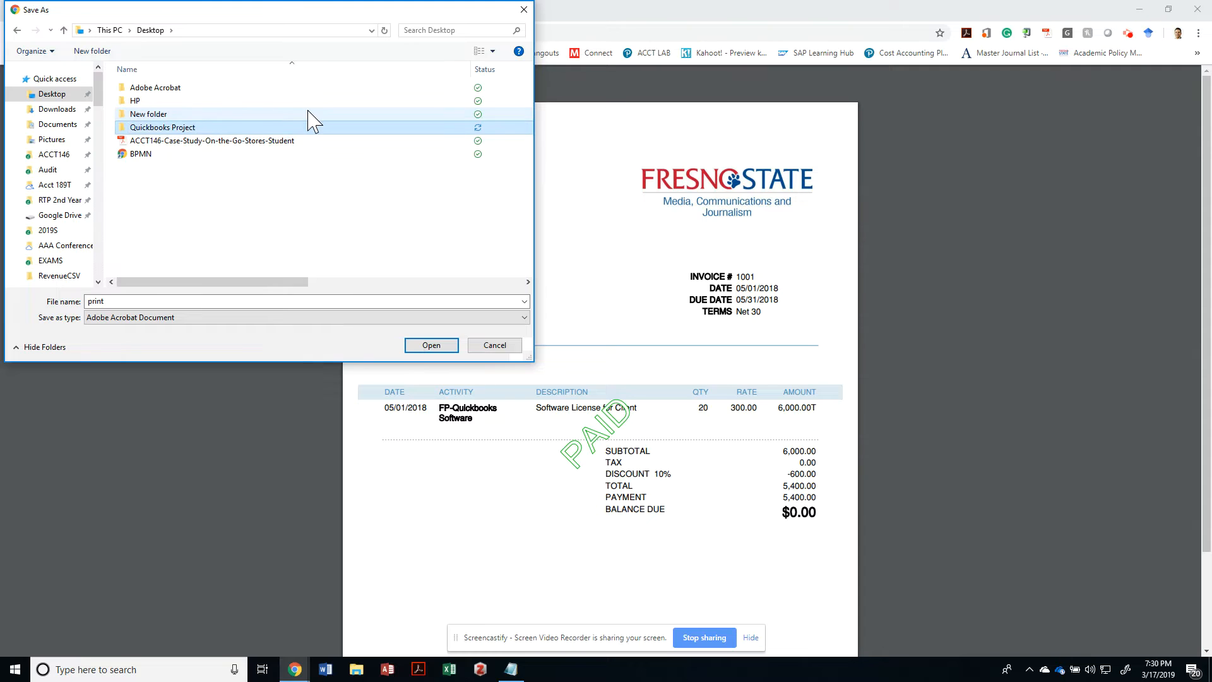
pyautogui.doubleClick(163, 126)
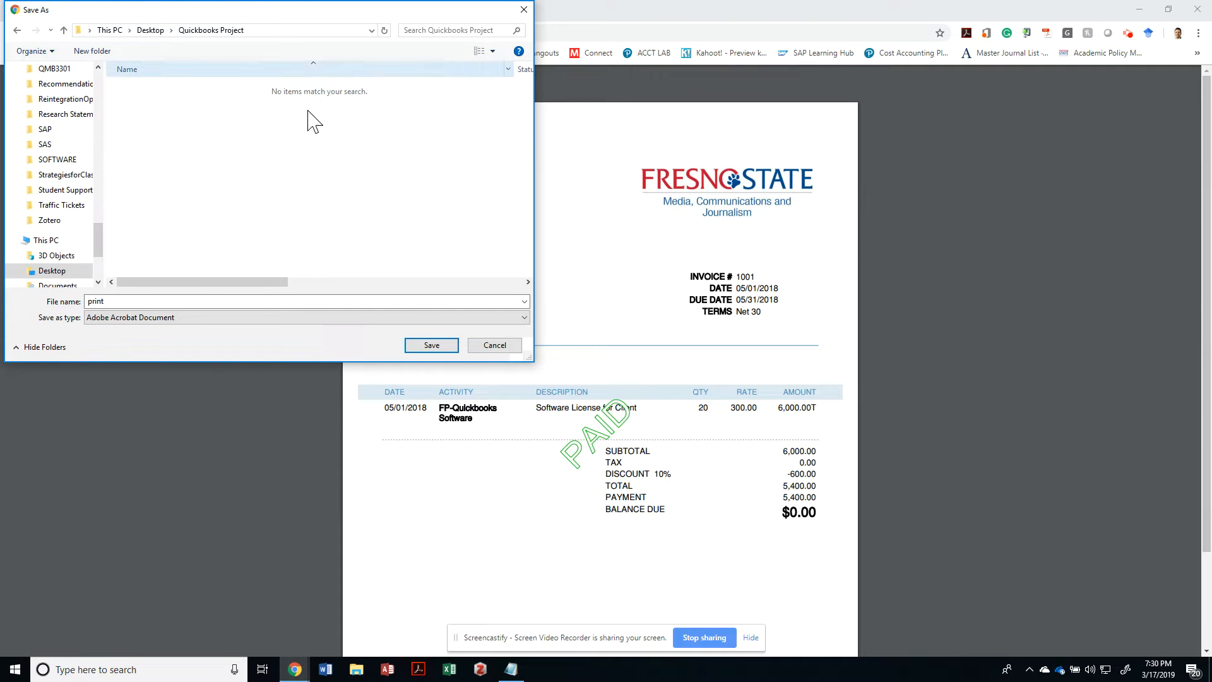
pyautogui.write('01_Invoice.pdf')
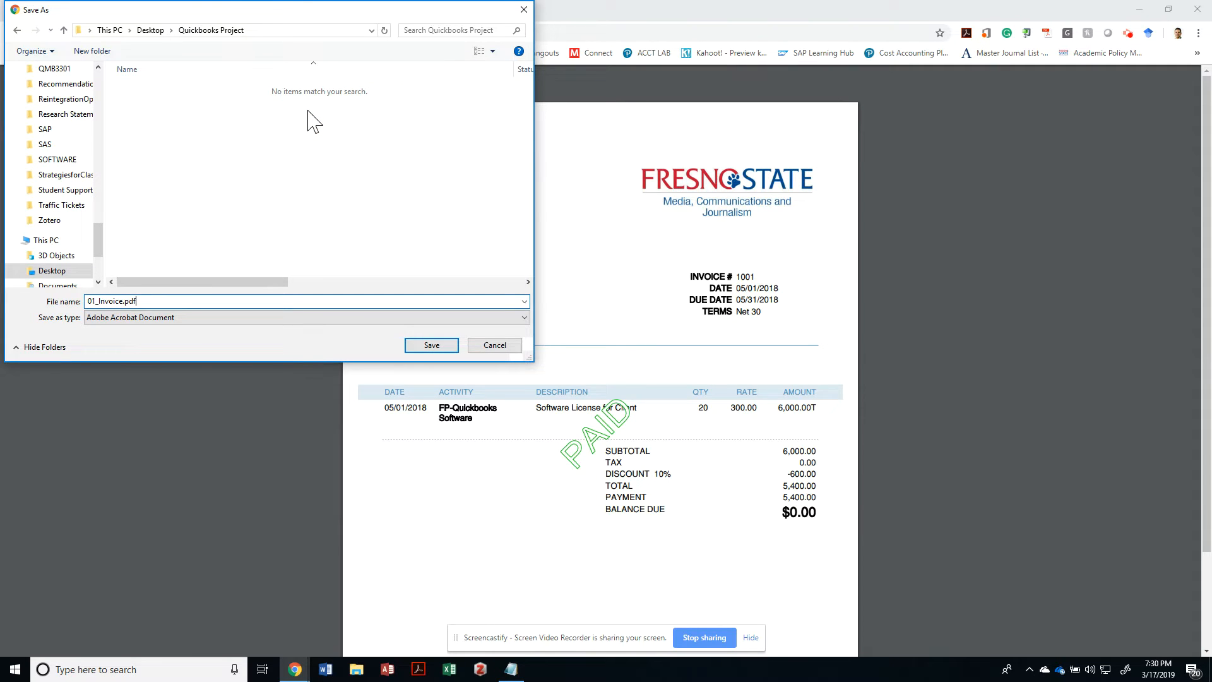
pyautogui.click(432, 345)
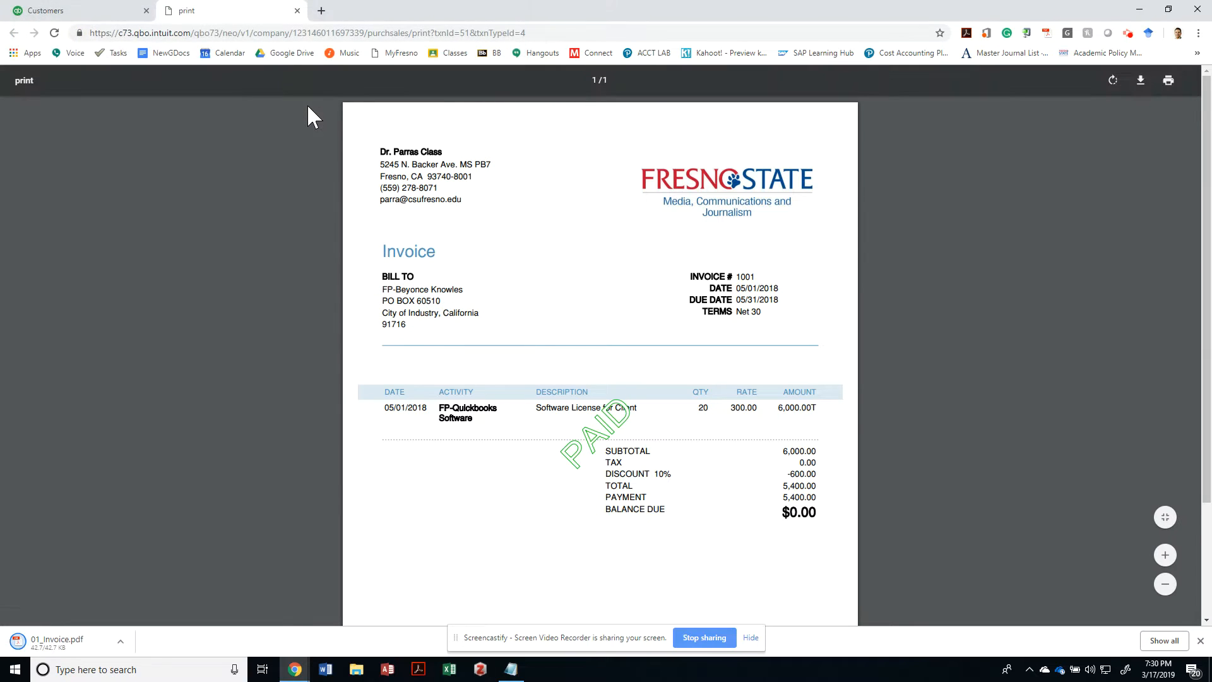
pyautogui.moveTo(535, 283)
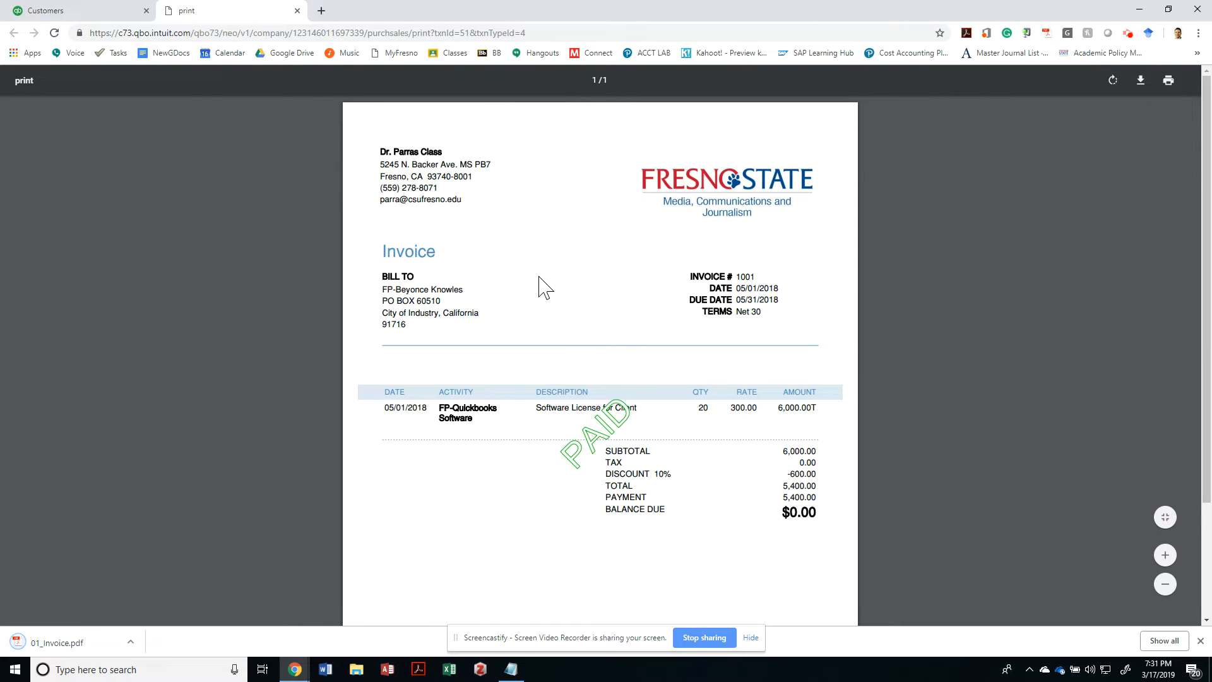
pyautogui.moveTo(91, 33)
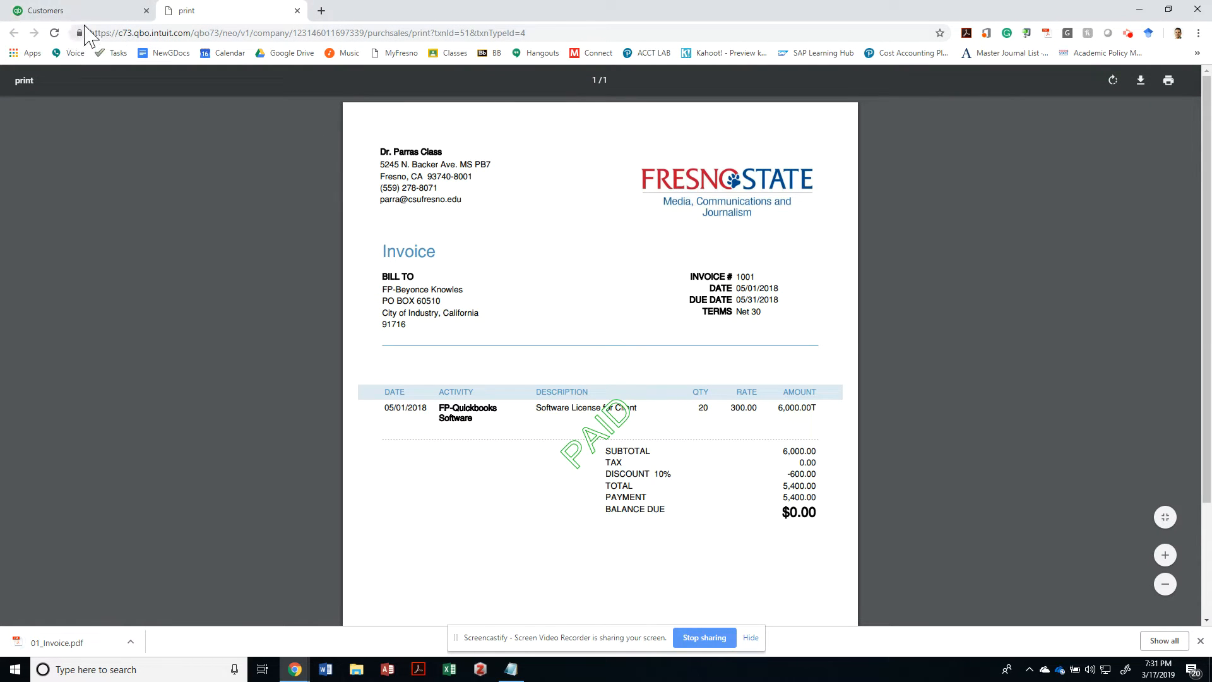
# Check the Deliverables list in the Google Docs assignment, then return to the customer page.
pyautogui.press('alt+tab')
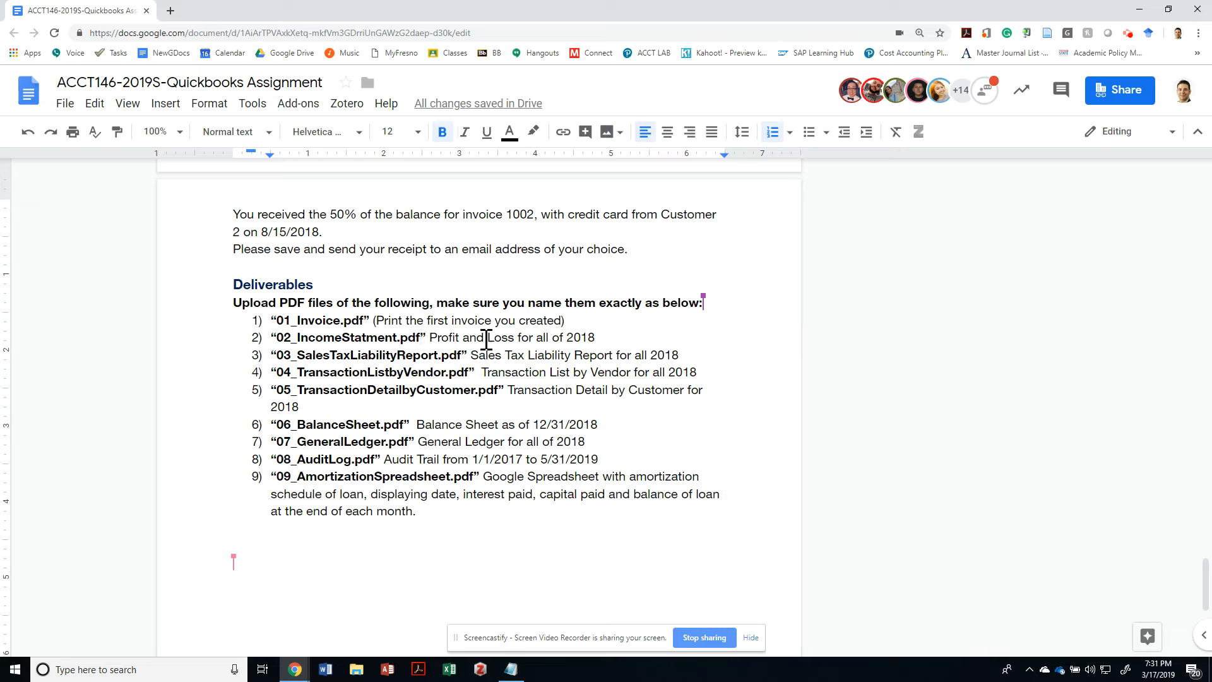
pyautogui.press('alt+tab')
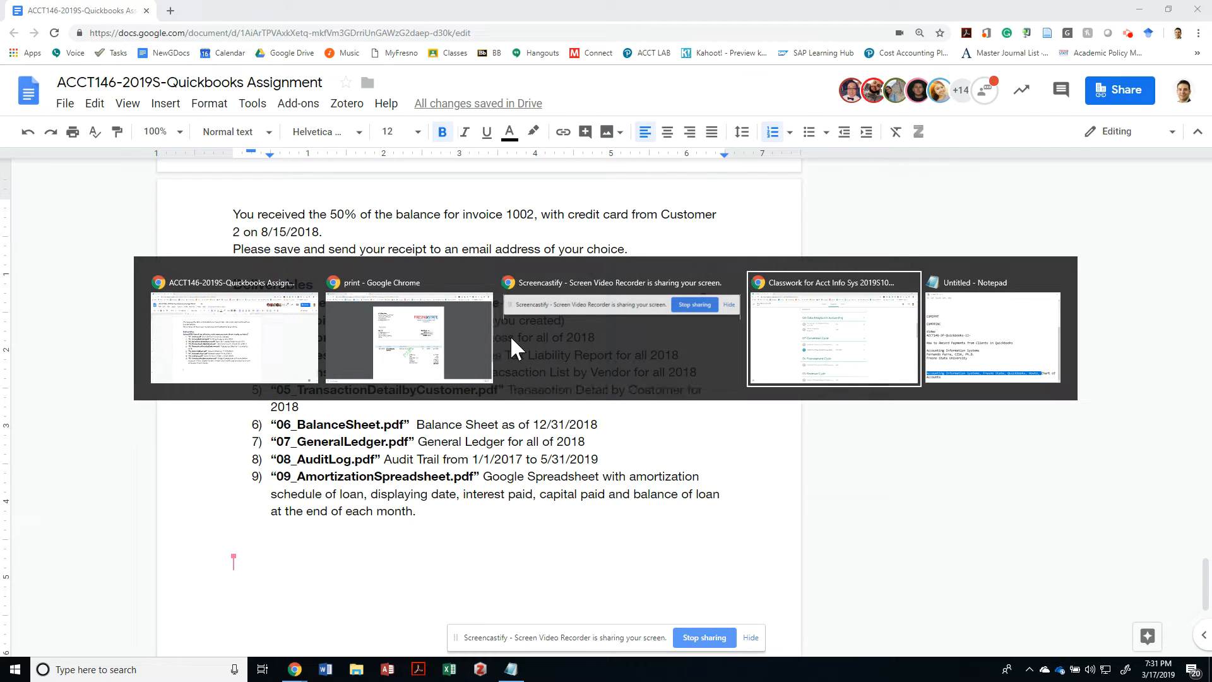
pyautogui.moveTo(510, 346)
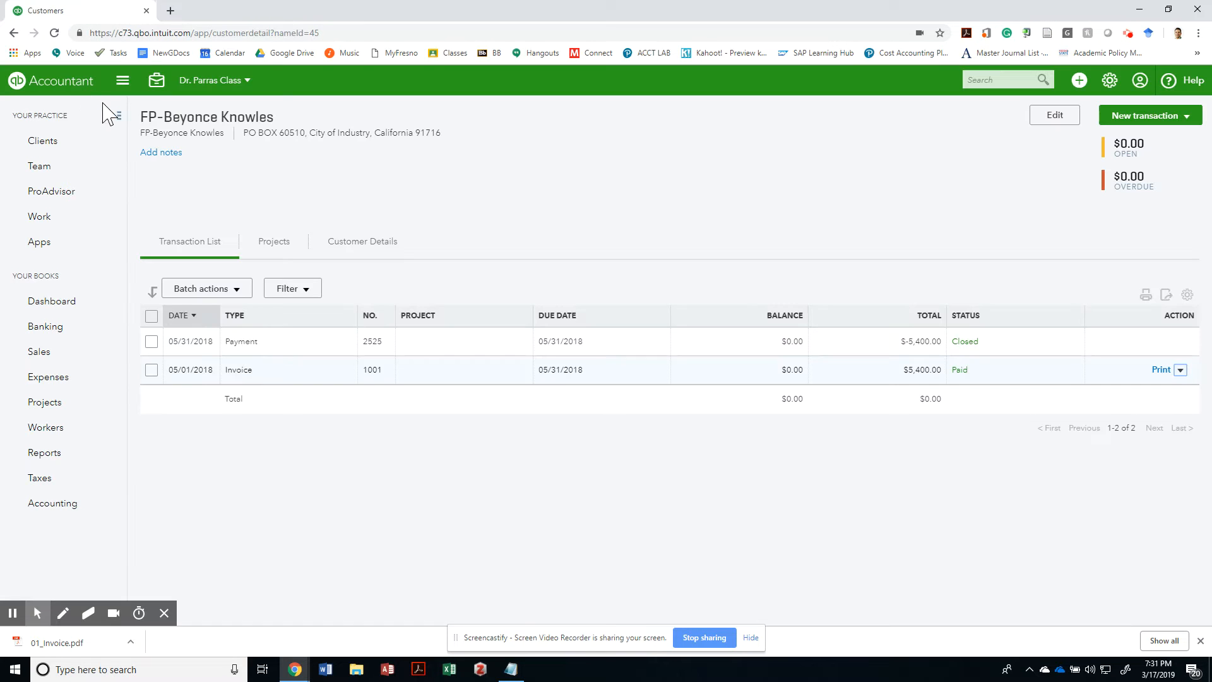
# From Reports, search 'profit' and open the Profit and Loss report.
pyautogui.click(44, 452)
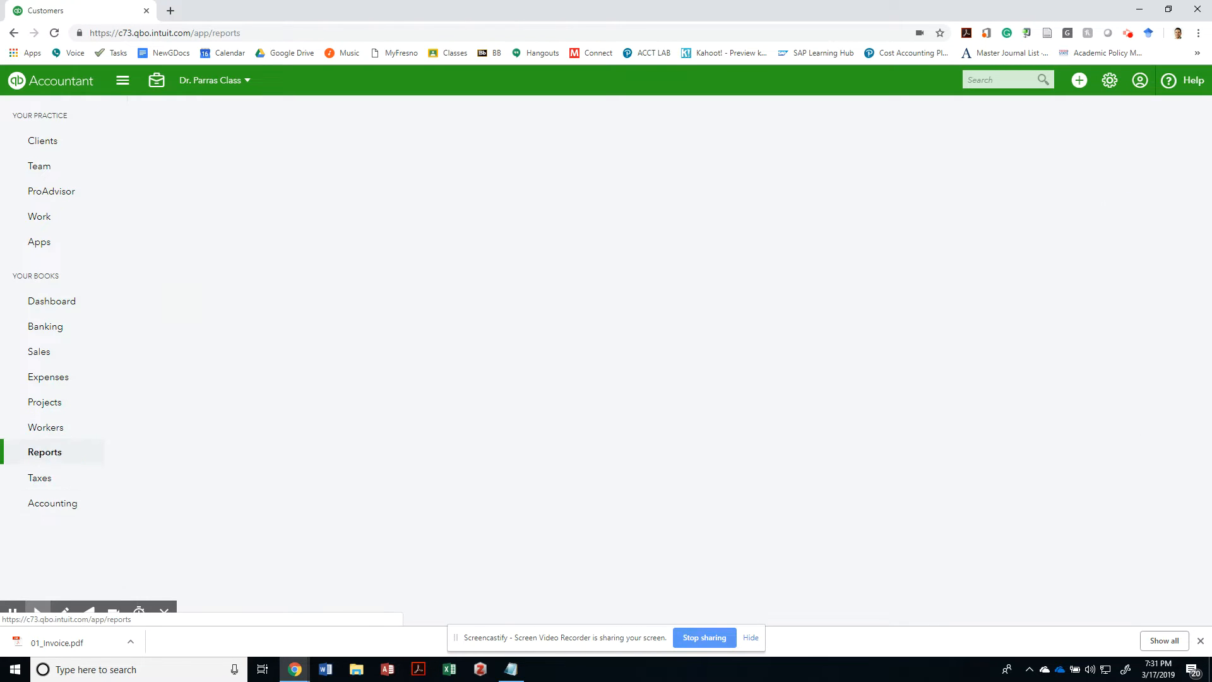
pyautogui.click(44, 451)
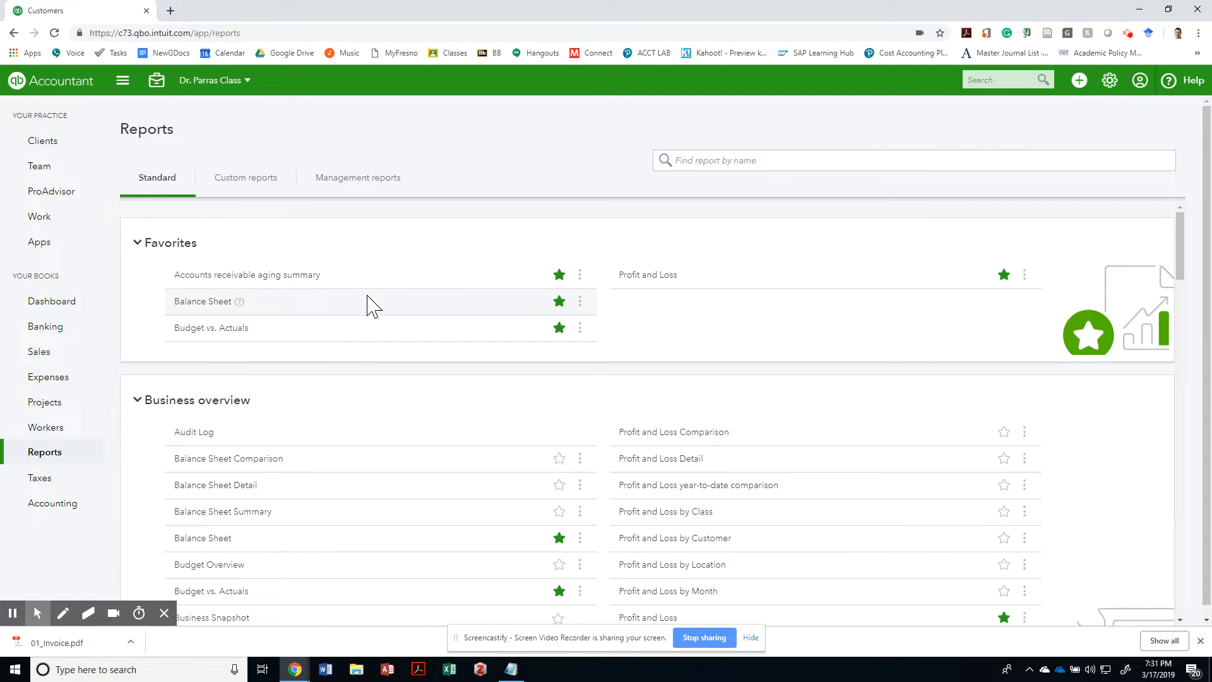
pyautogui.scroll(-3)
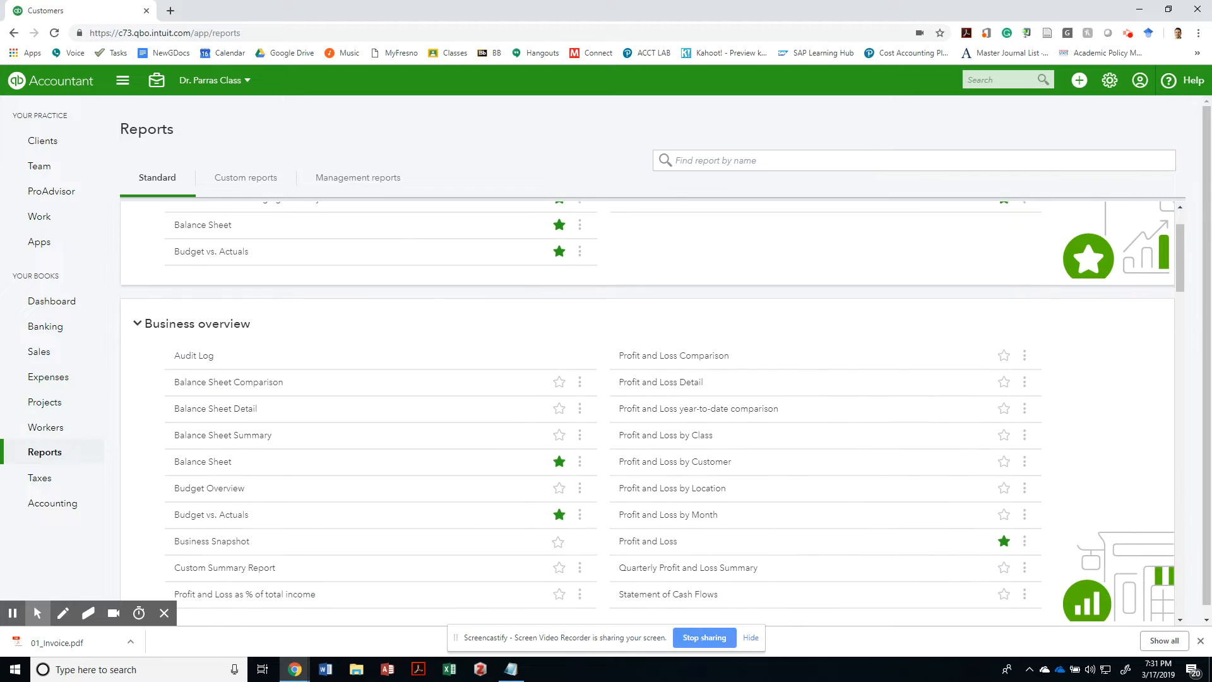
pyautogui.write('income')
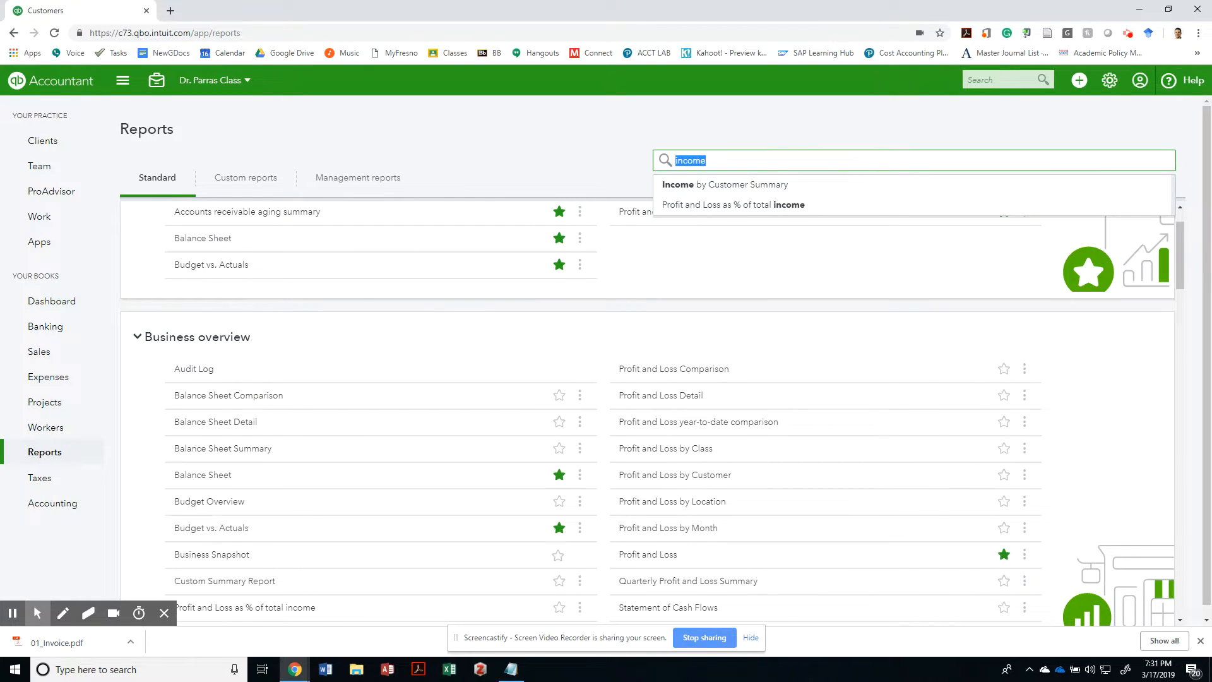
pyautogui.write('profit')
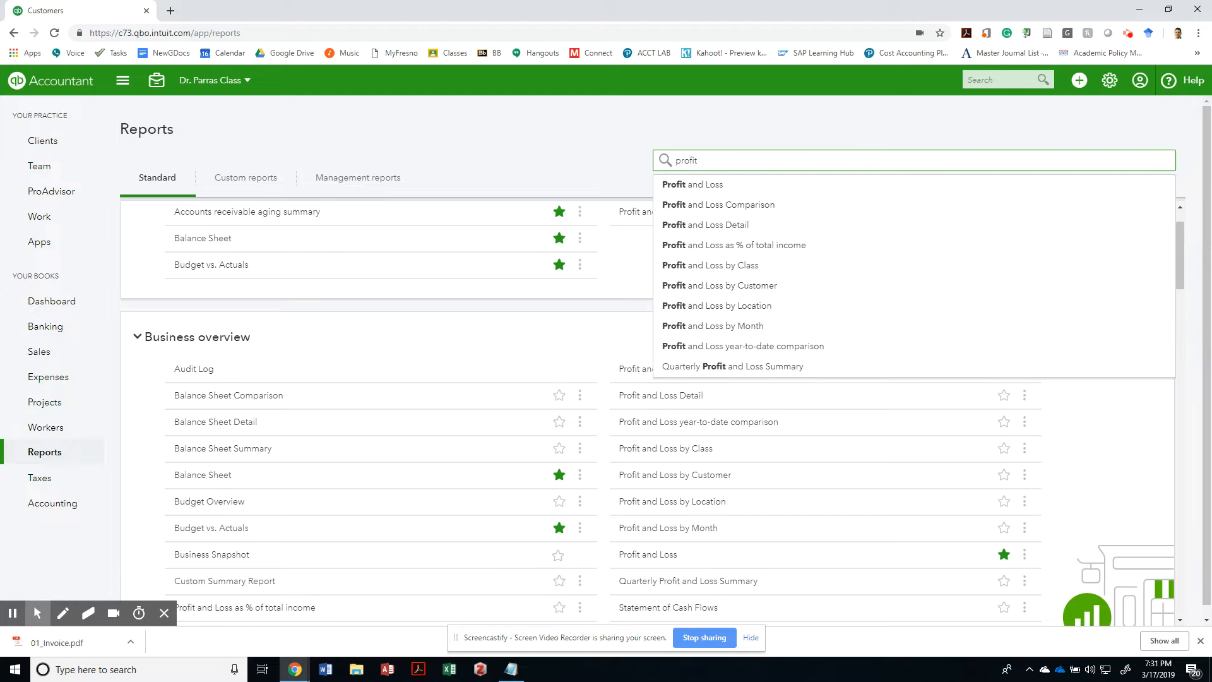
pyautogui.click(692, 184)
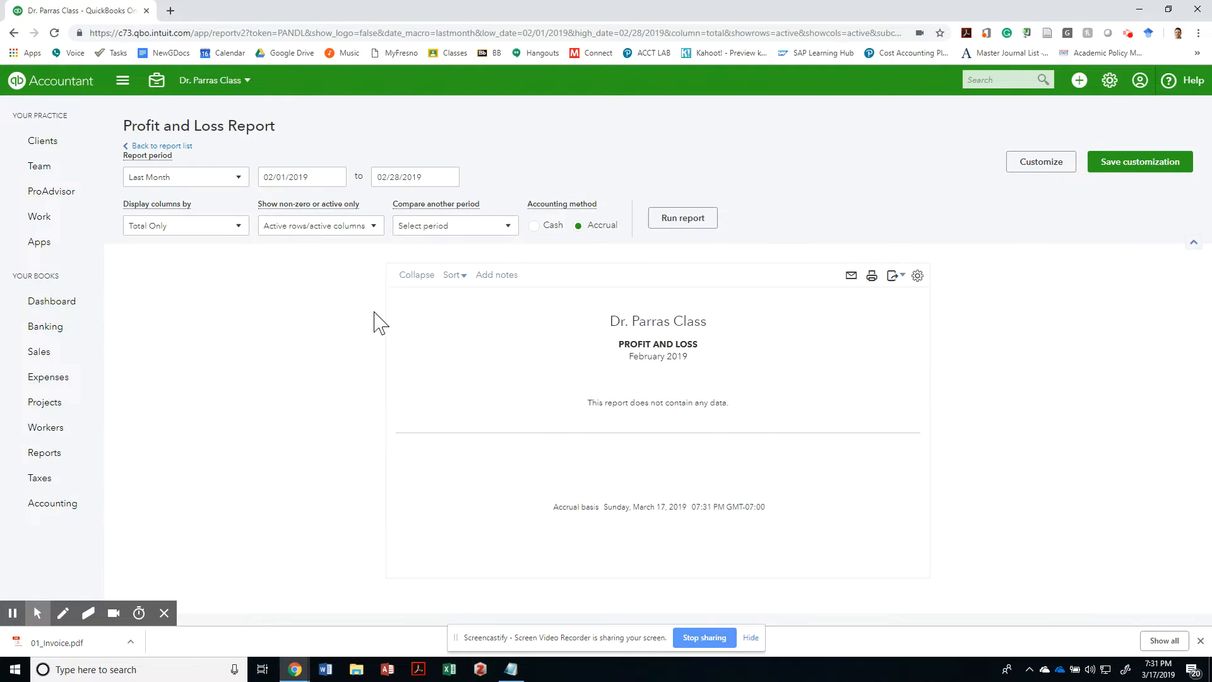
pyautogui.moveTo(245, 187)
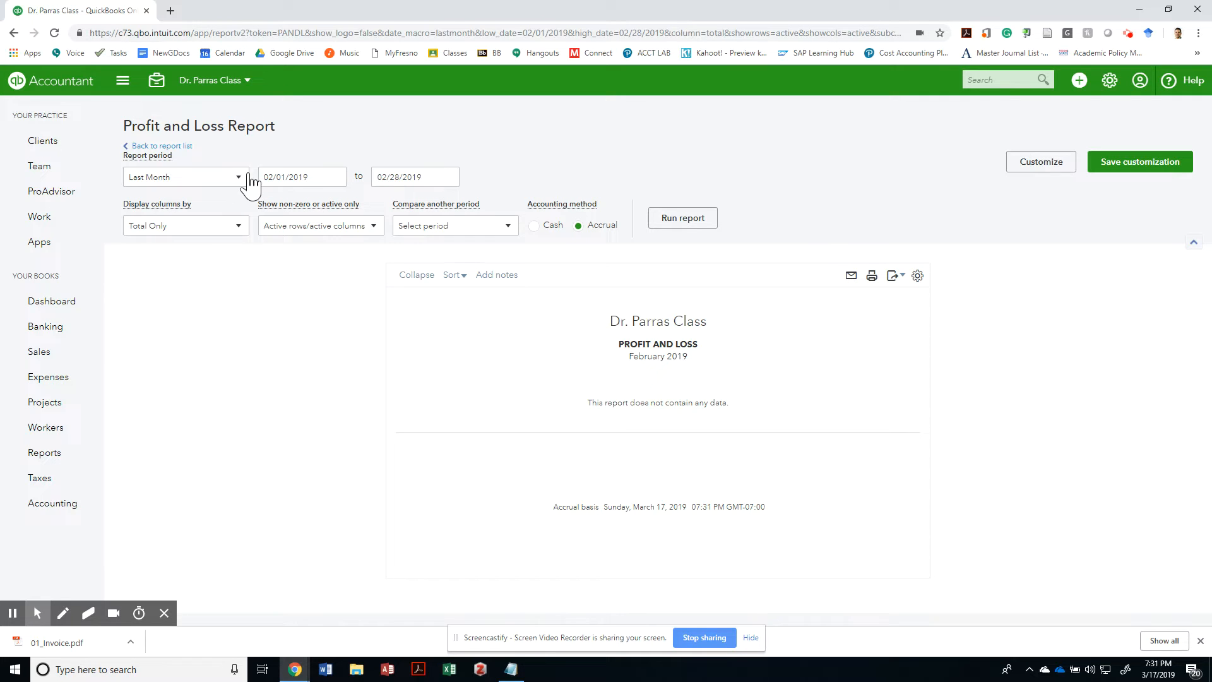
# Set the report period to Last Year (01/01/2018–12/31/2018) and run the report.
pyautogui.click(186, 177)
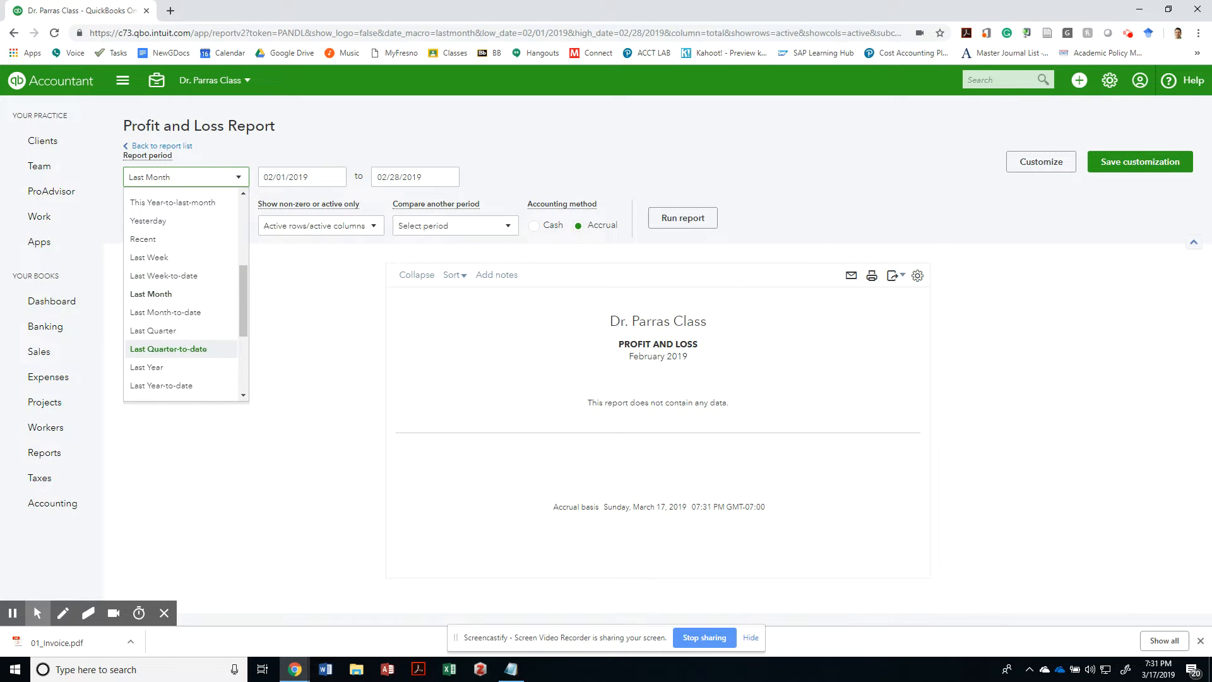
pyautogui.click(146, 368)
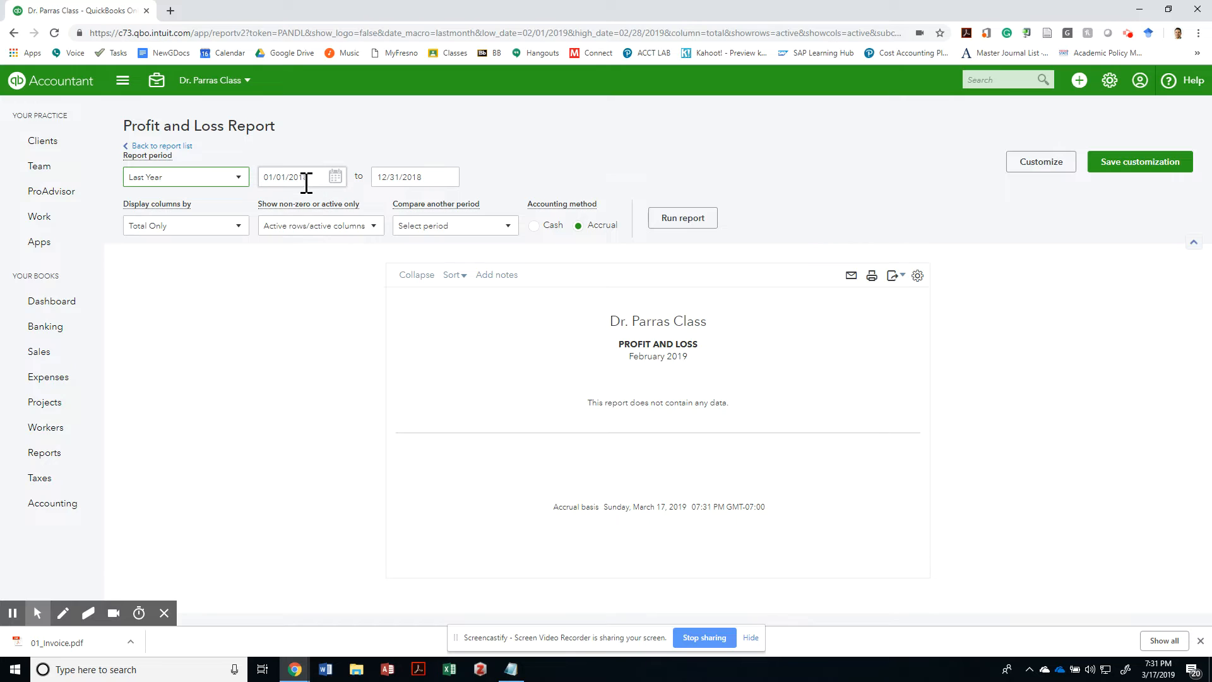
pyautogui.click(82, 13)
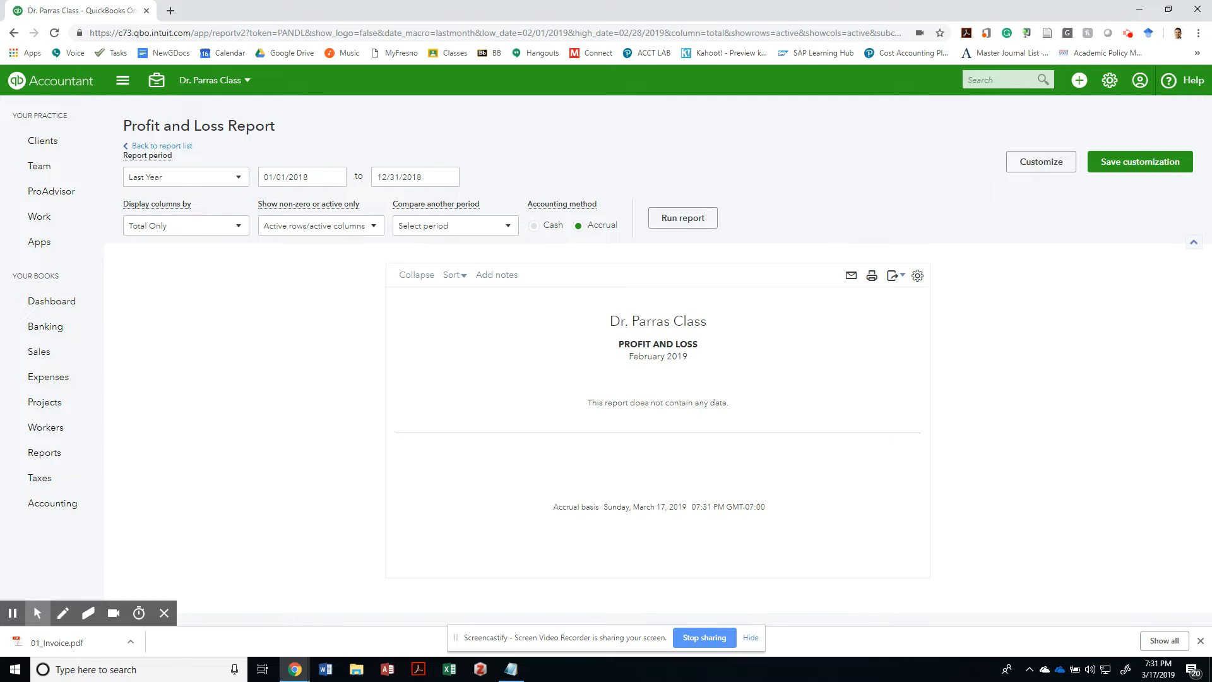
pyautogui.click(681, 217)
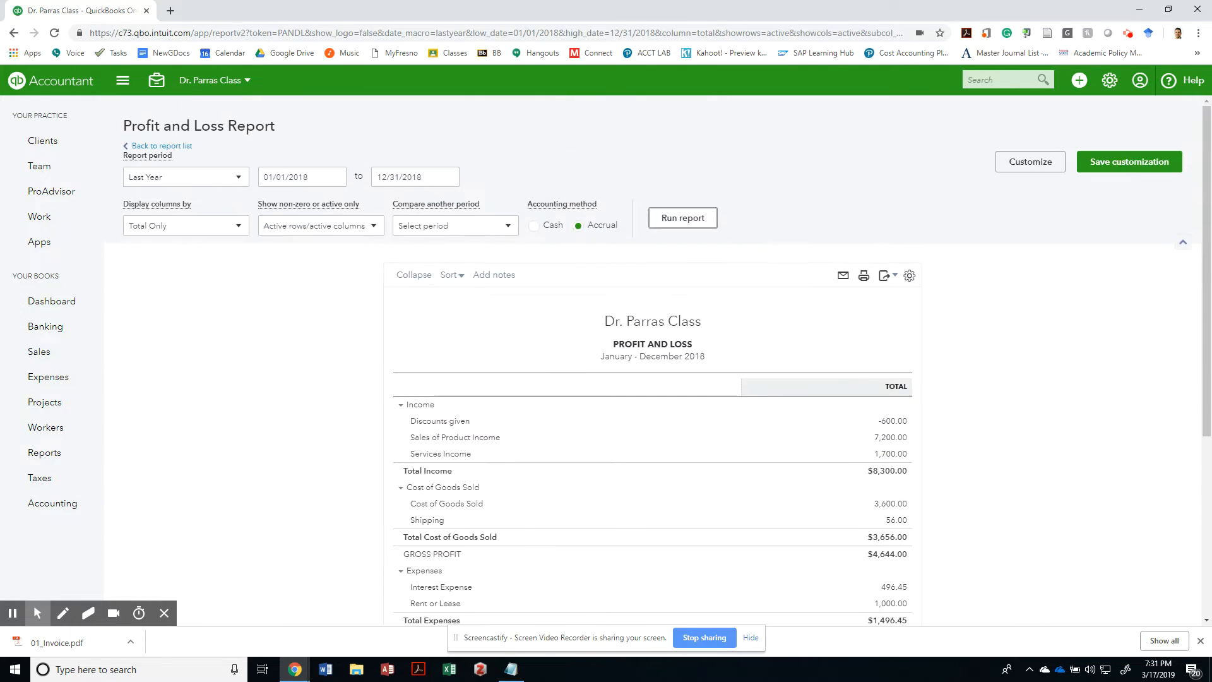
pyautogui.scroll(-3)
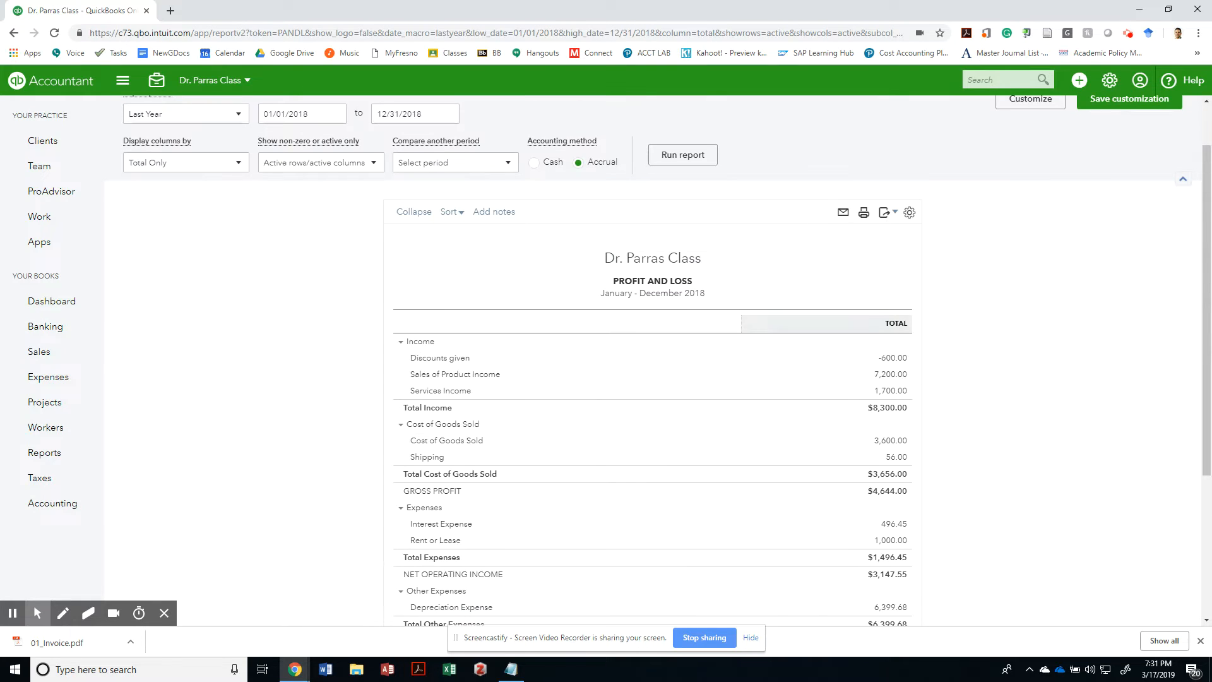
pyautogui.moveTo(863, 212)
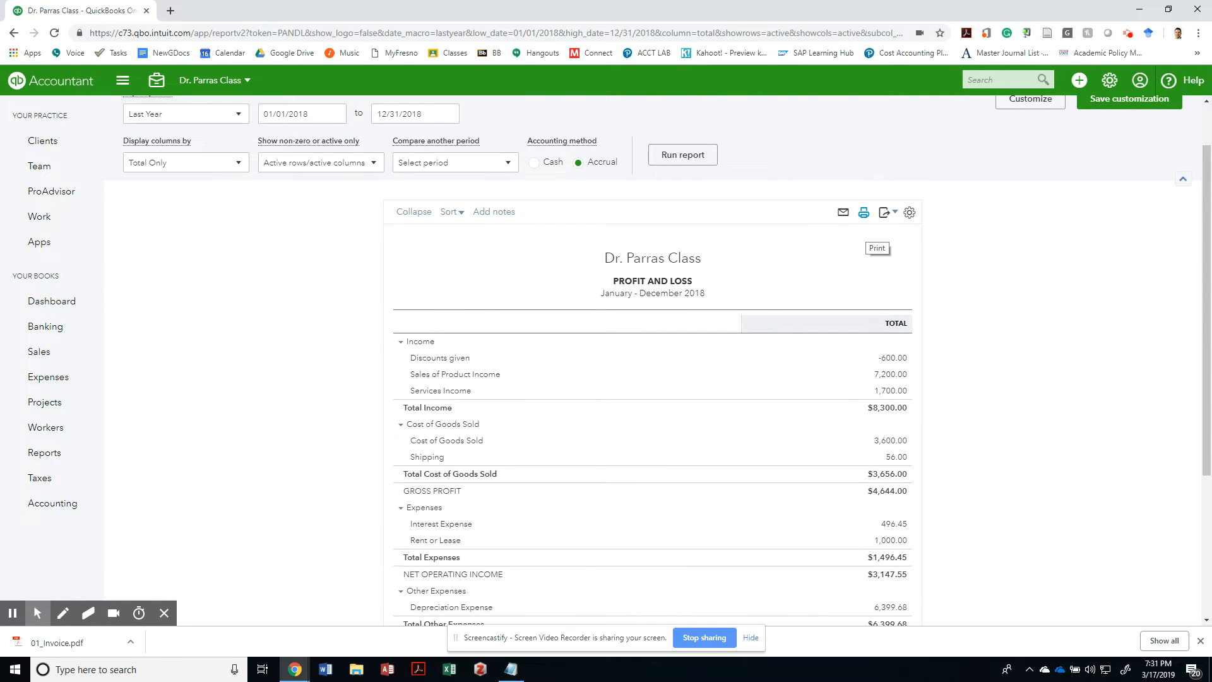
pyautogui.click(320, 161)
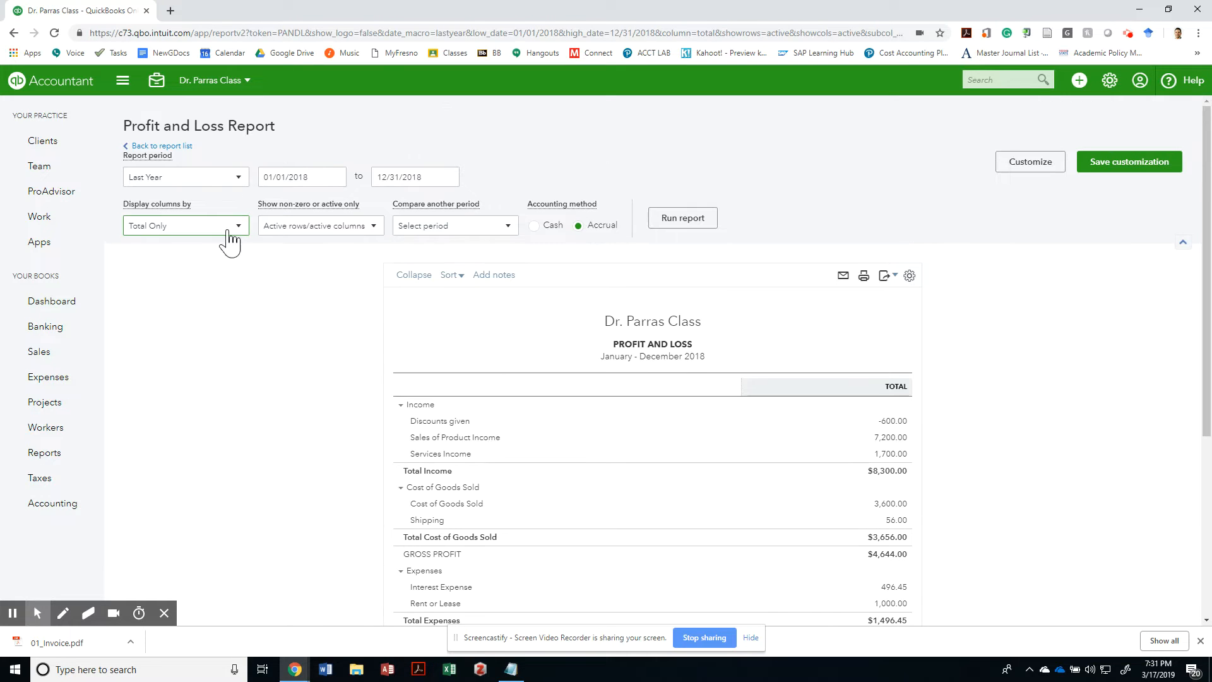
pyautogui.click(186, 224)
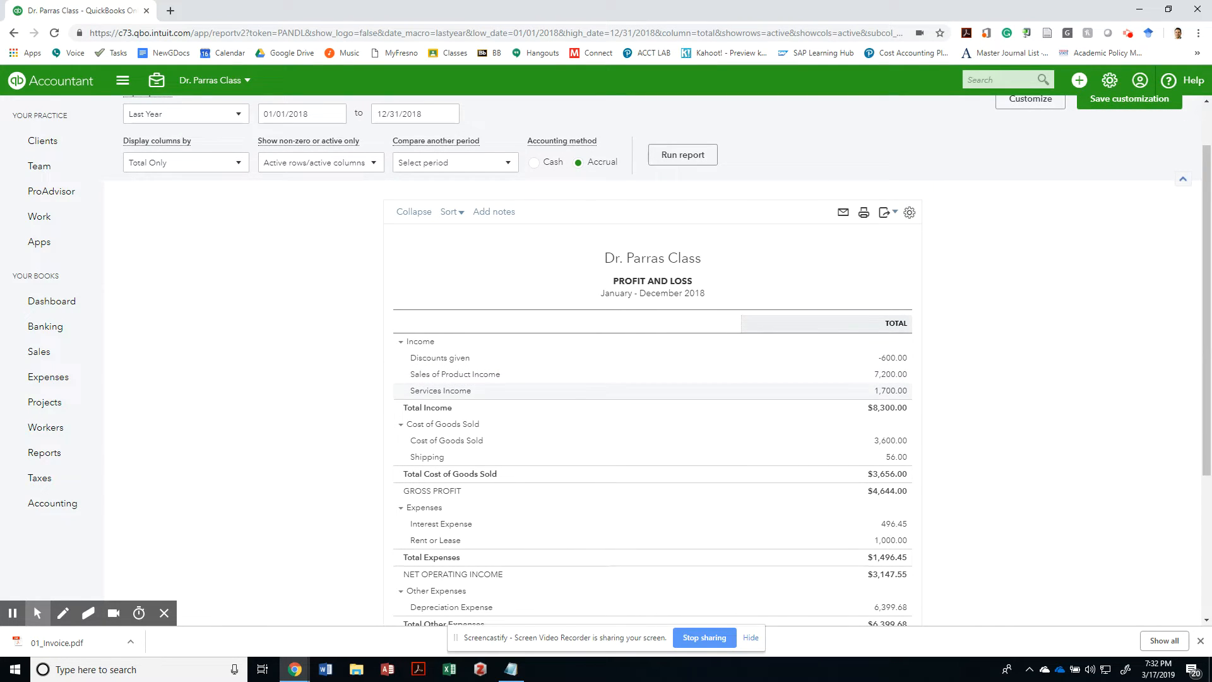
pyautogui.scroll(-3)
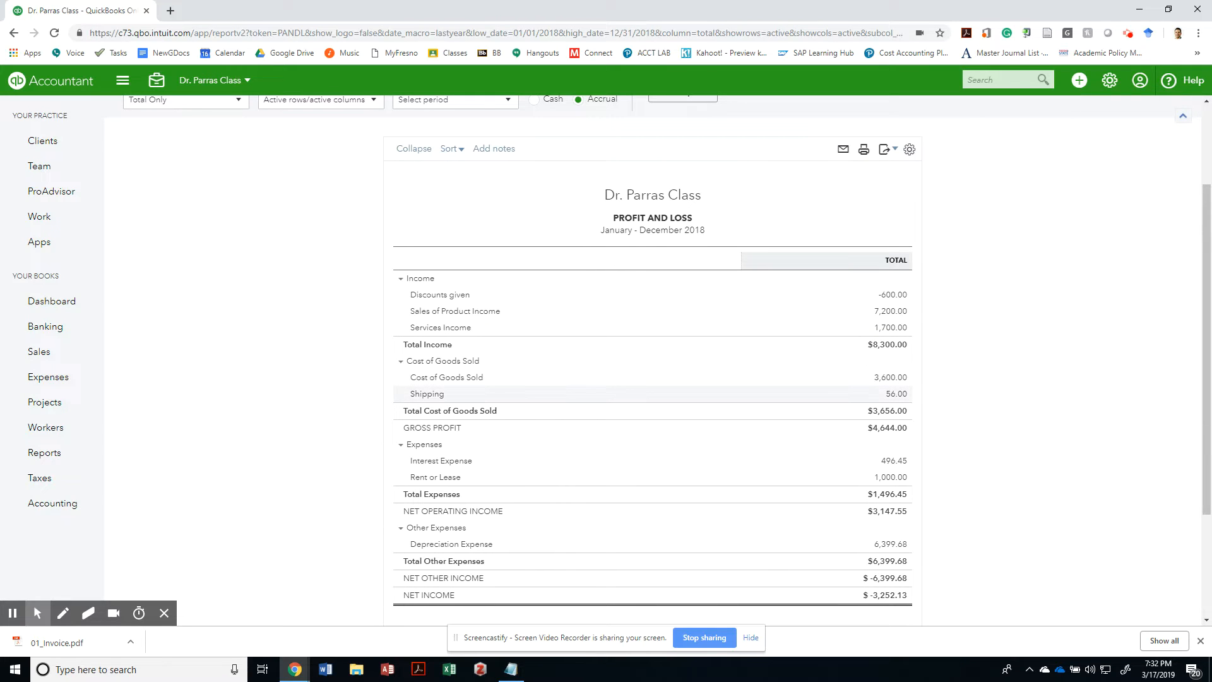
pyautogui.scroll(-3)
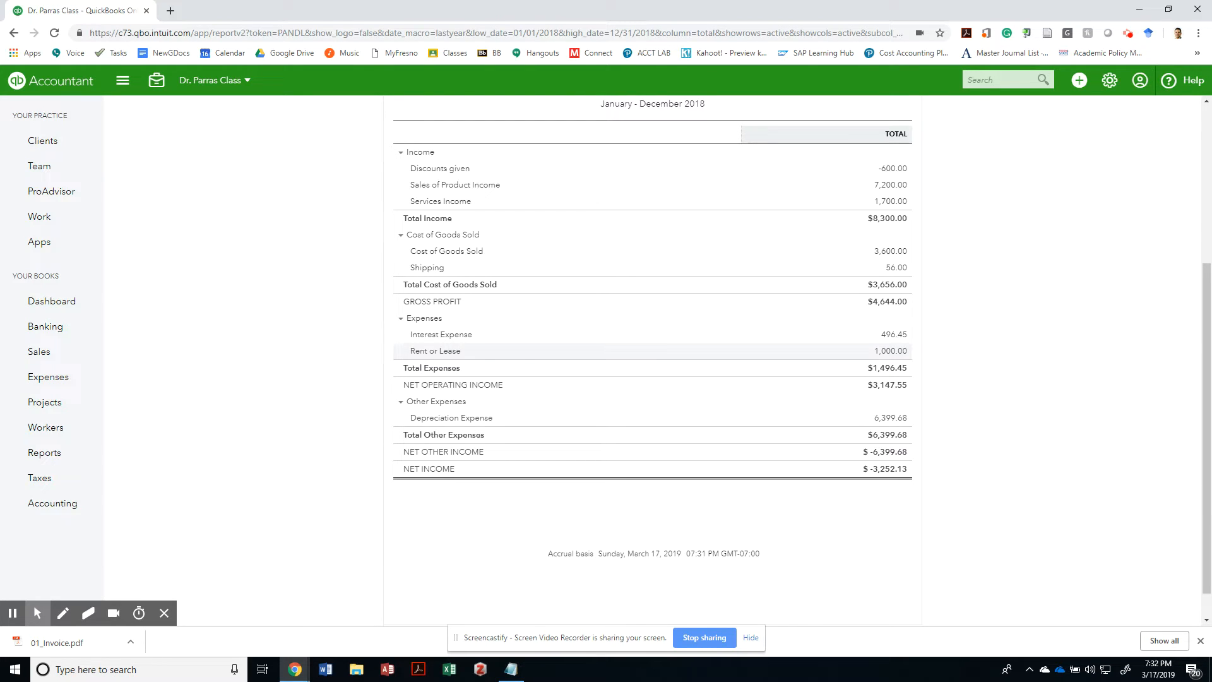
pyautogui.moveTo(489, 354)
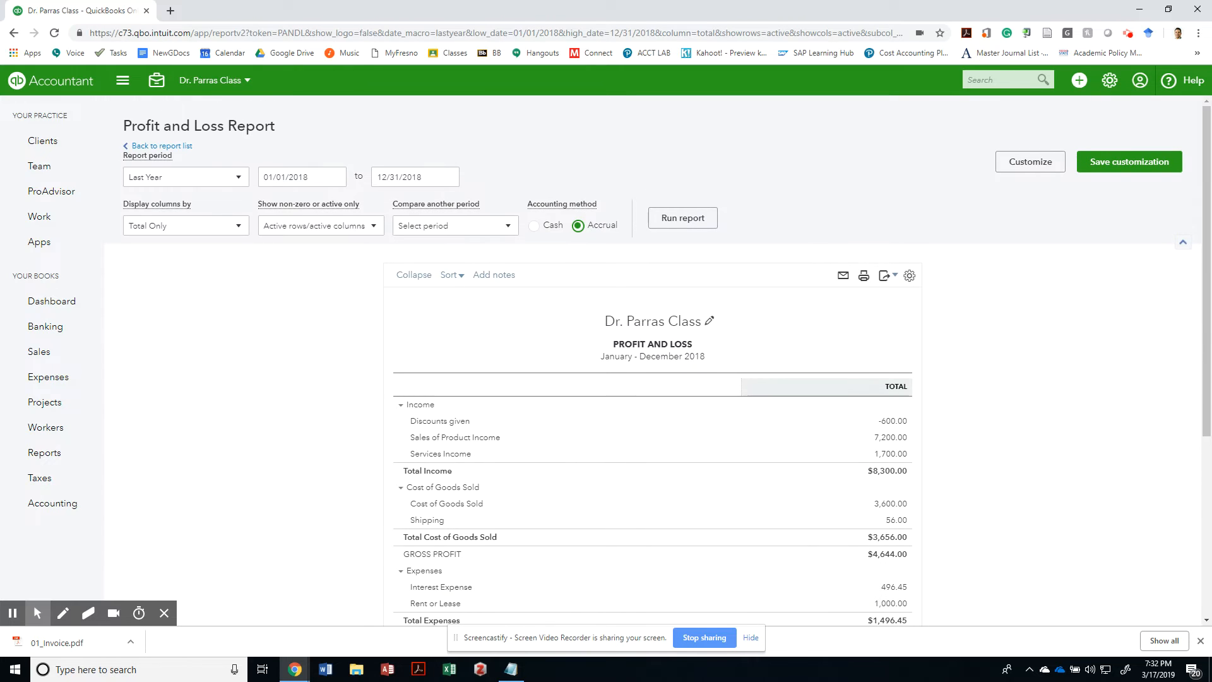
pyautogui.scroll(-3)
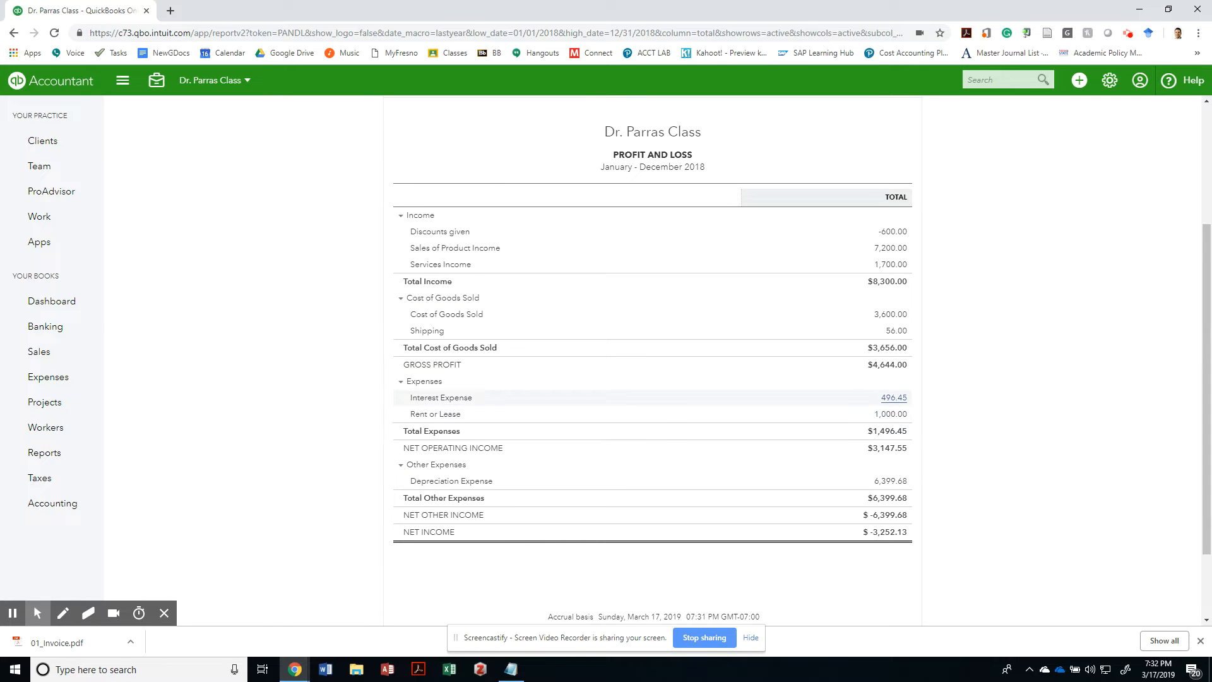
pyautogui.click(894, 396)
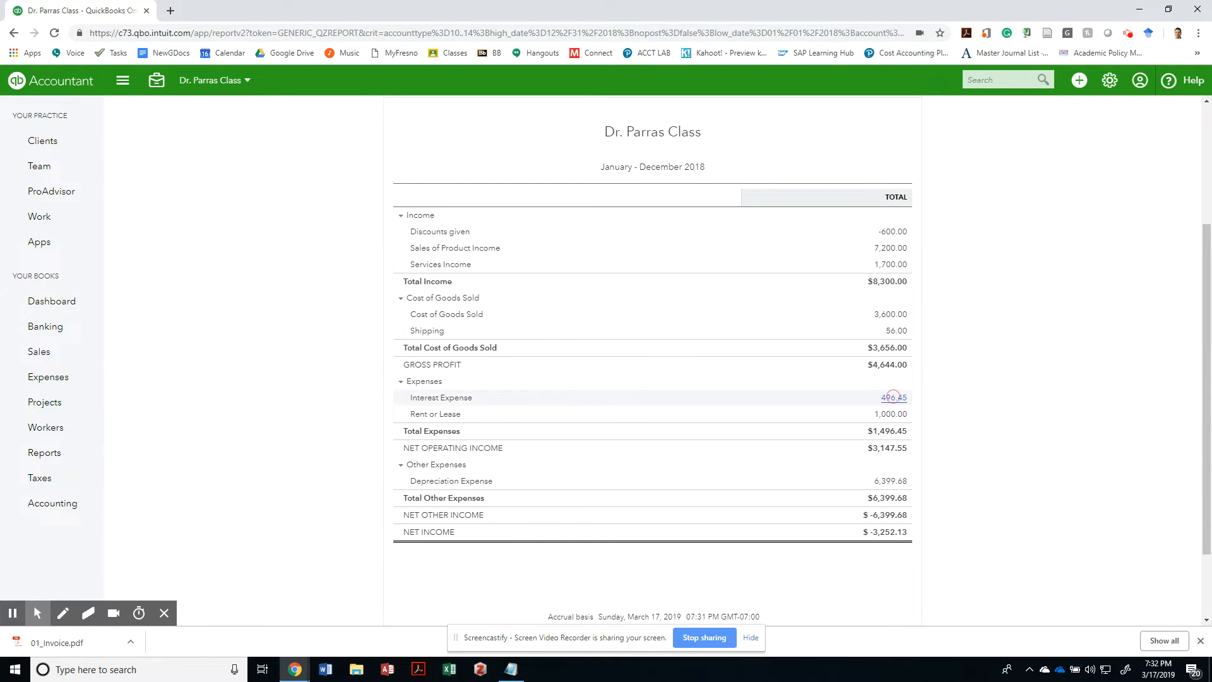
pyautogui.click(892, 397)
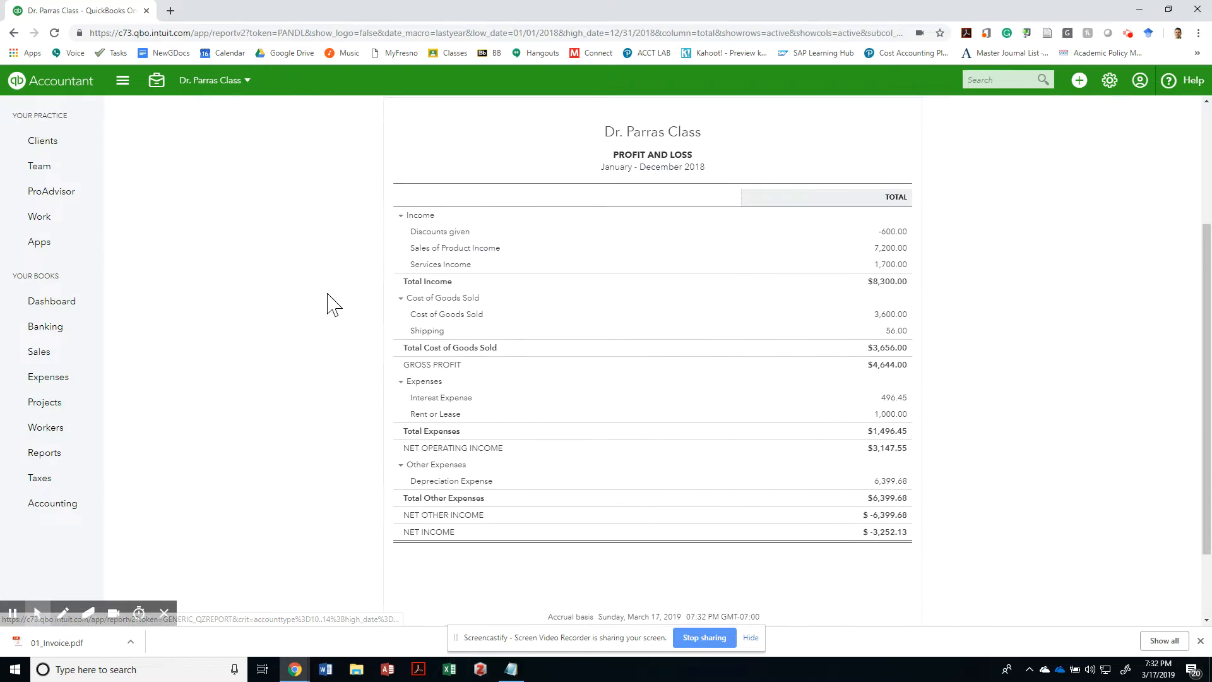
# Show the Expense Transactions list, then bring up the gear settings menu.
pyautogui.click(48, 376)
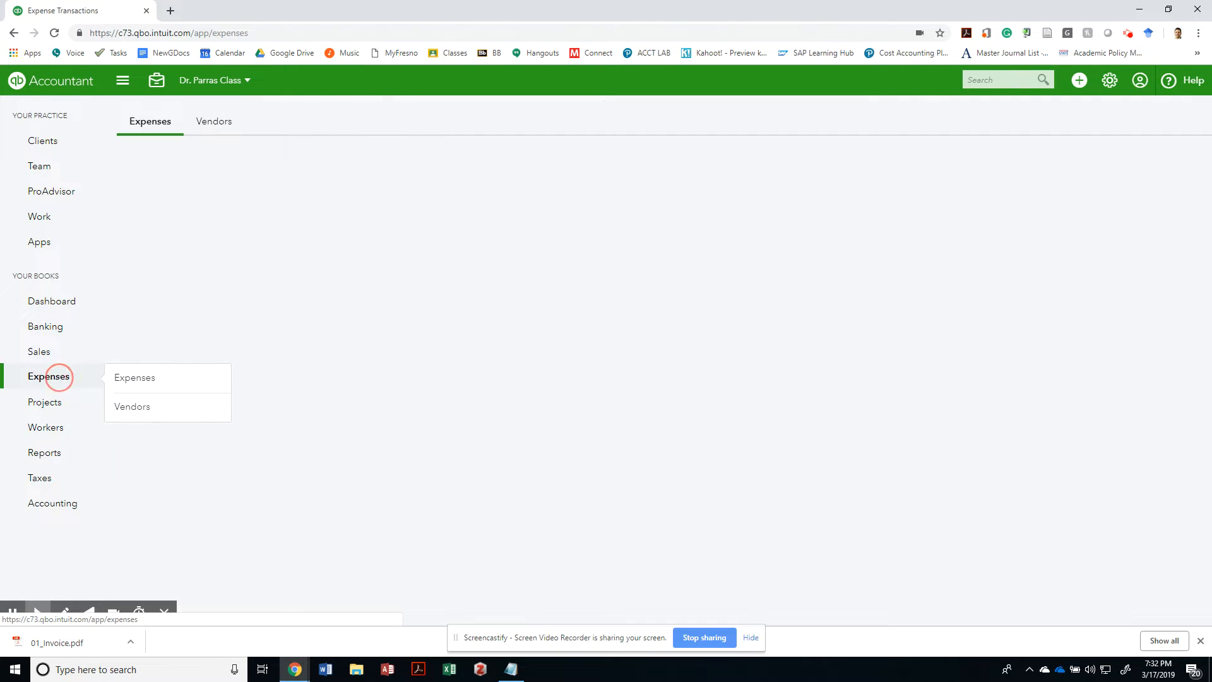
pyautogui.click(134, 377)
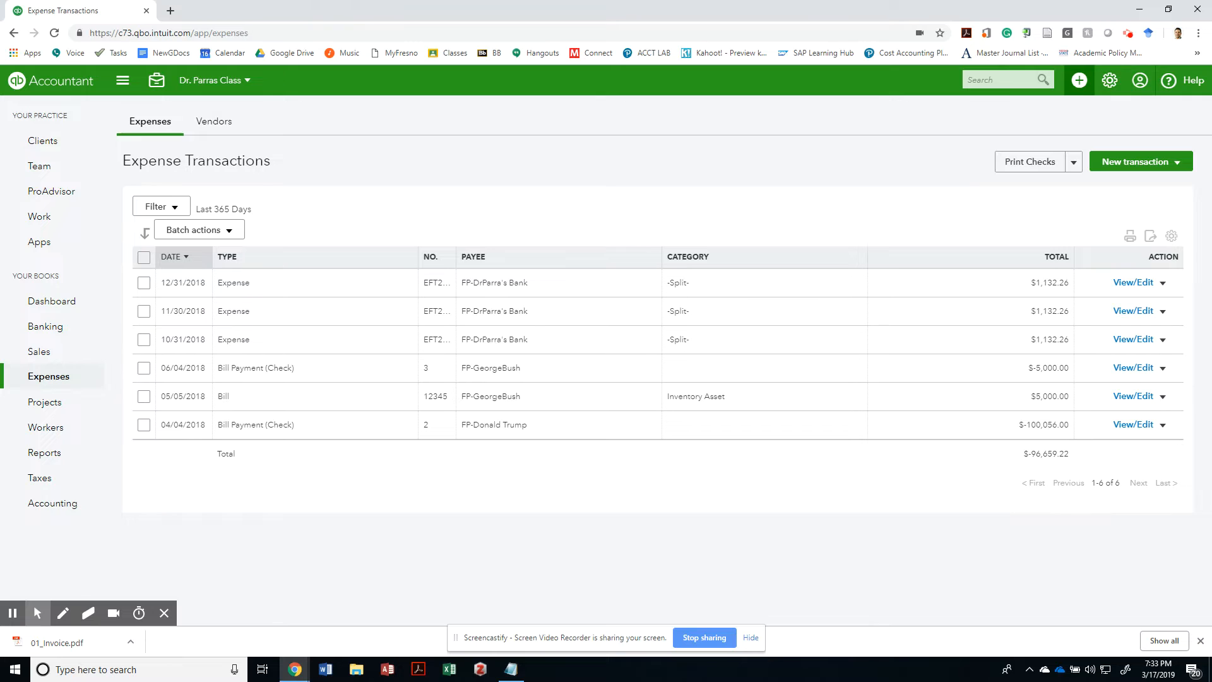
pyautogui.click(1109, 81)
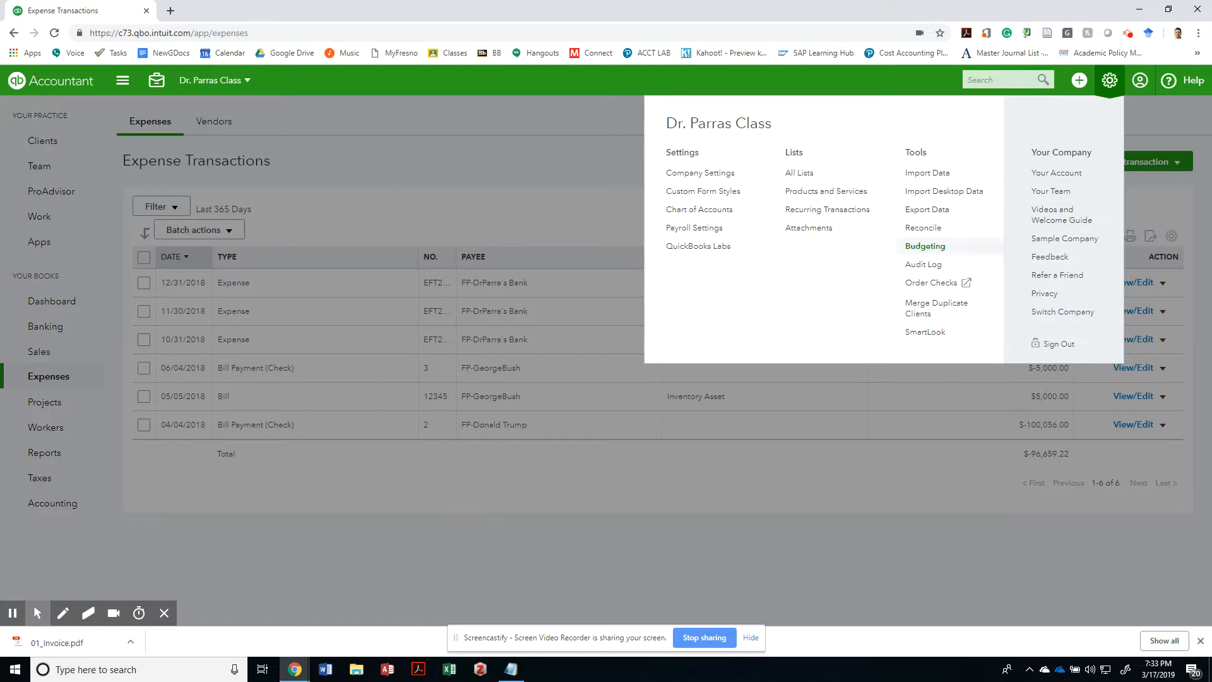
pyautogui.moveTo(926, 209)
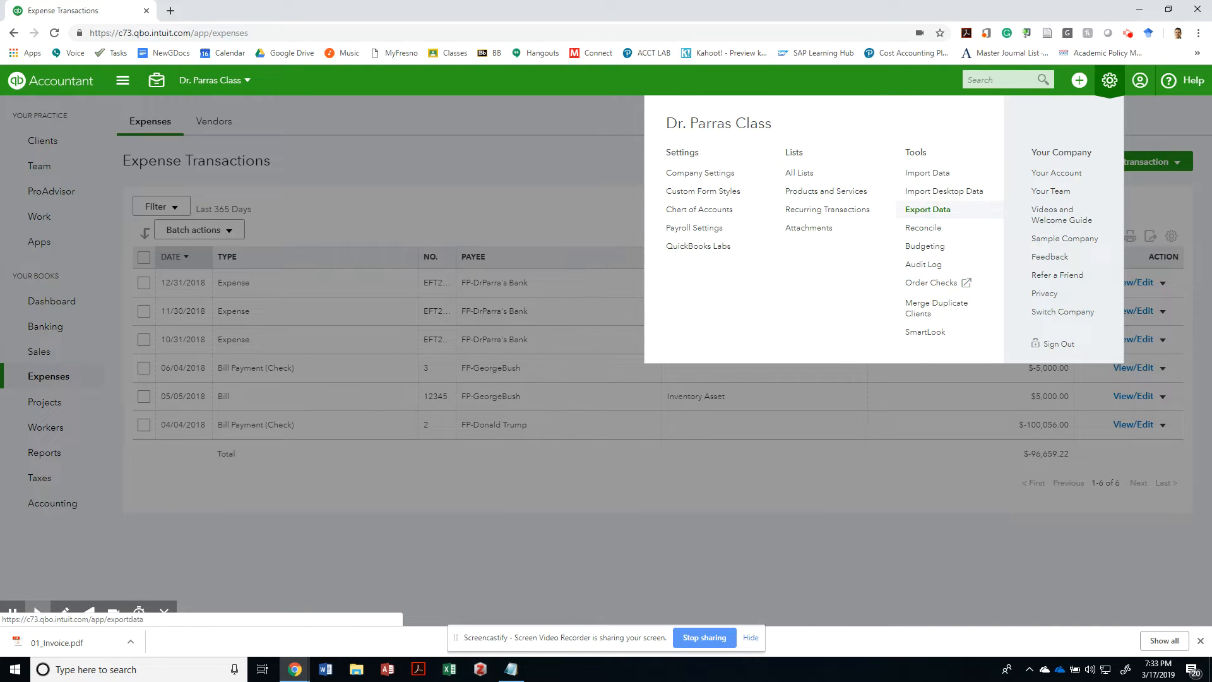
pyautogui.moveTo(944, 191)
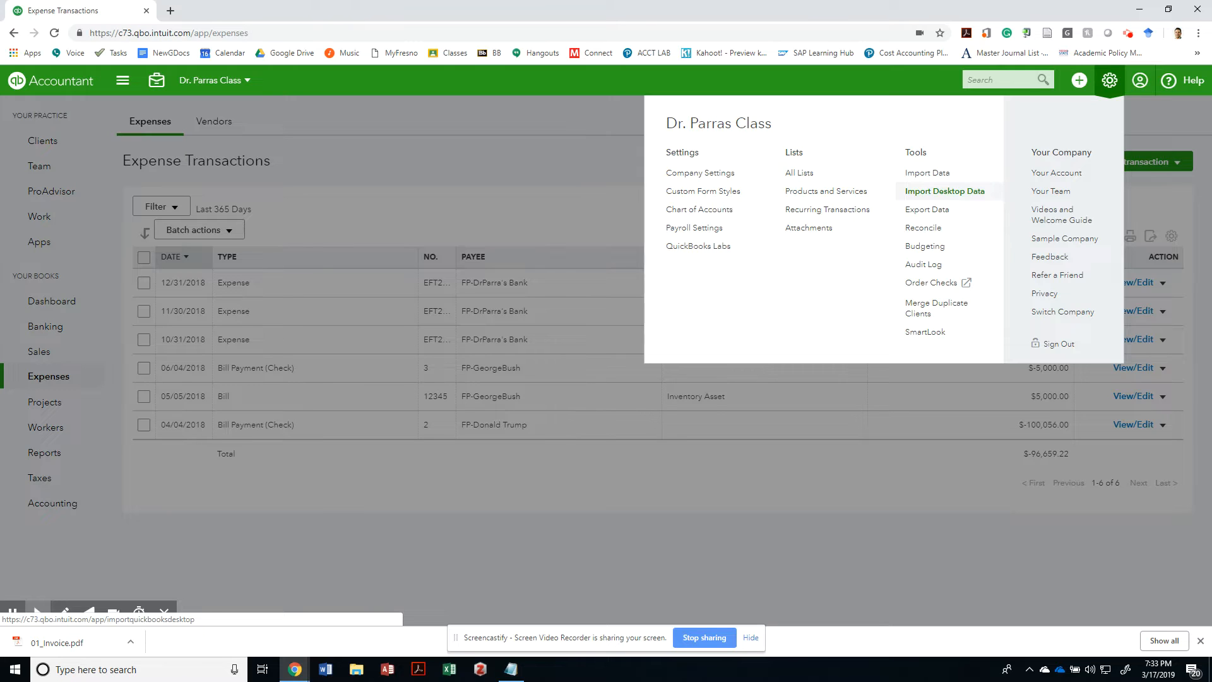
# Search 'journal' in the gear menu, then show the Create menu of transaction types.
pyautogui.write('journal')
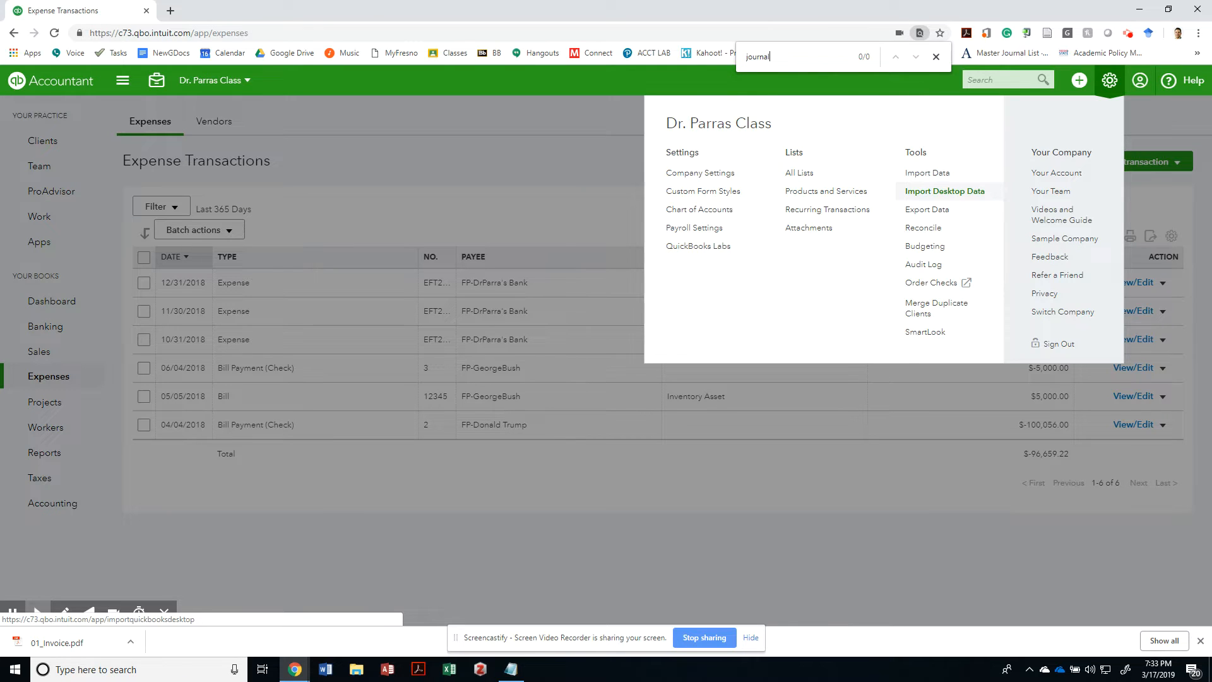
pyautogui.click(1077, 81)
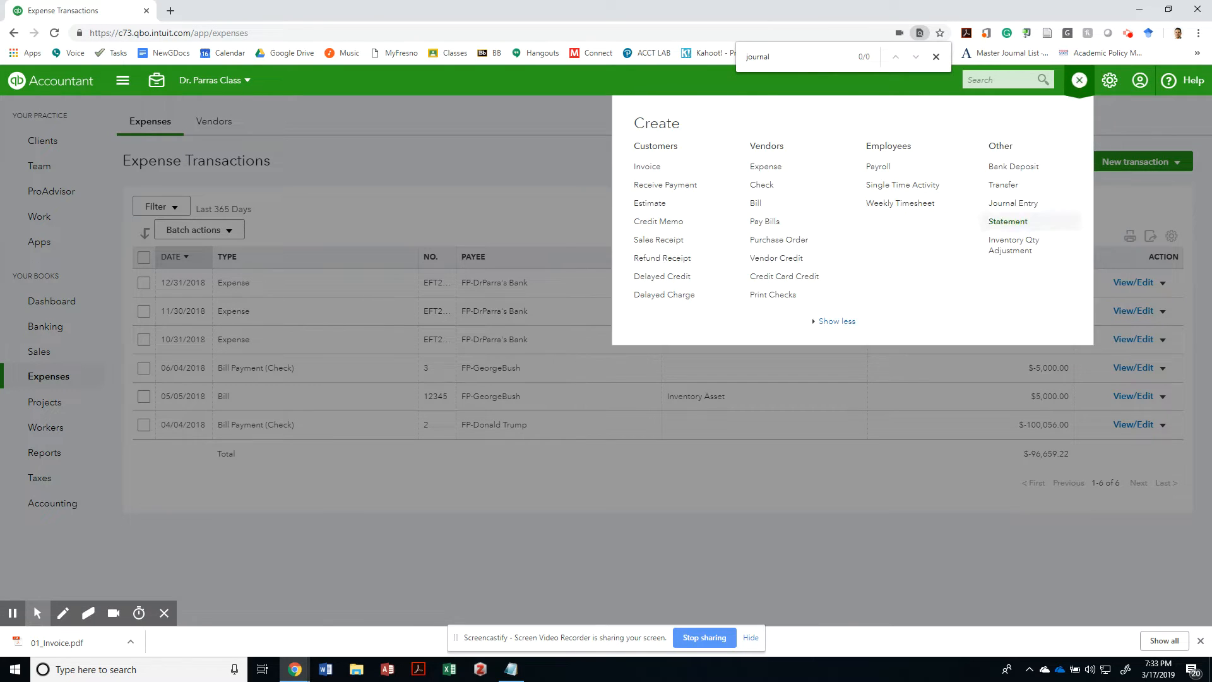
# Start a new journal entry and review recent entries and its date options.
pyautogui.click(1012, 202)
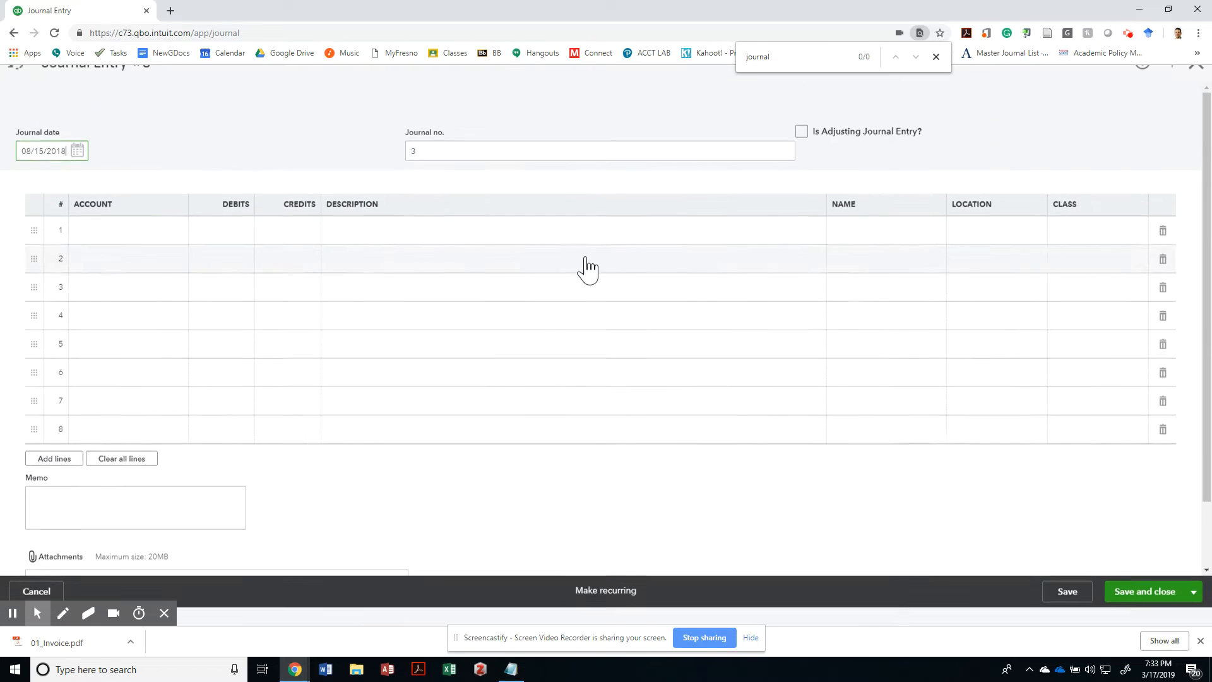
pyautogui.click(14, 81)
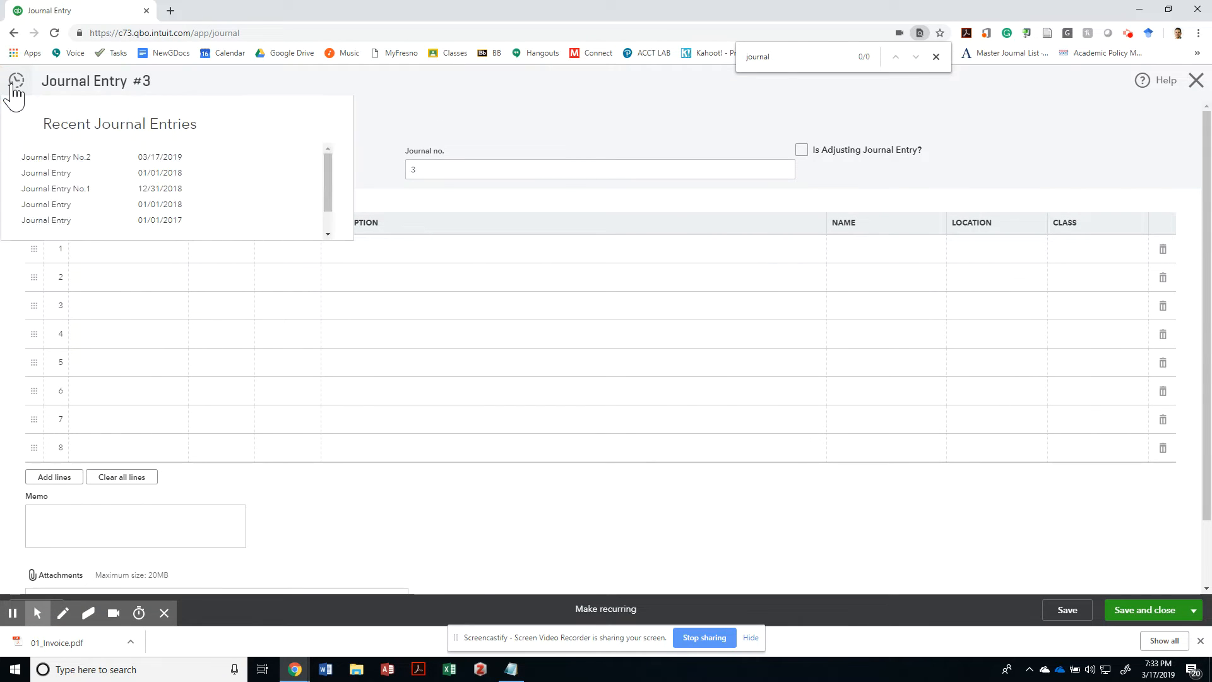
pyautogui.moveTo(63, 192)
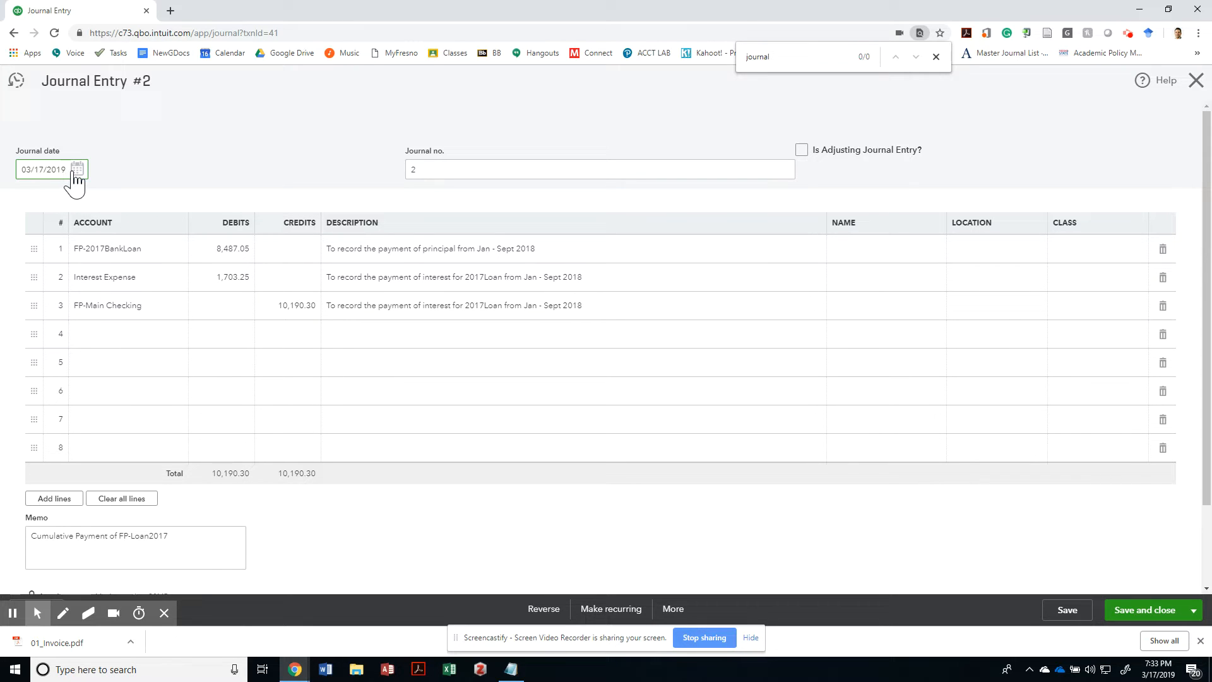
pyautogui.click(78, 169)
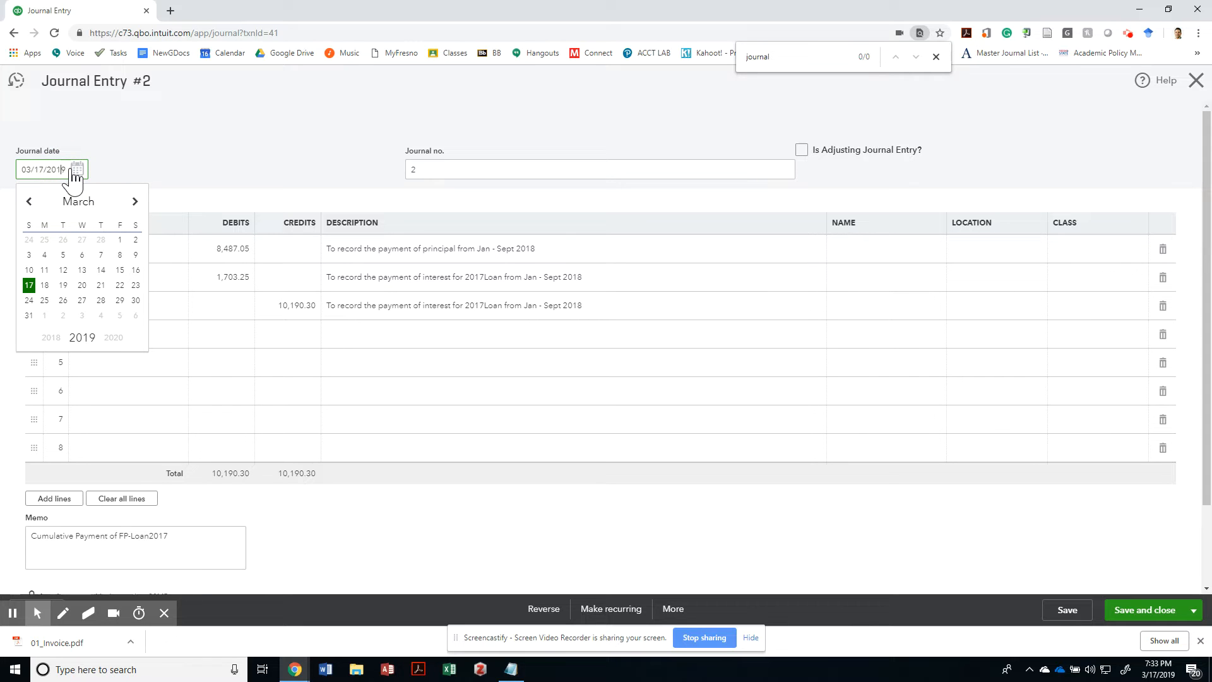
pyautogui.moveTo(78, 169)
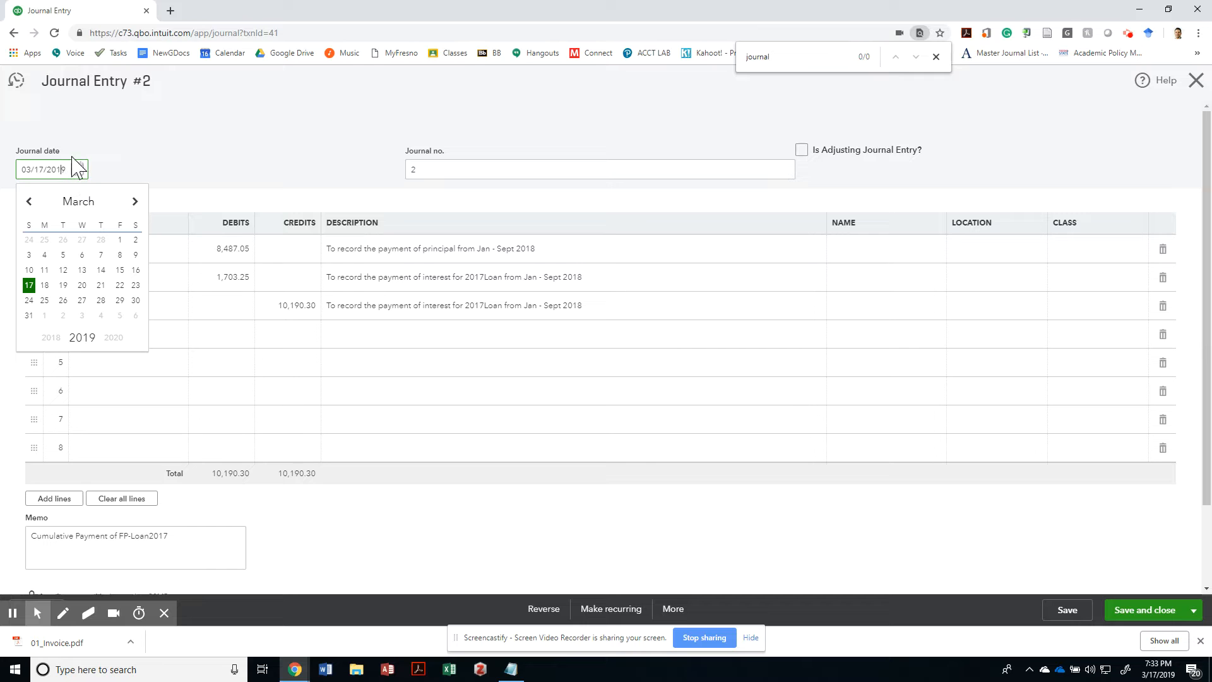
pyautogui.click(78, 169)
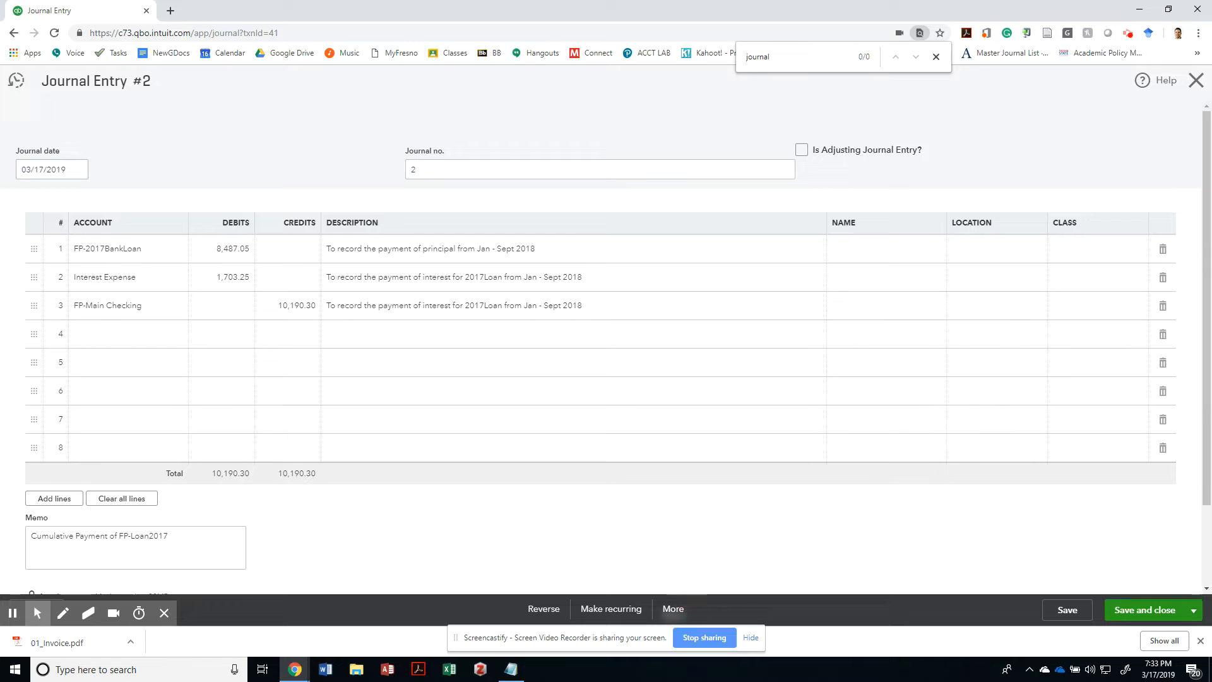
pyautogui.click(672, 608)
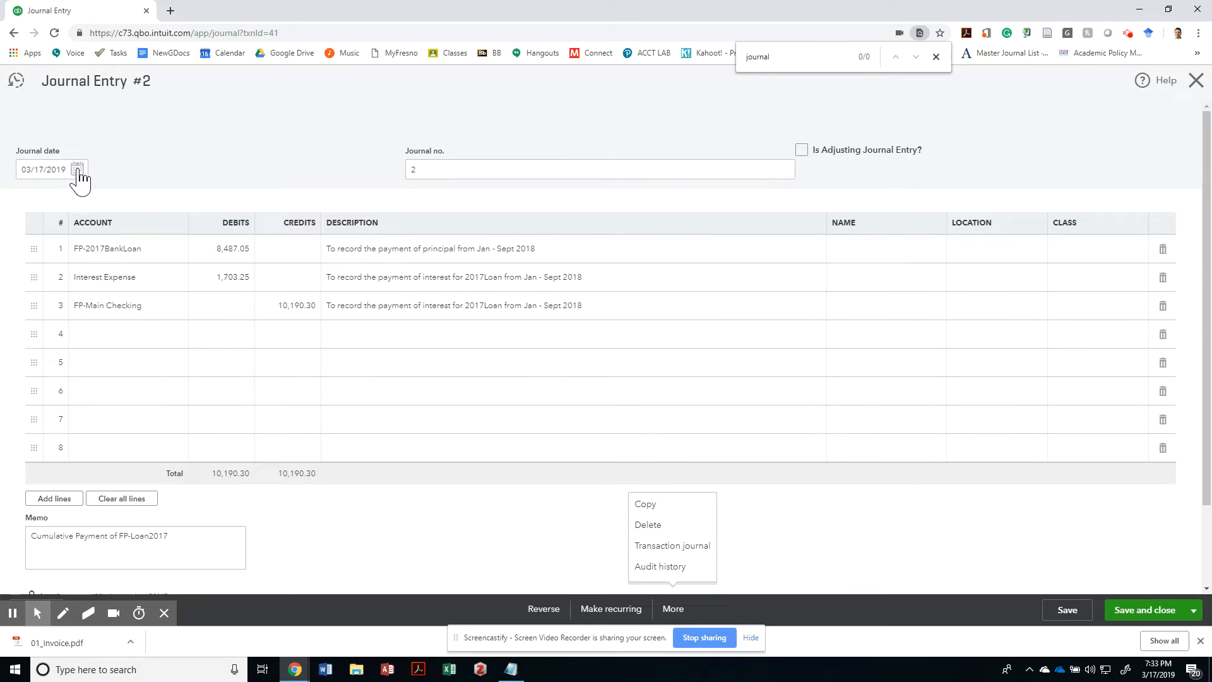
# Date Journal Entry 2 to 09/30/2018 and save the FP-Loan2017 payment entry.
pyautogui.click(77, 169)
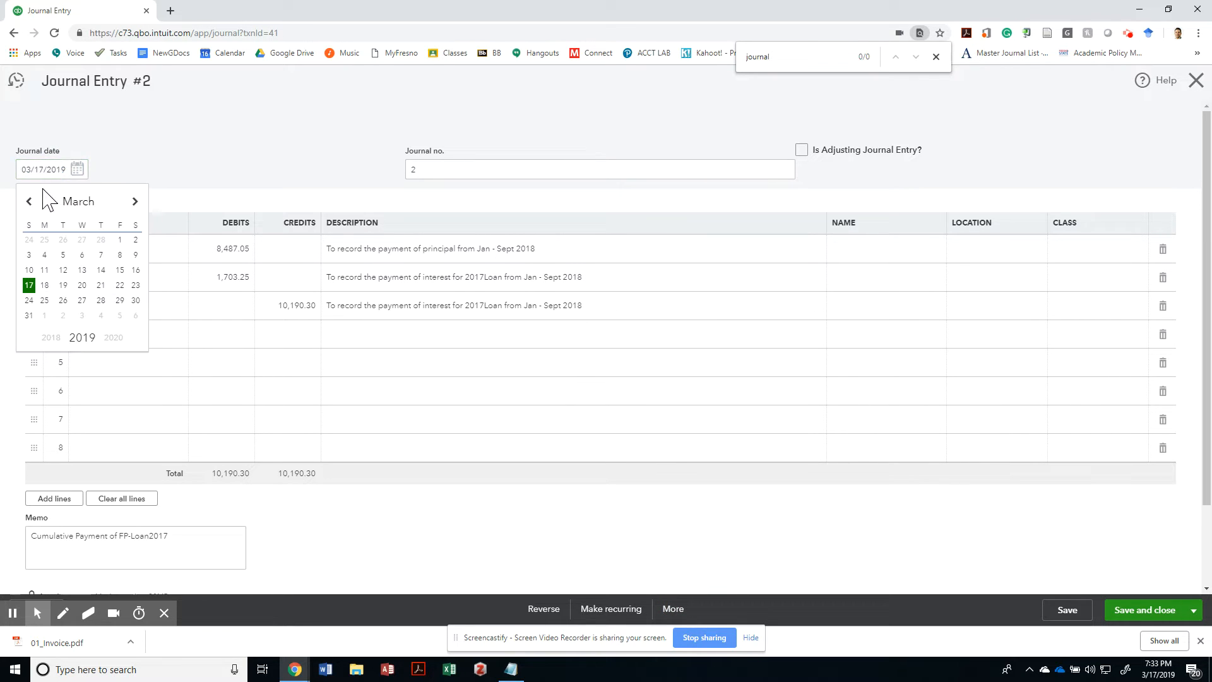
pyautogui.click(28, 200)
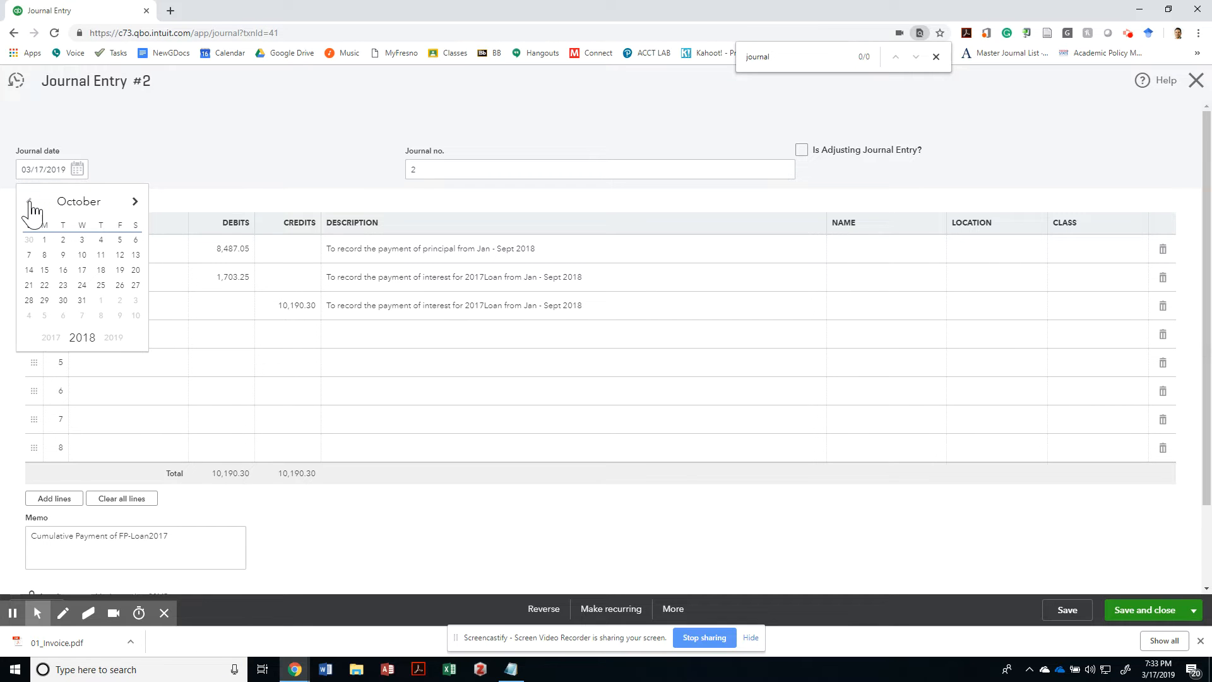
pyautogui.click(81, 286)
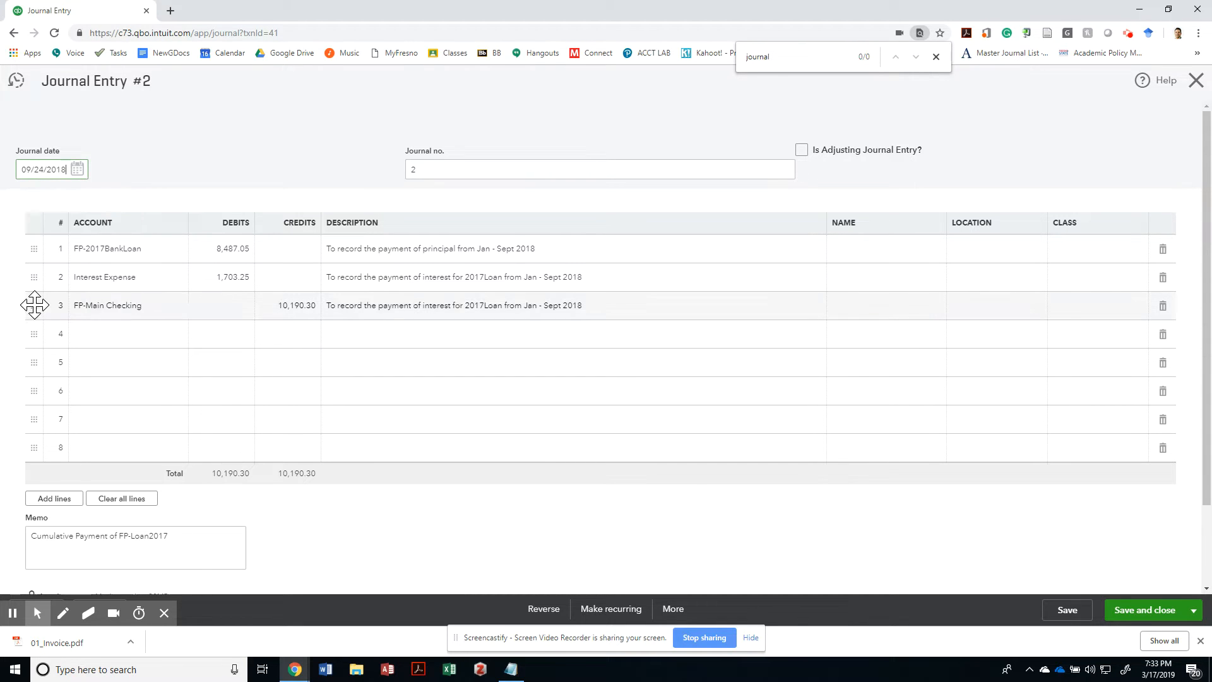
pyautogui.click(78, 169)
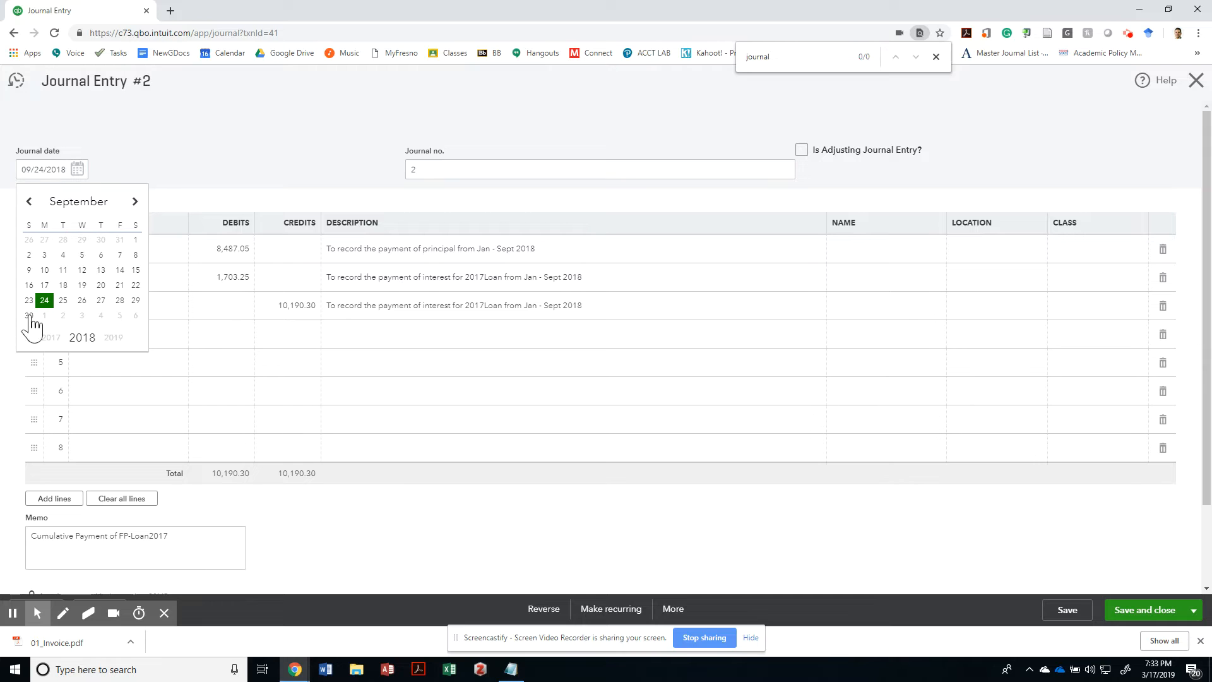
pyautogui.click(28, 316)
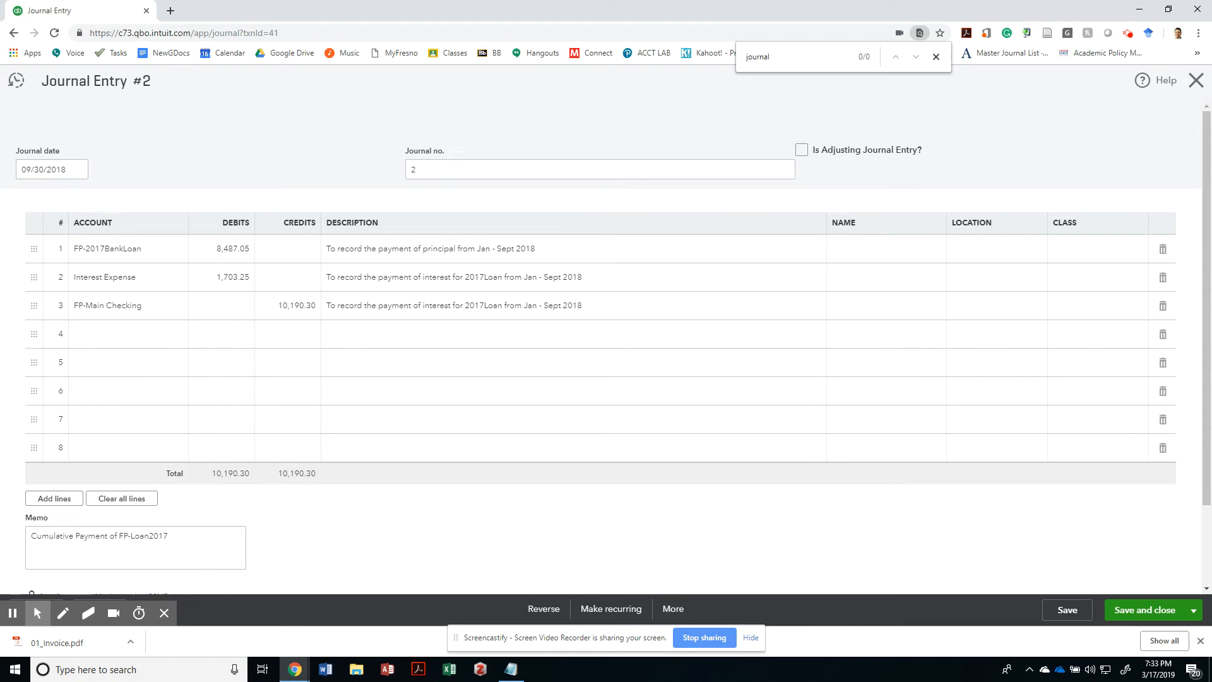
pyautogui.click(1067, 610)
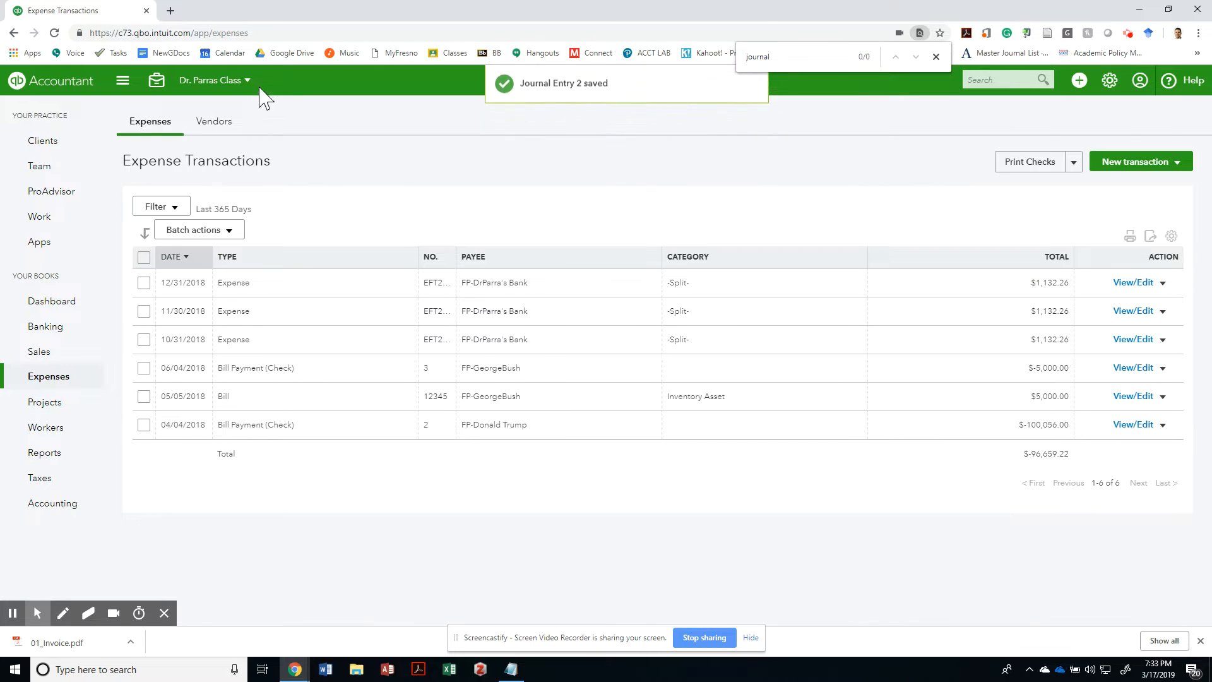
pyautogui.moveTo(44, 452)
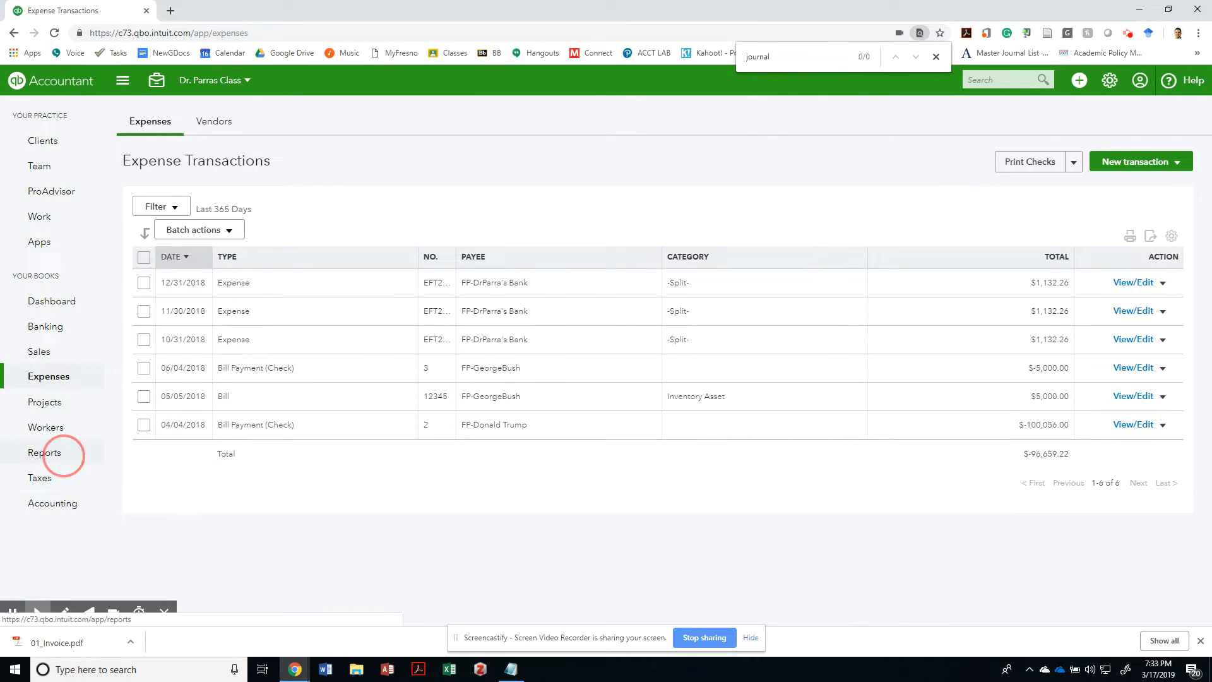
# Rerun the Profit and Loss report for Last Year, now showing the $4,955.38 net loss.
pyautogui.click(44, 451)
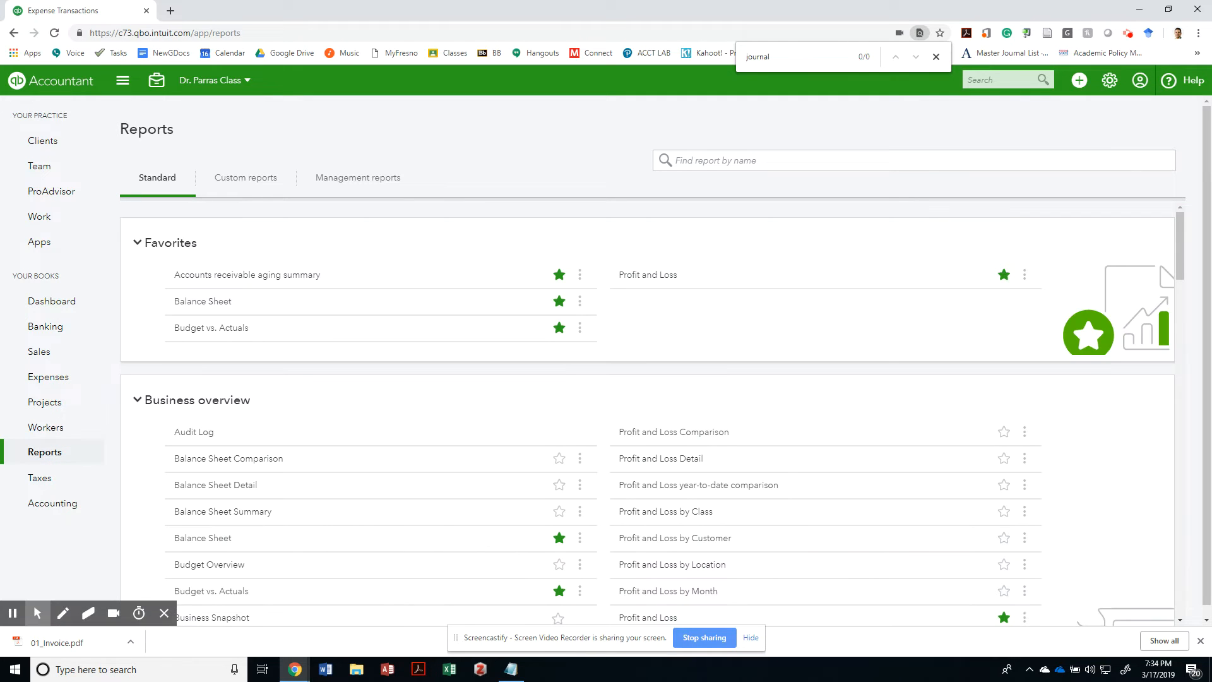
pyautogui.moveTo(648, 275)
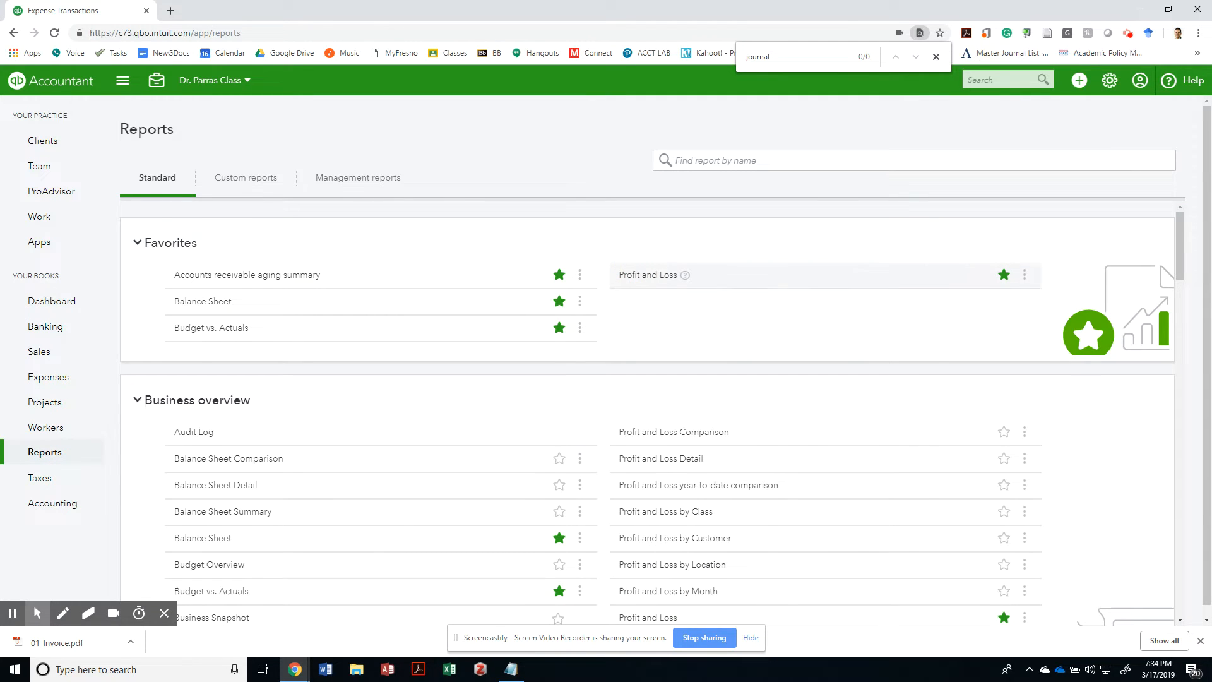
pyautogui.click(648, 275)
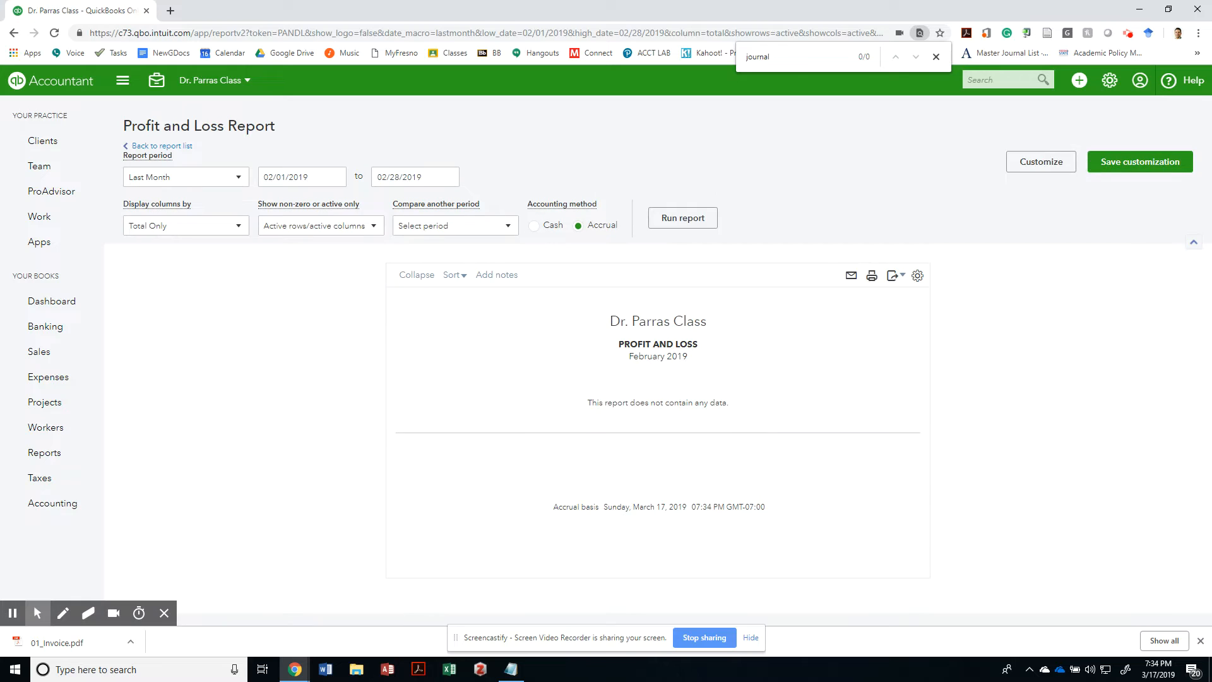
pyautogui.click(290, 177)
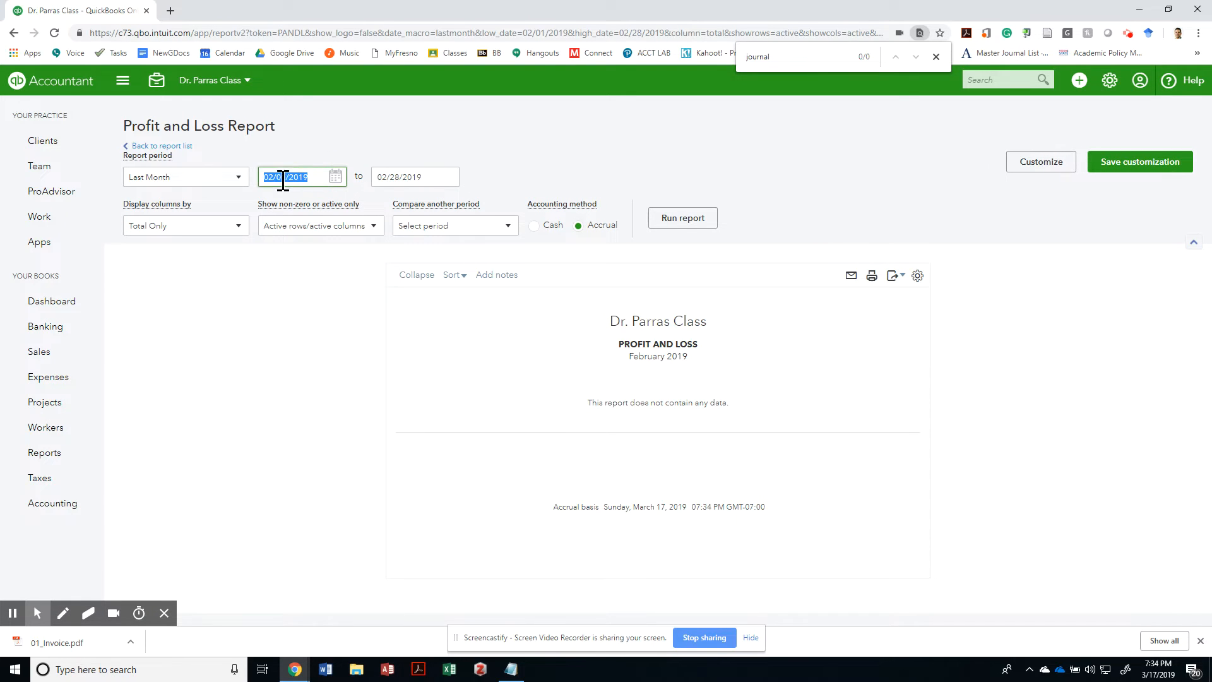
pyautogui.click(184, 177)
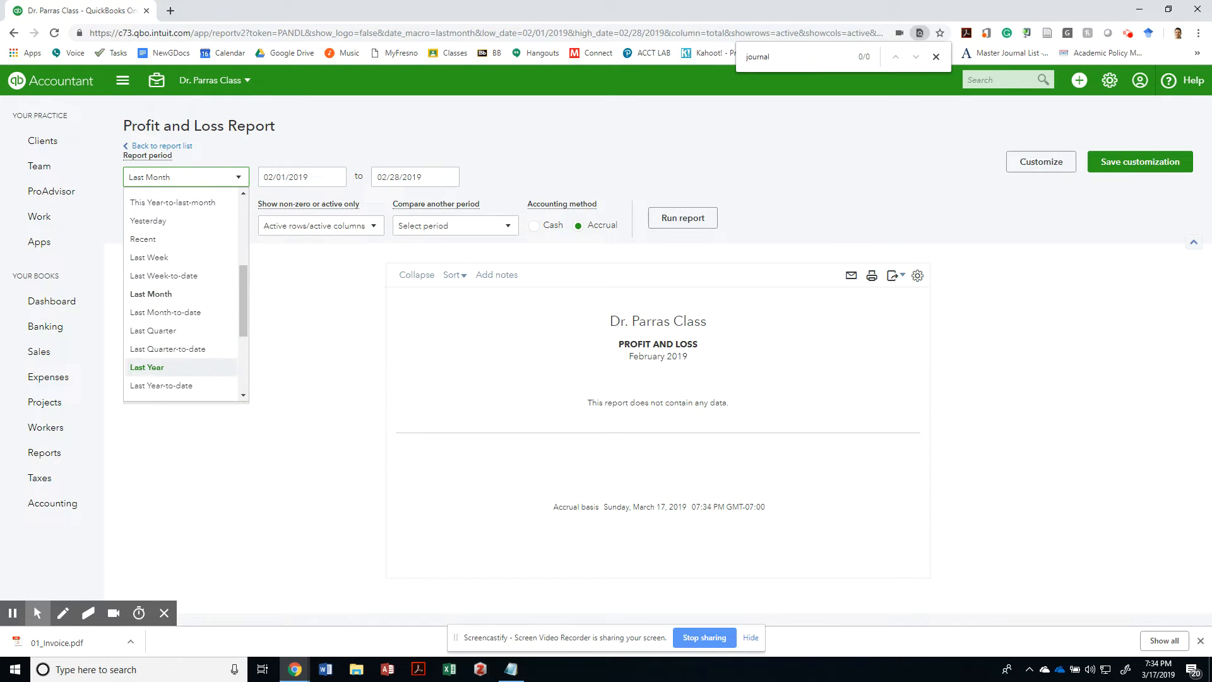
pyautogui.click(147, 366)
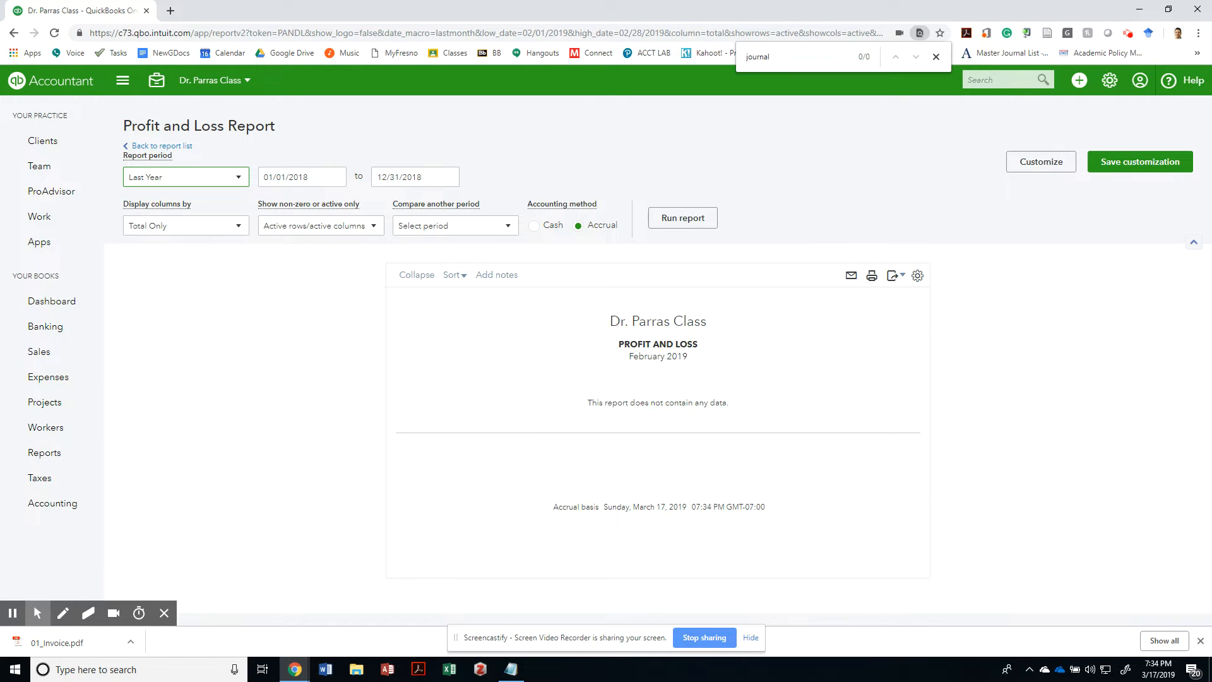
pyautogui.moveTo(563, 317)
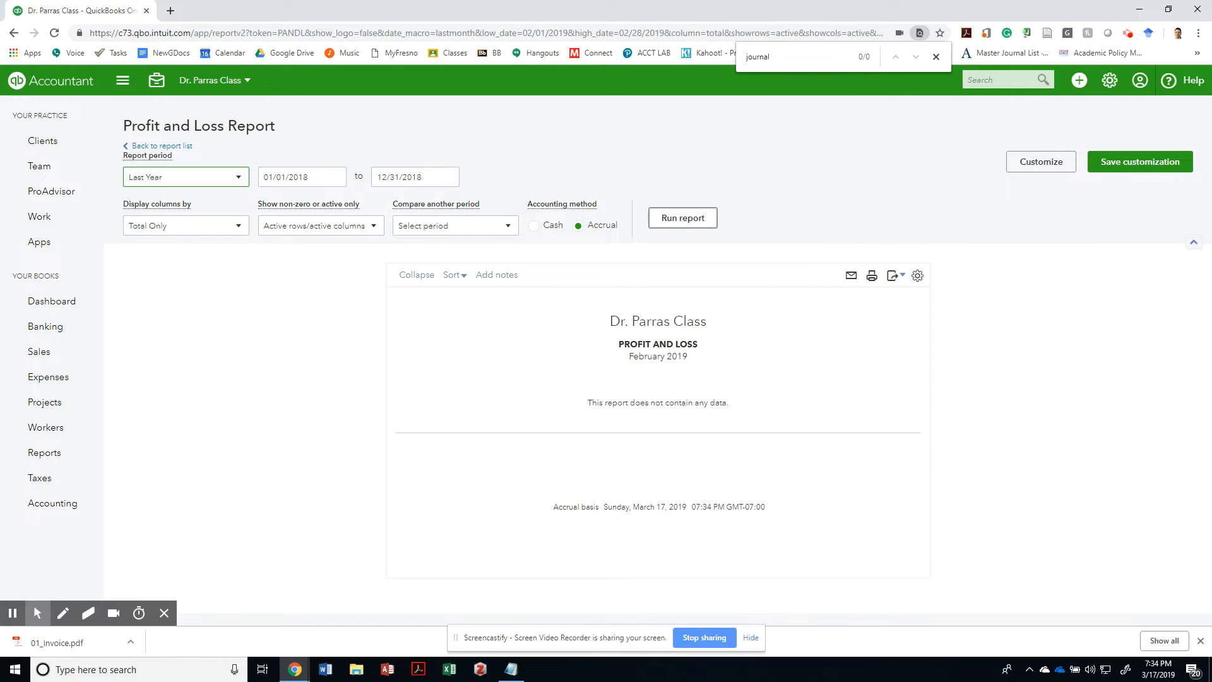
pyautogui.click(681, 217)
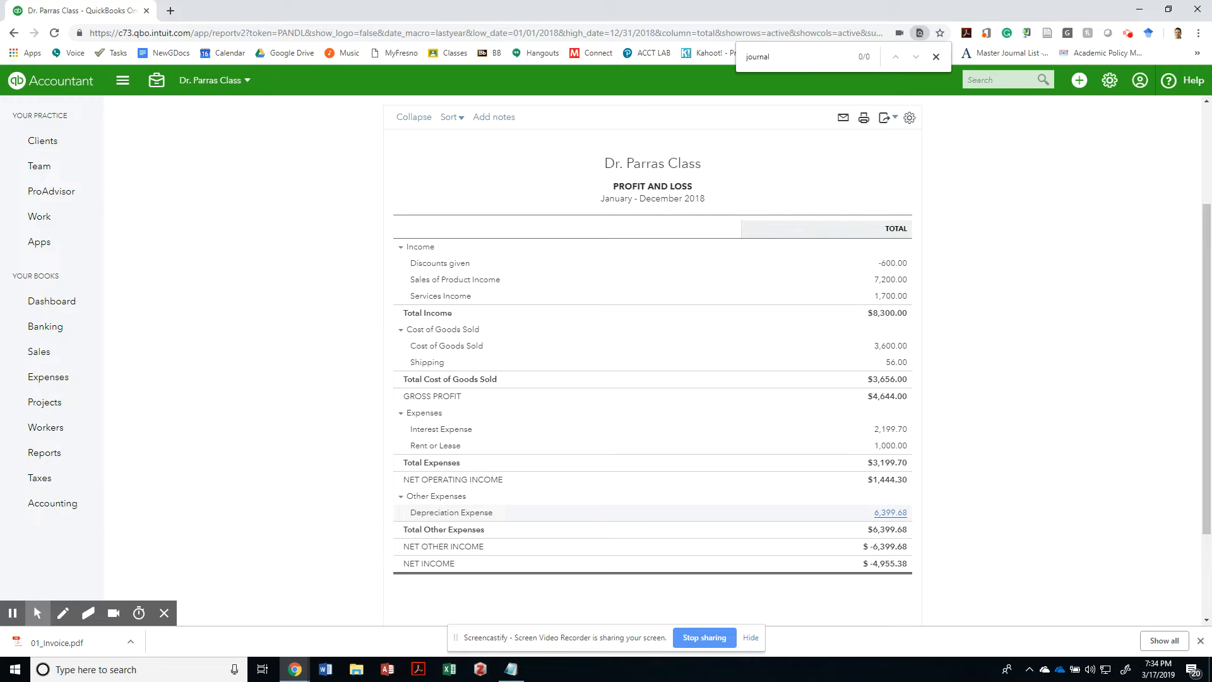
pyautogui.click(890, 512)
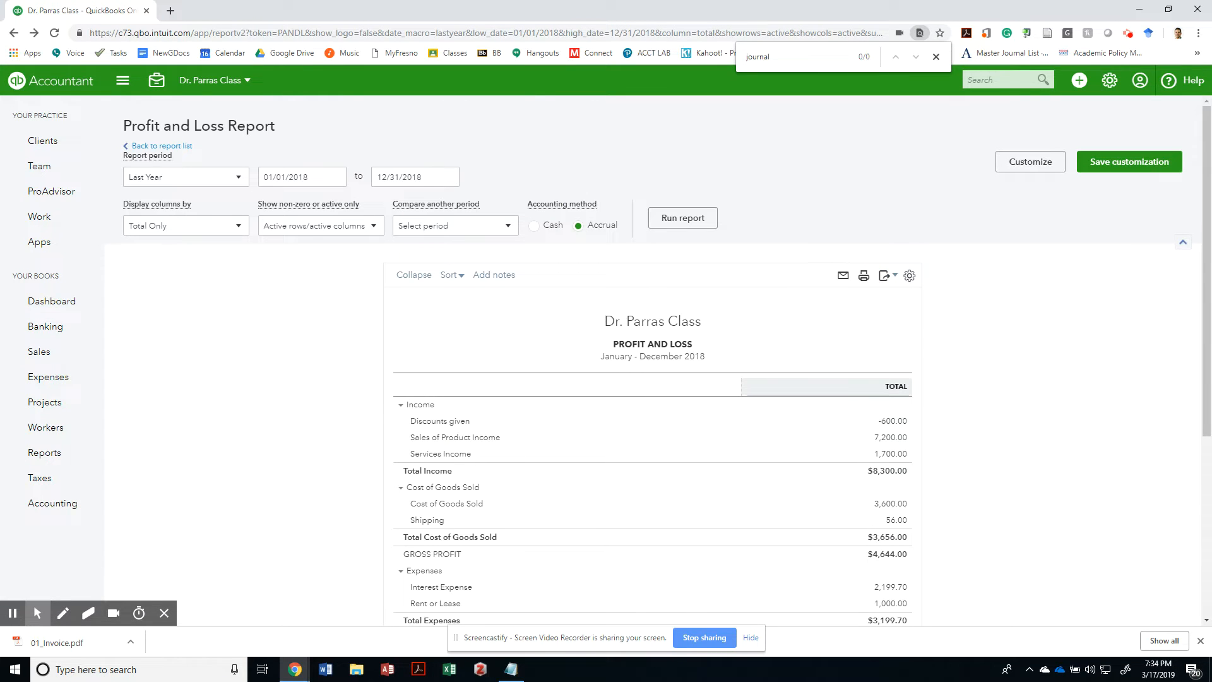
# Preview the 2018 Profit and Loss report's print layout, then switch back from the other window.
pyautogui.click(864, 275)
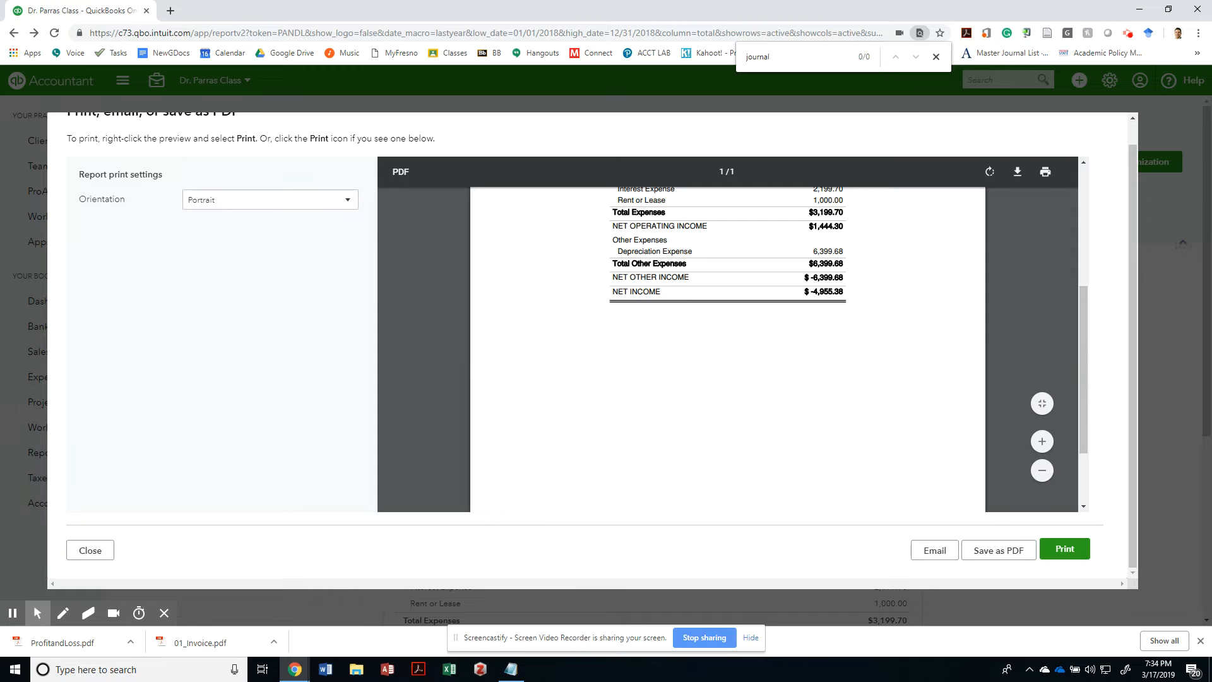
pyautogui.click(91, 550)
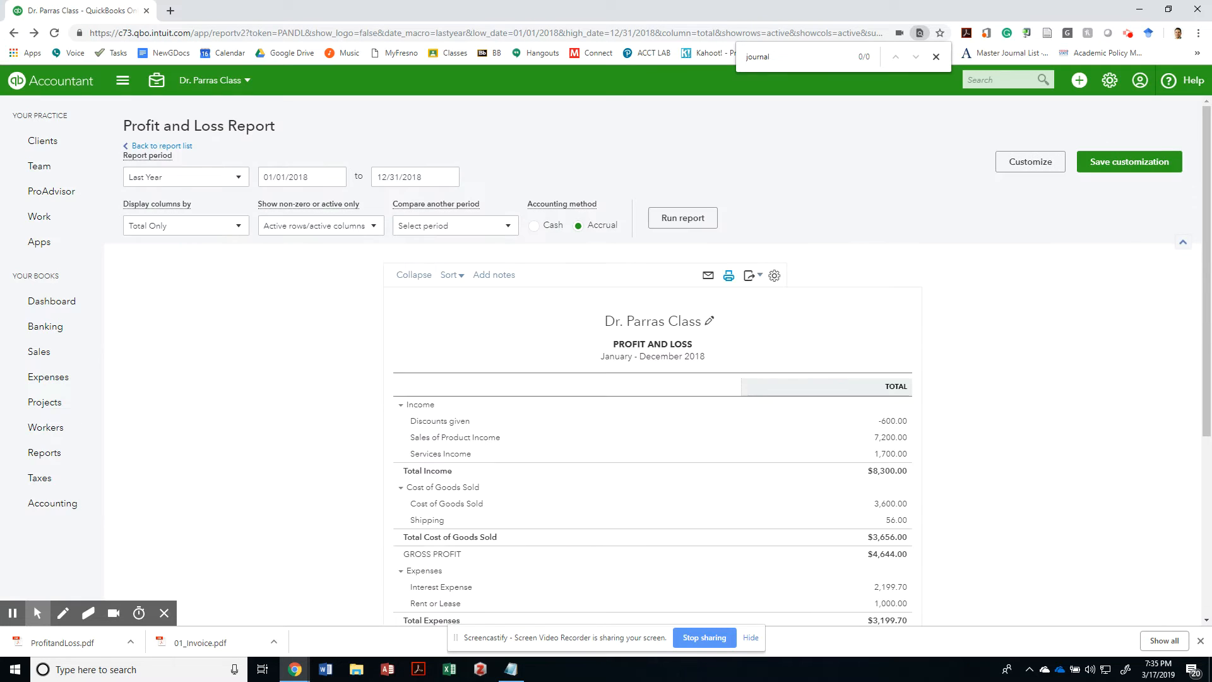
pyautogui.press('alt+tab')
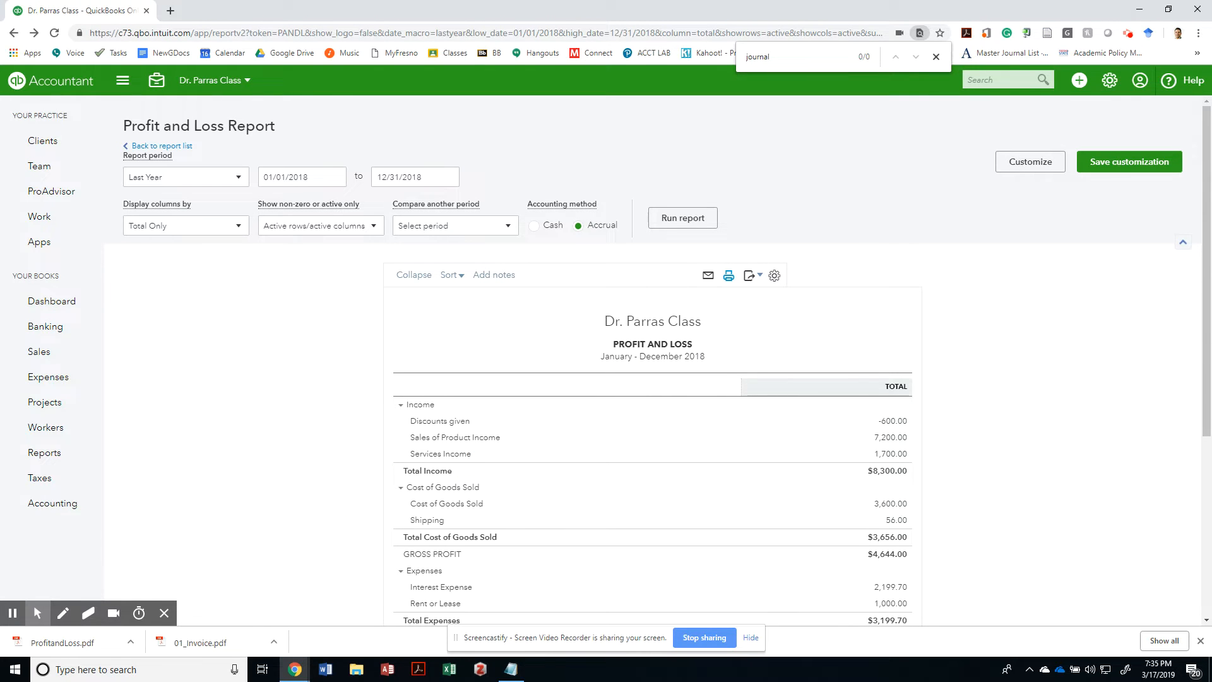
# Save the 2018 Profit and Loss report as ProfitandLoss.pdf and check the deliverable name in the assignment doc.
pyautogui.click(728, 276)
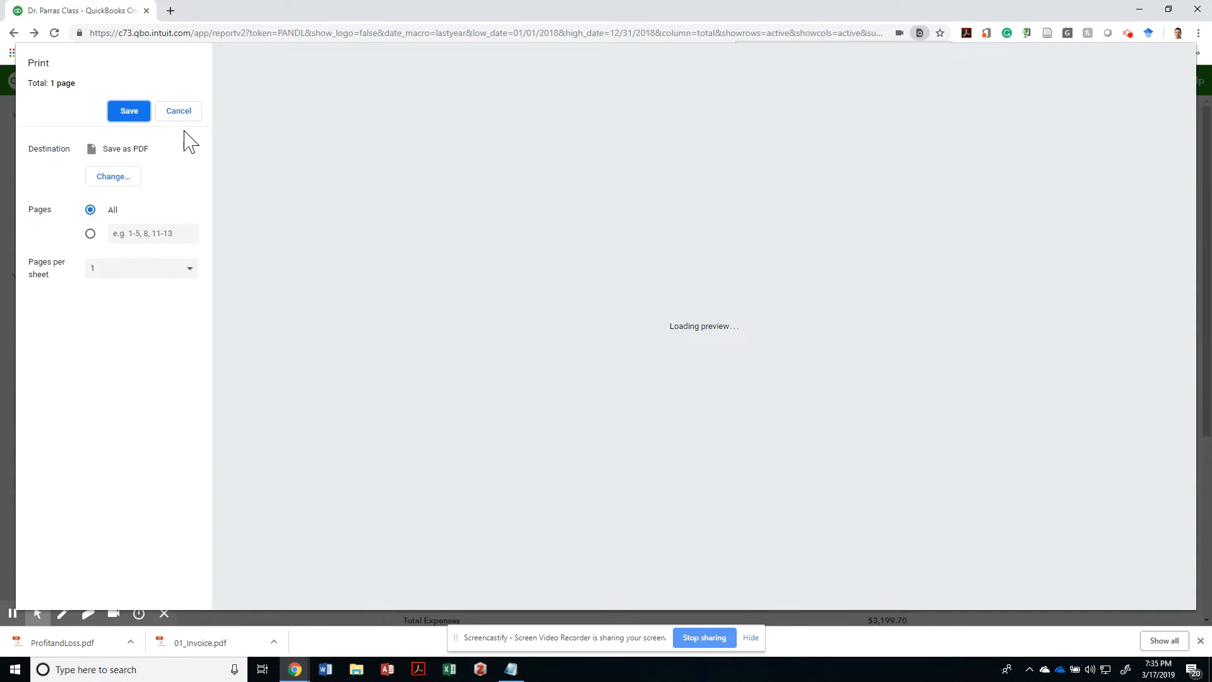
pyautogui.click(128, 111)
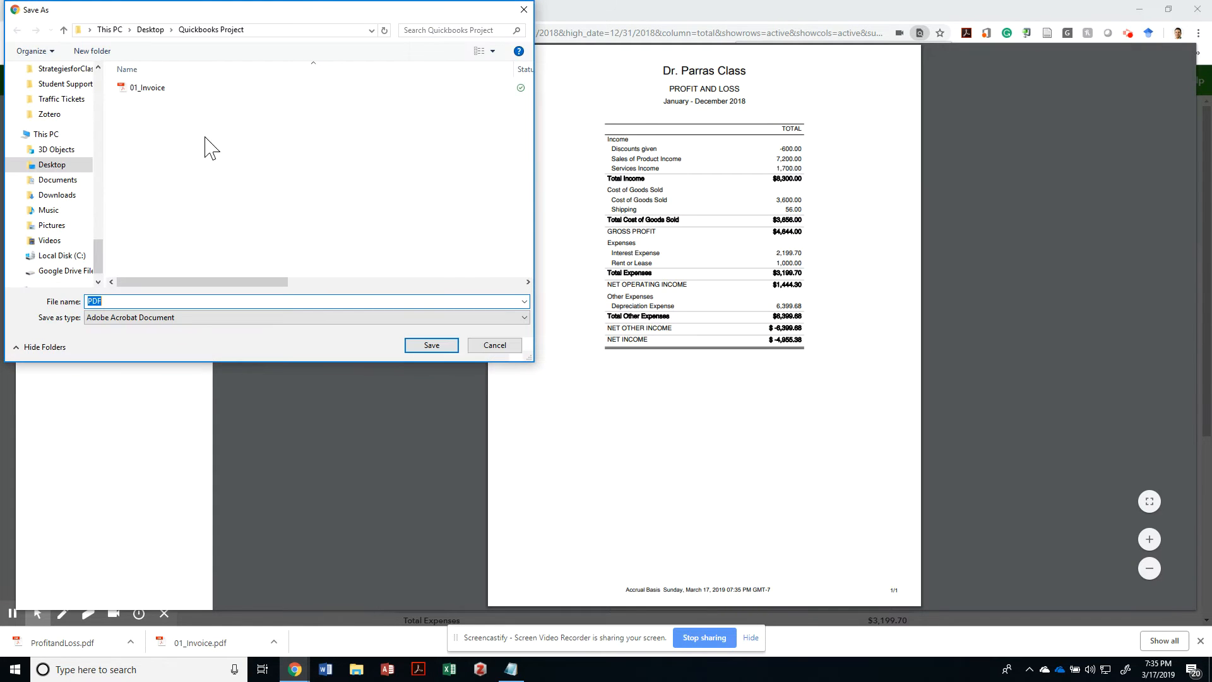
pyautogui.click(146, 87)
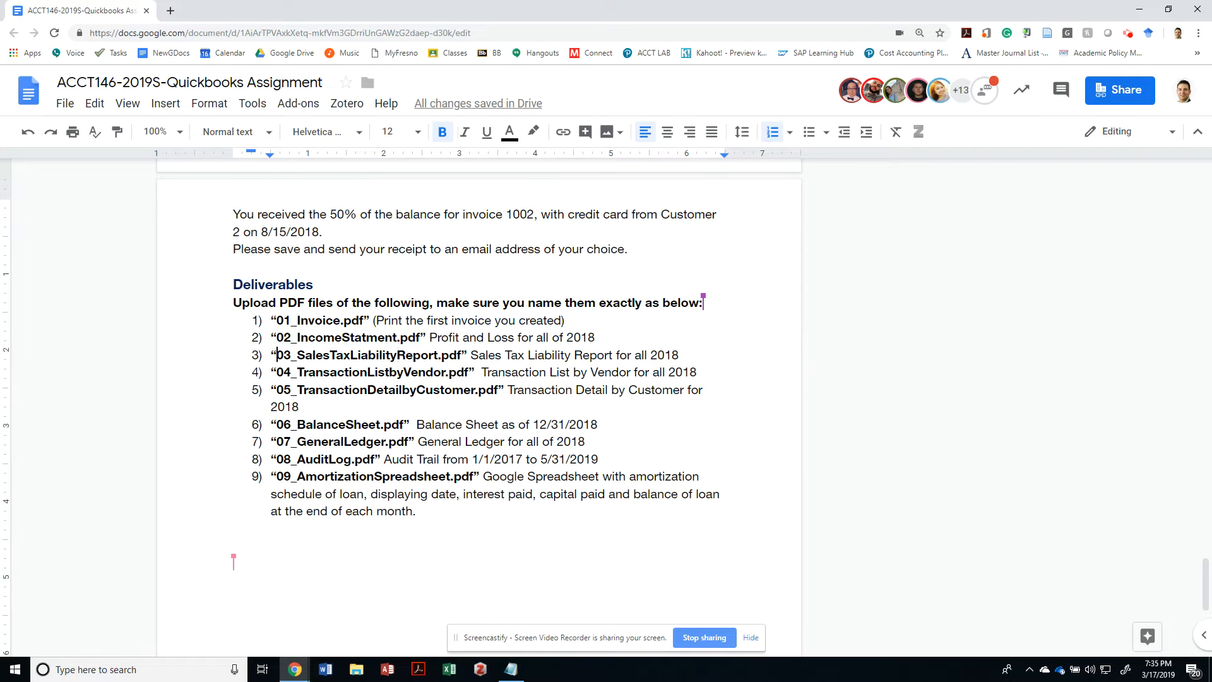
pyautogui.doubleClick(366, 355)
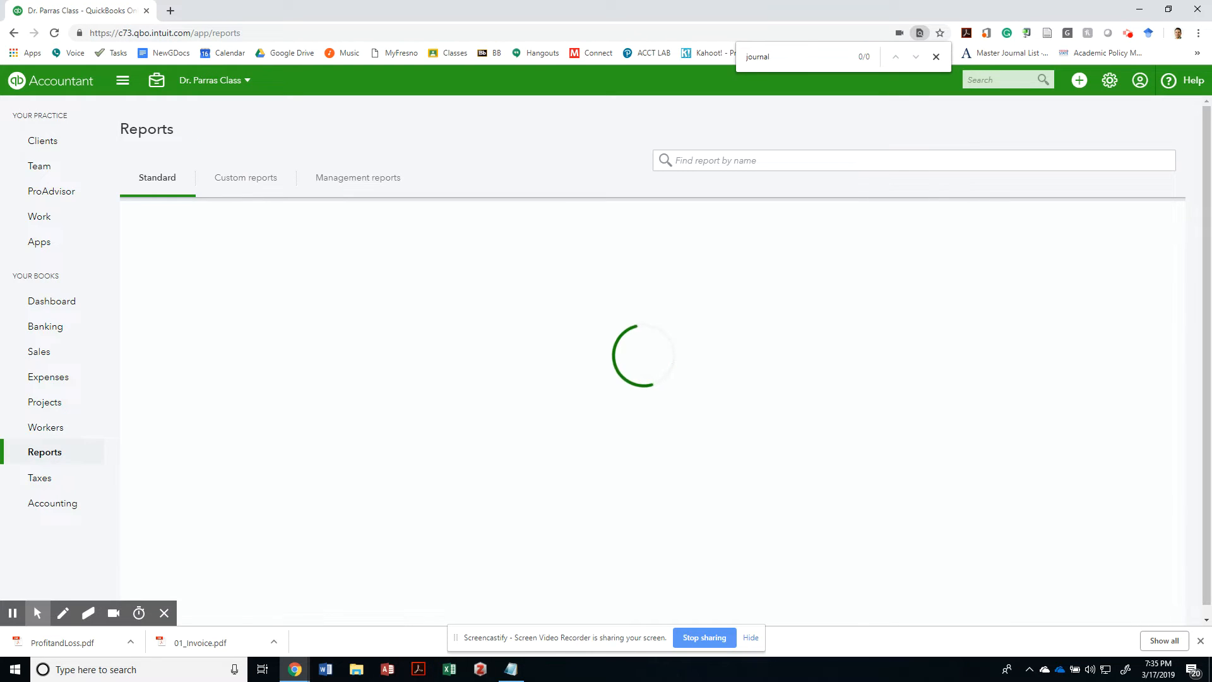
# Find the Sales Tax Liability Report by searching 'sales' in the reports list.
pyautogui.write('sales')
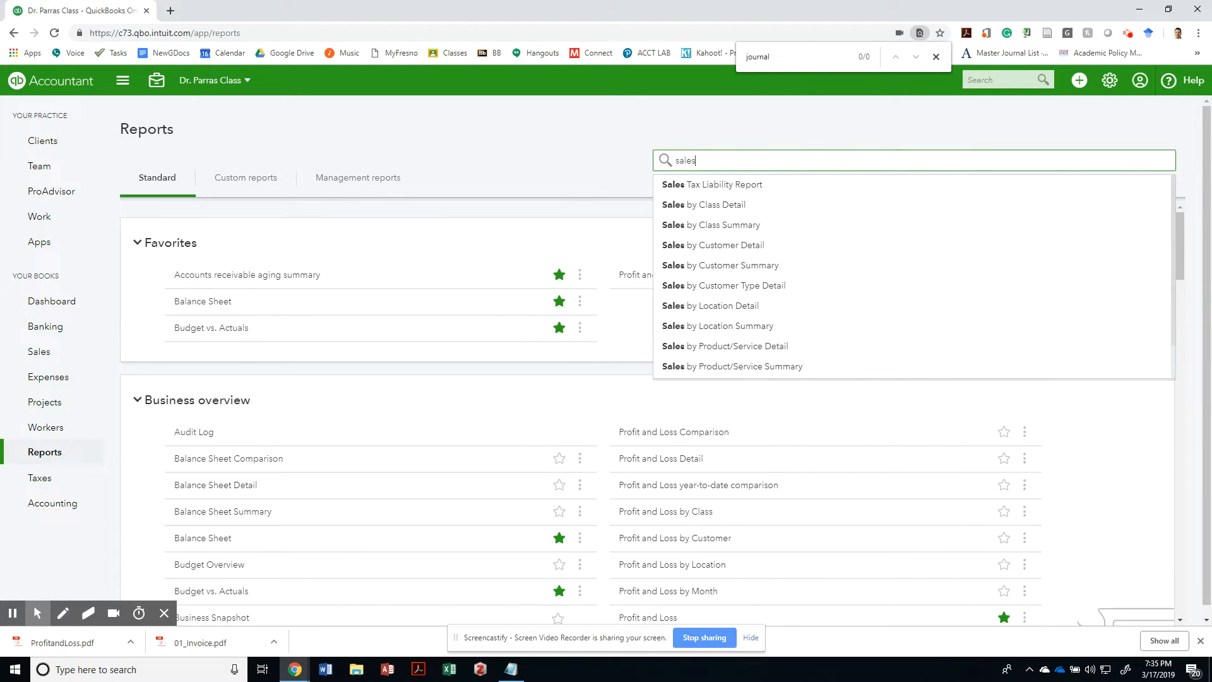
pyautogui.click(712, 185)
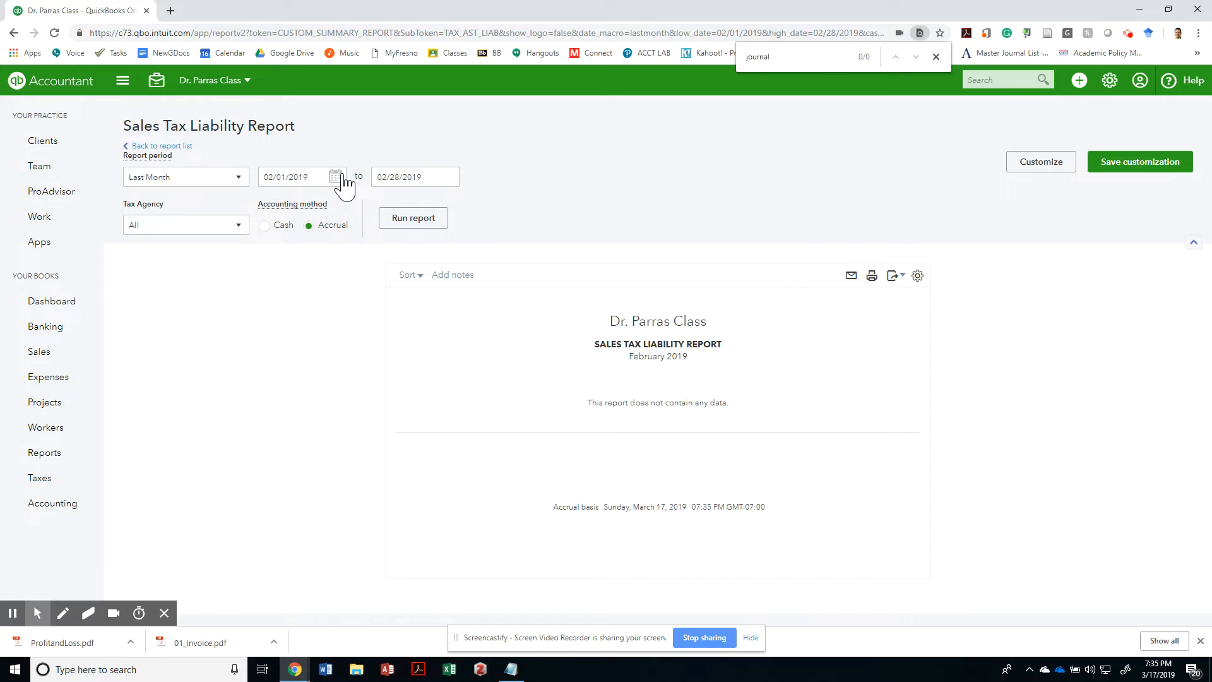
# Run the Sales Tax Liability Report for 01/01/2018 through 12/31/2018.
pyautogui.click(334, 177)
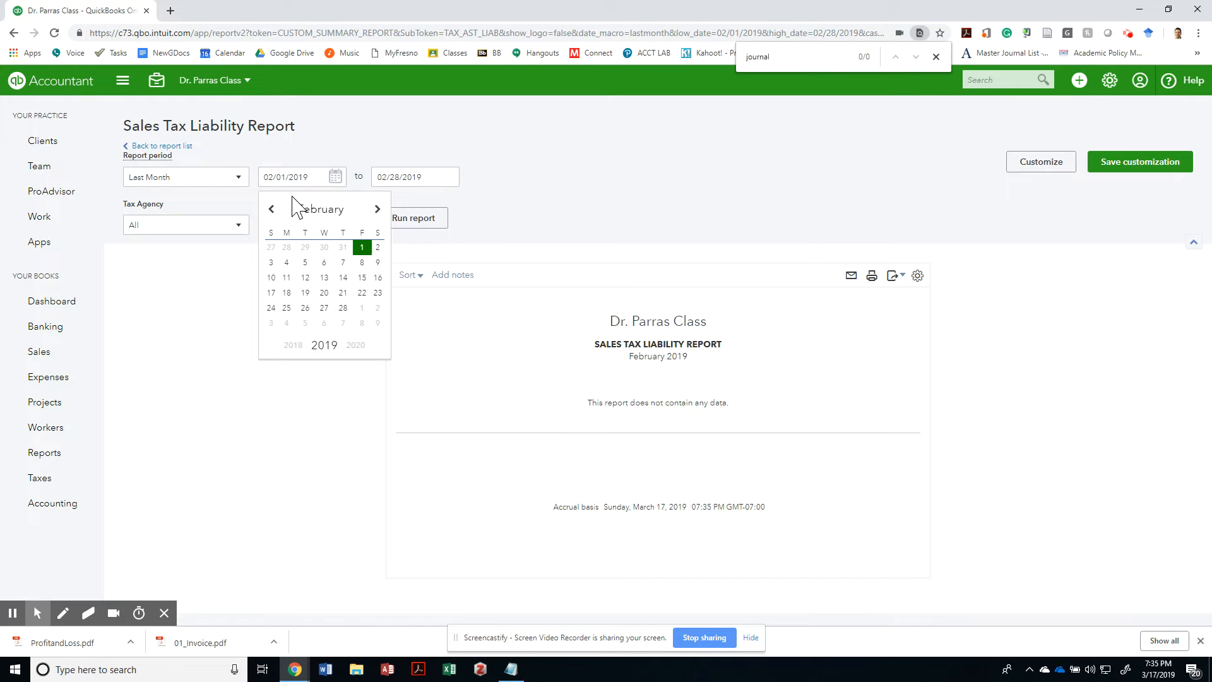
pyautogui.write('0')
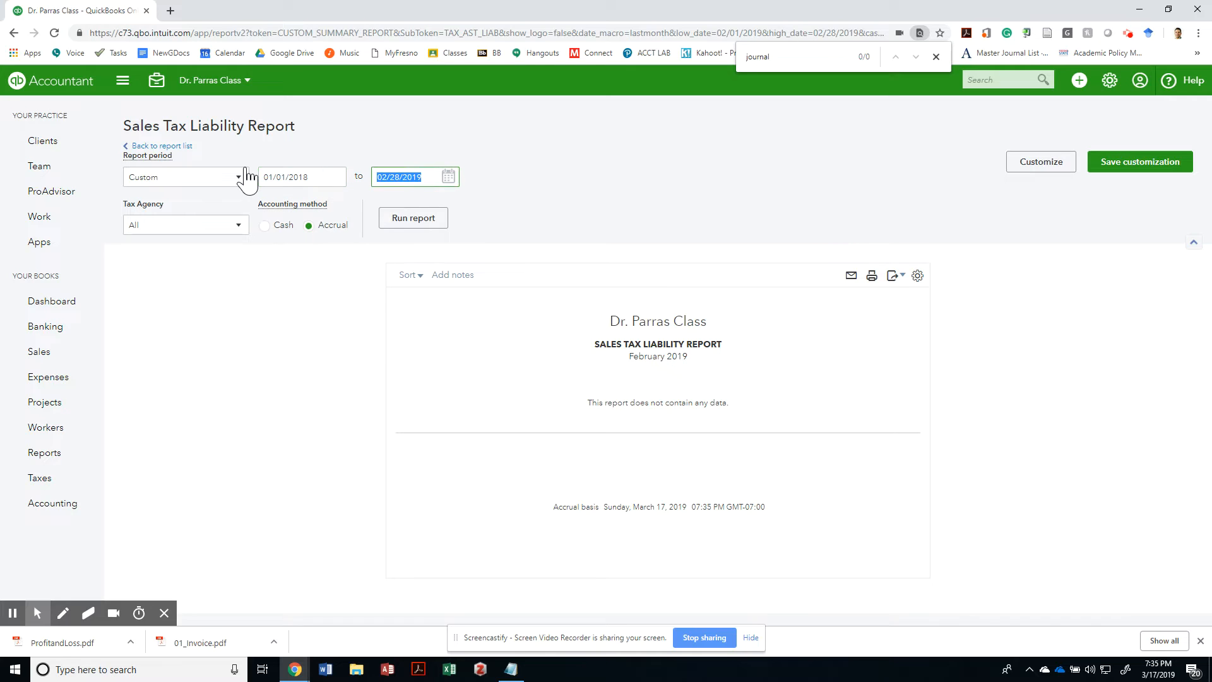
pyautogui.write('12/31/2018')
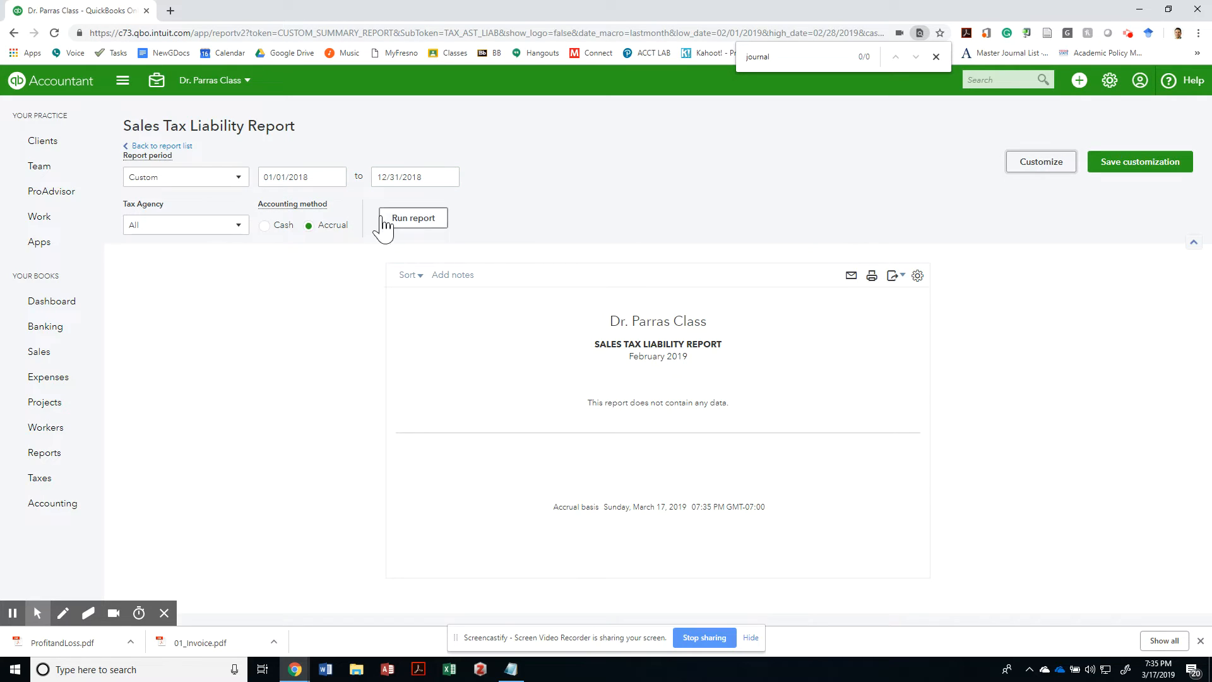
pyautogui.click(412, 217)
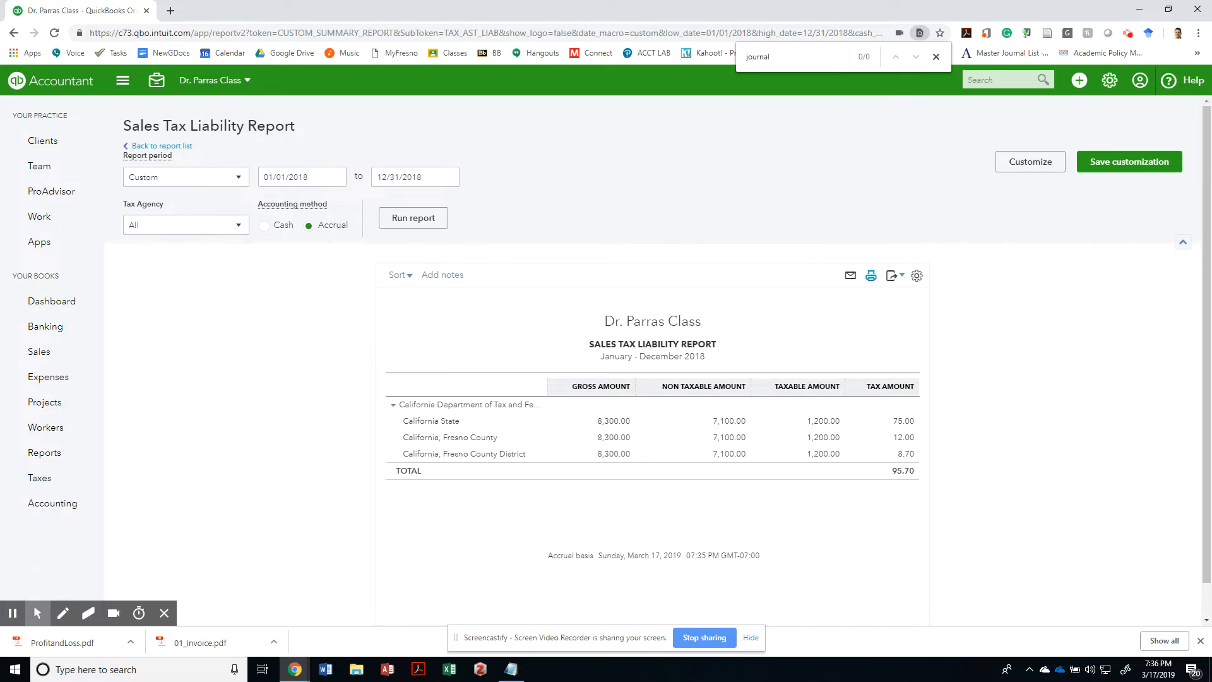
# Save the 2018 Sales Tax Liability Report as a PDF and return to the reports list.
pyautogui.click(871, 275)
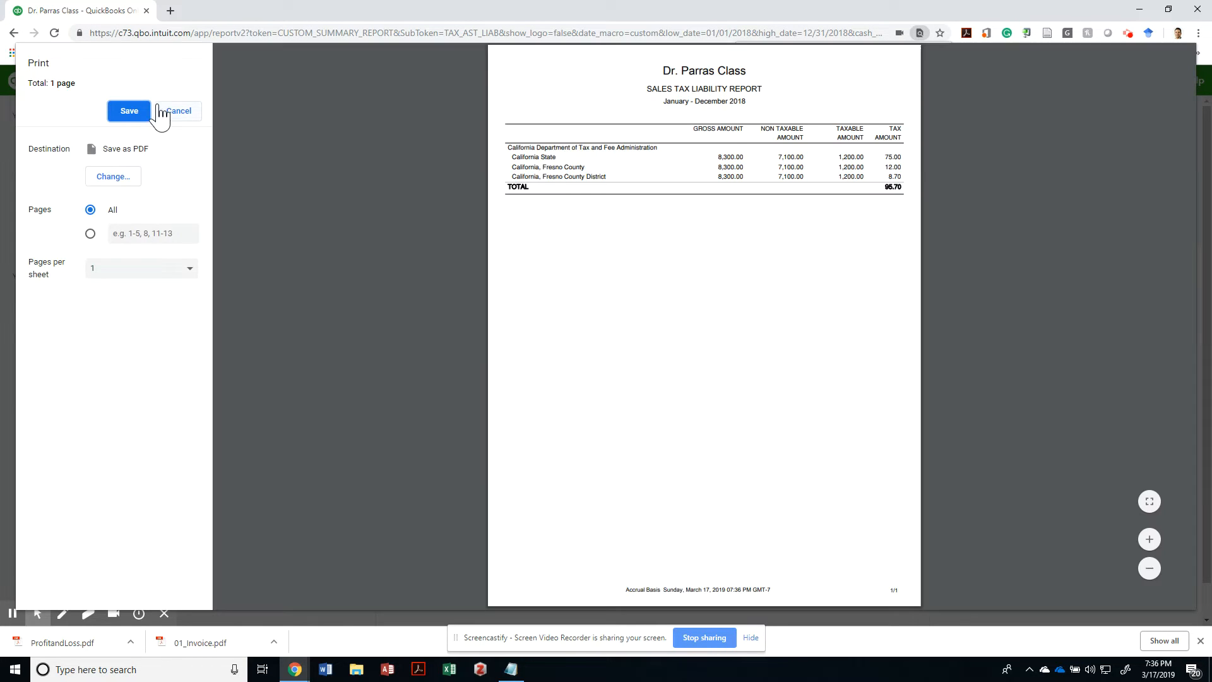
pyautogui.click(129, 111)
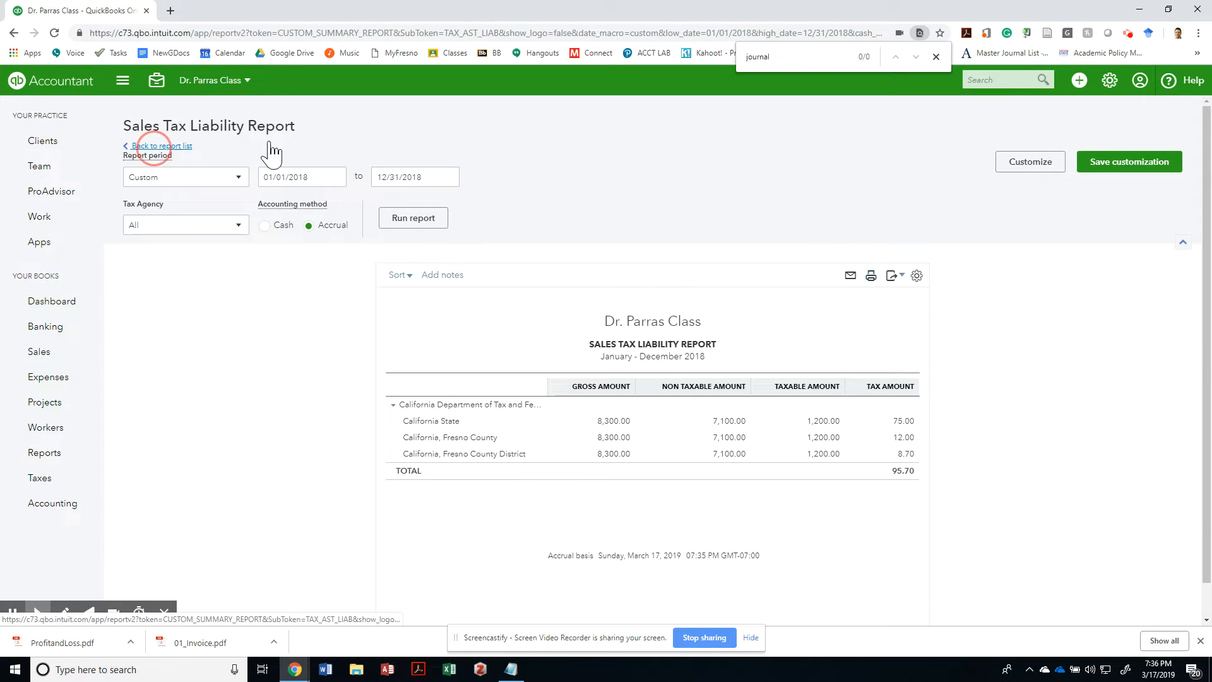
pyautogui.click(159, 147)
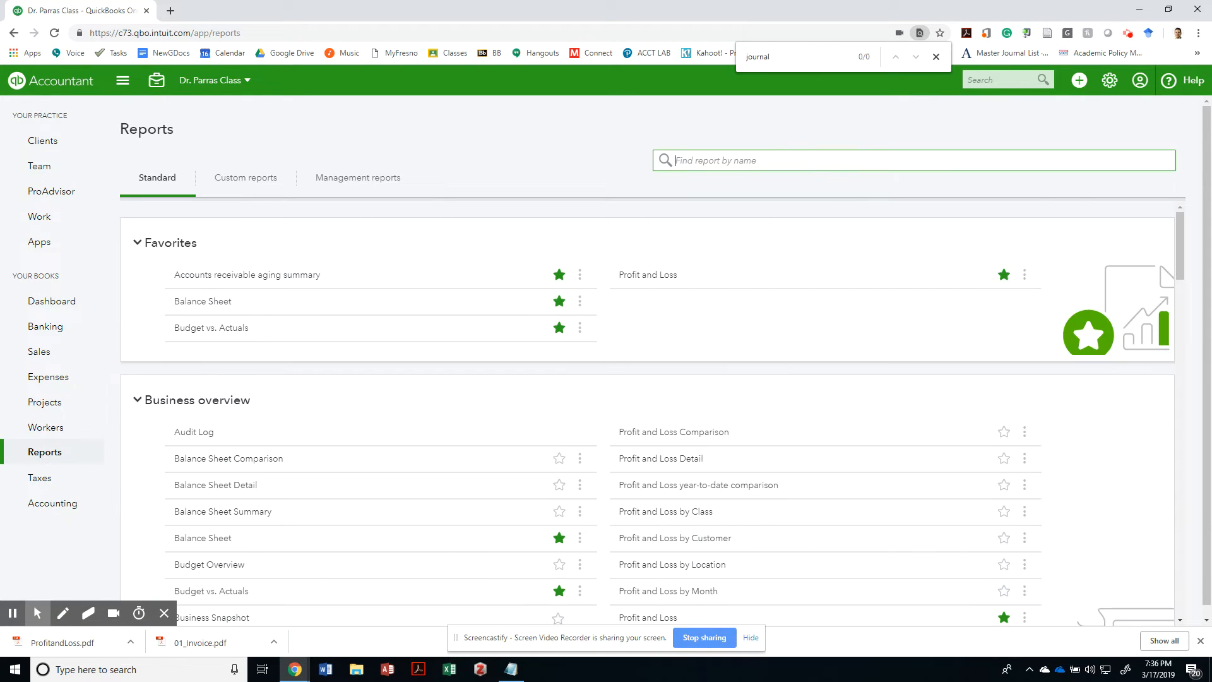
# Open Transaction List by Vendor via 'trans' and look through the report periods for Last Year (2018).
pyautogui.write('trans')
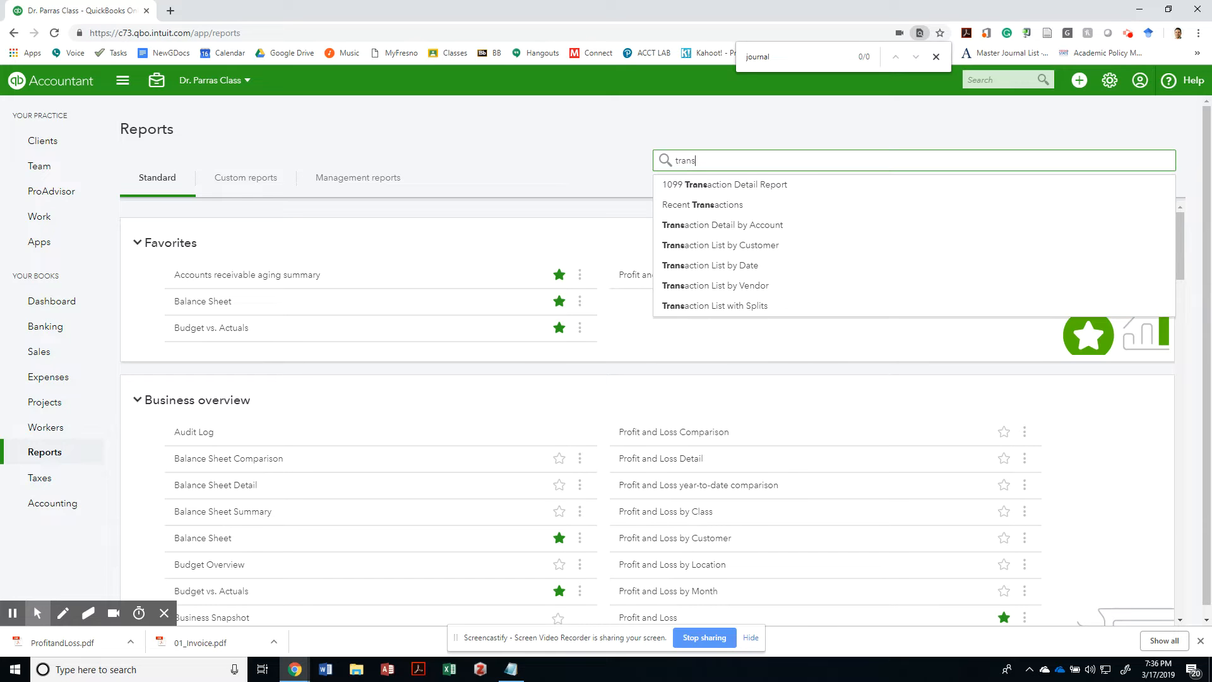
pyautogui.moveTo(715, 285)
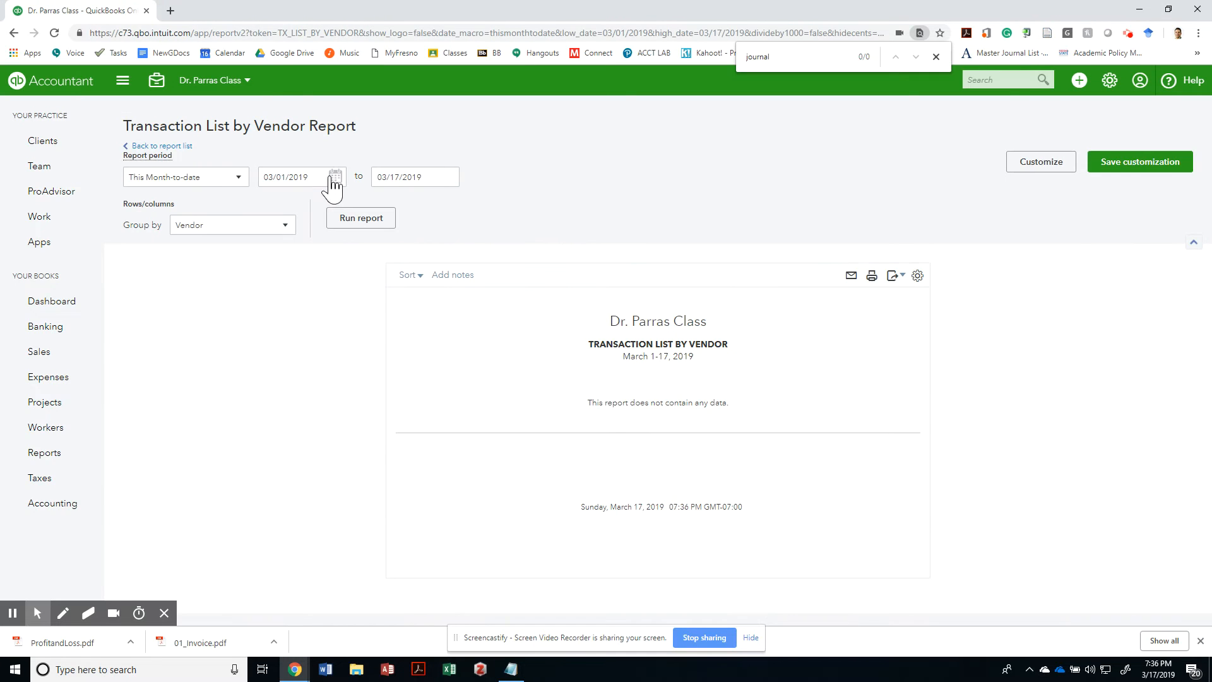
pyautogui.click(185, 177)
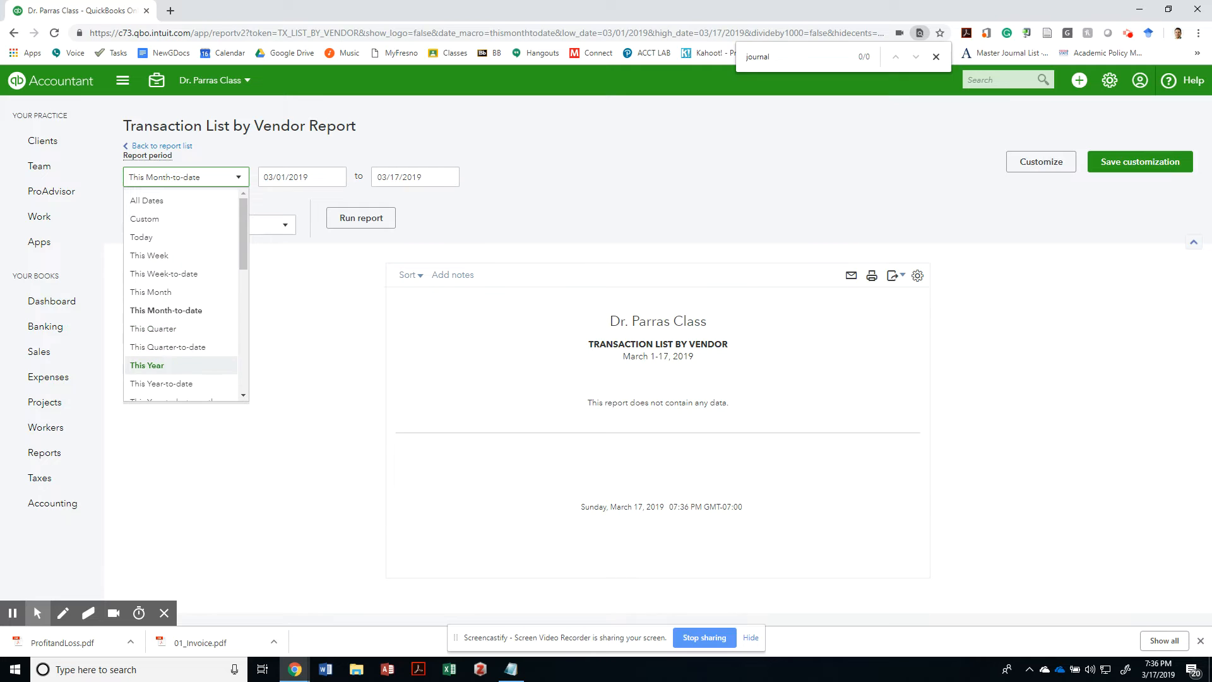
pyautogui.scroll(-3)
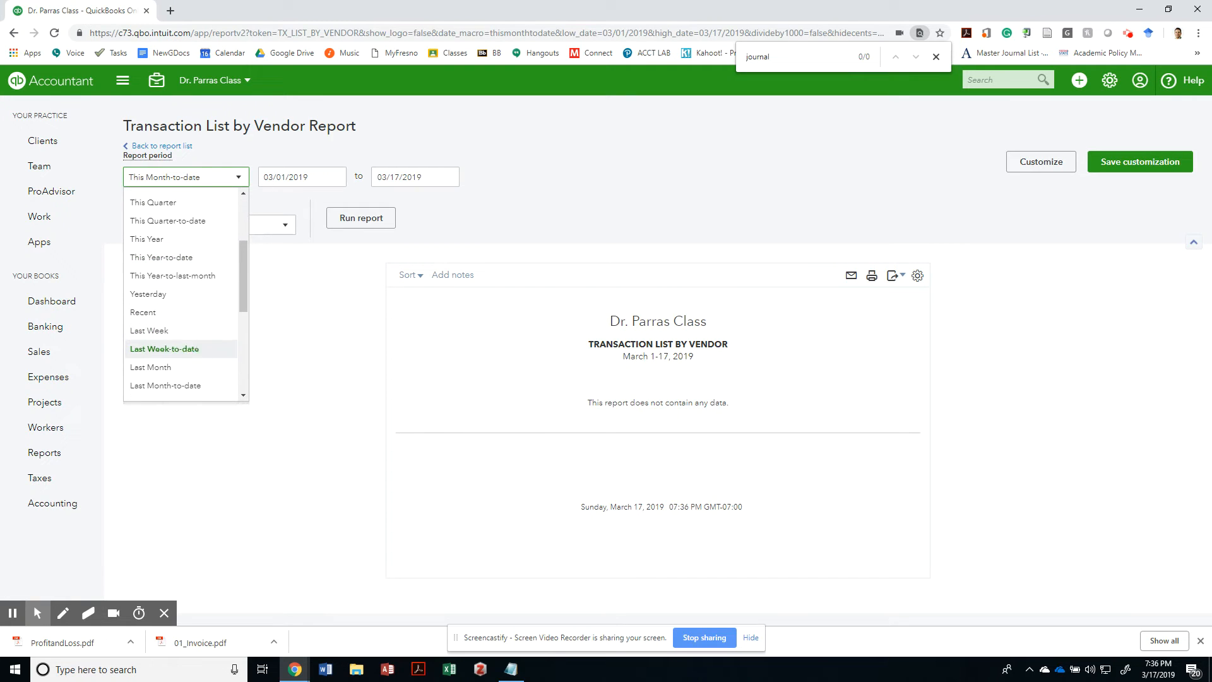
pyautogui.scroll(-3)
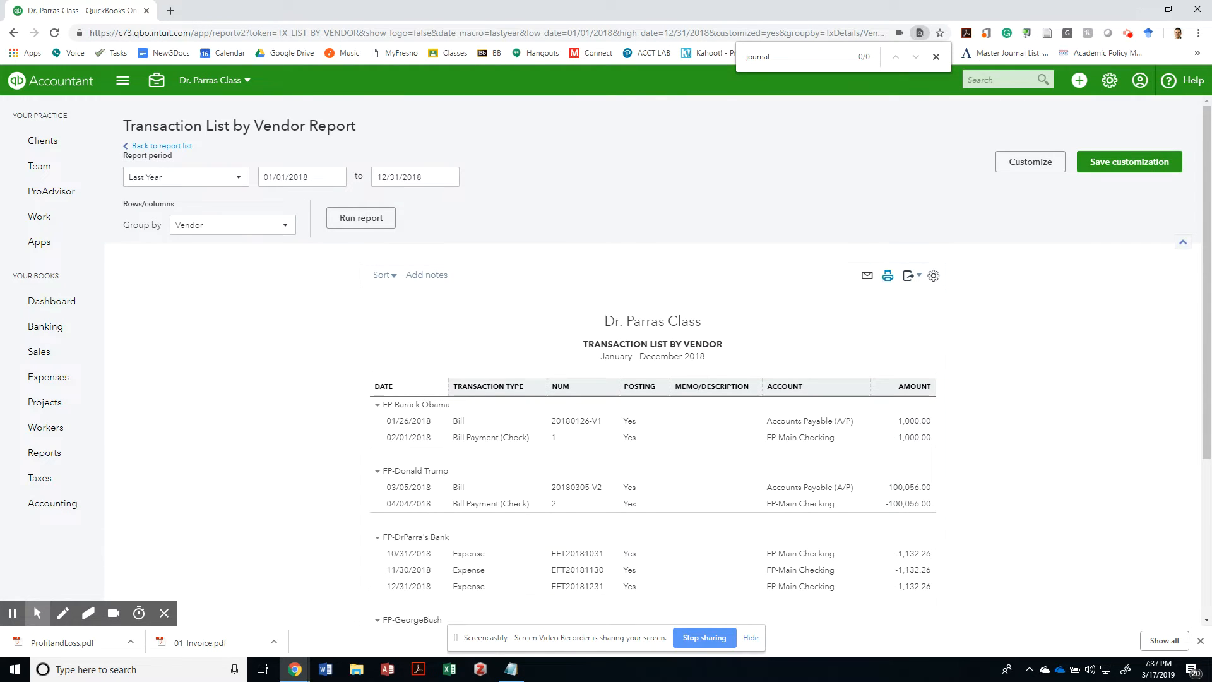
# Save the 2018 Transaction List by Vendor report as a PDF in the Quickbooks Project folder.
pyautogui.click(887, 275)
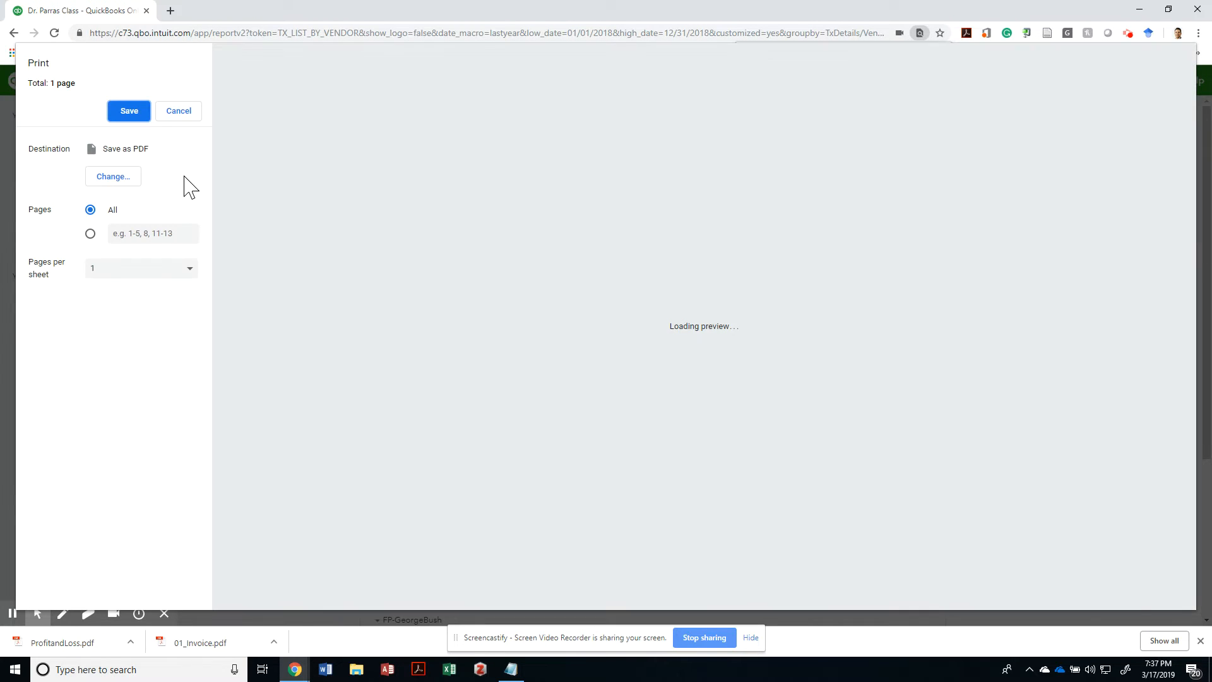
pyautogui.click(129, 112)
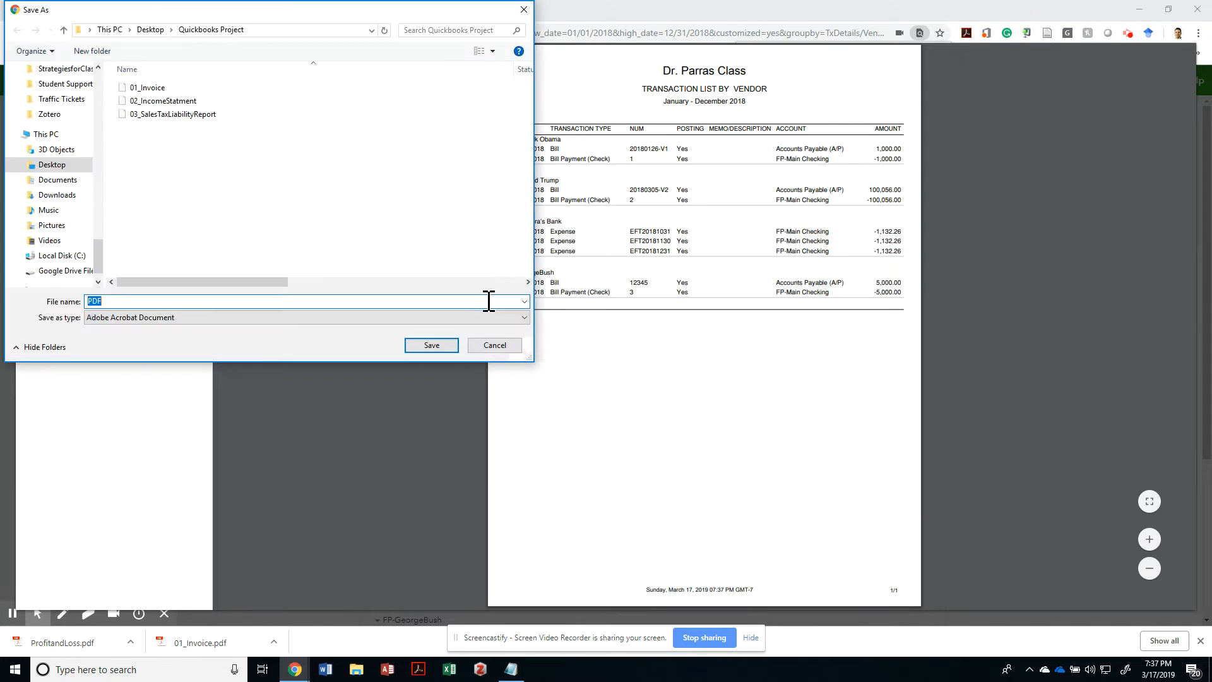
pyautogui.click(493, 344)
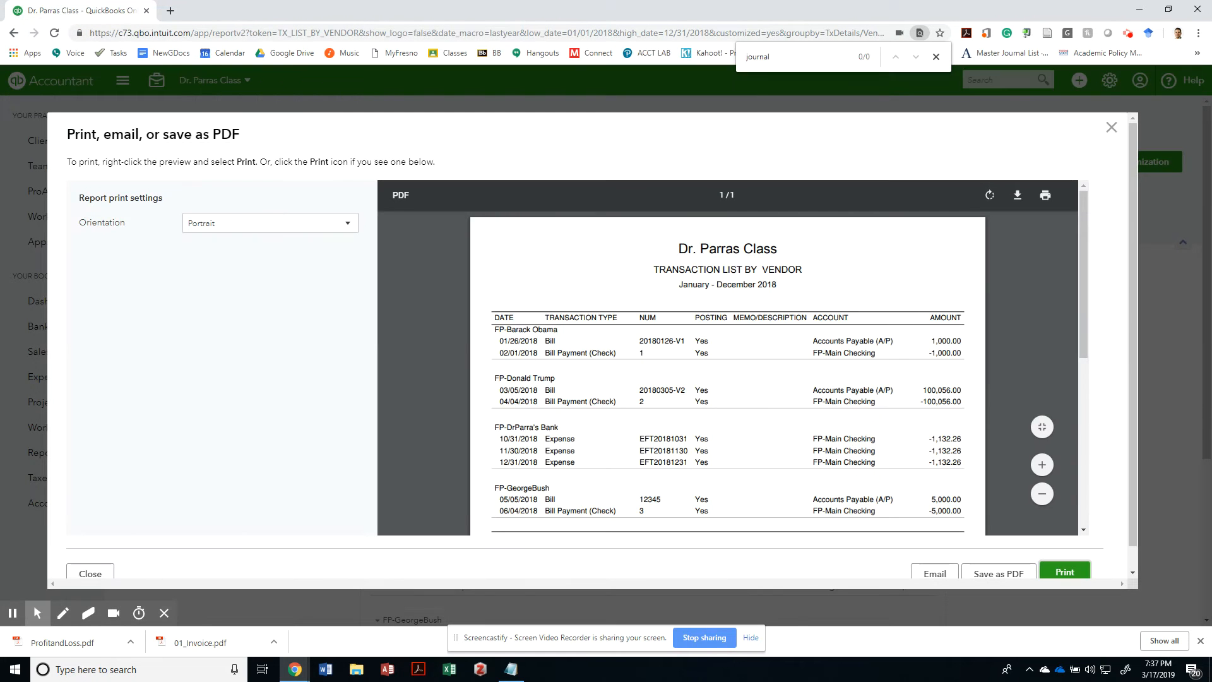
pyautogui.click(82, 10)
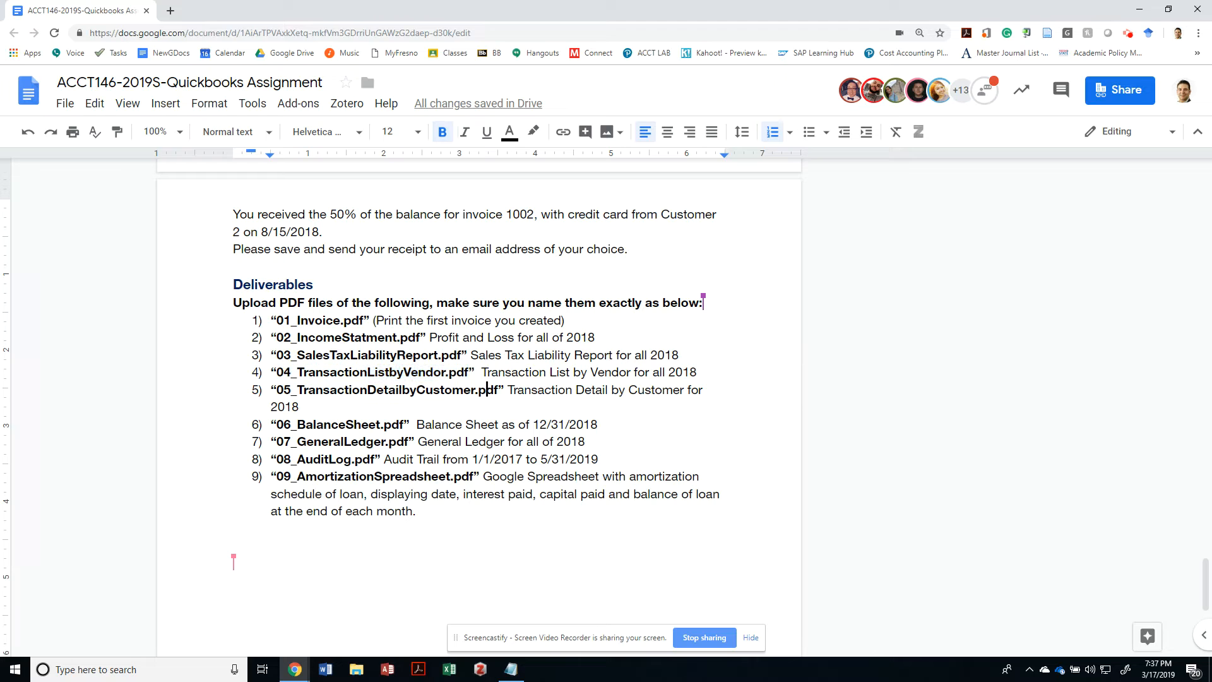
# Select deliverable 5's file name, 05_TransactionDetailbyCustomer.pdf, in the assignment doc.
pyautogui.doubleClick(382, 389)
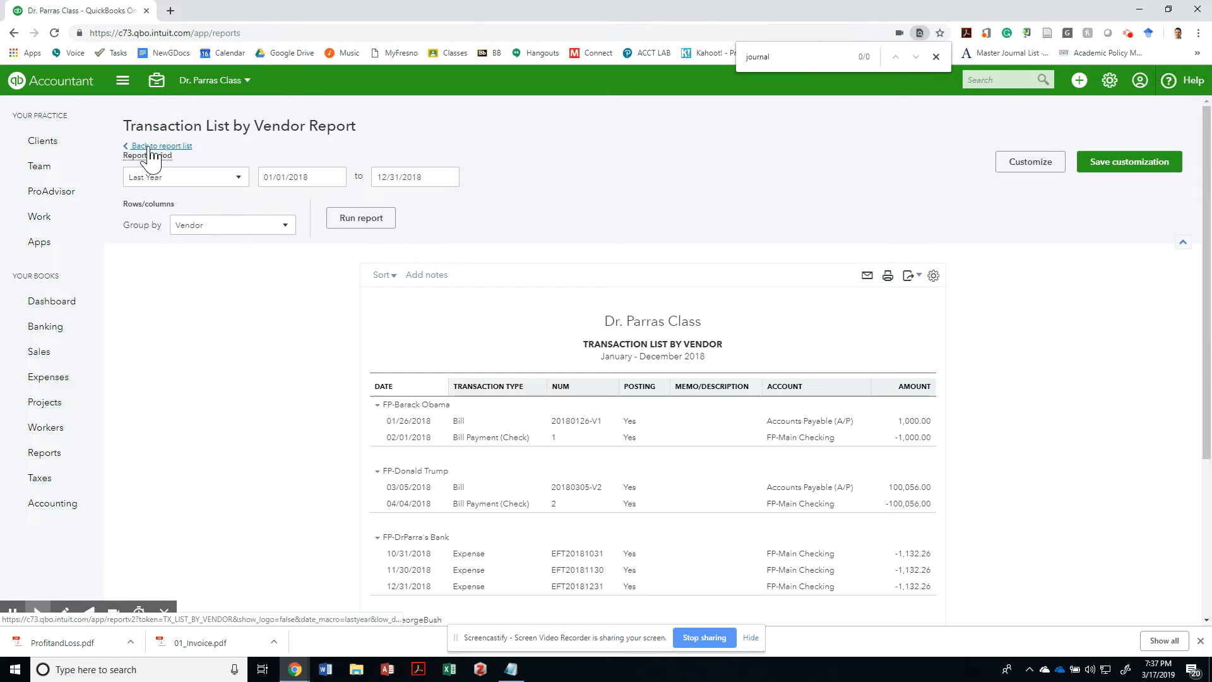
# Back in the reports list, search 'trans' and choose the Transaction List by Customer report.
pyautogui.click(161, 146)
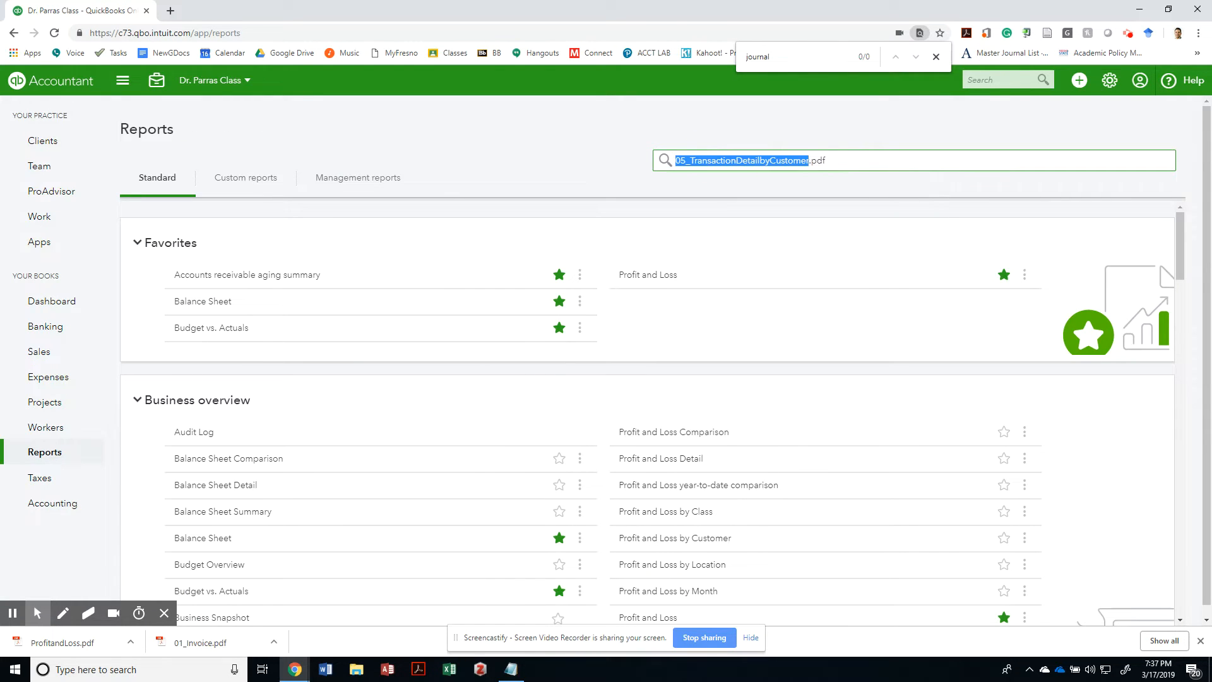
pyautogui.write('tran')
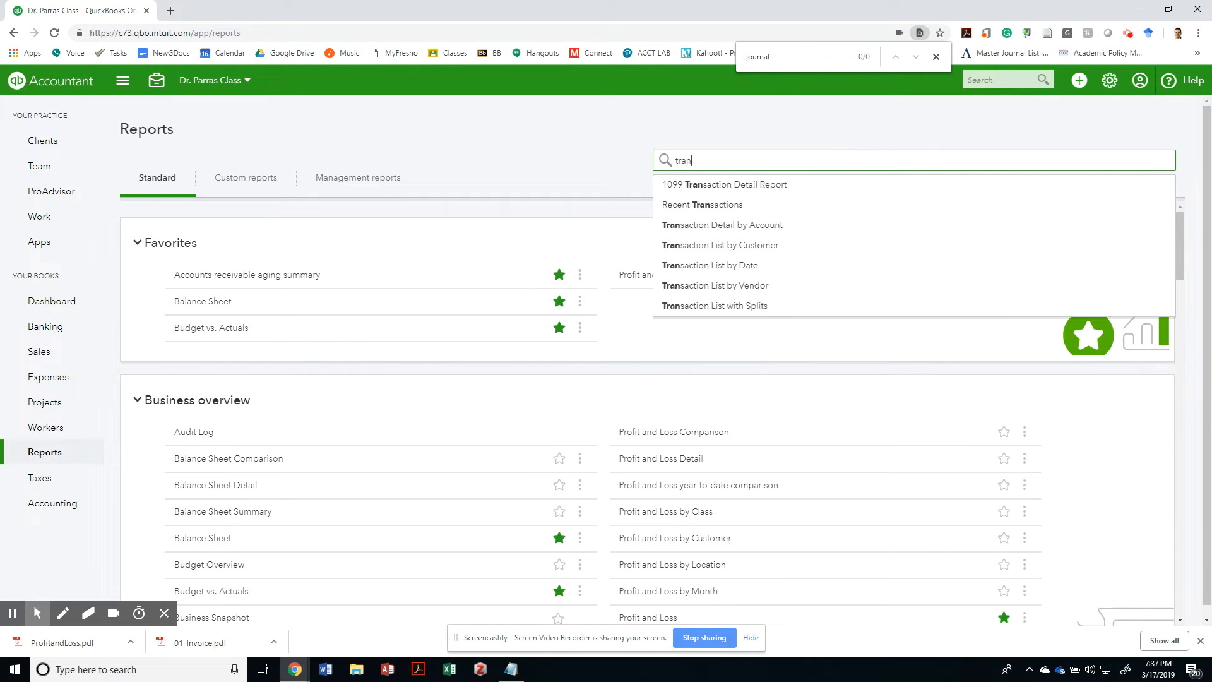
pyautogui.write('s')
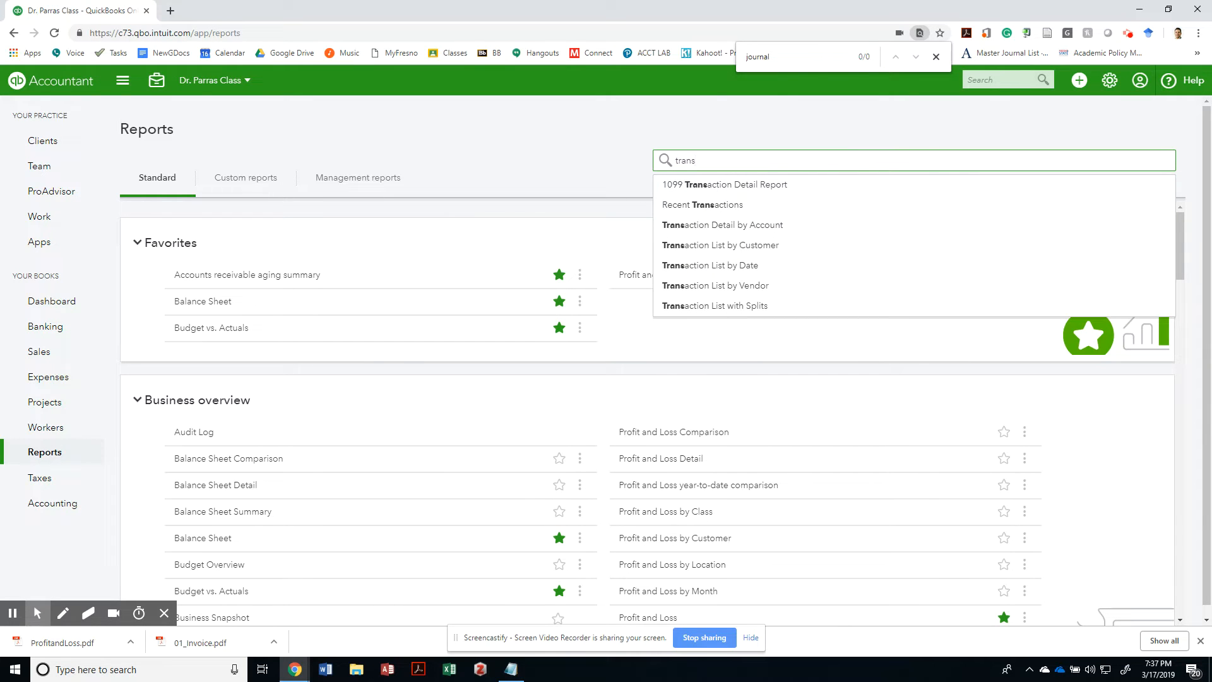
pyautogui.moveTo(702, 205)
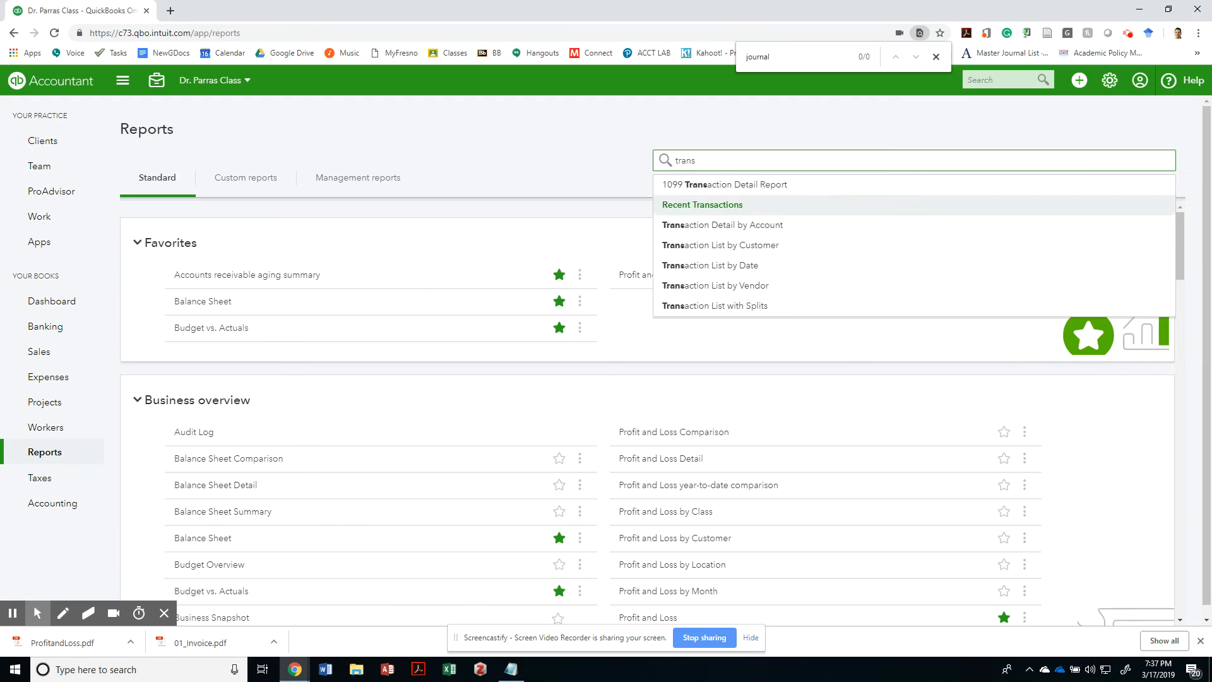
pyautogui.moveTo(726, 185)
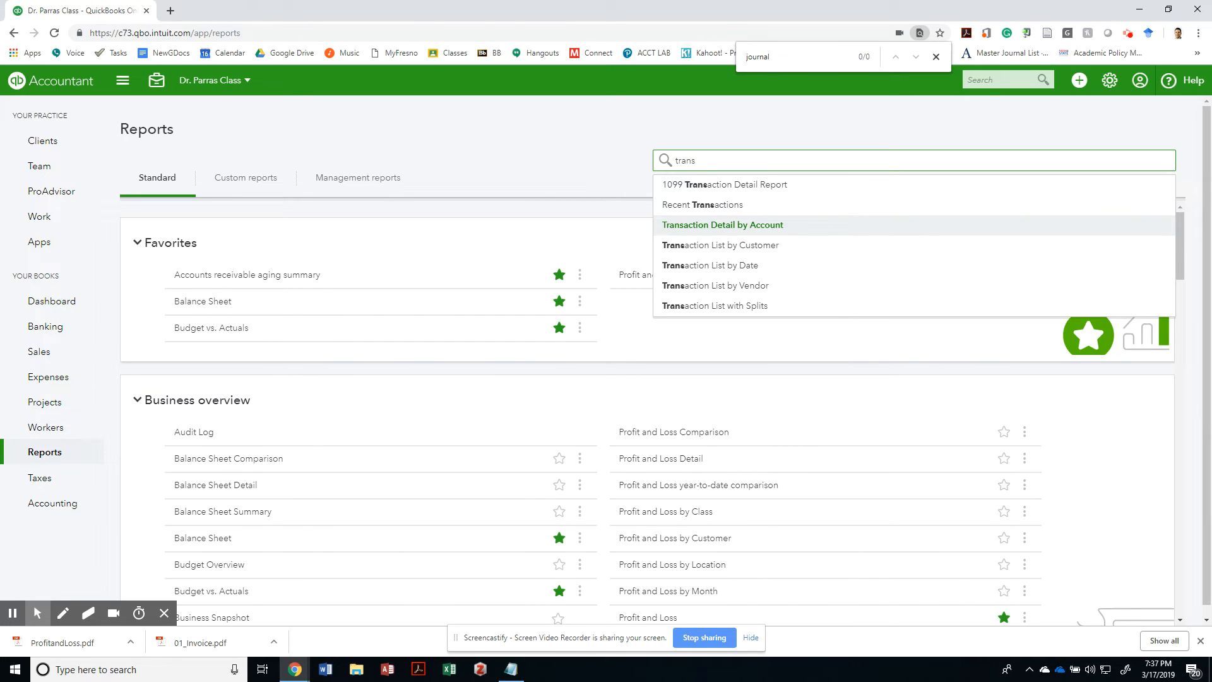
pyautogui.moveTo(719, 245)
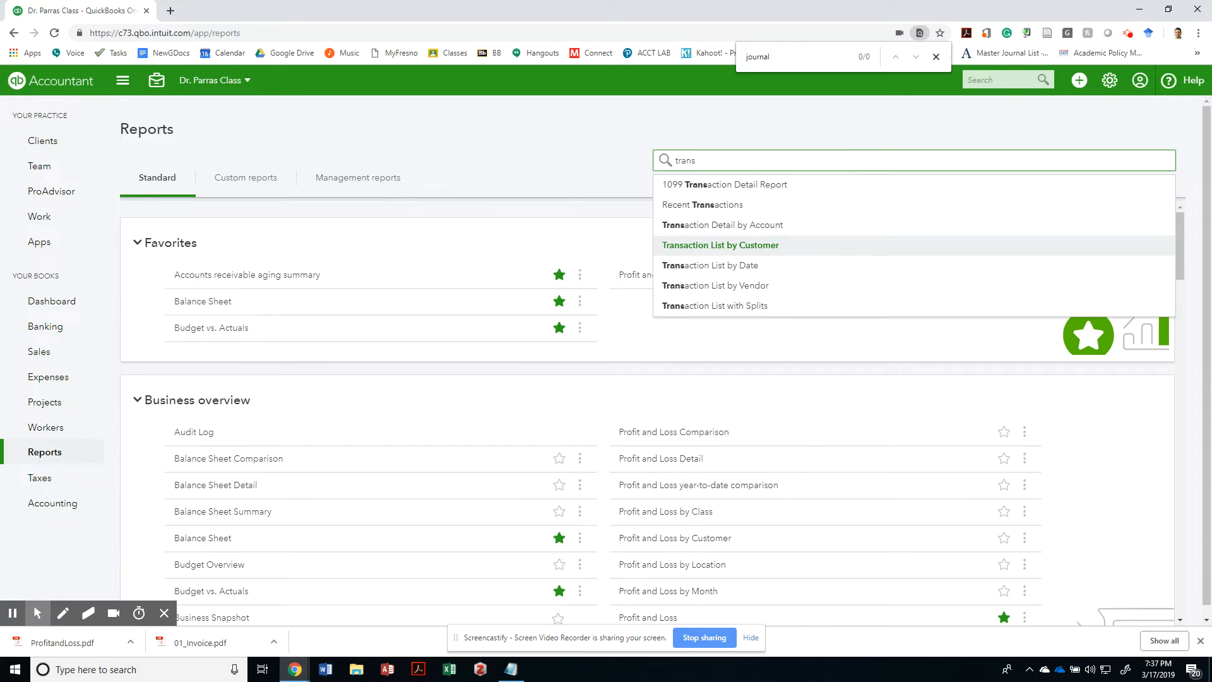
pyautogui.moveTo(702, 205)
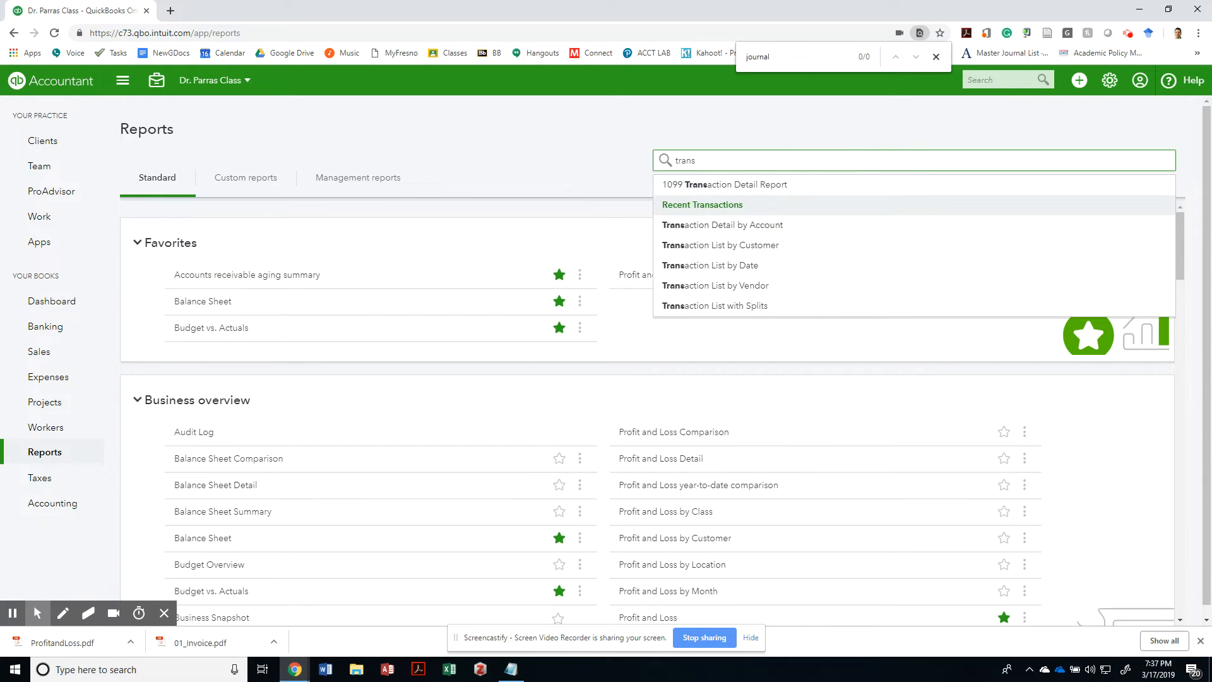
pyautogui.moveTo(722, 224)
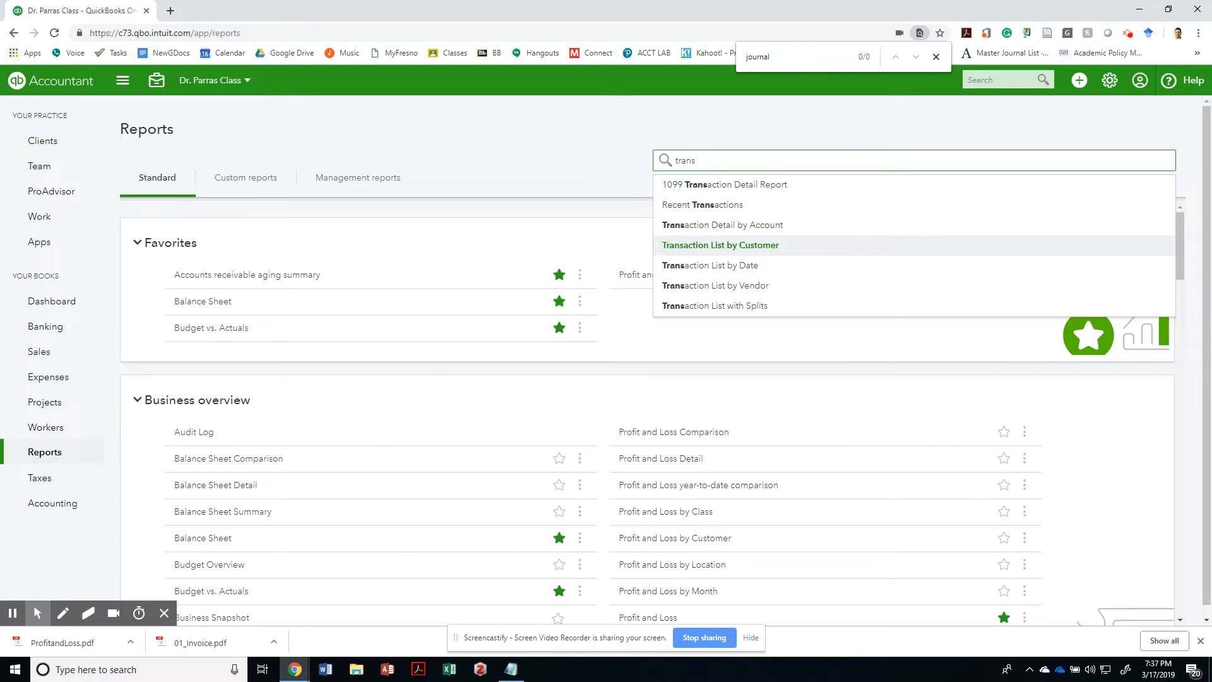
pyautogui.click(720, 245)
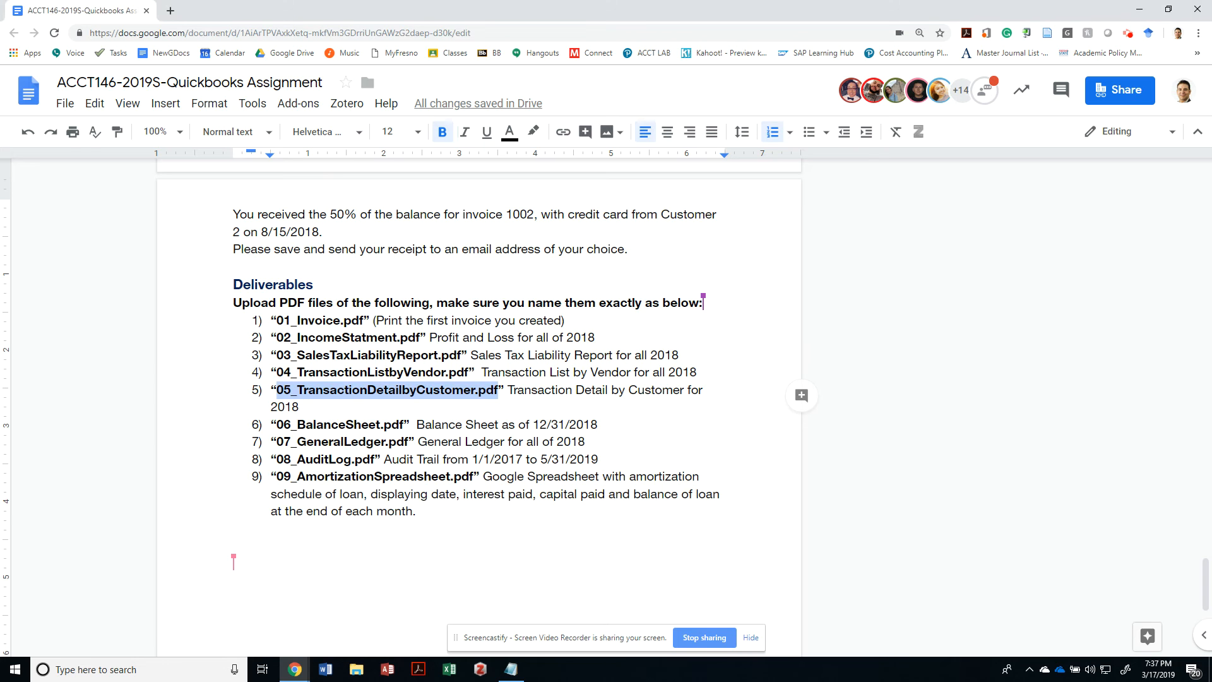
pyautogui.moveTo(800, 465)
pyautogui.write('Lis')
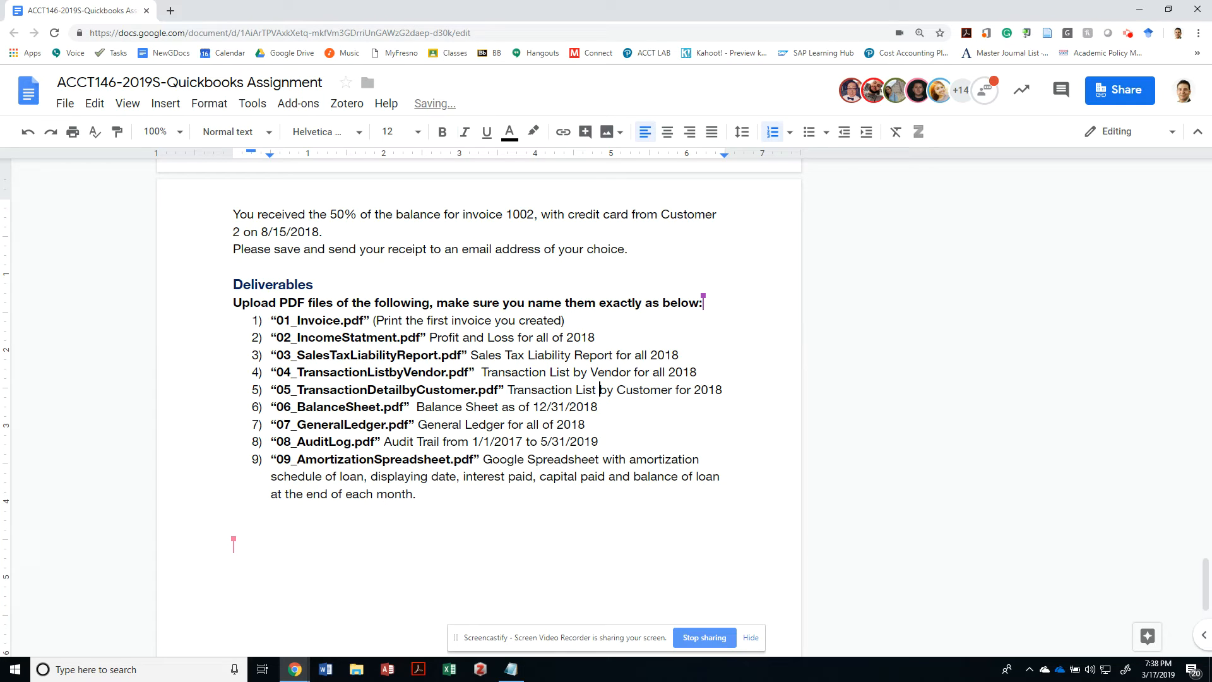
# Add a 'Clarification' comment on the word List in deliverable 5.
pyautogui.doubleClick(586, 389)
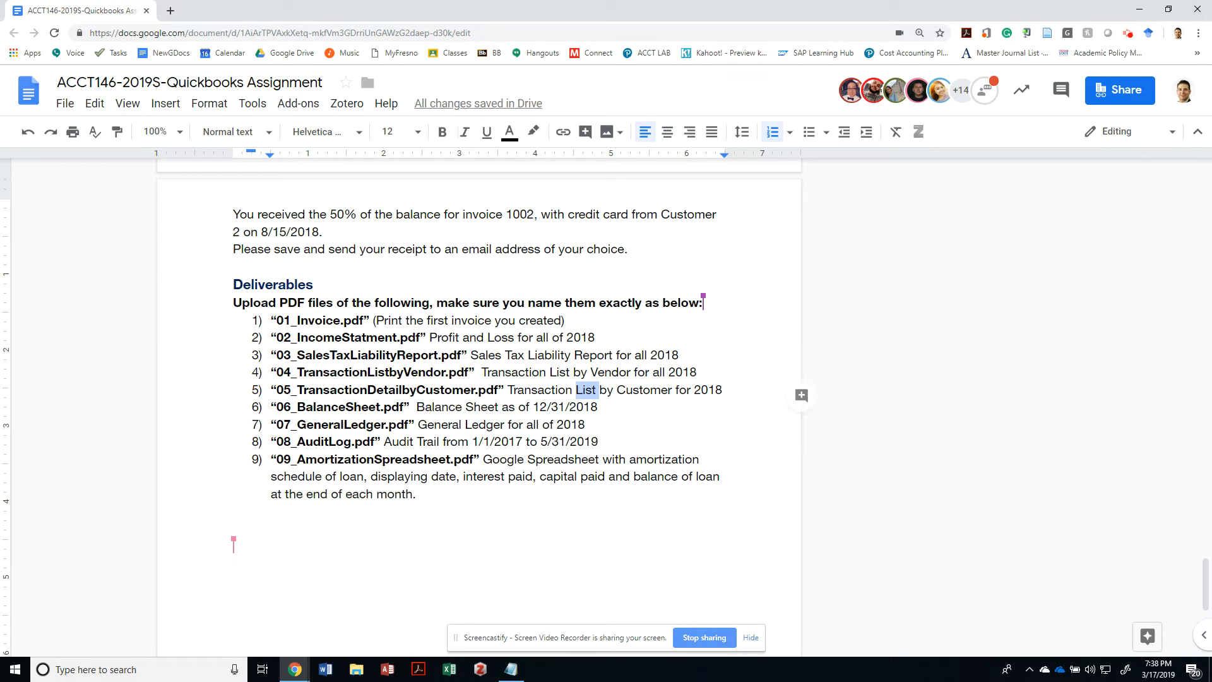
pyautogui.click(532, 132)
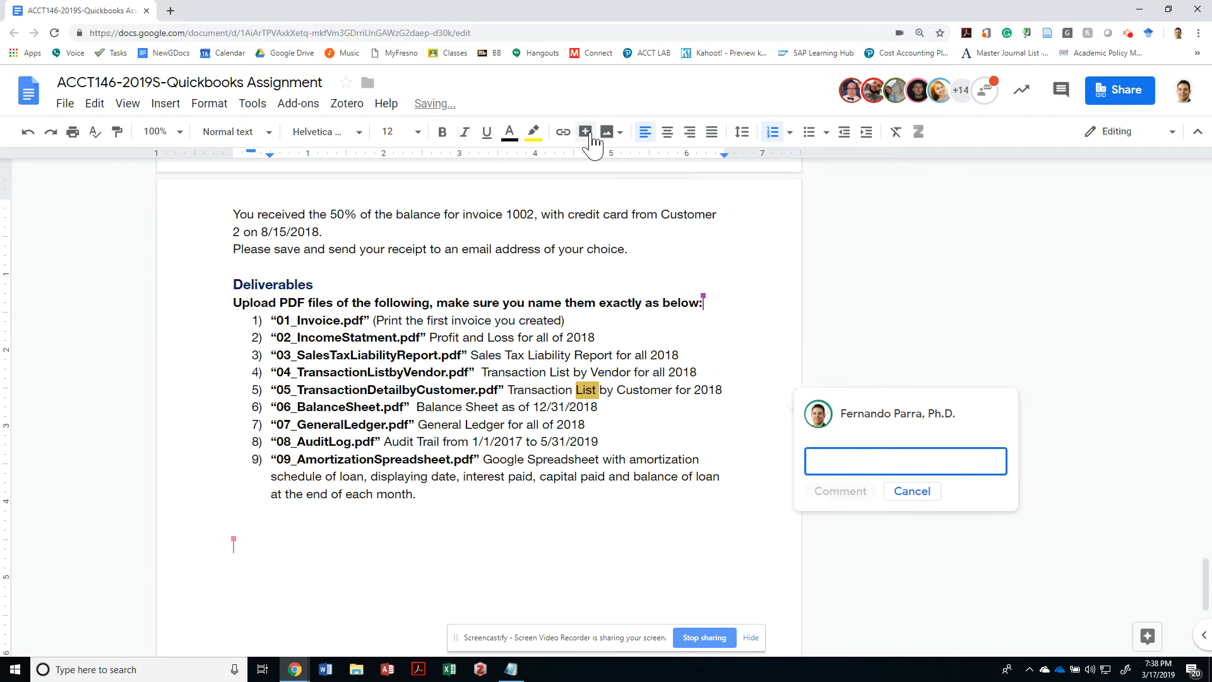
pyautogui.write('Clarification')
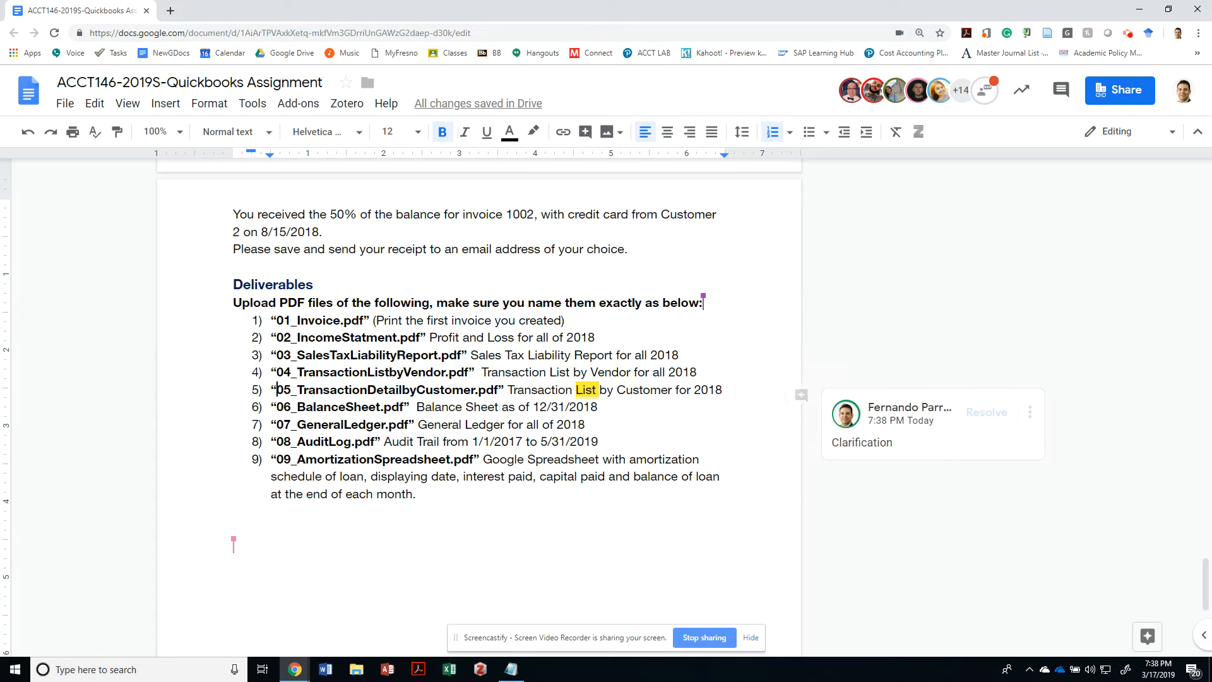
# Select part of deliverable 5's file name to reword it as Transaction List by Customer.
pyautogui.click(363, 389)
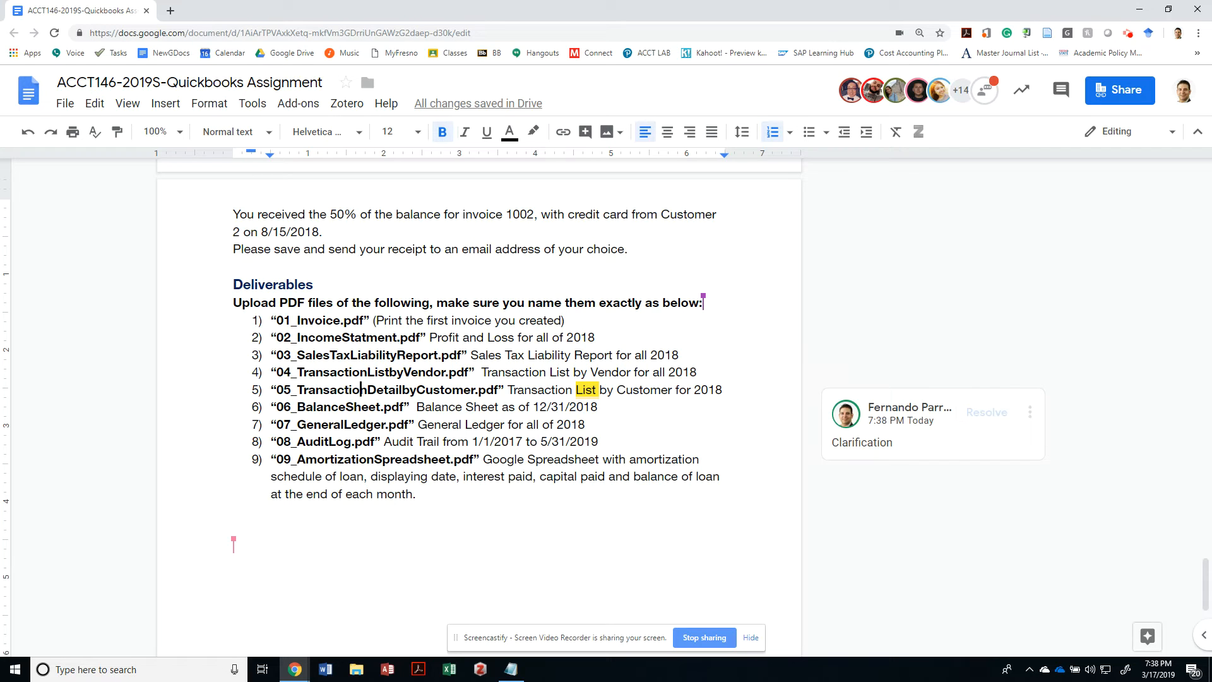
pyautogui.doubleClick(389, 389)
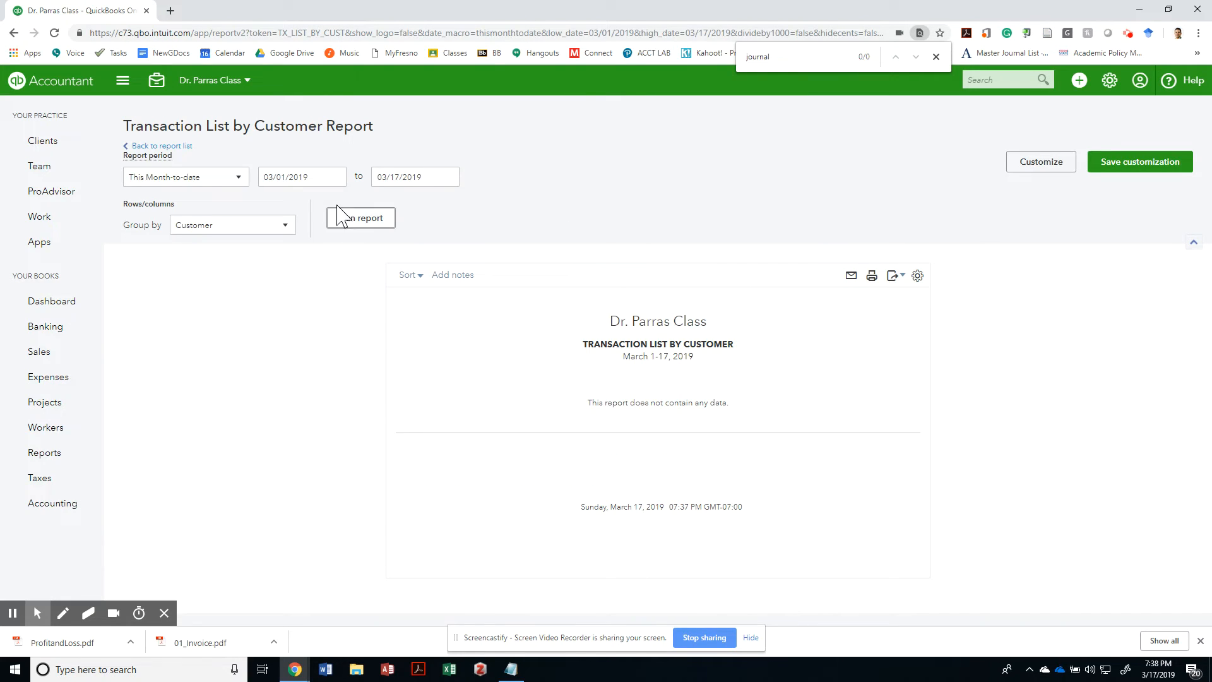
# Run the Transaction List by Customer report for Last Year (2018).
pyautogui.click(185, 177)
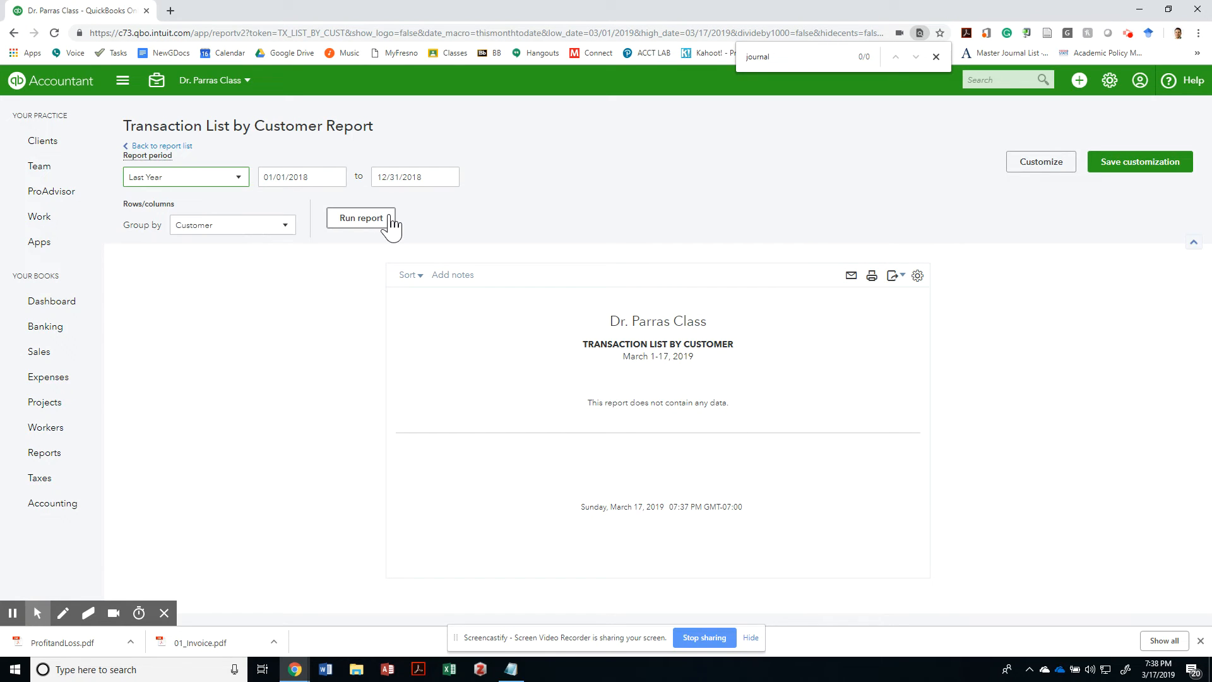
pyautogui.click(361, 217)
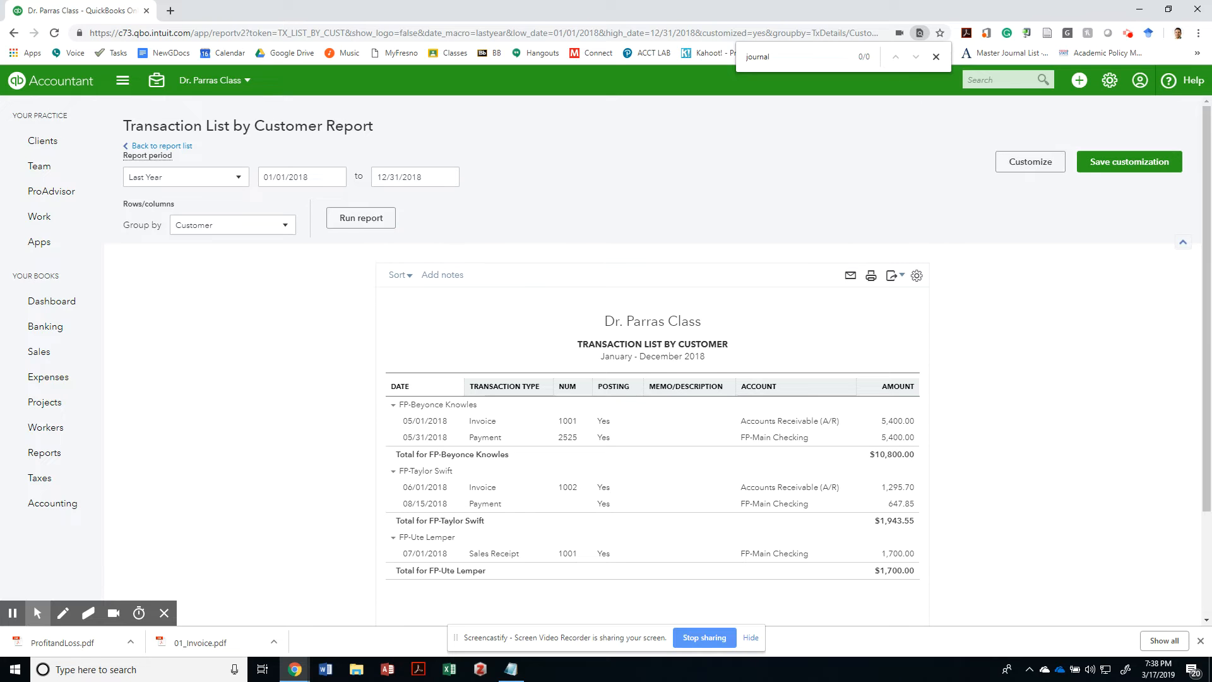
# Save the 2018 Transaction List by Customer report as a PDF in the Quickbooks Project folder.
pyautogui.click(871, 275)
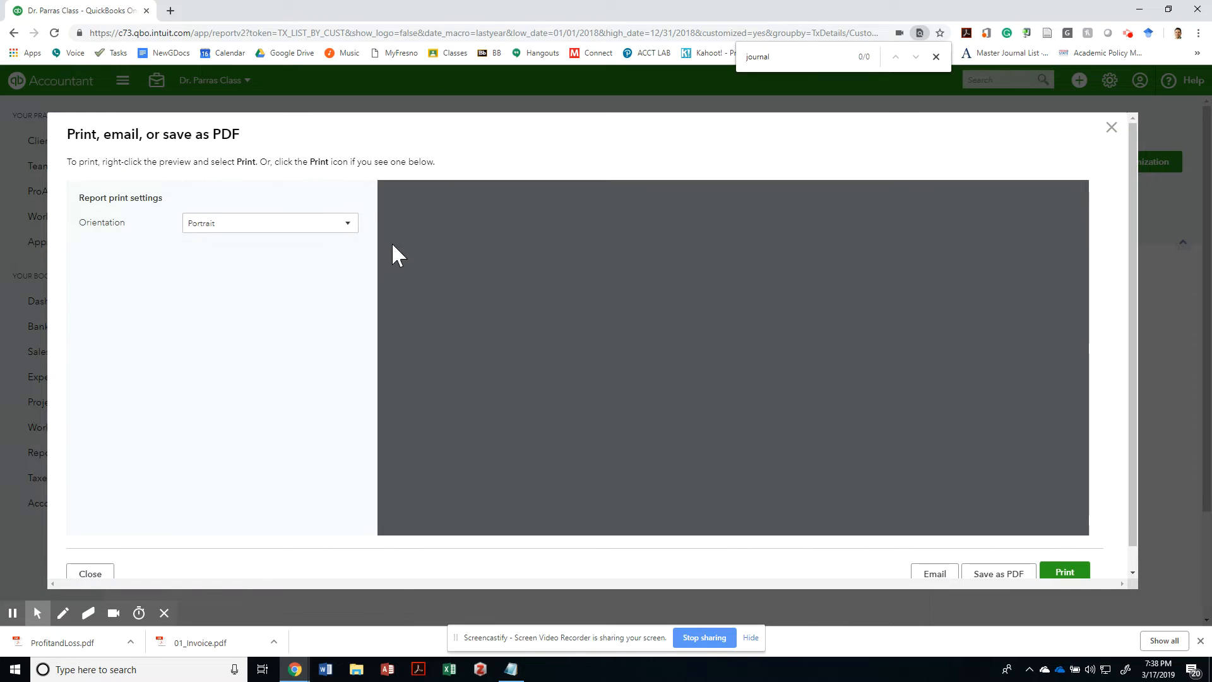
pyautogui.click(998, 573)
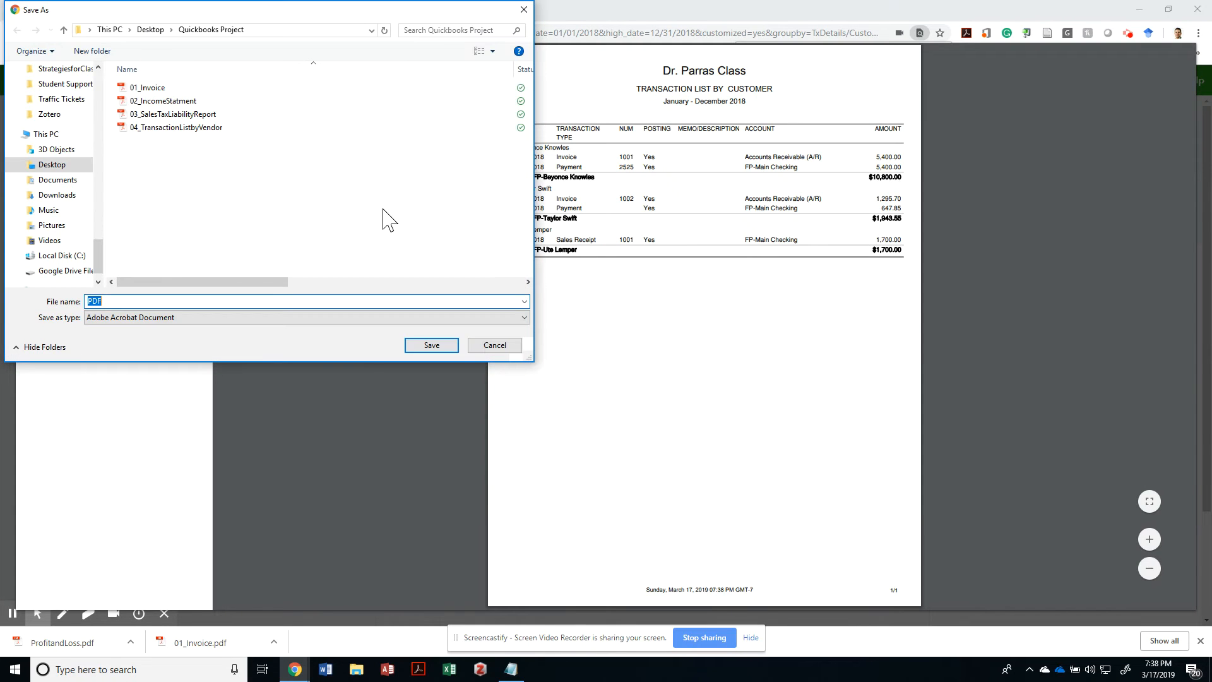
pyautogui.click(493, 344)
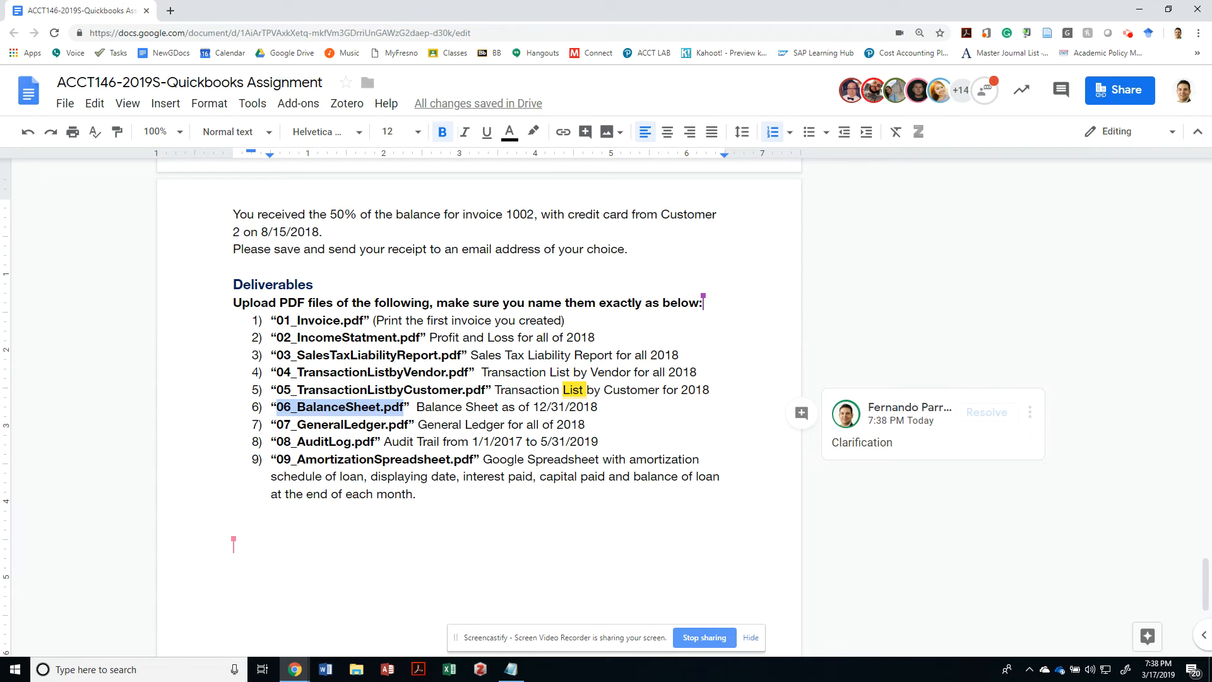
# Return from the Transaction List by Customer report to the QuickBooks Reports list.
pyautogui.click(82, 12)
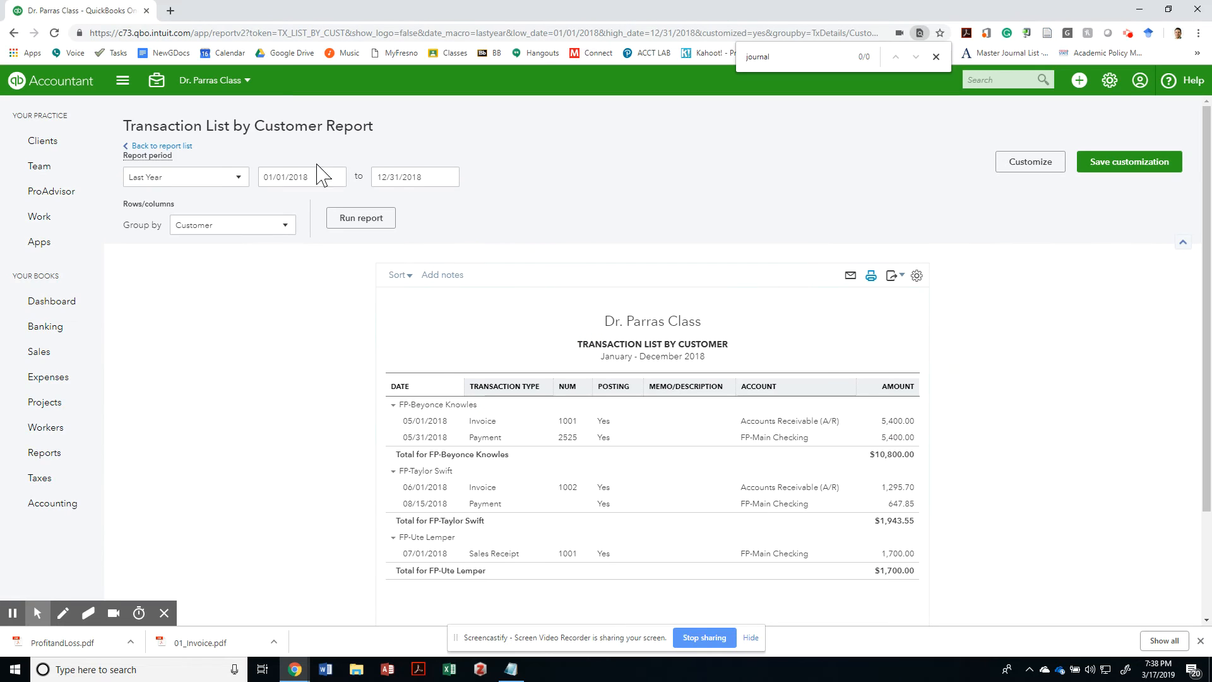
pyautogui.click(44, 452)
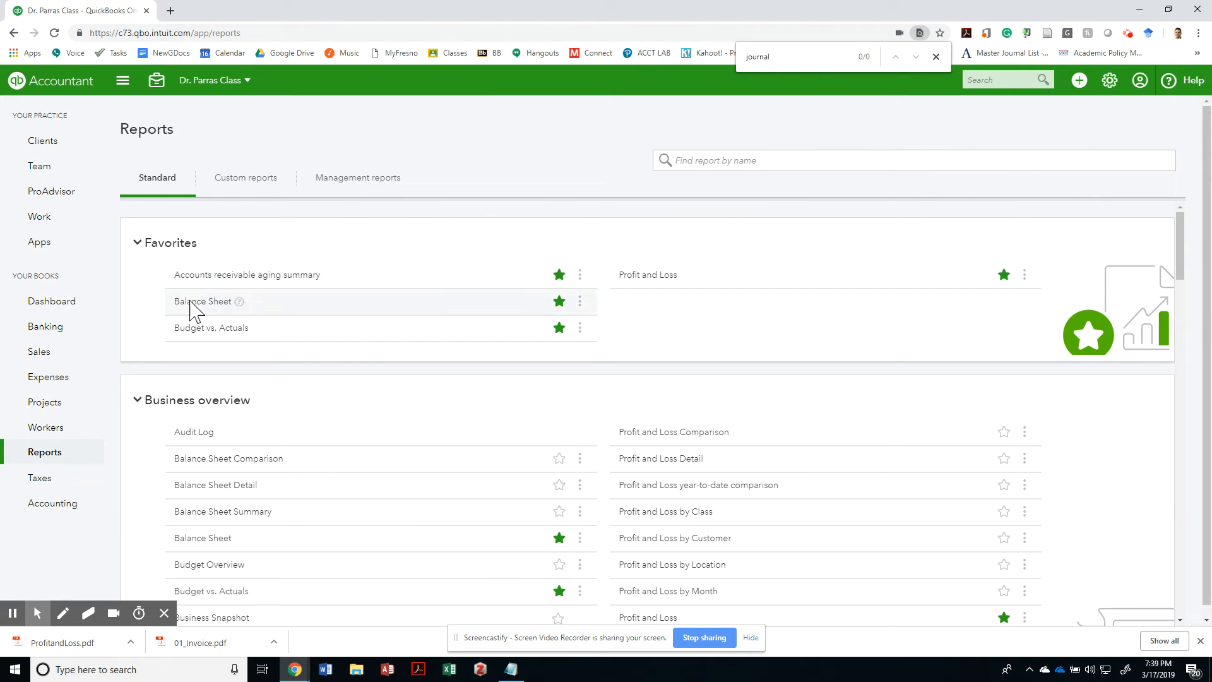
# Run the Balance Sheet for Last Year, showing balances as of December 31, 2018.
pyautogui.click(197, 301)
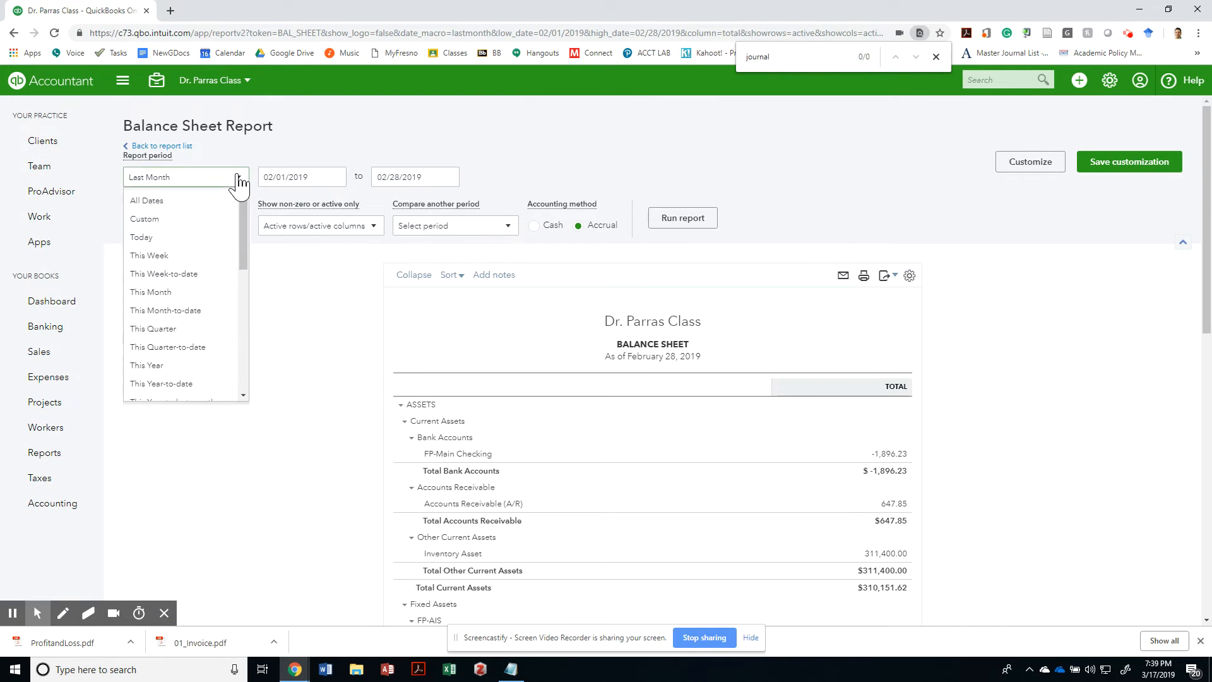
pyautogui.click(147, 365)
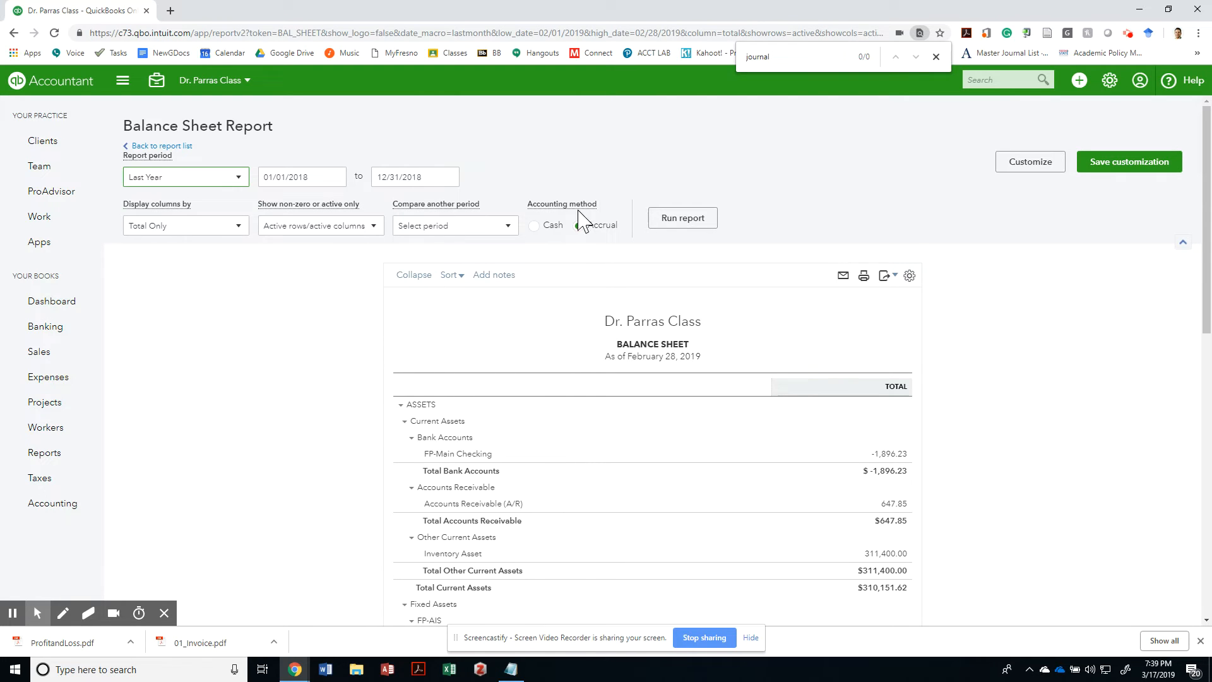
pyautogui.click(578, 225)
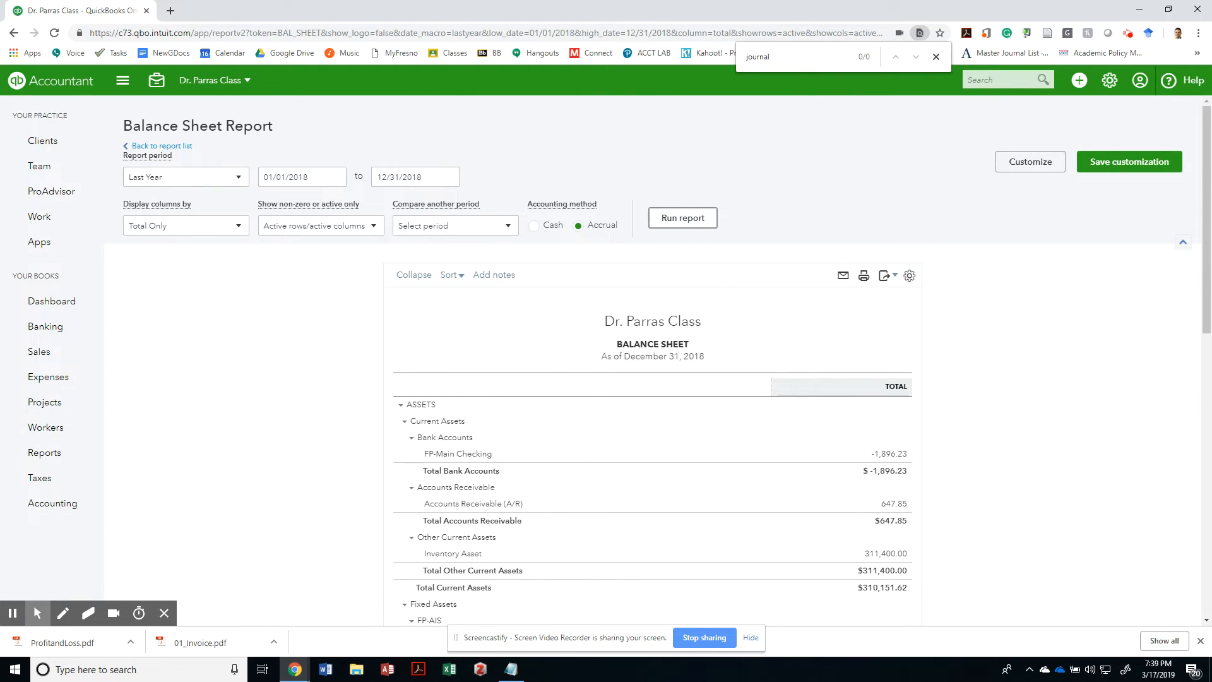
pyautogui.scroll(-3)
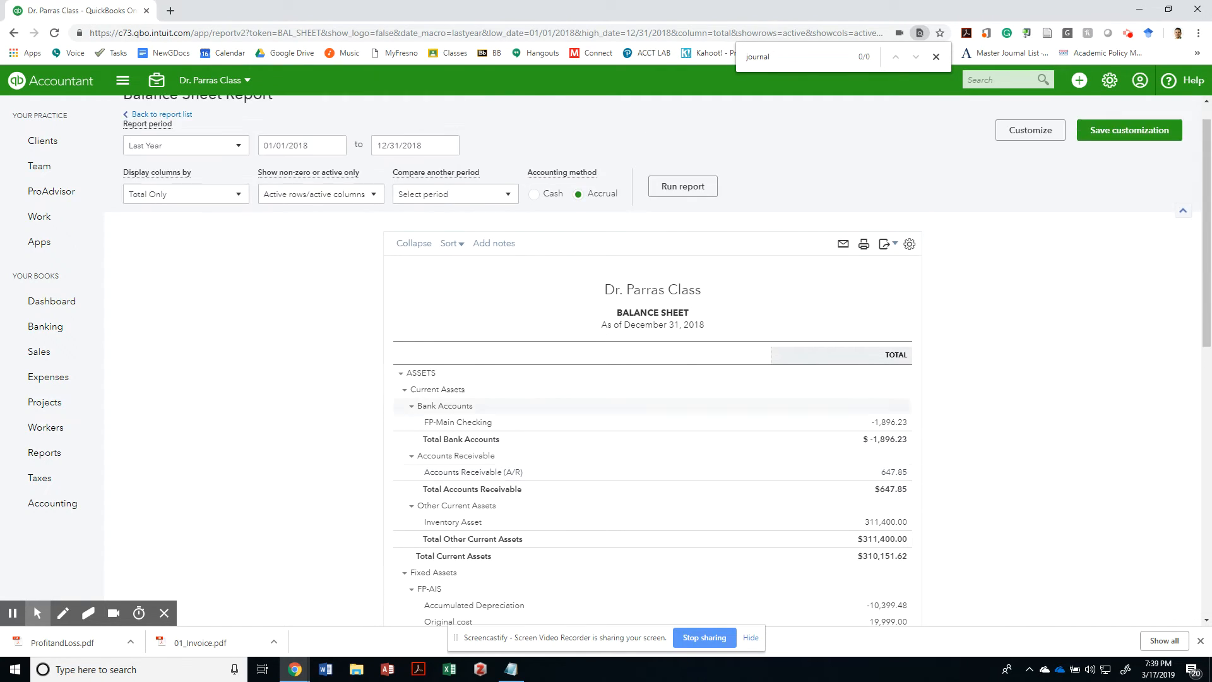
pyautogui.scroll(-3)
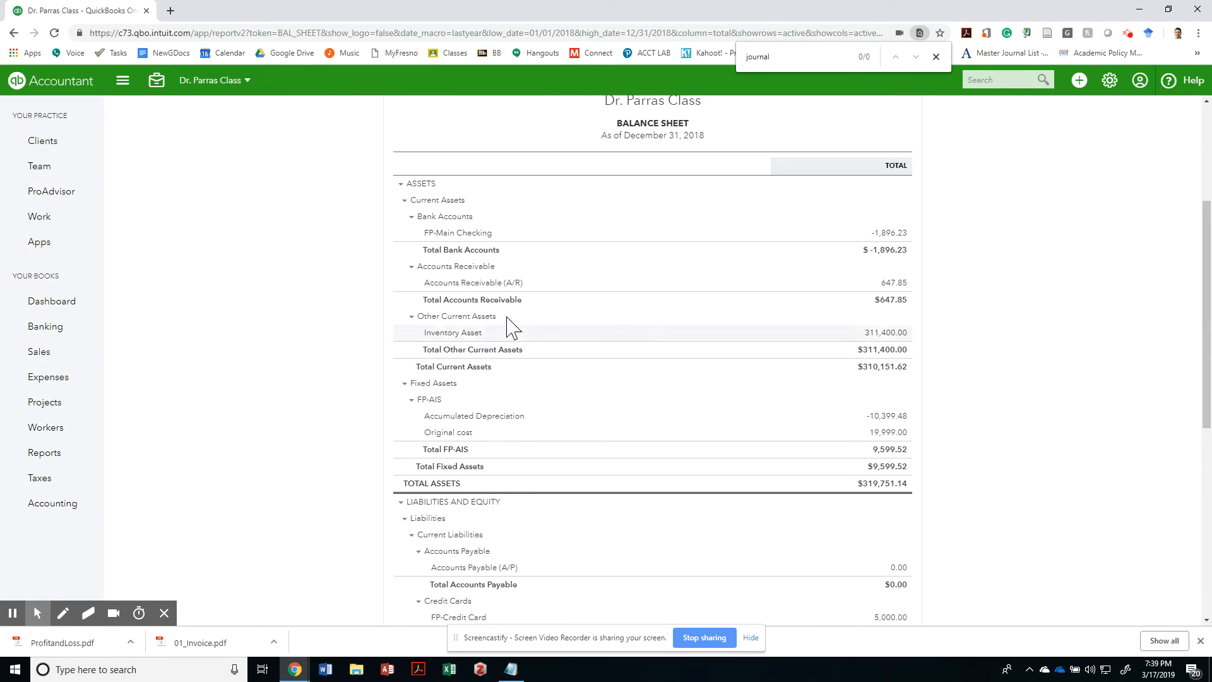
pyautogui.moveTo(474, 339)
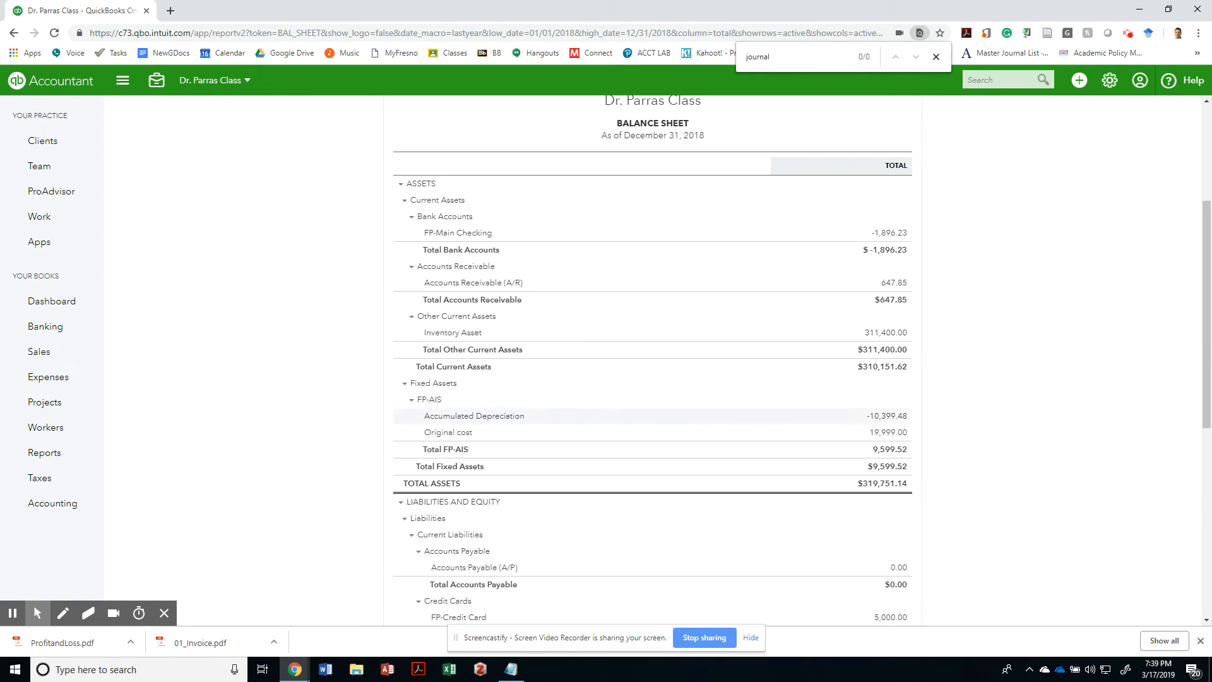
# Review the 2018 Balance Sheet down to total assets and bring up its print-or-PDF preview.
pyautogui.scroll(-3)
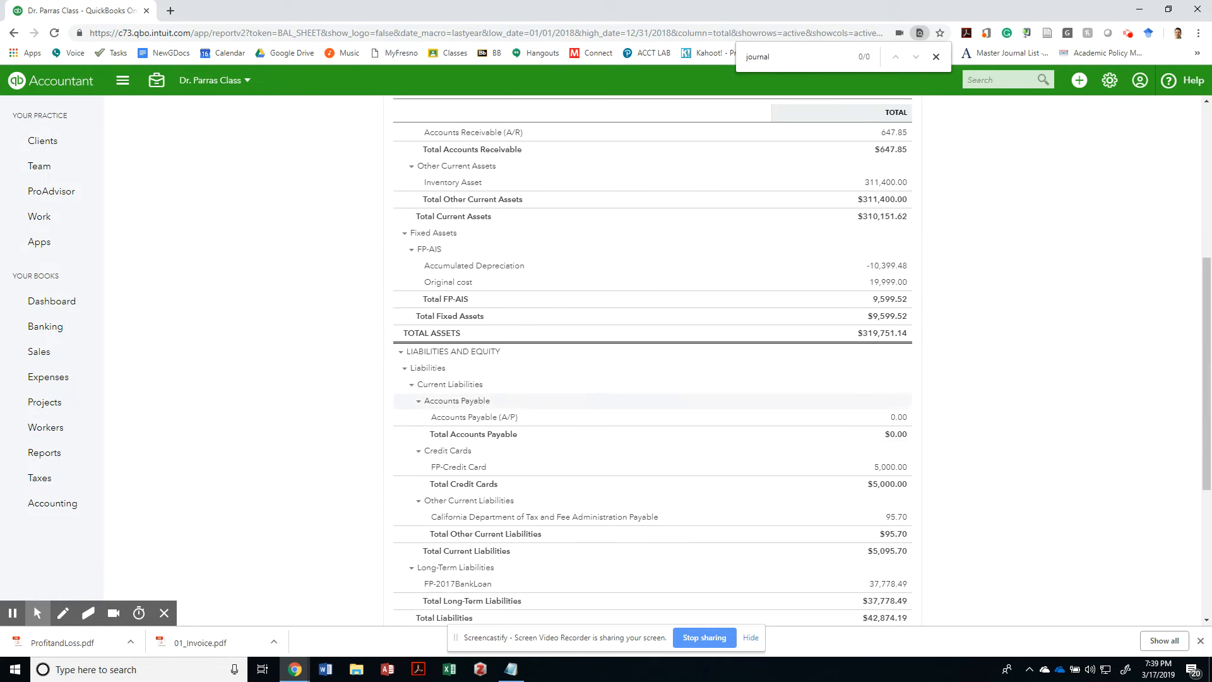
pyautogui.scroll(-3)
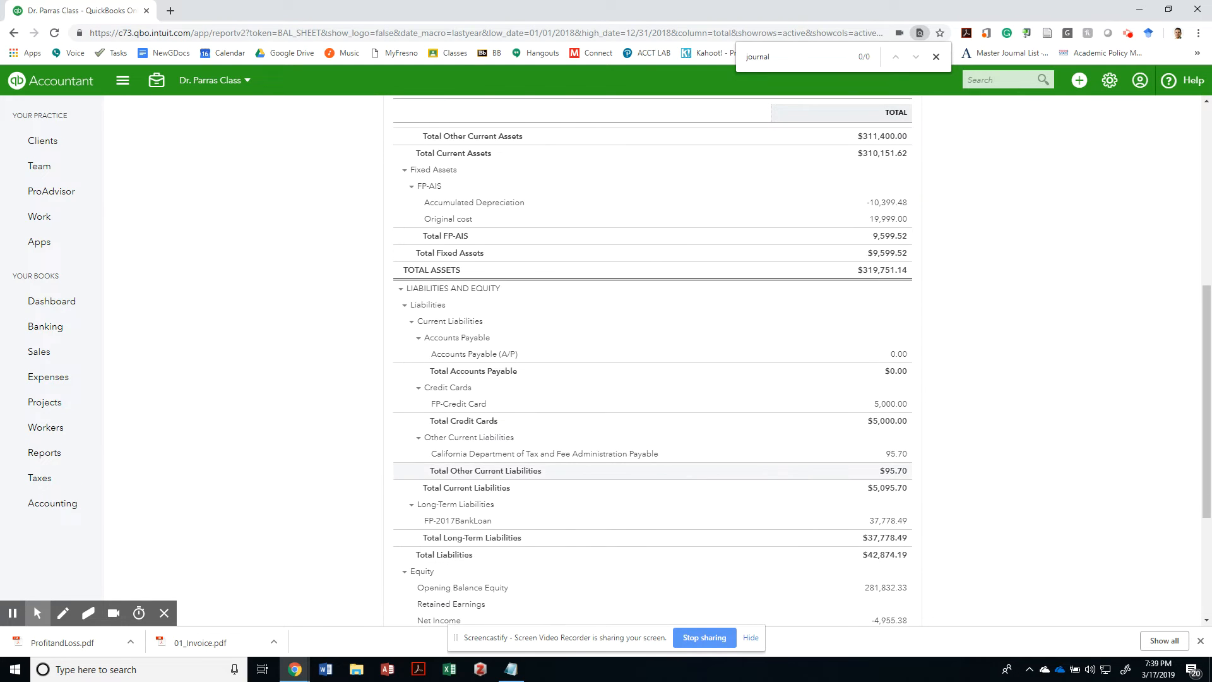
pyautogui.scroll(-3)
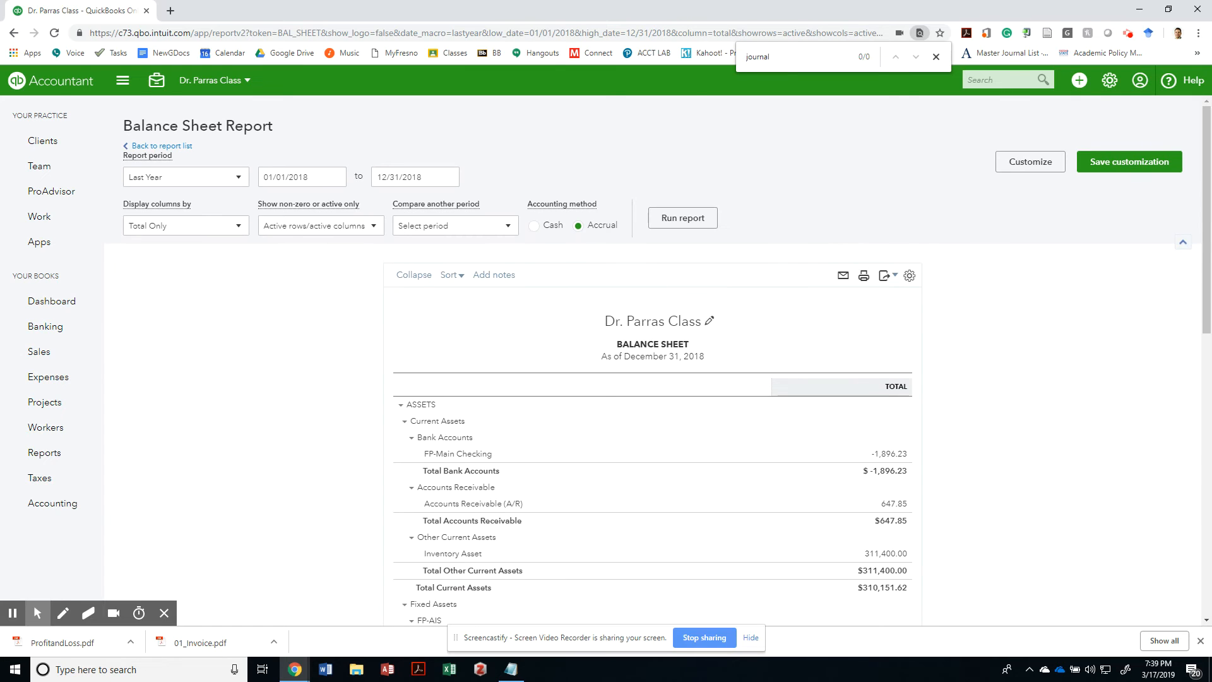
pyautogui.click(683, 217)
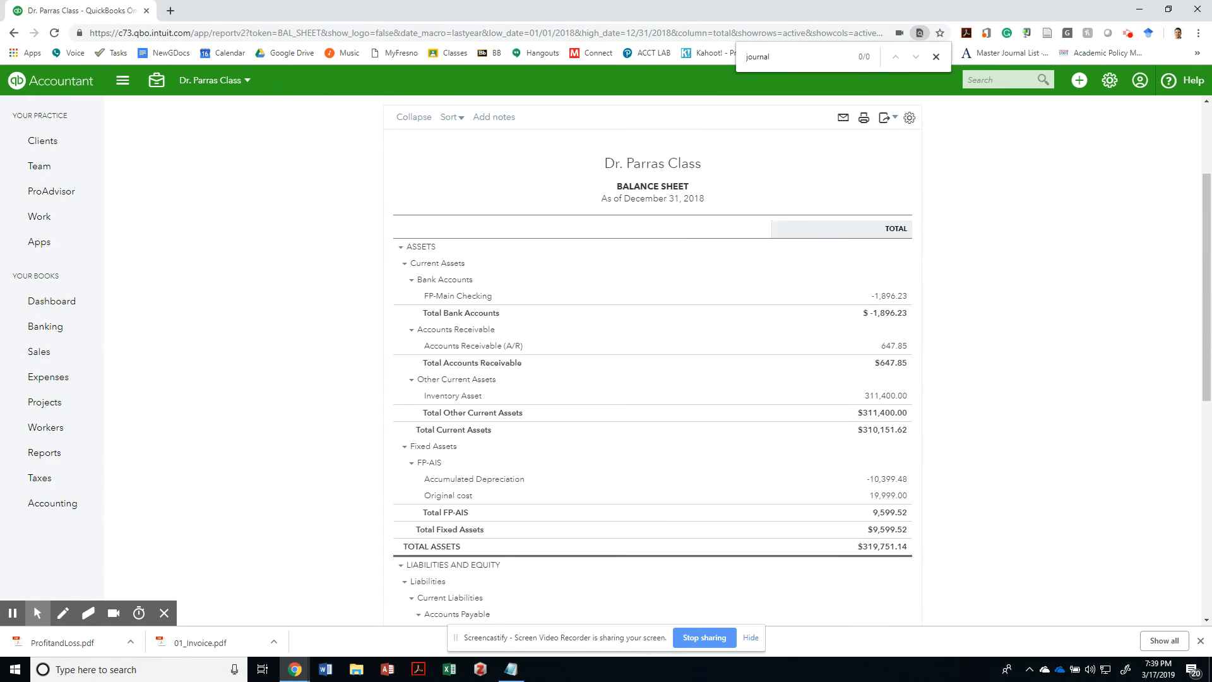
pyautogui.click(863, 118)
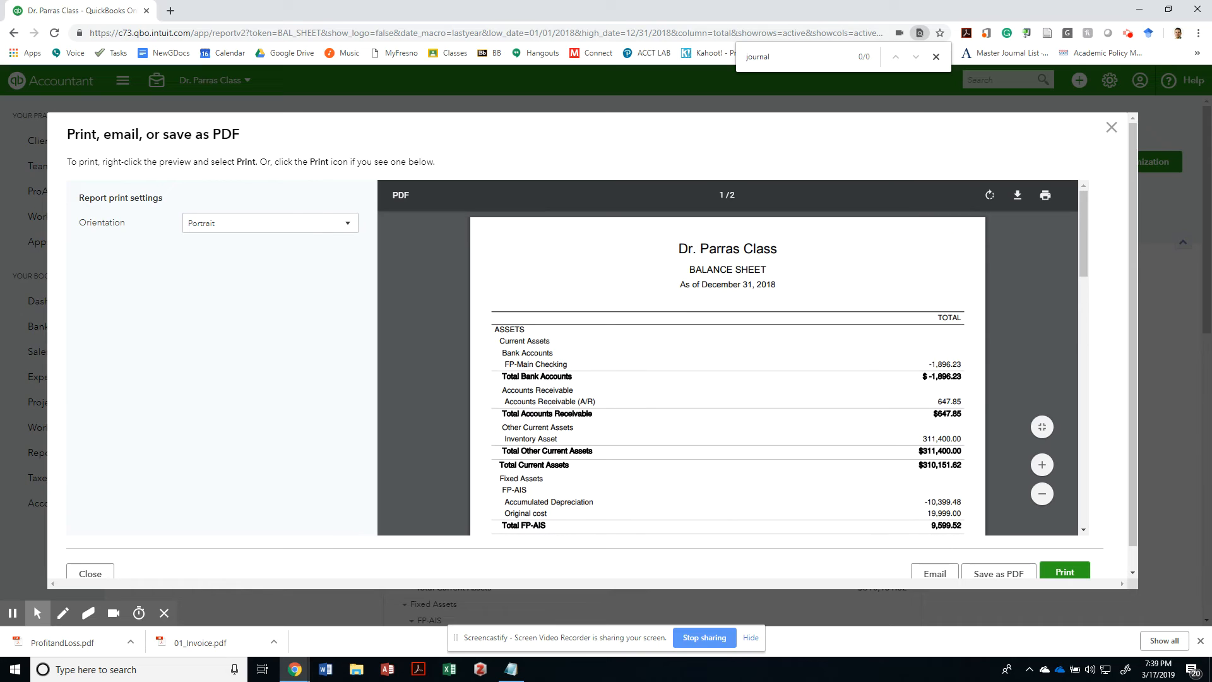
# Close the Balance Sheet preview, check deliverable 7 in Google Docs, and return to QuickBooks Reports.
pyautogui.scroll(-3)
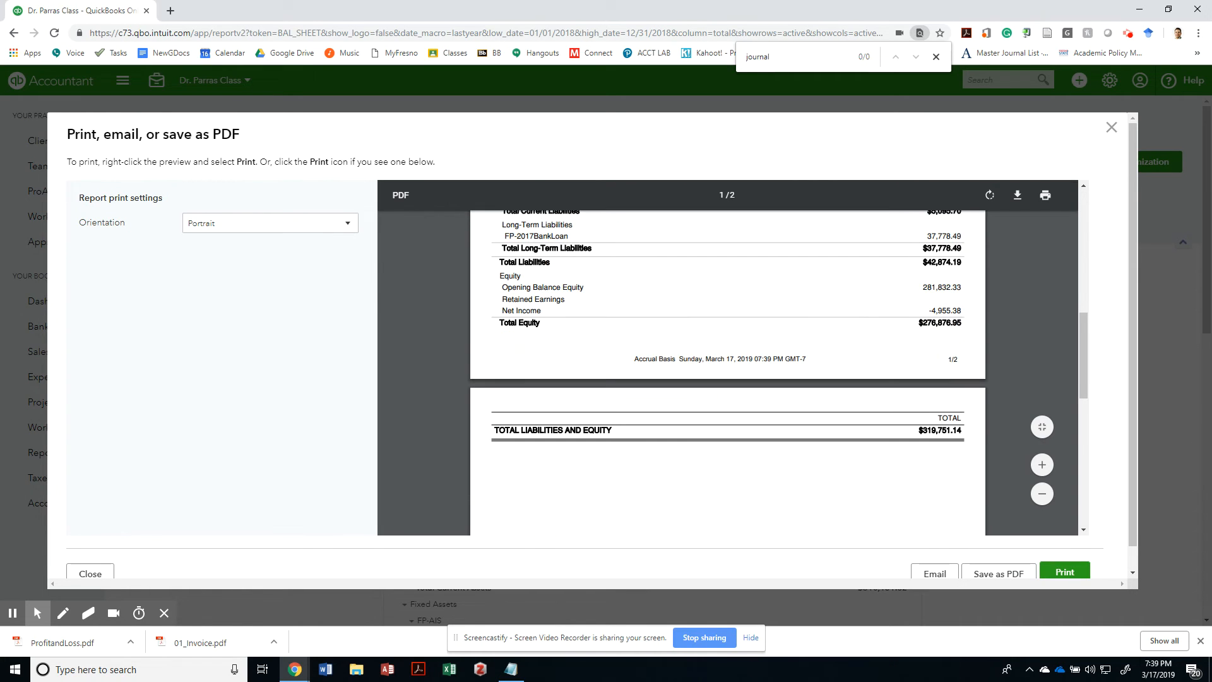
pyautogui.click(999, 572)
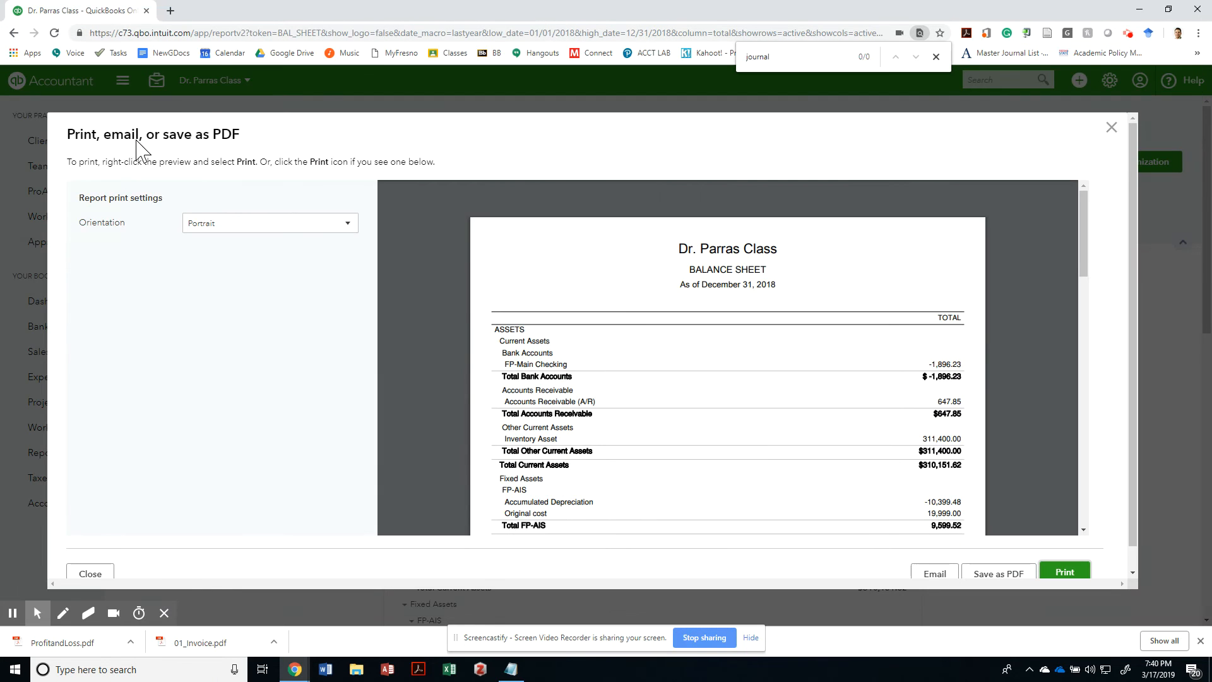
pyautogui.click(1111, 126)
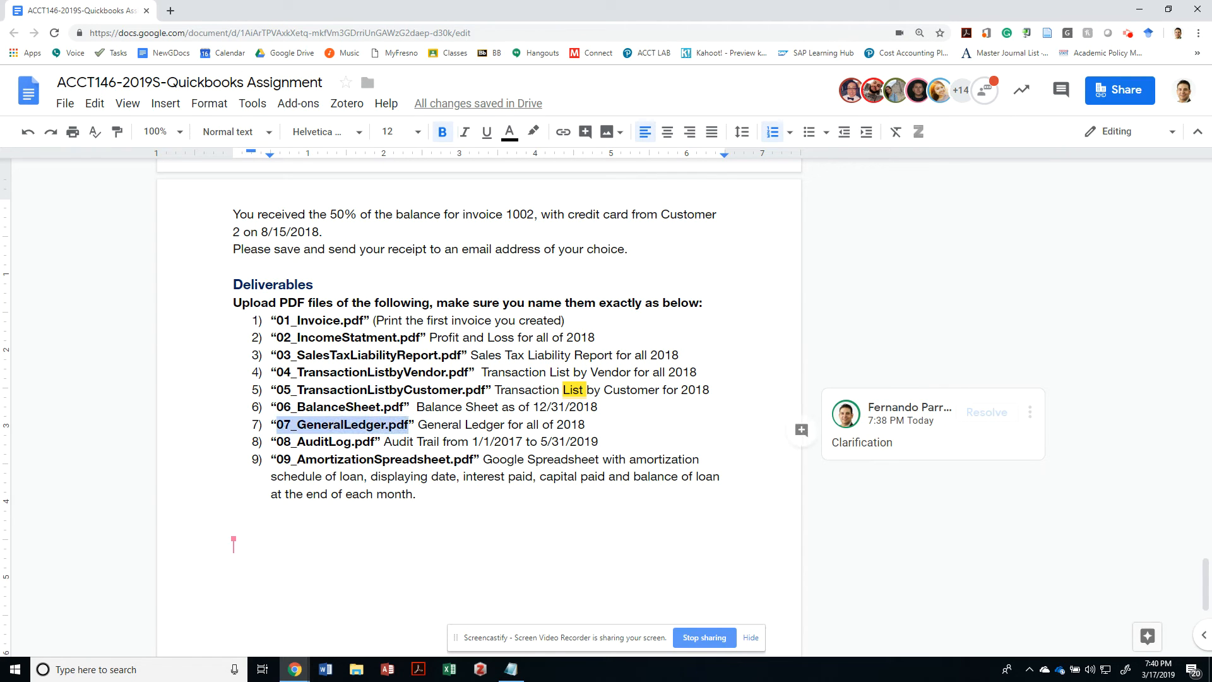
pyautogui.click(94, 13)
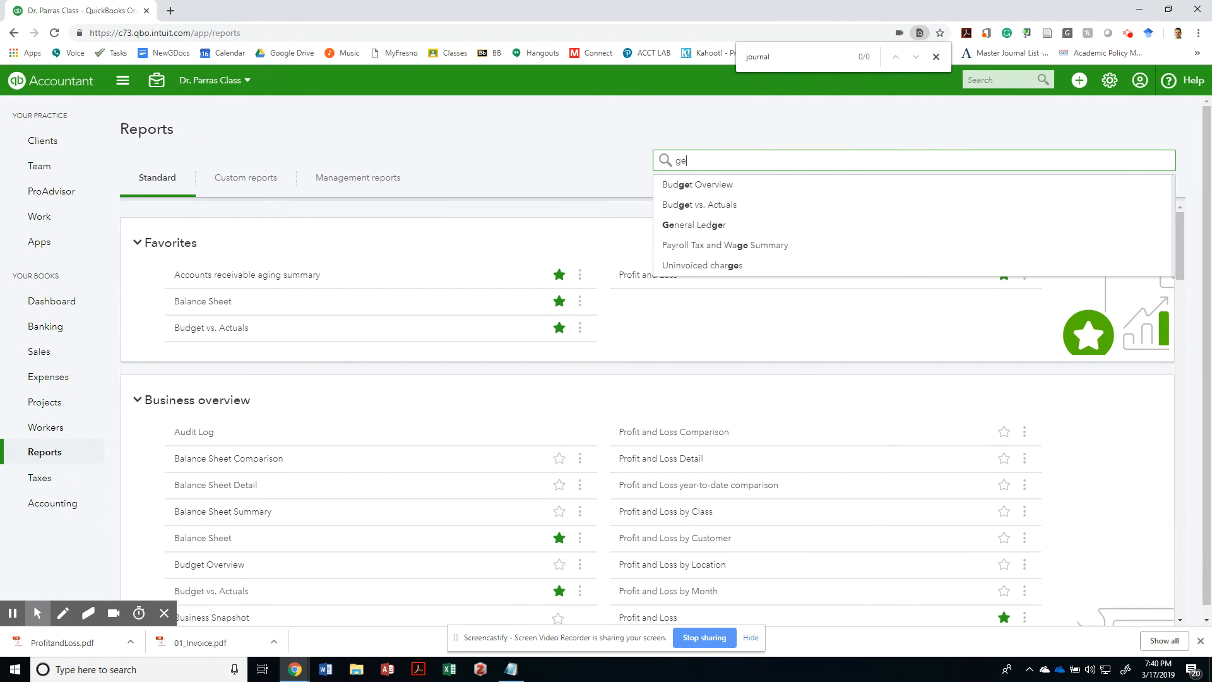
# Run the General Ledger report for Last Year, January through December 2018.
pyautogui.click(694, 224)
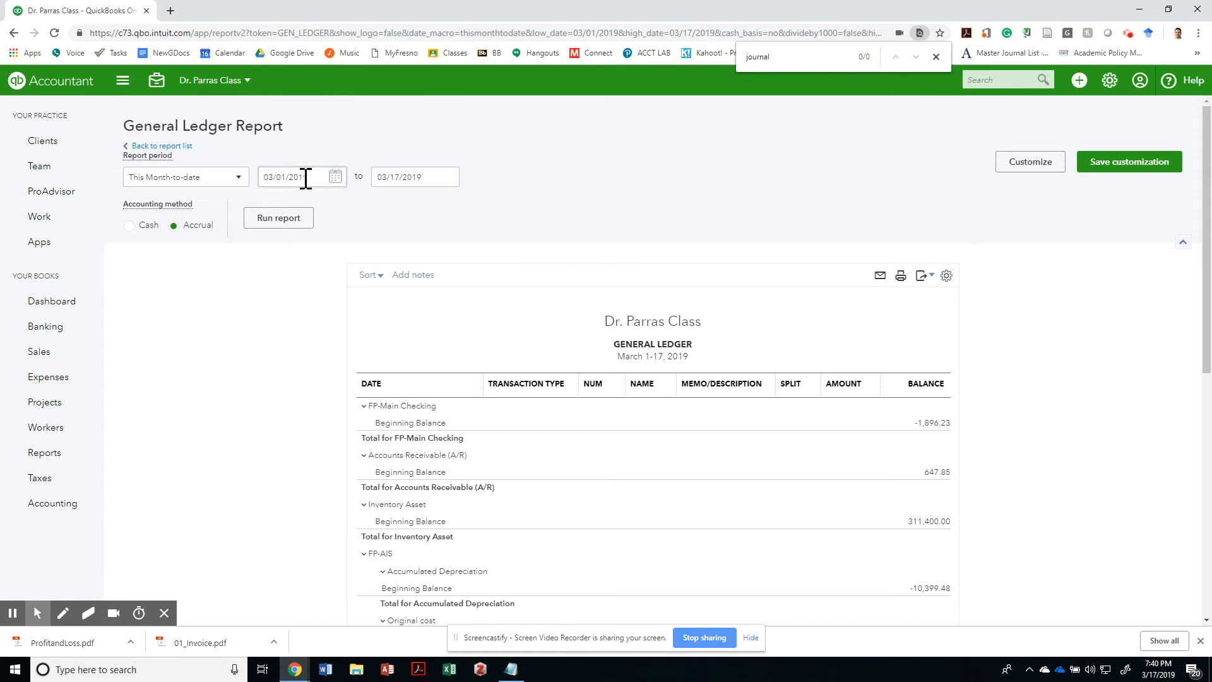
pyautogui.click(184, 177)
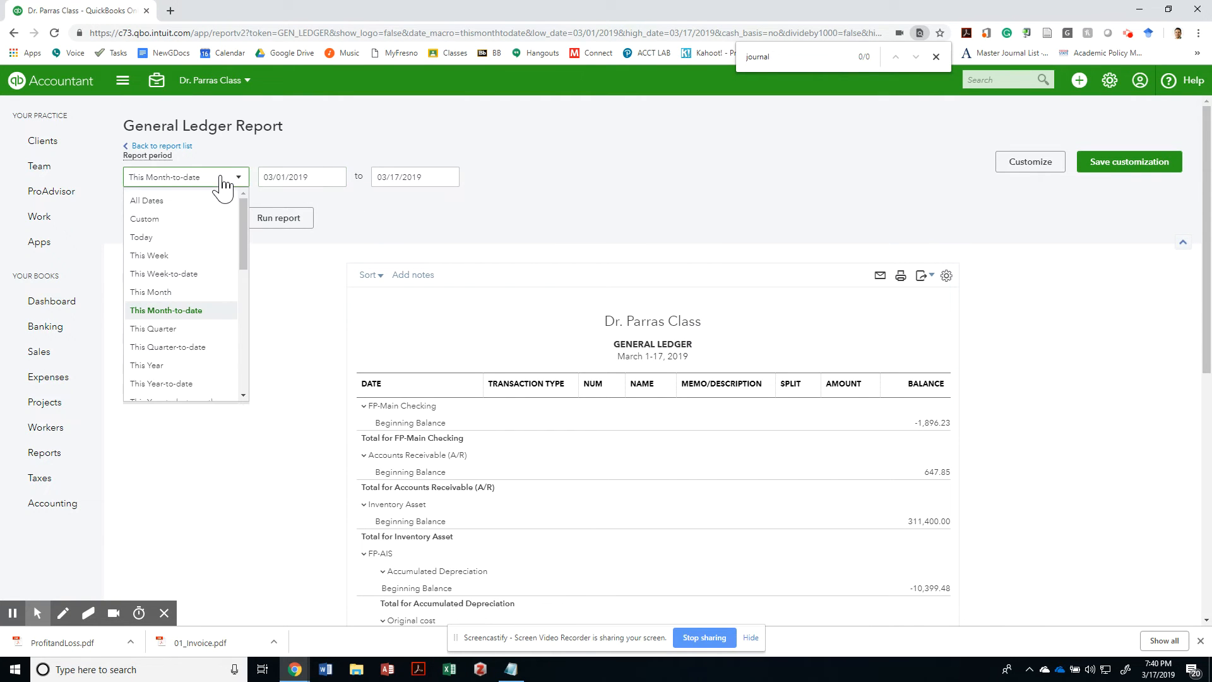
pyautogui.scroll(-3)
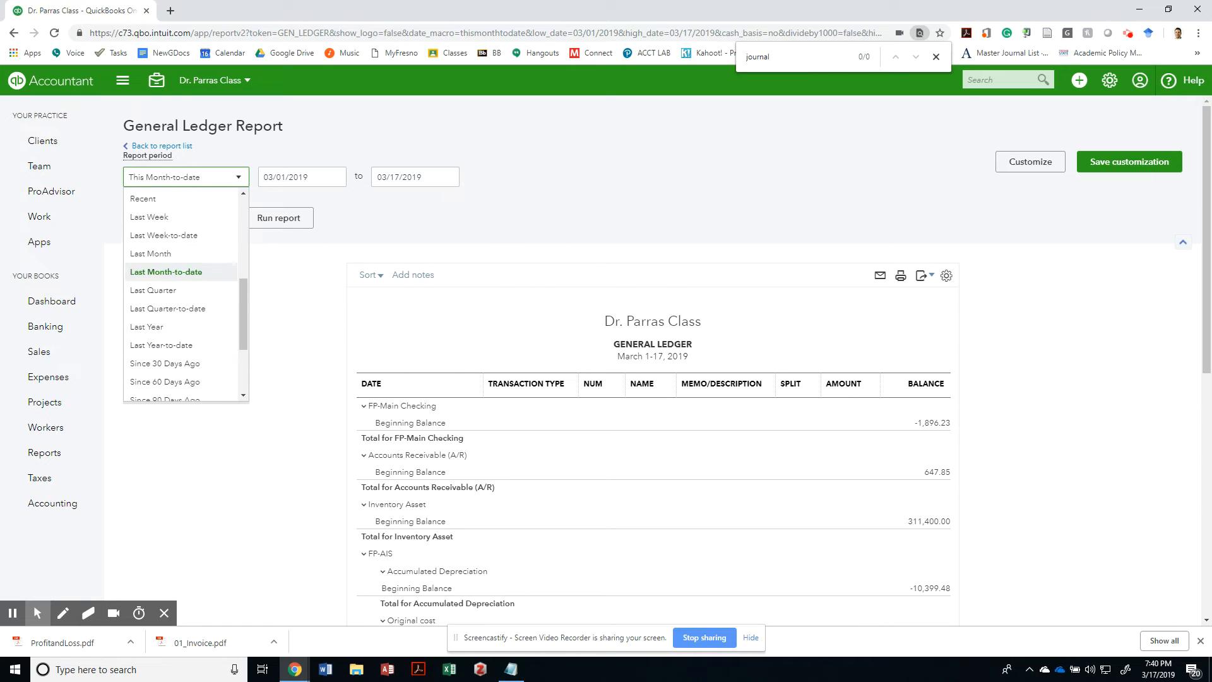
pyautogui.scroll(-3)
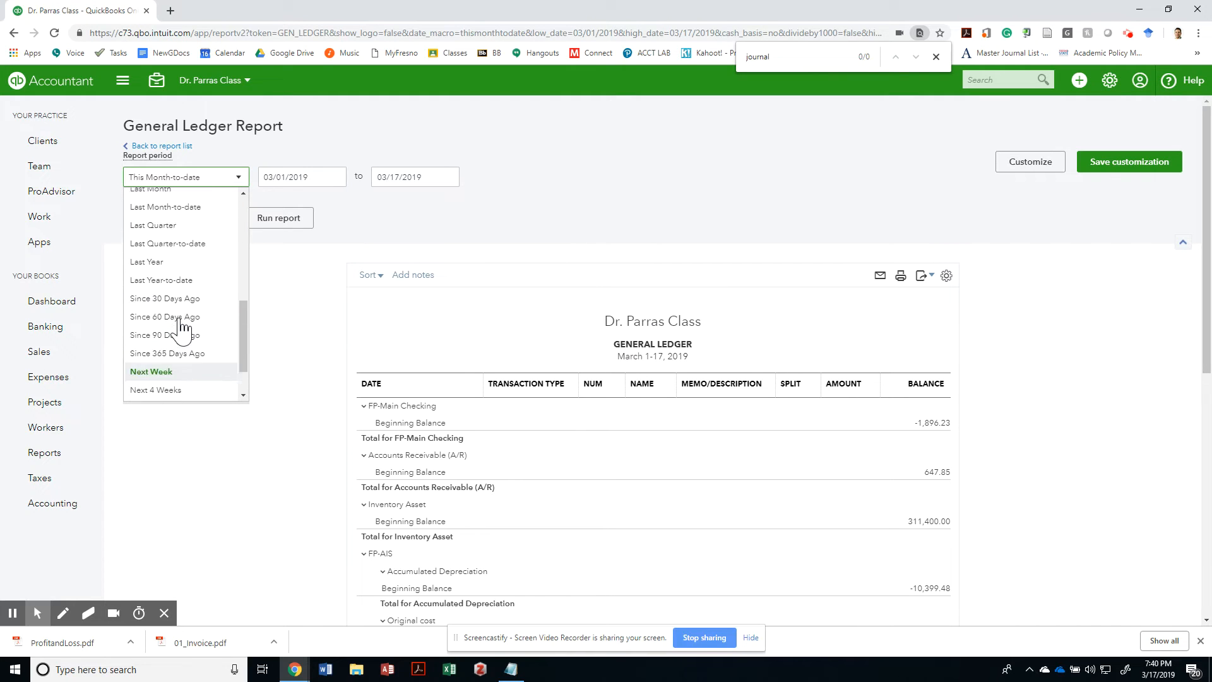
pyautogui.click(146, 261)
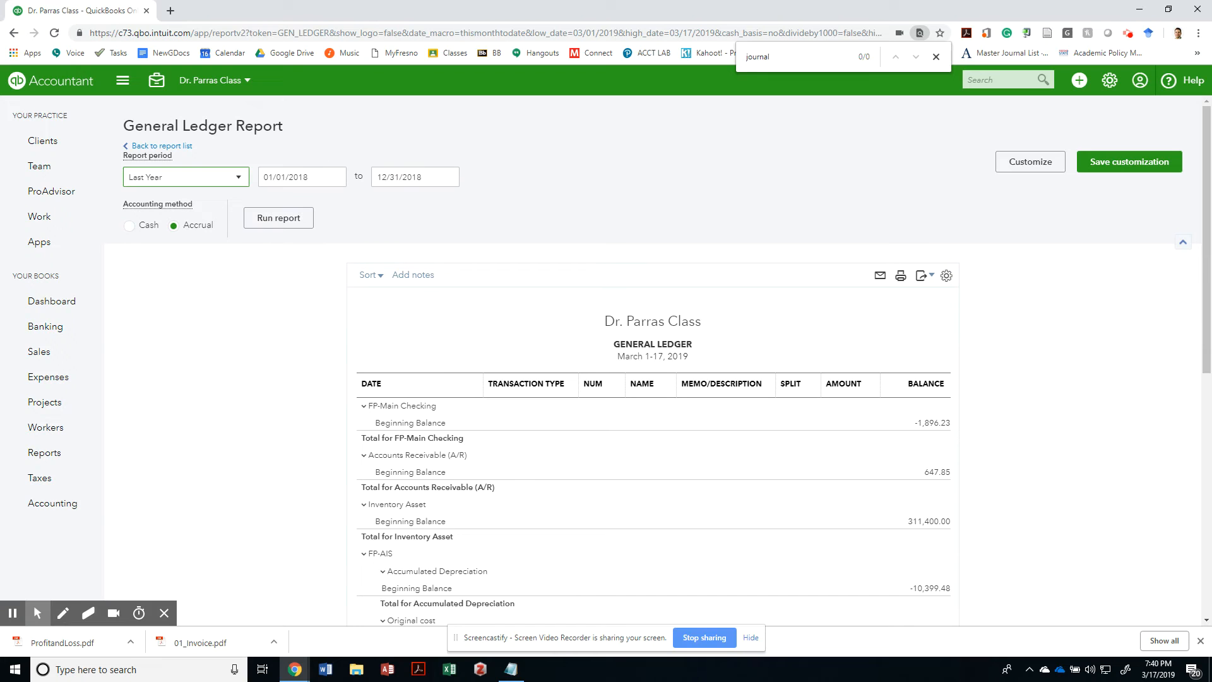
pyautogui.click(278, 217)
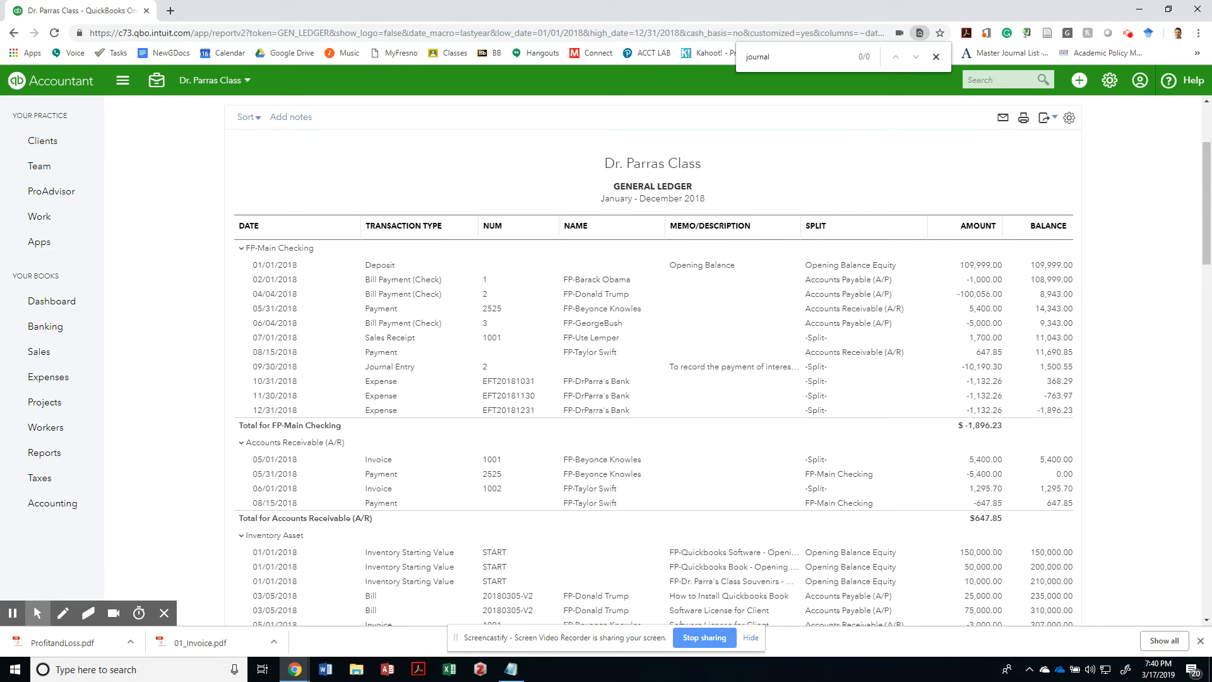
# Scroll through the 2018 General Ledger transactions listed by account.
pyautogui.scroll(-3)
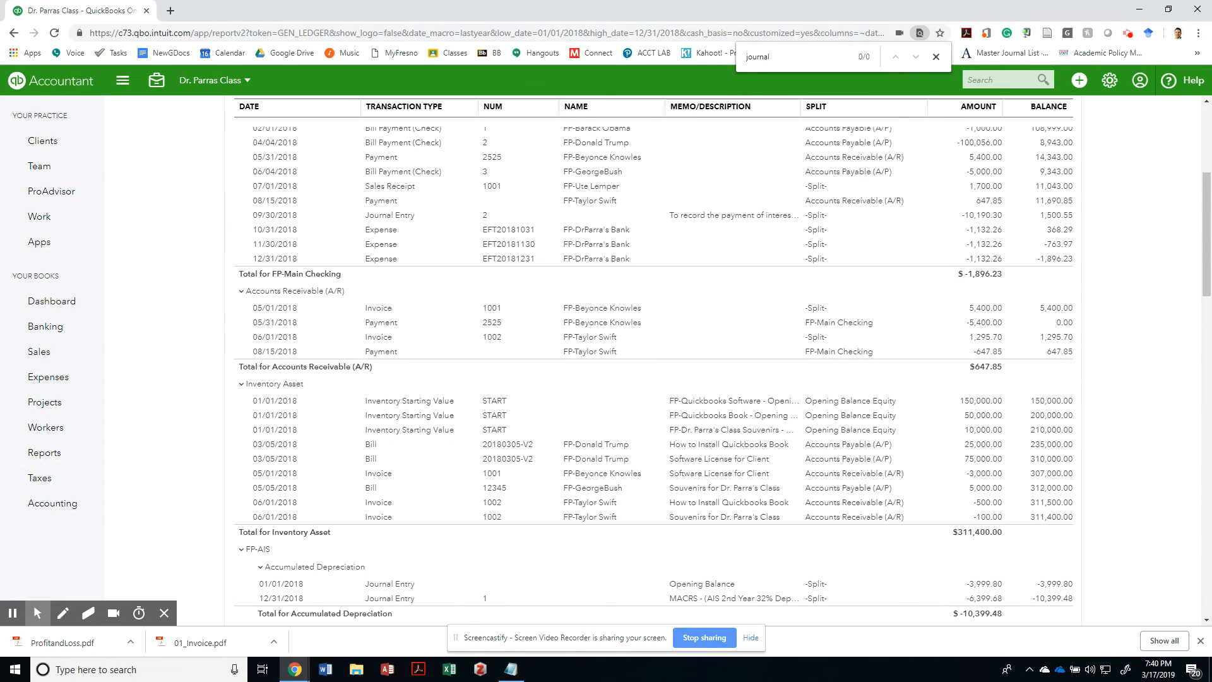
pyautogui.scroll(-3)
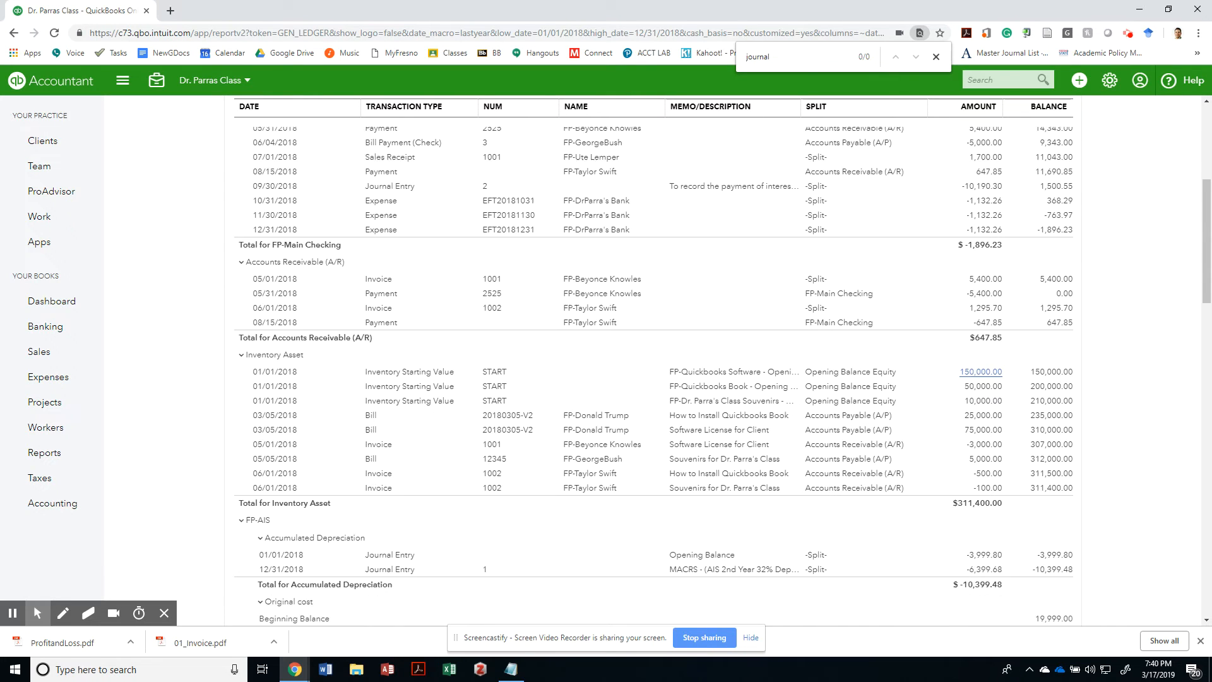
pyautogui.scroll(-3)
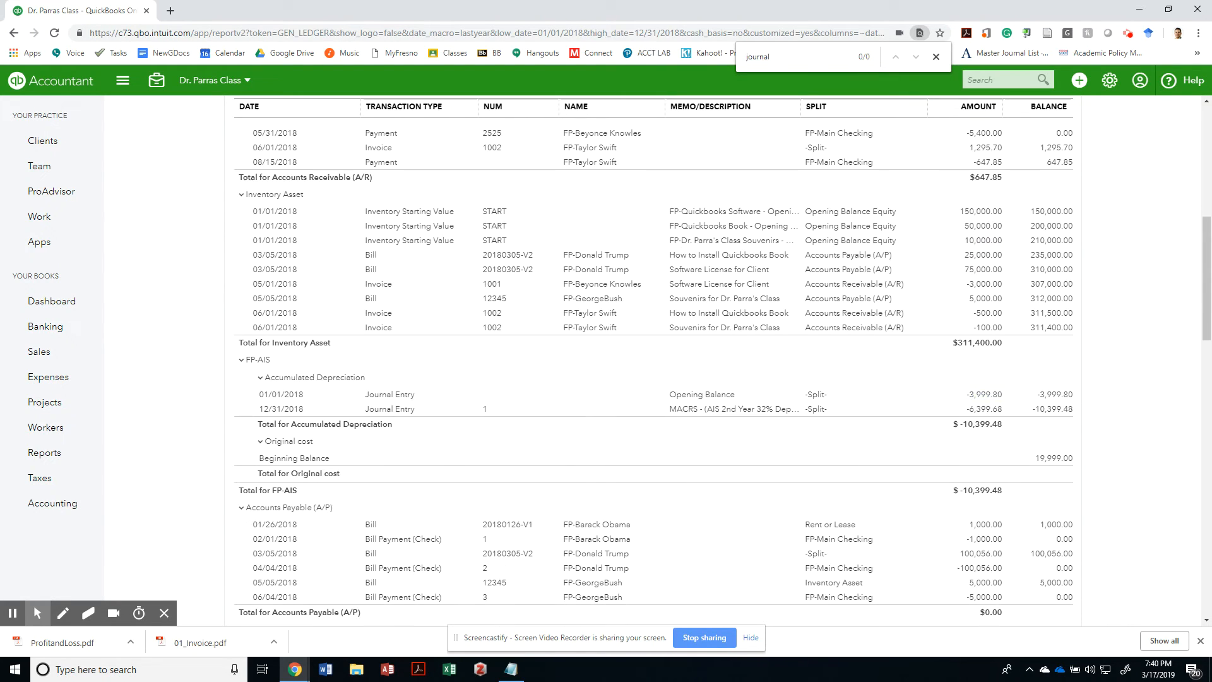
pyautogui.scroll(-3)
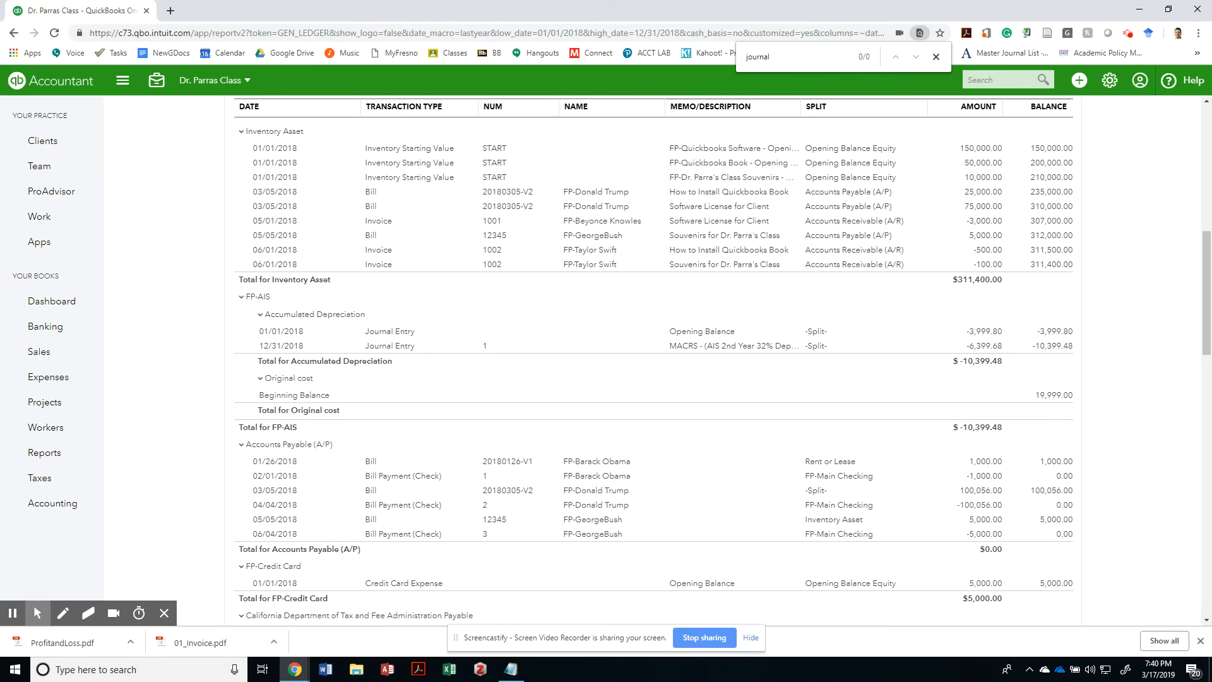
pyautogui.scroll(-3)
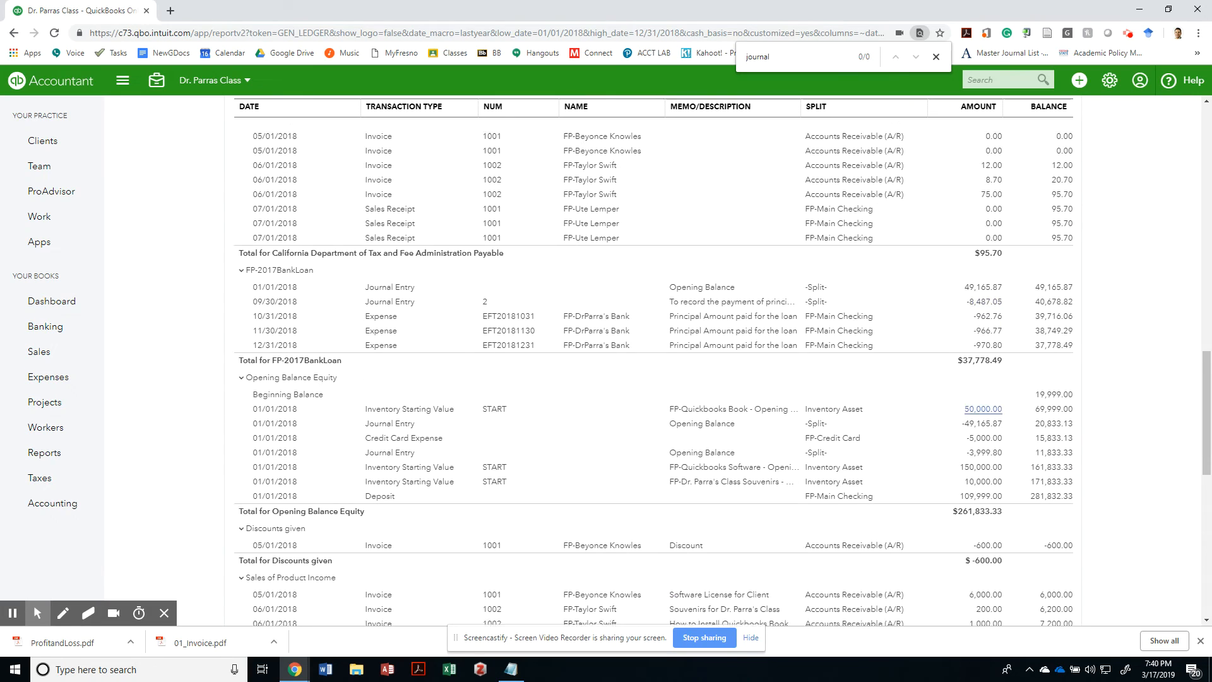
pyautogui.scroll(-3)
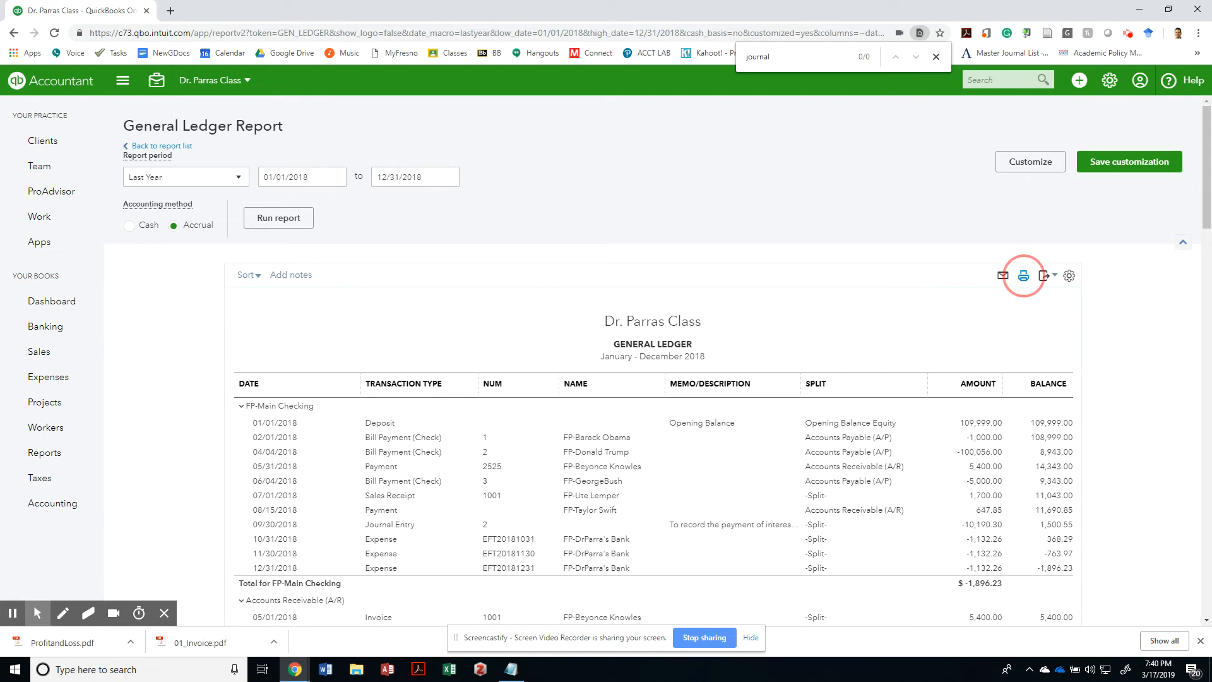
# Look through the General Ledger print preview, then check deliverable 8, 08_AuditLog.pdf, in Google Docs.
pyautogui.click(1023, 275)
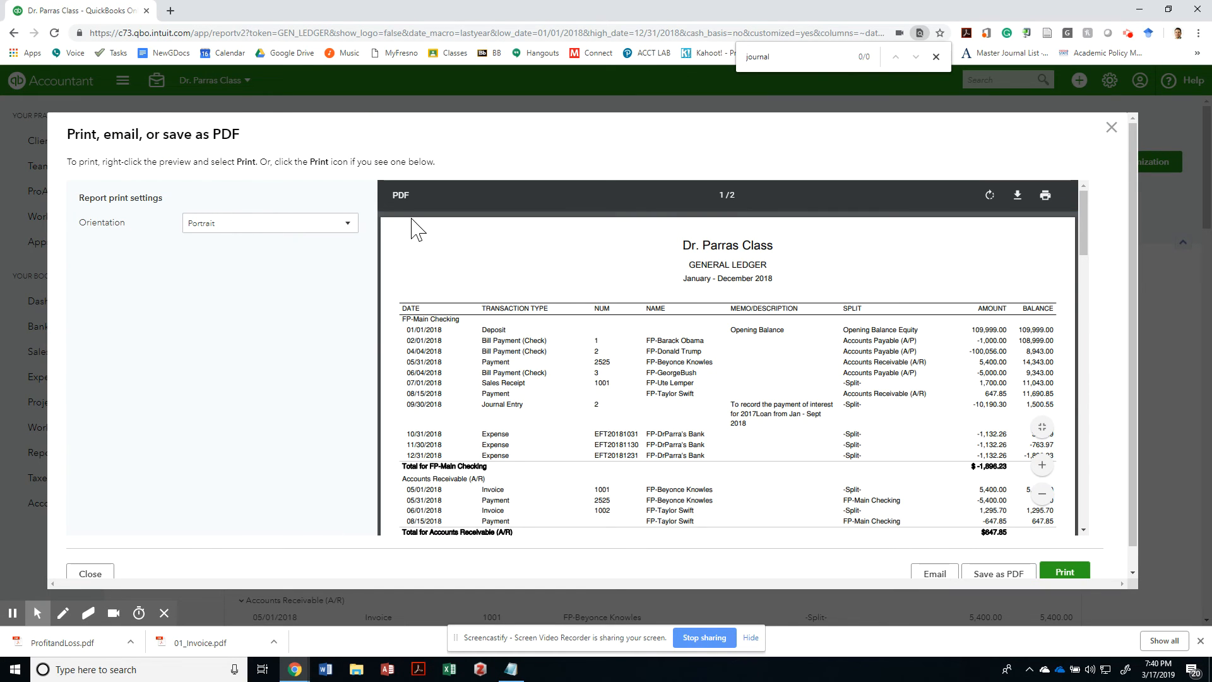
pyautogui.scroll(-3)
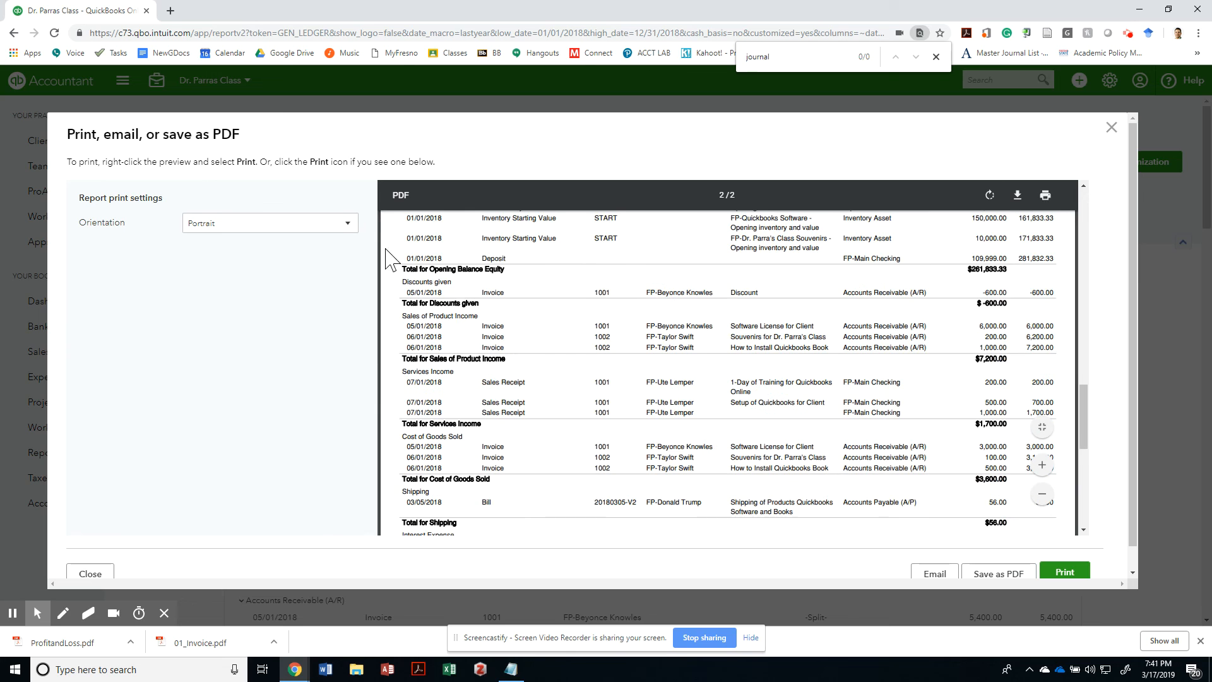
pyautogui.click(999, 573)
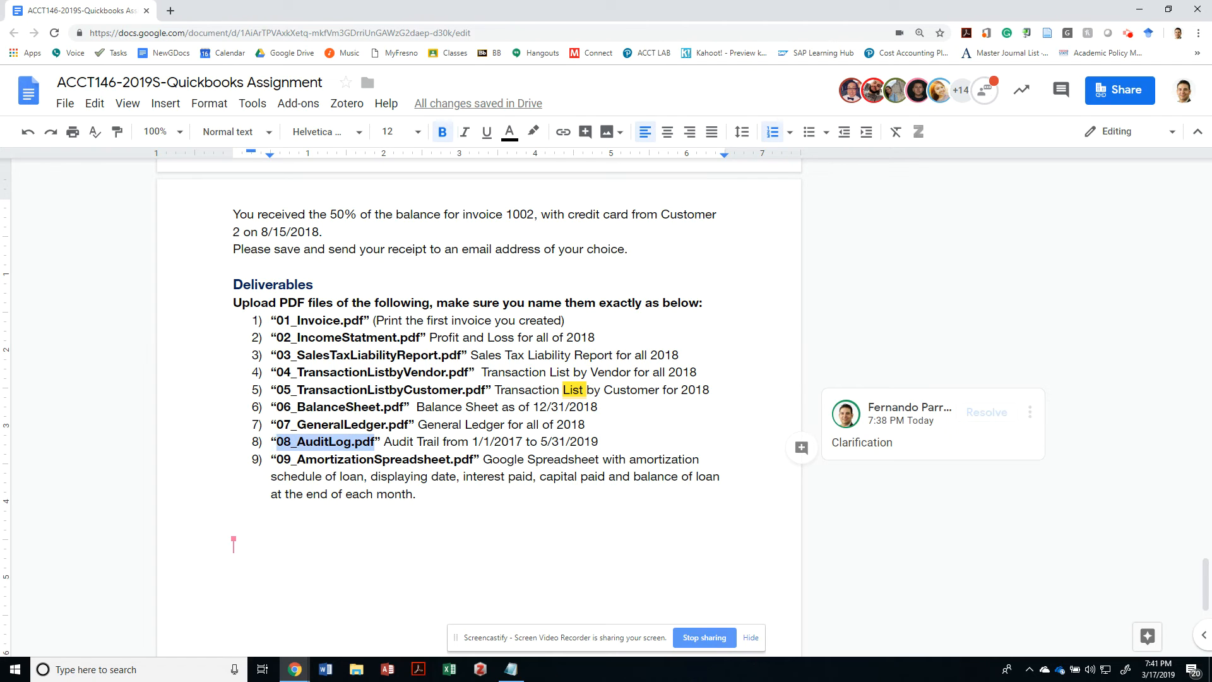
# Switch back to QuickBooks Reports and start a report search by name.
pyautogui.press('alt+tab')
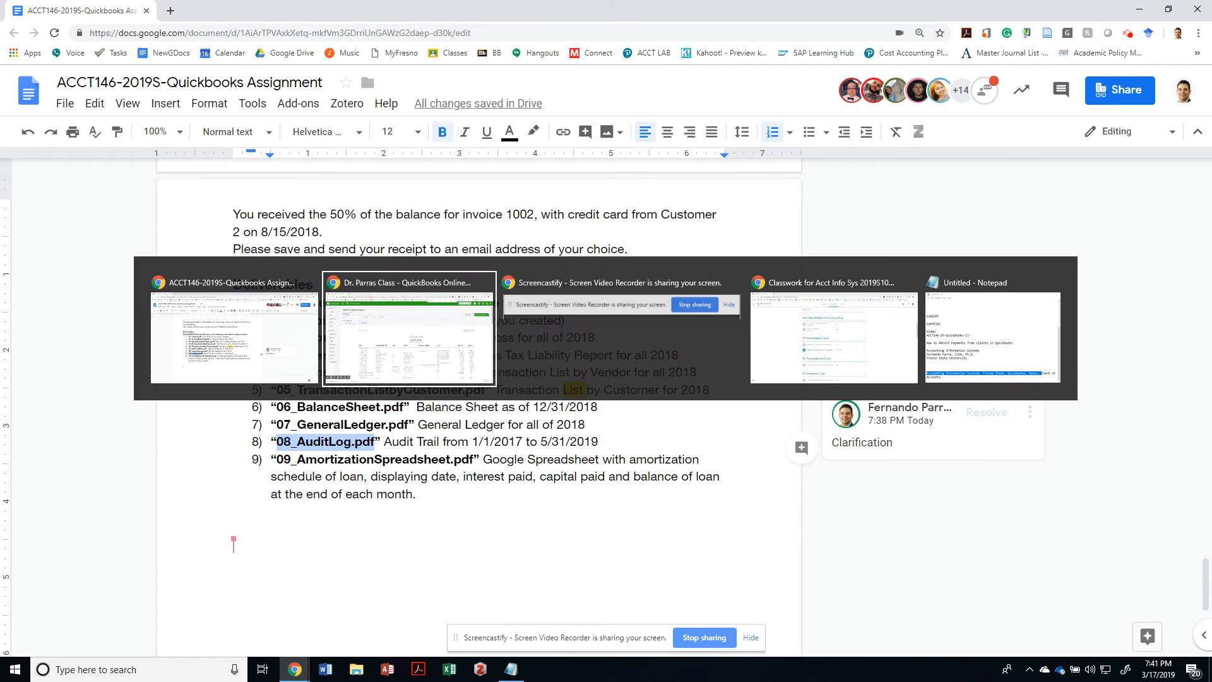
pyautogui.click(408, 329)
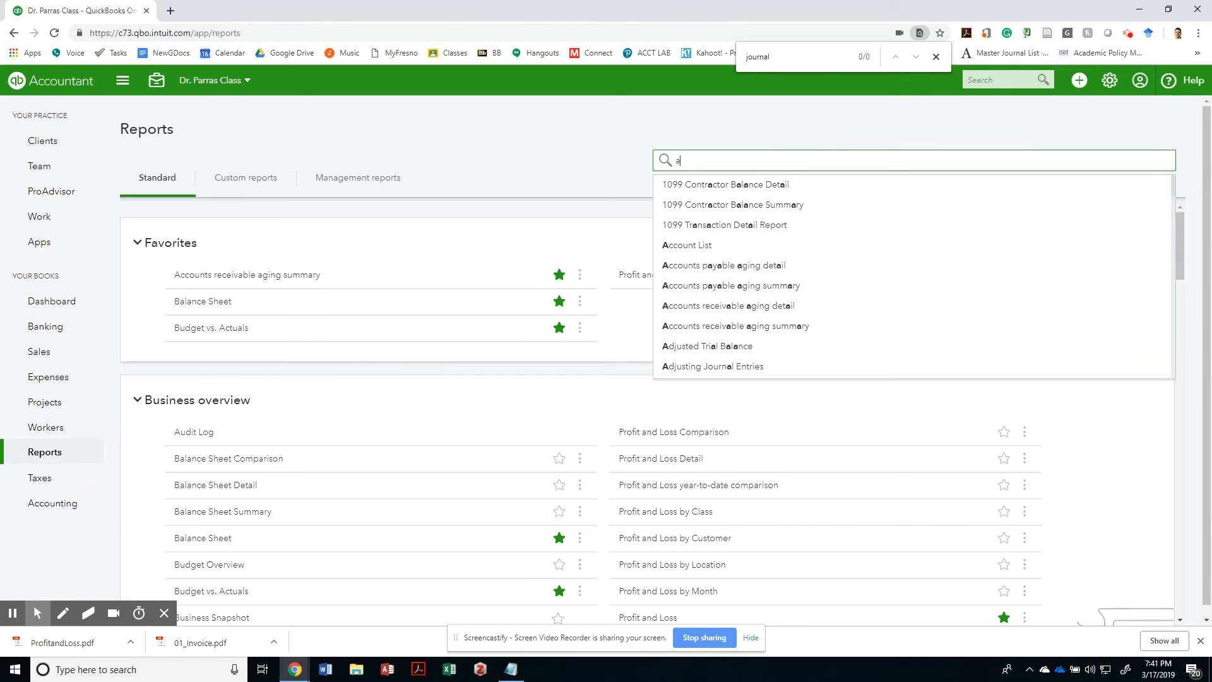
# Find and open the Audit Log report and bring up its filter settings.
pyautogui.write('ud')
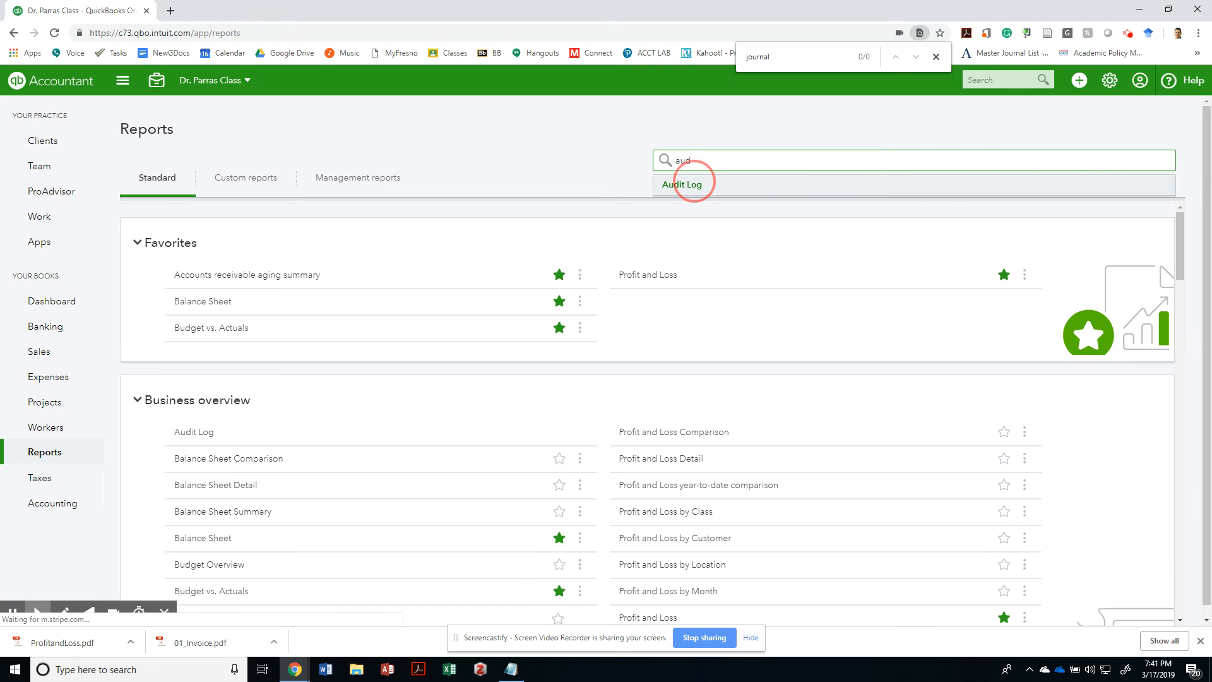
pyautogui.click(684, 183)
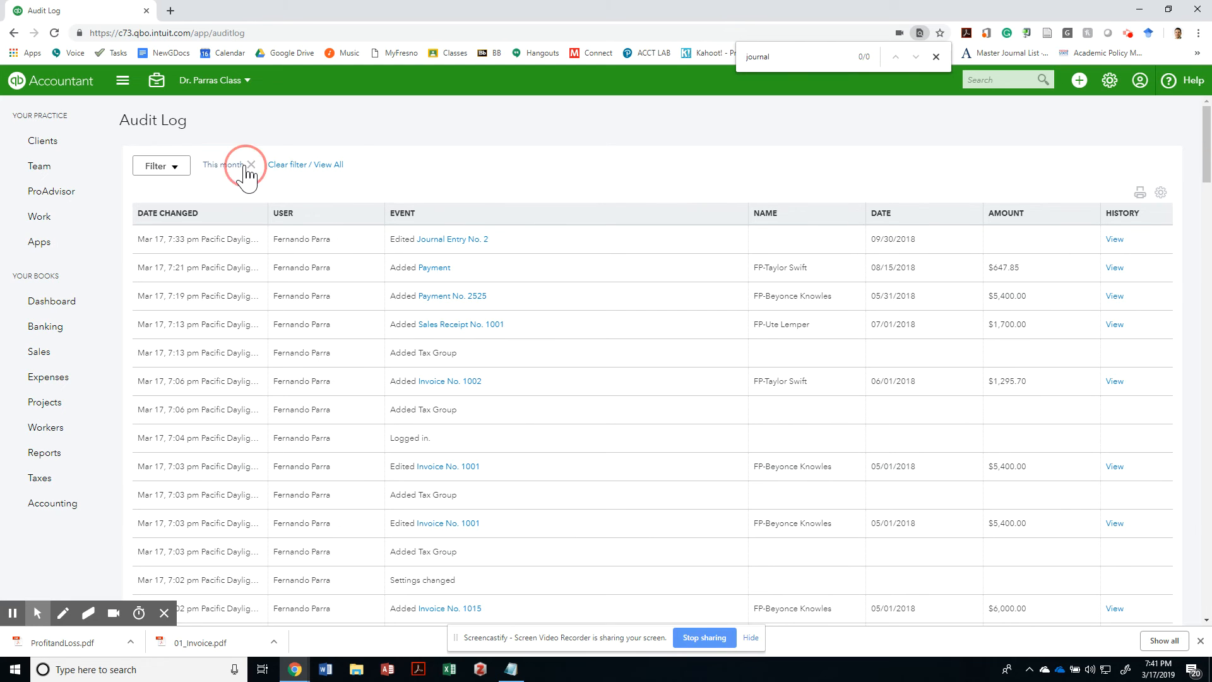
pyautogui.click(252, 164)
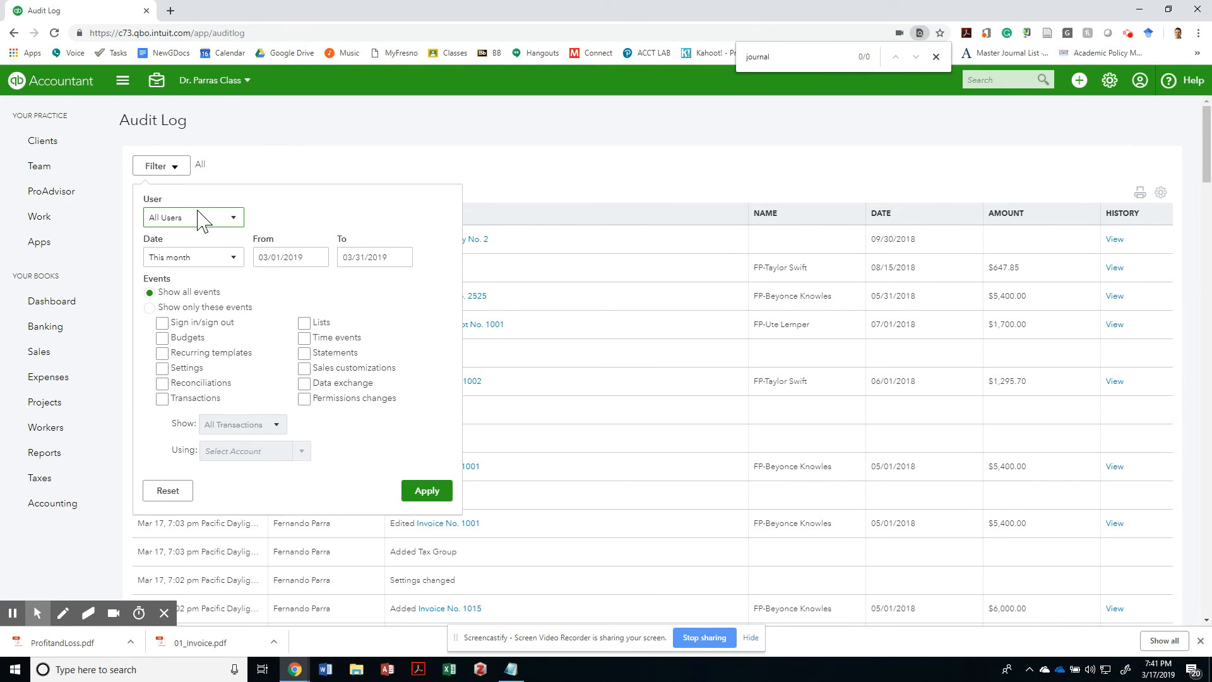
# Filter the Audit Log to a custom date range of 01/01/2018 through 05/31/2019 and apply it.
pyautogui.click(290, 256)
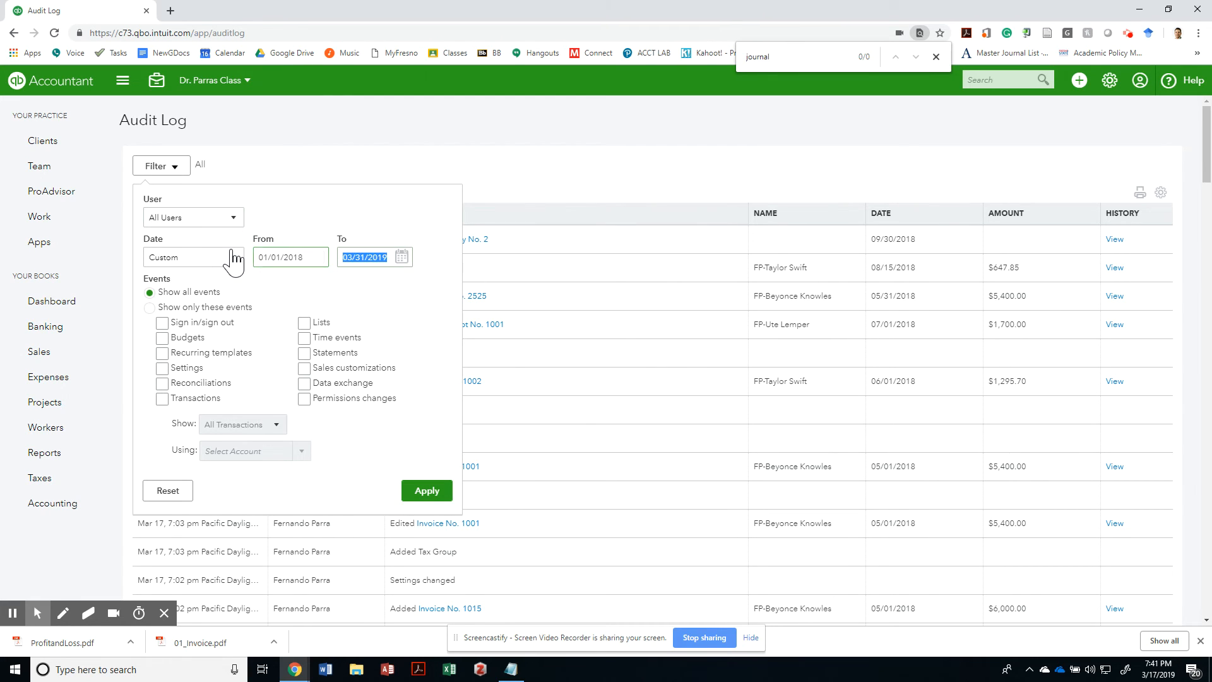
pyautogui.write('5/31/201')
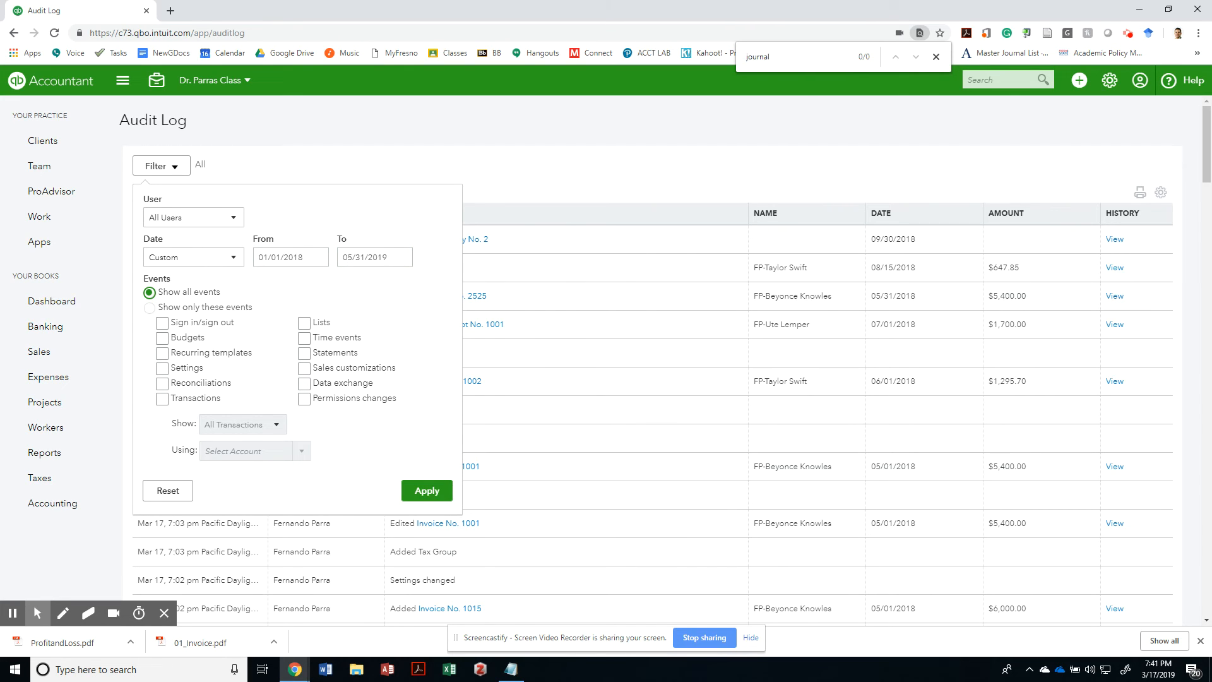
pyautogui.click(427, 490)
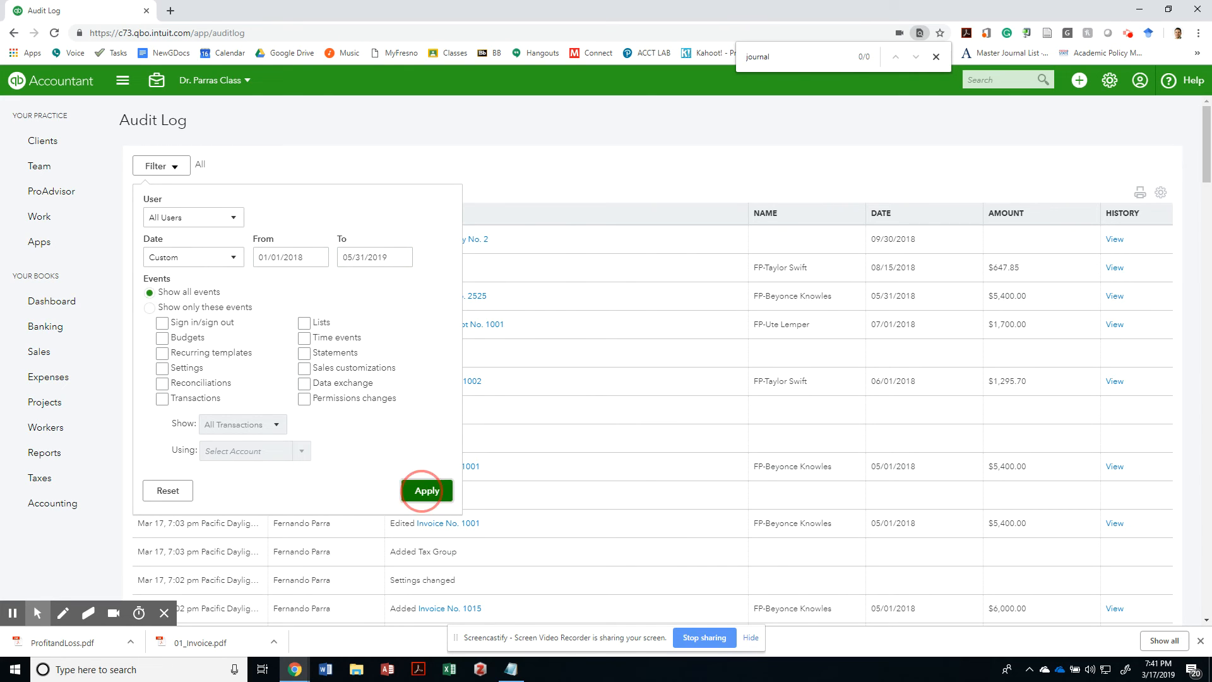
pyautogui.click(426, 490)
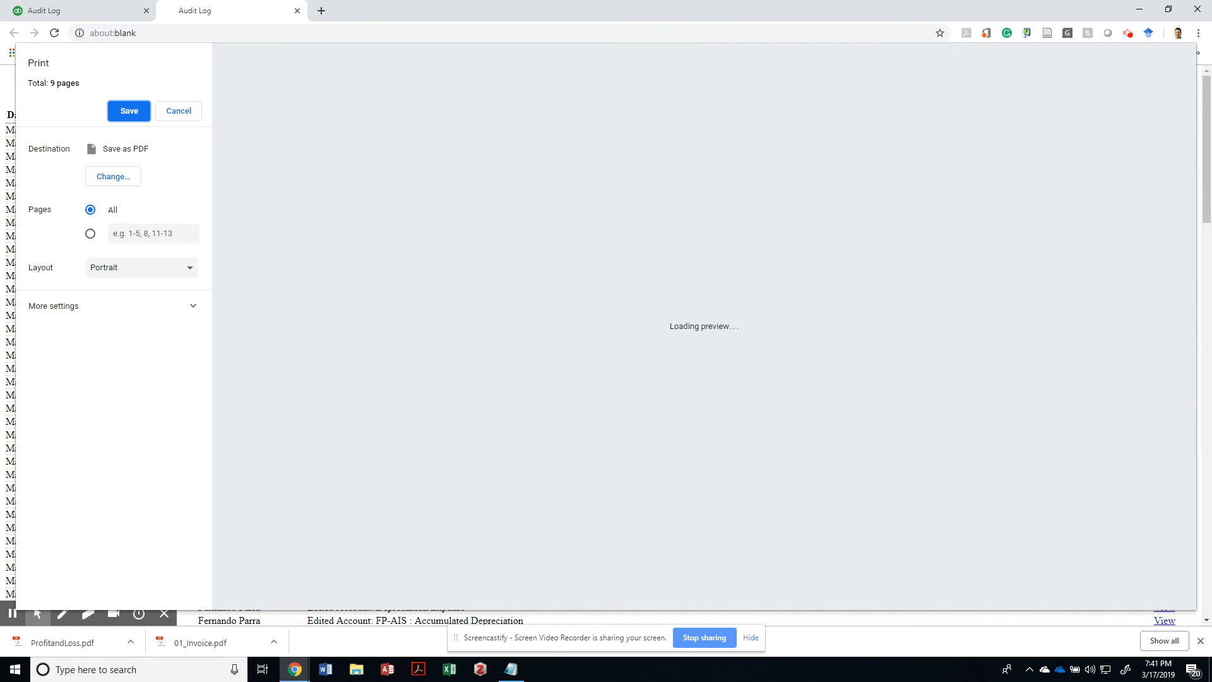
pyautogui.moveTo(154, 166)
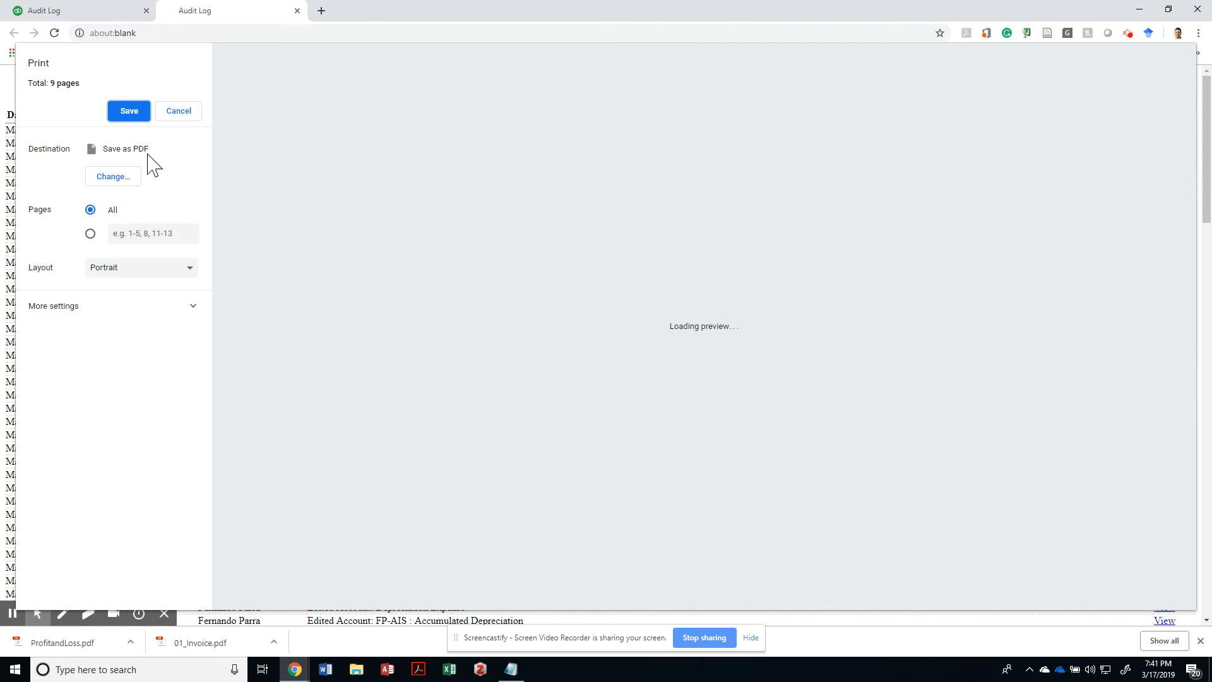
pyautogui.moveTo(145, 164)
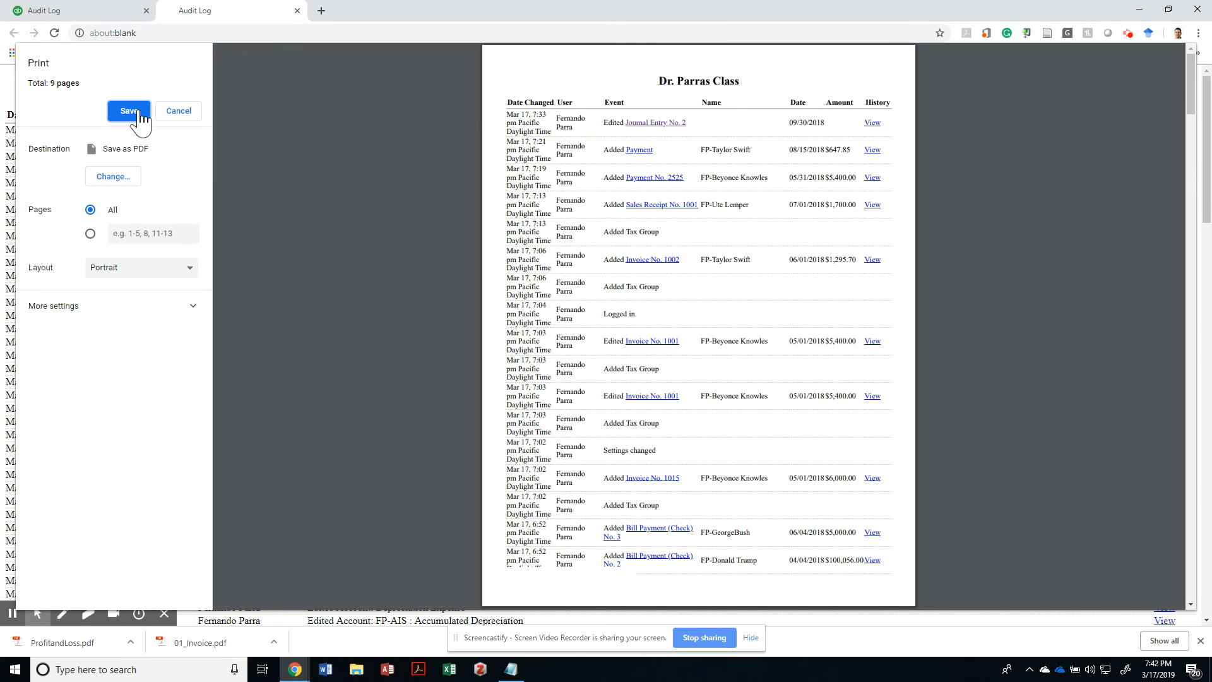
# Save the 9-page Audit Log printout as a PDF file.
pyautogui.click(129, 111)
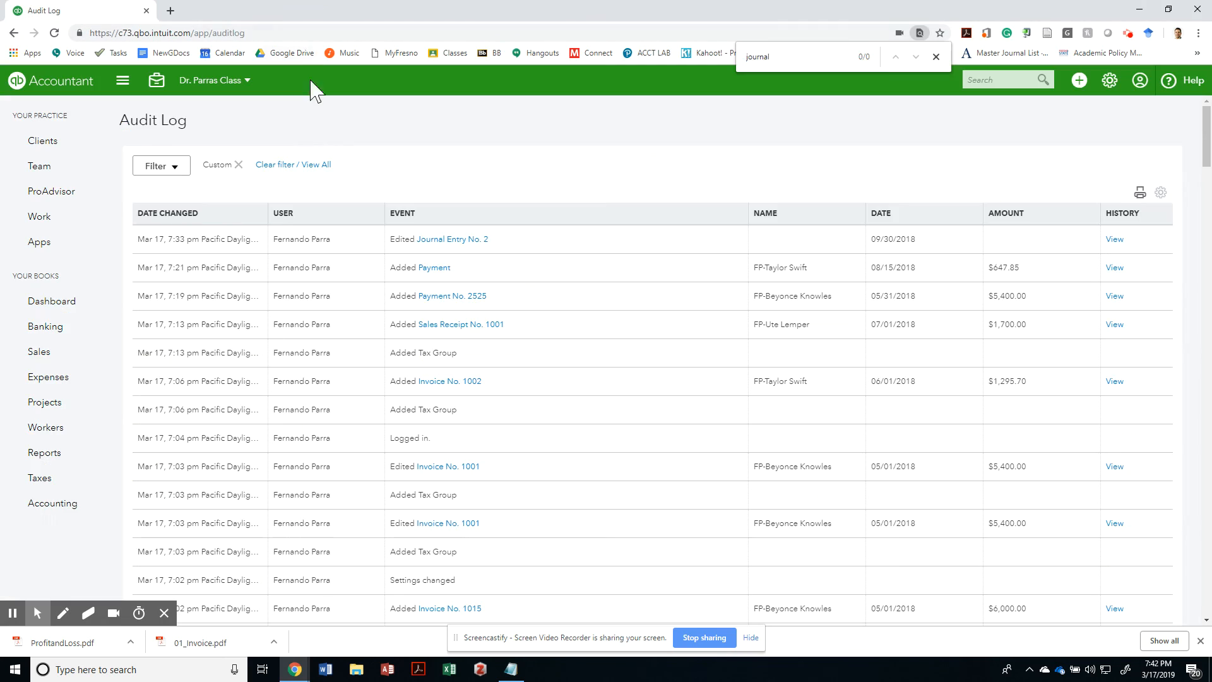
pyautogui.moveTo(464, 219)
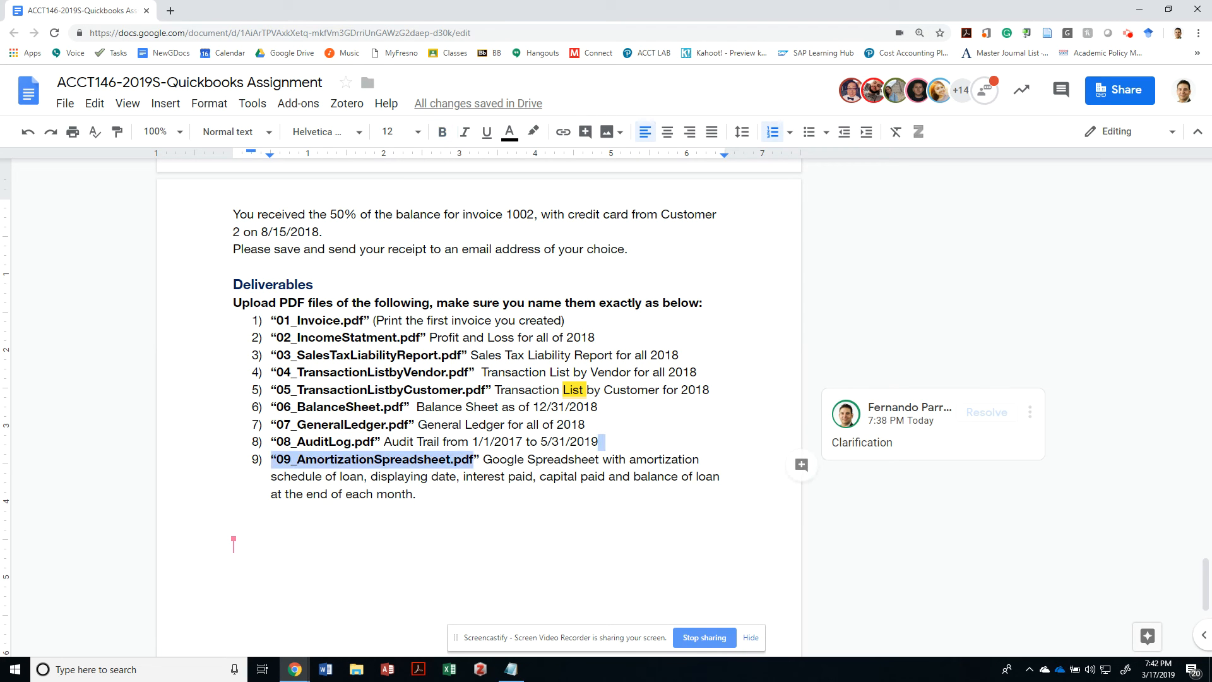
# Check deliverable 09_AmortizationSpreadsheet.pdf in Google Docs, then open Google Drive in a new tab.
pyautogui.press('alt+tab')
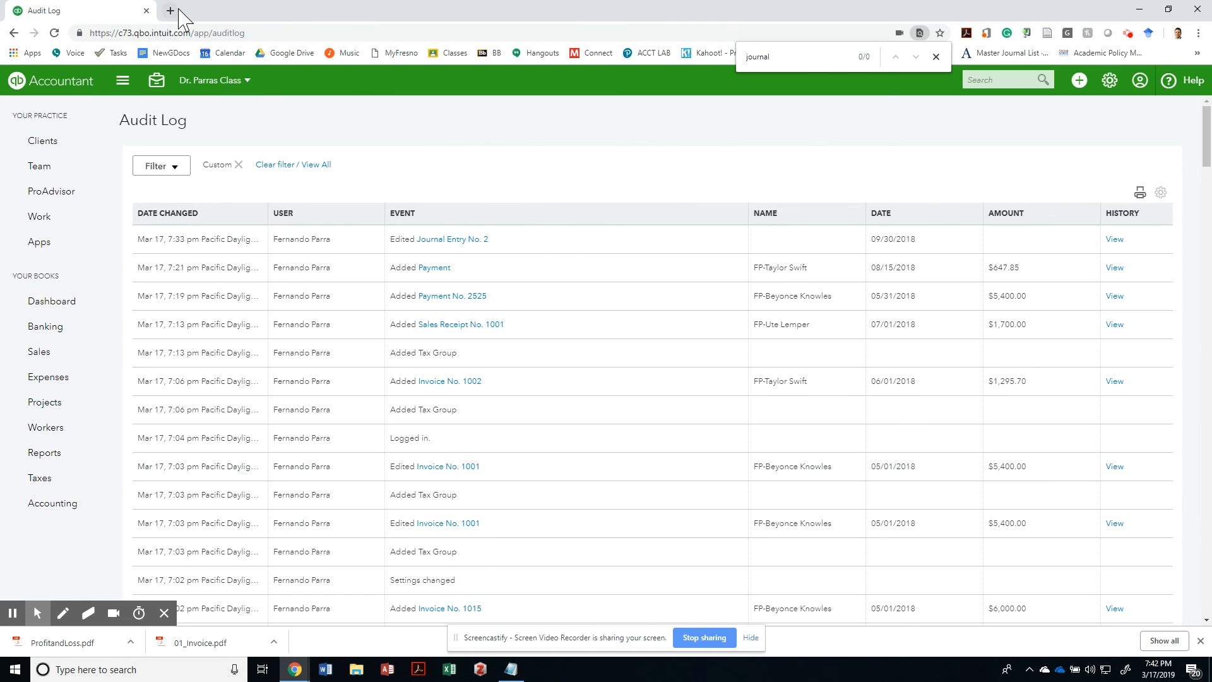
pyautogui.click(171, 10)
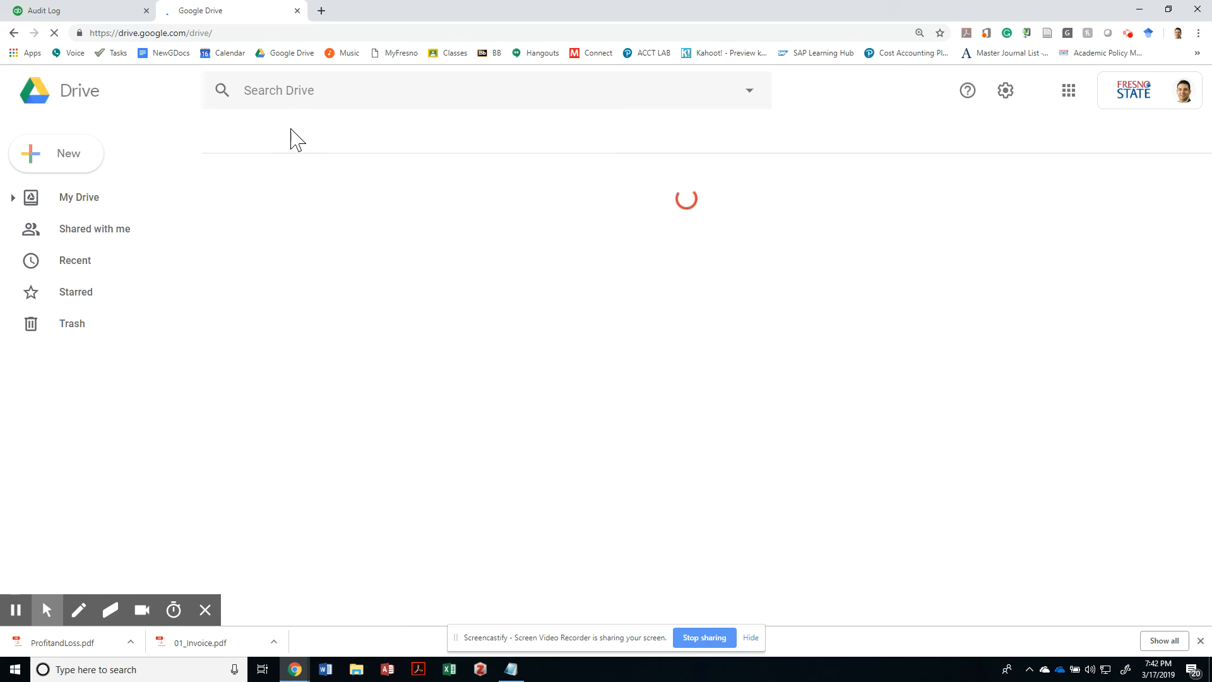
# Open the Copy of Loan Amortization Schedule 2019S spreadsheet in Google Sheets.
pyautogui.click(79, 197)
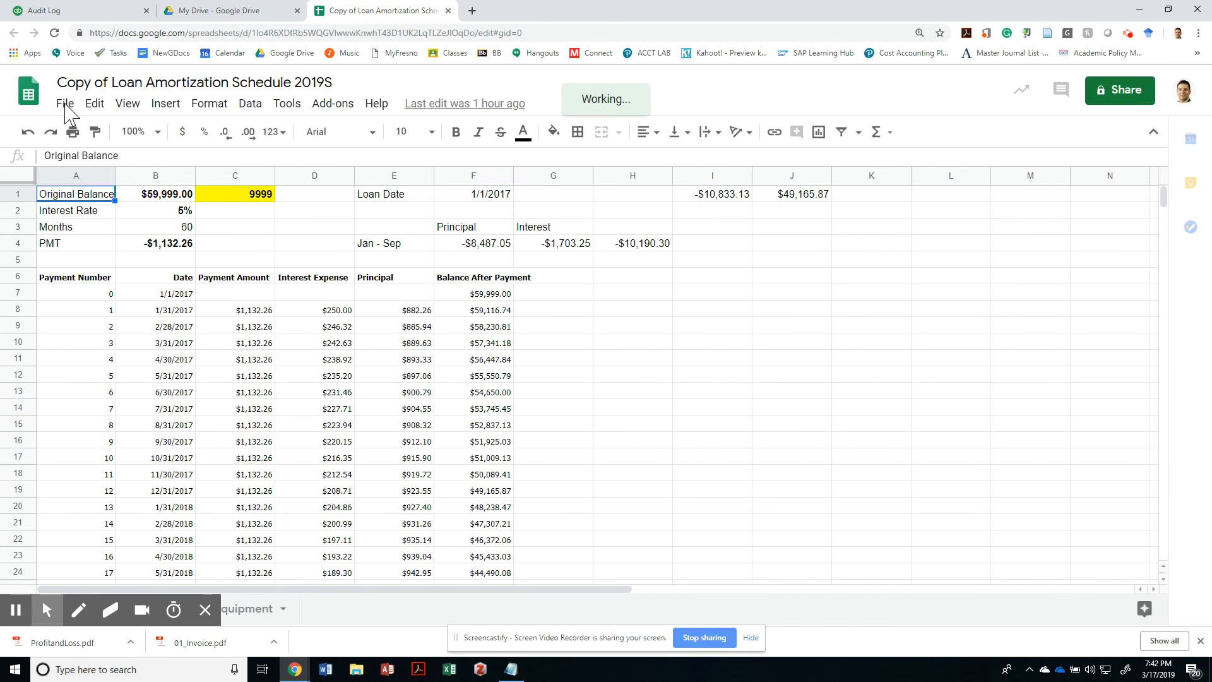
# Print the loan amortization spreadsheet as Landscape, Fit to width, and save it as a PDF.
pyautogui.click(65, 104)
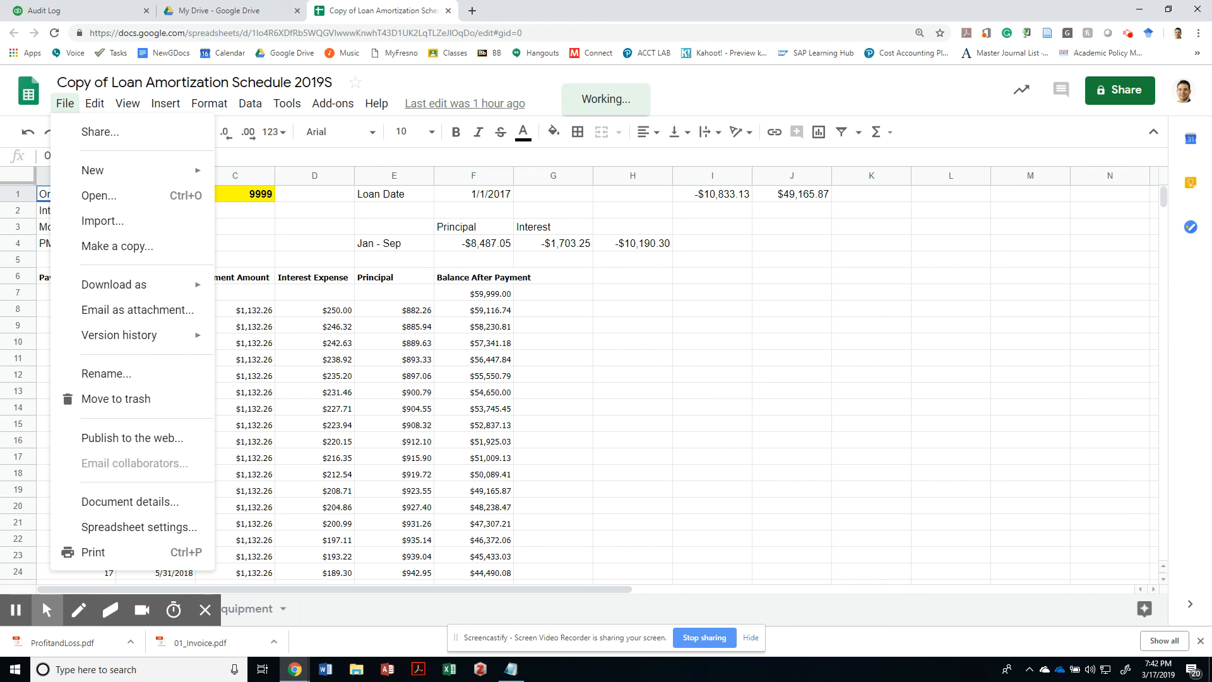
pyautogui.click(76, 193)
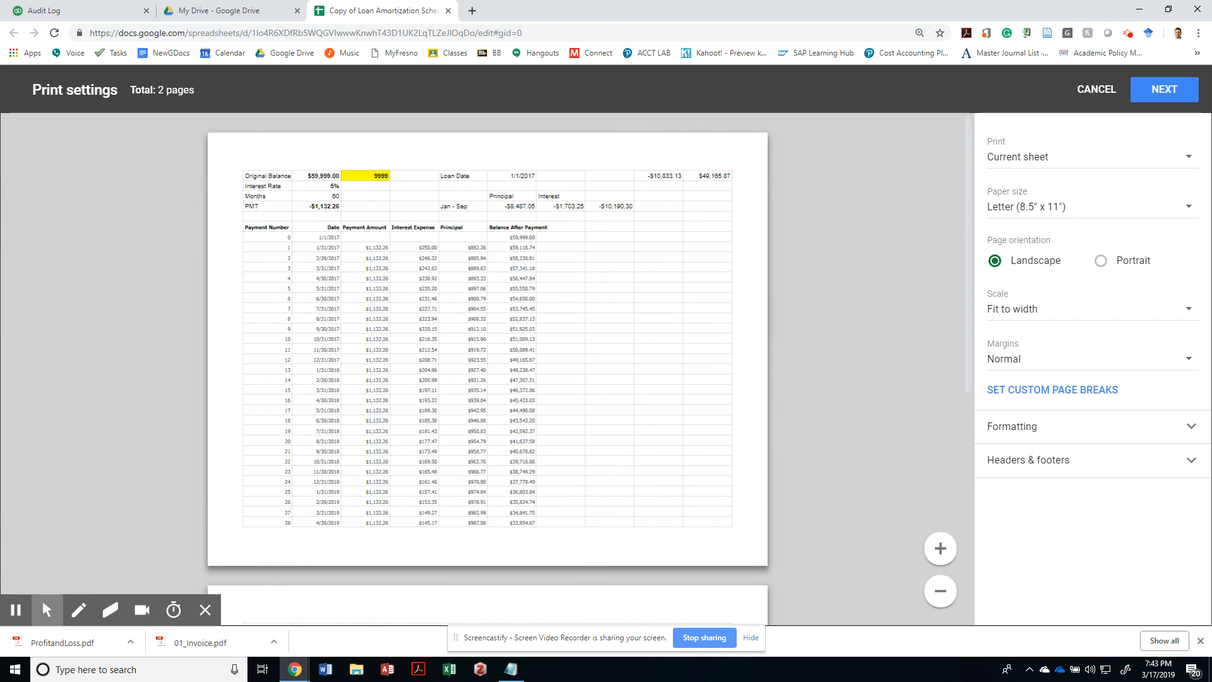
pyautogui.moveTo(563, 318)
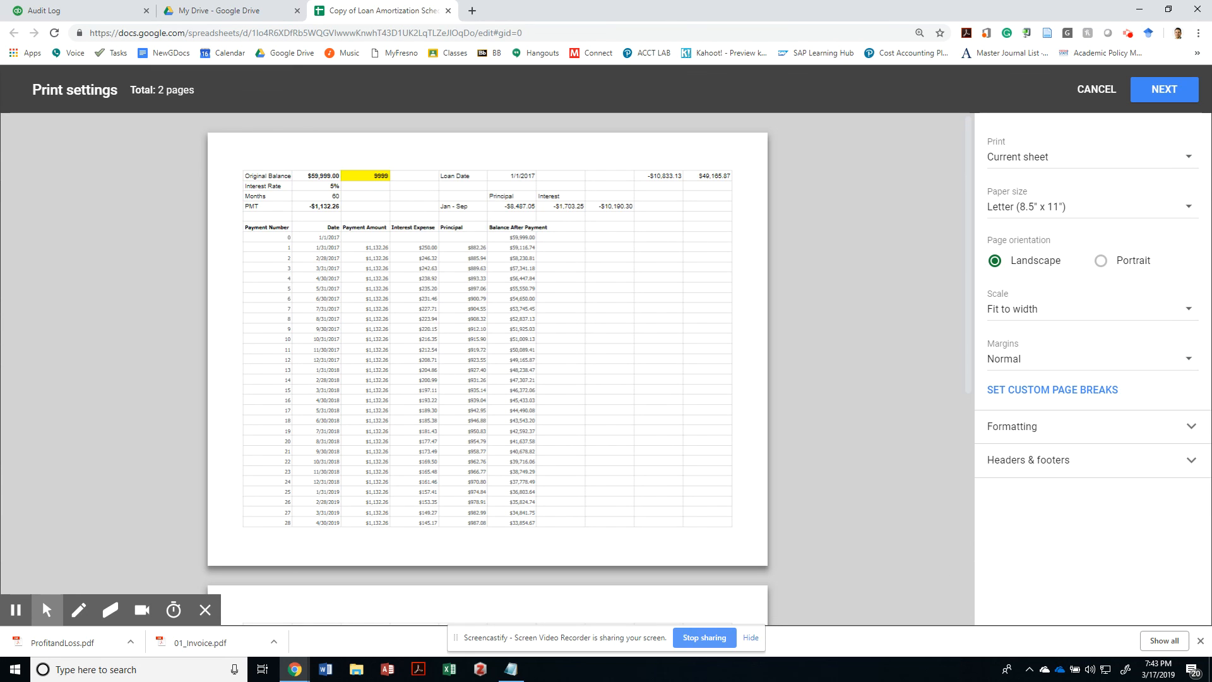
pyautogui.click(1164, 89)
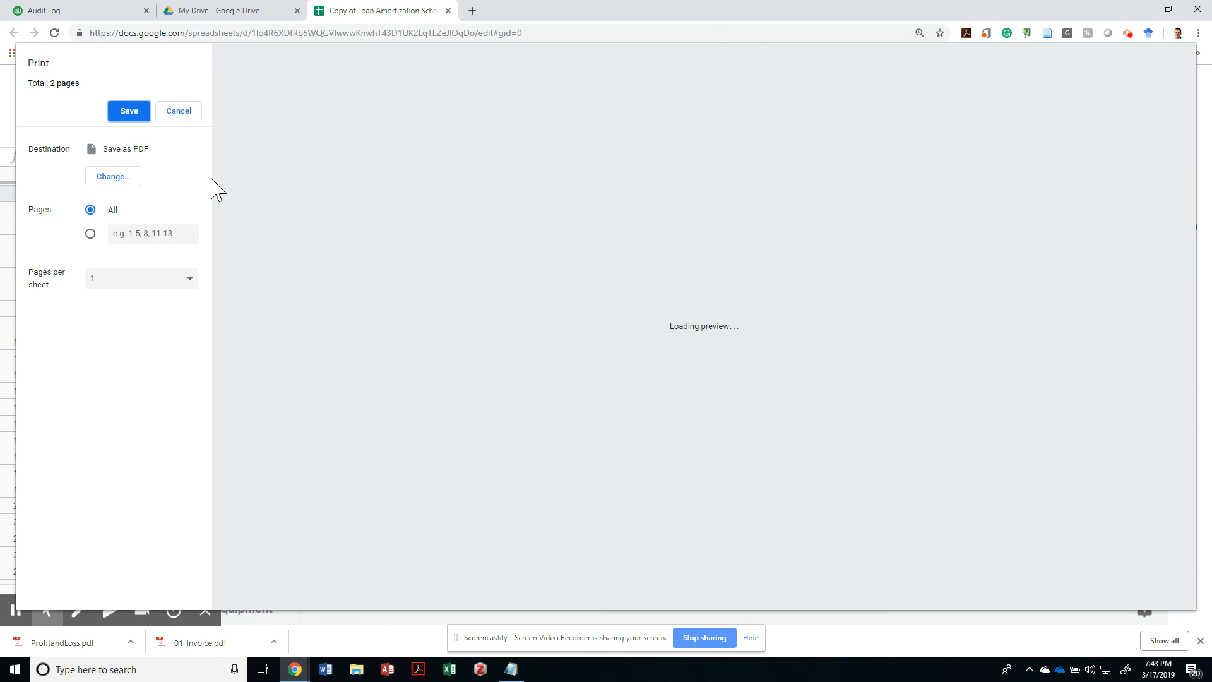
pyautogui.click(128, 111)
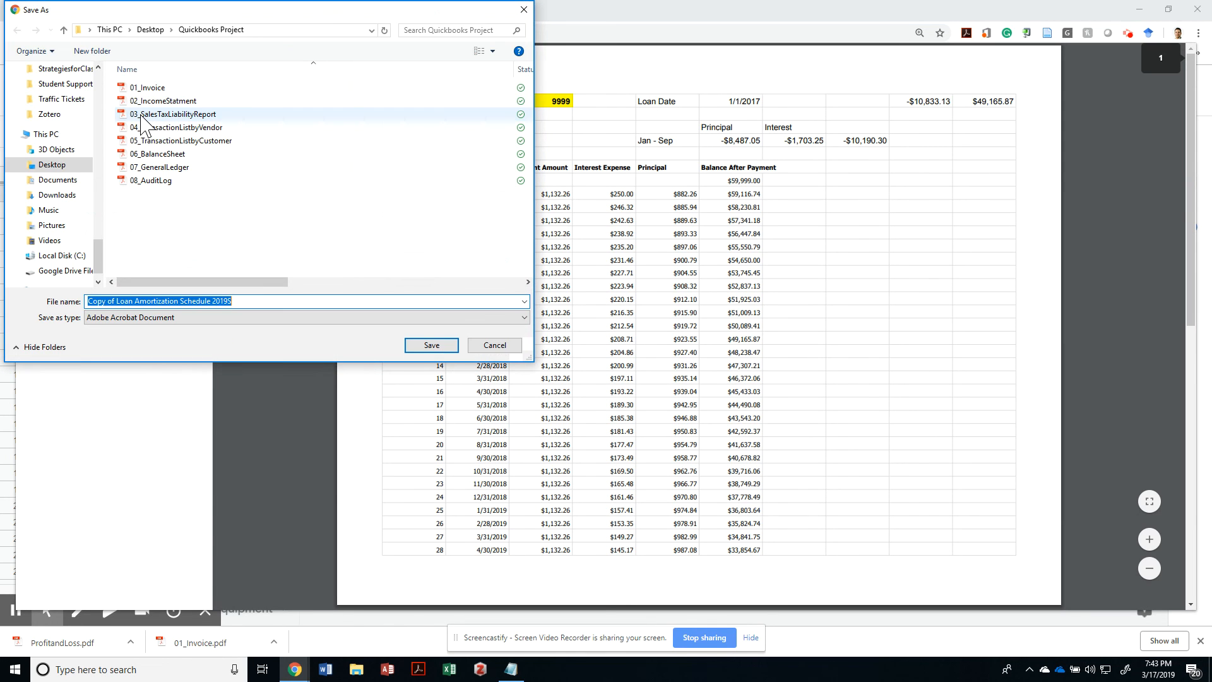